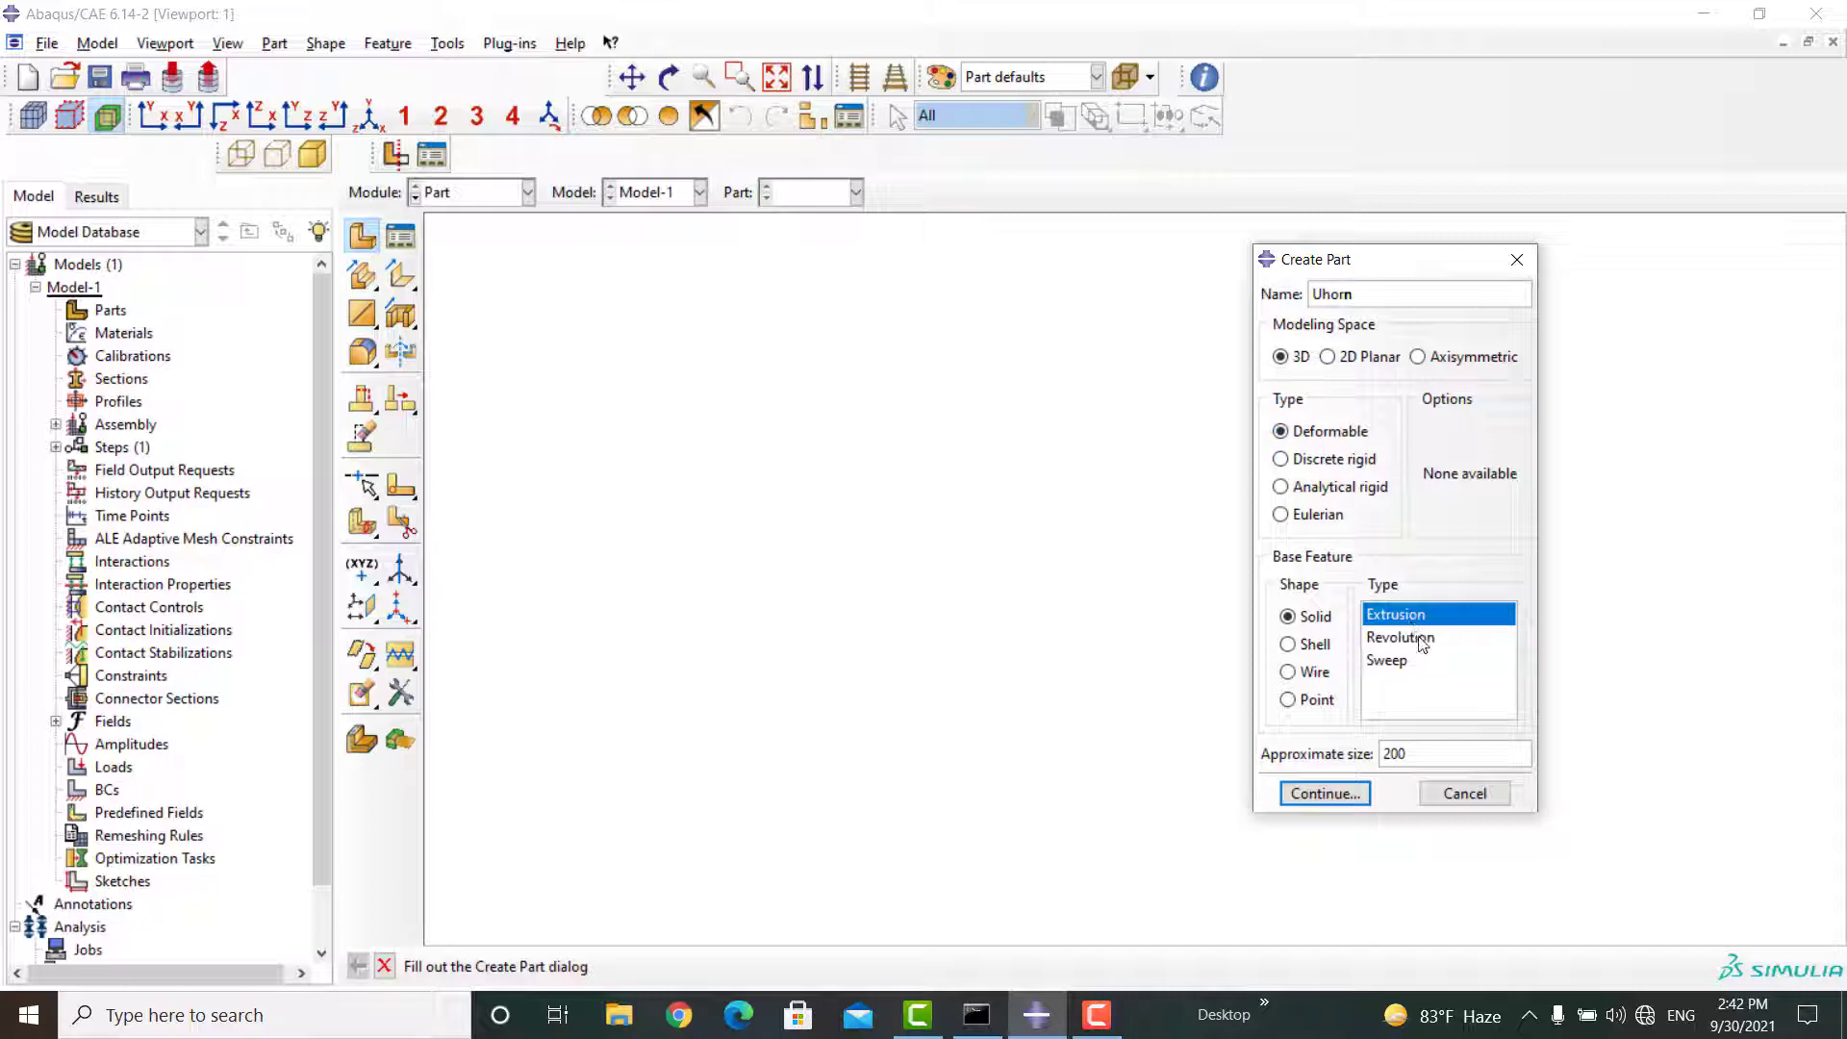
- Create part Uhorn as a 3D deformable solid revolution with approximate size 0.16
click(1400, 637)
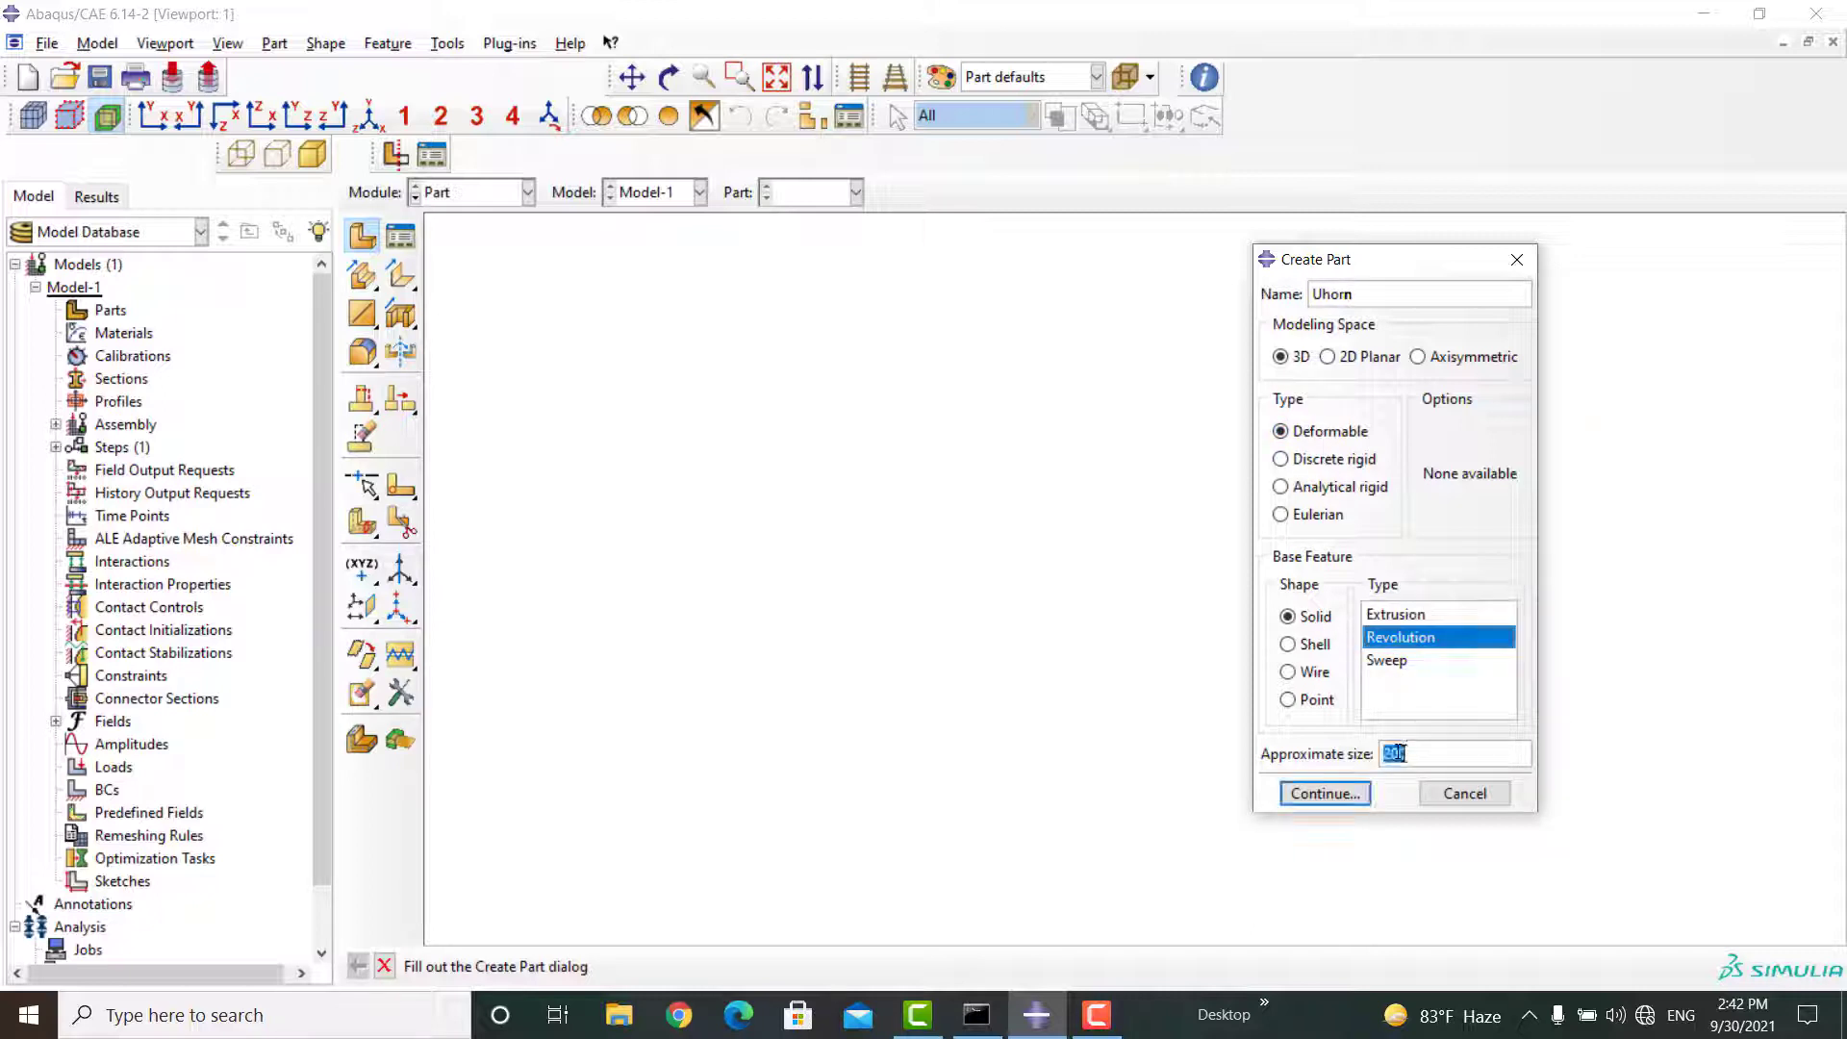
text(0.16)
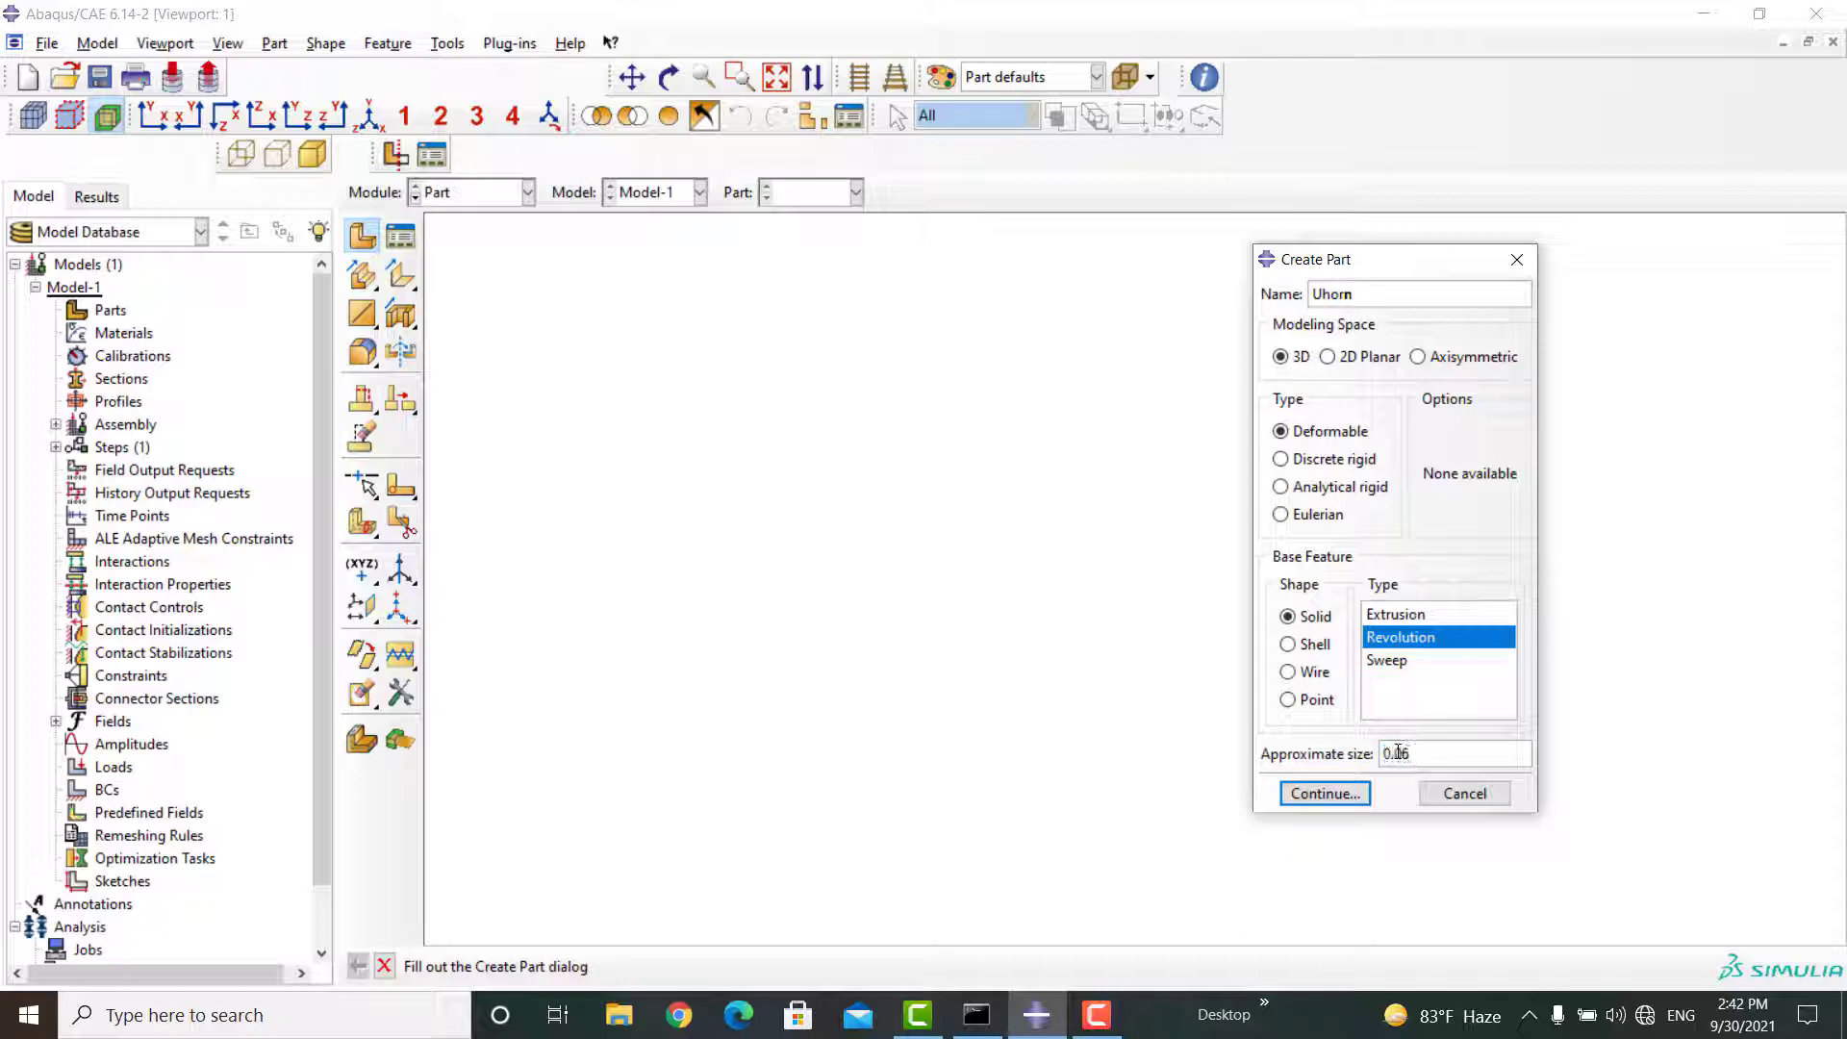
click(1324, 792)
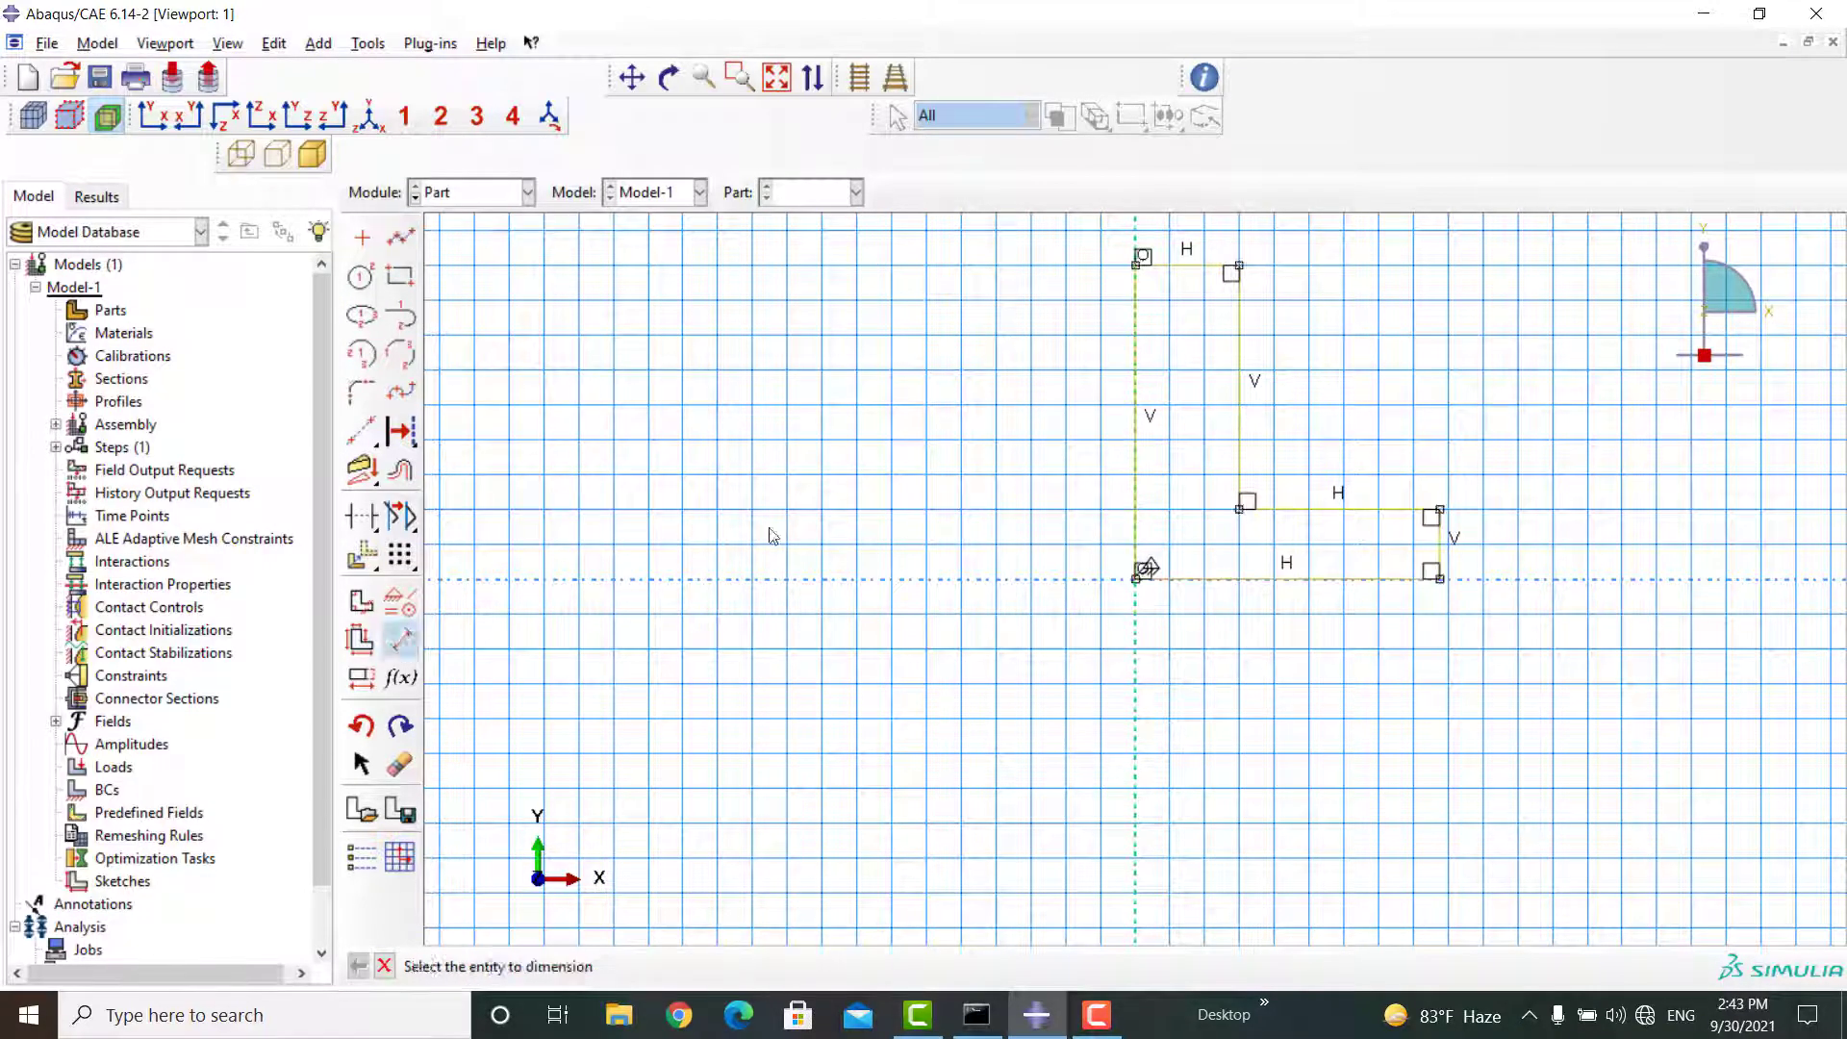
- Dimension the profile (0.02, 0.002, 0.005, 0.009) and revolve it 360° into the horn solid
click(1070, 542)
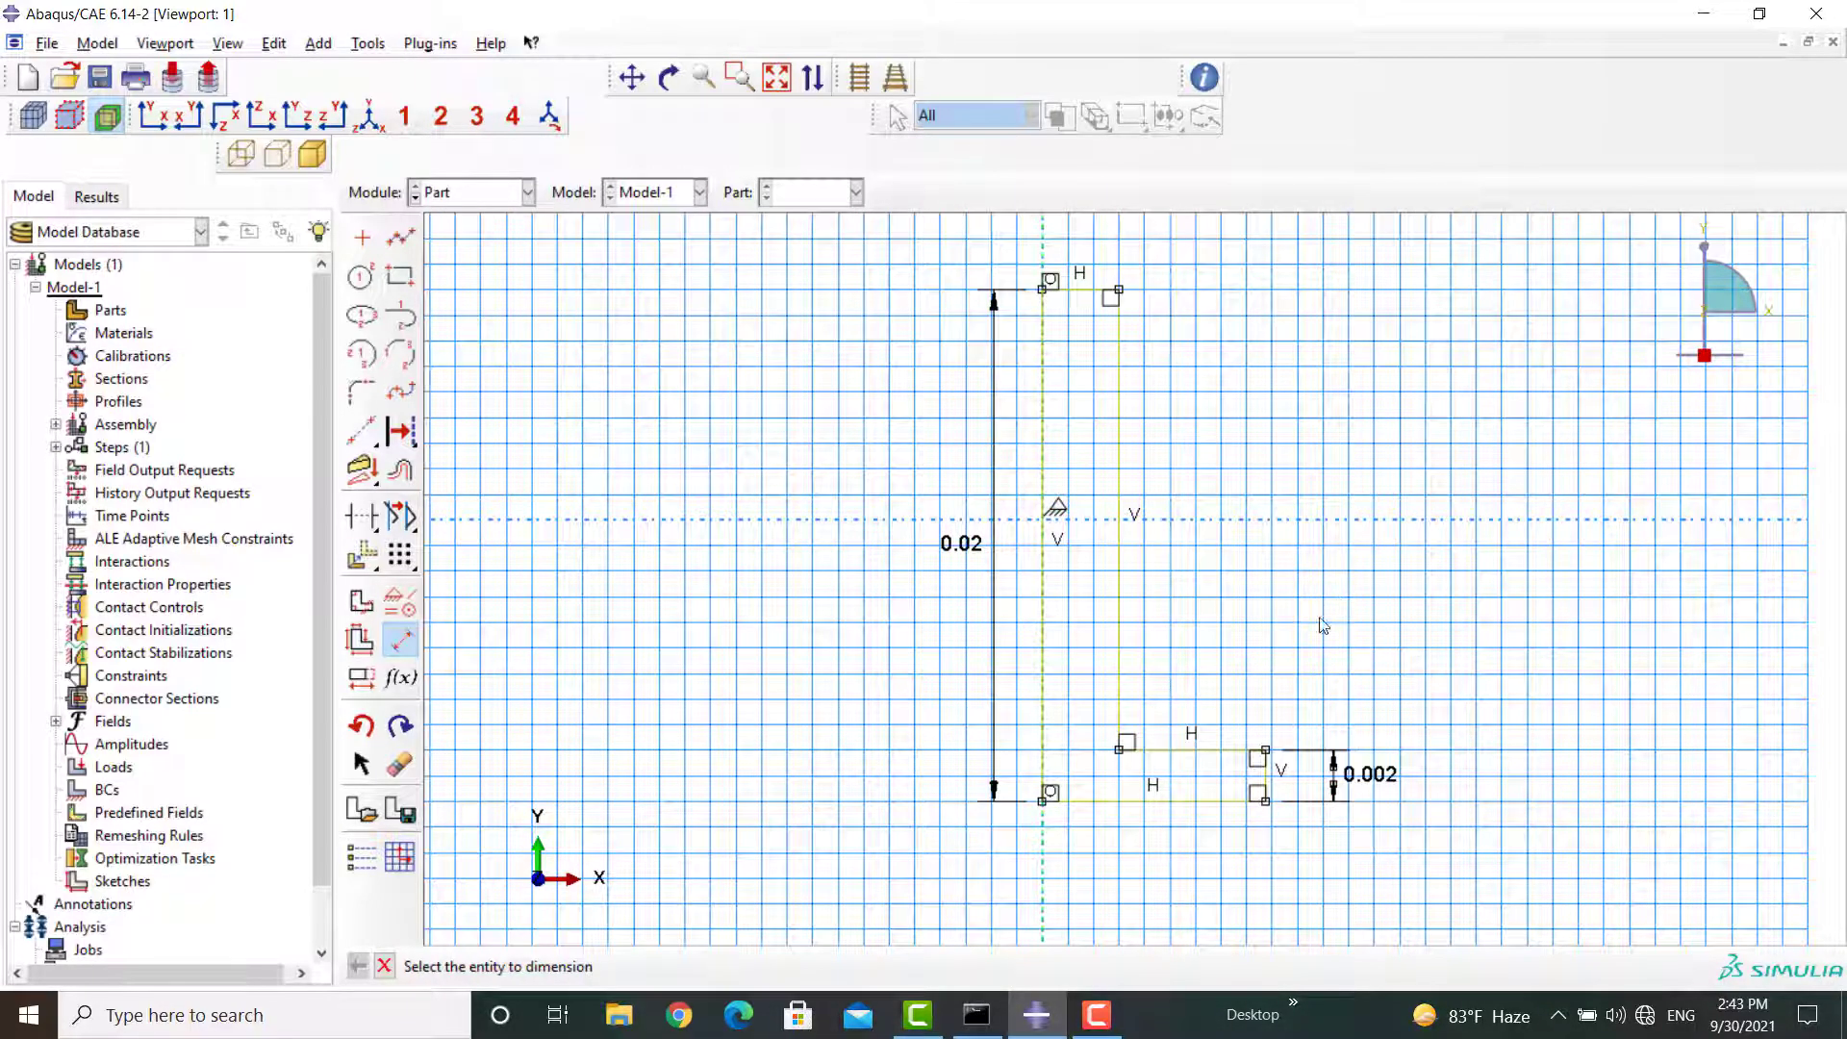
click(1060, 883)
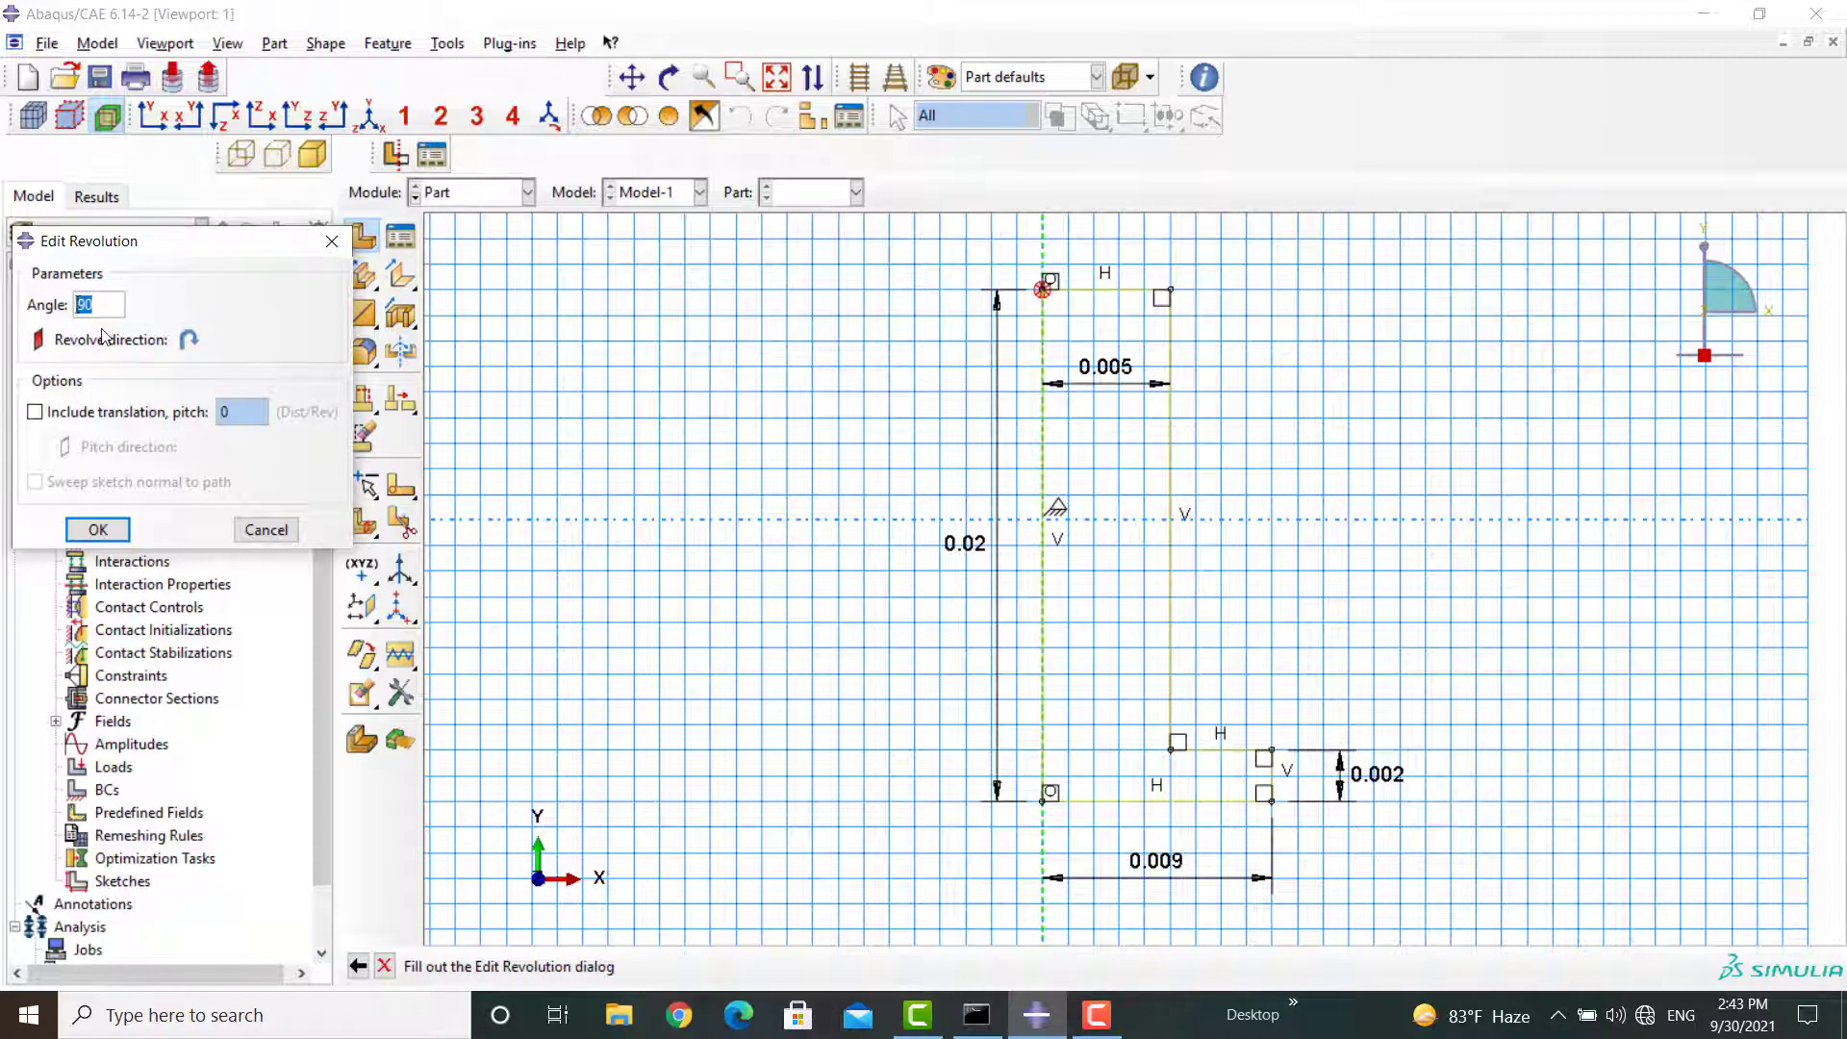
text(360)
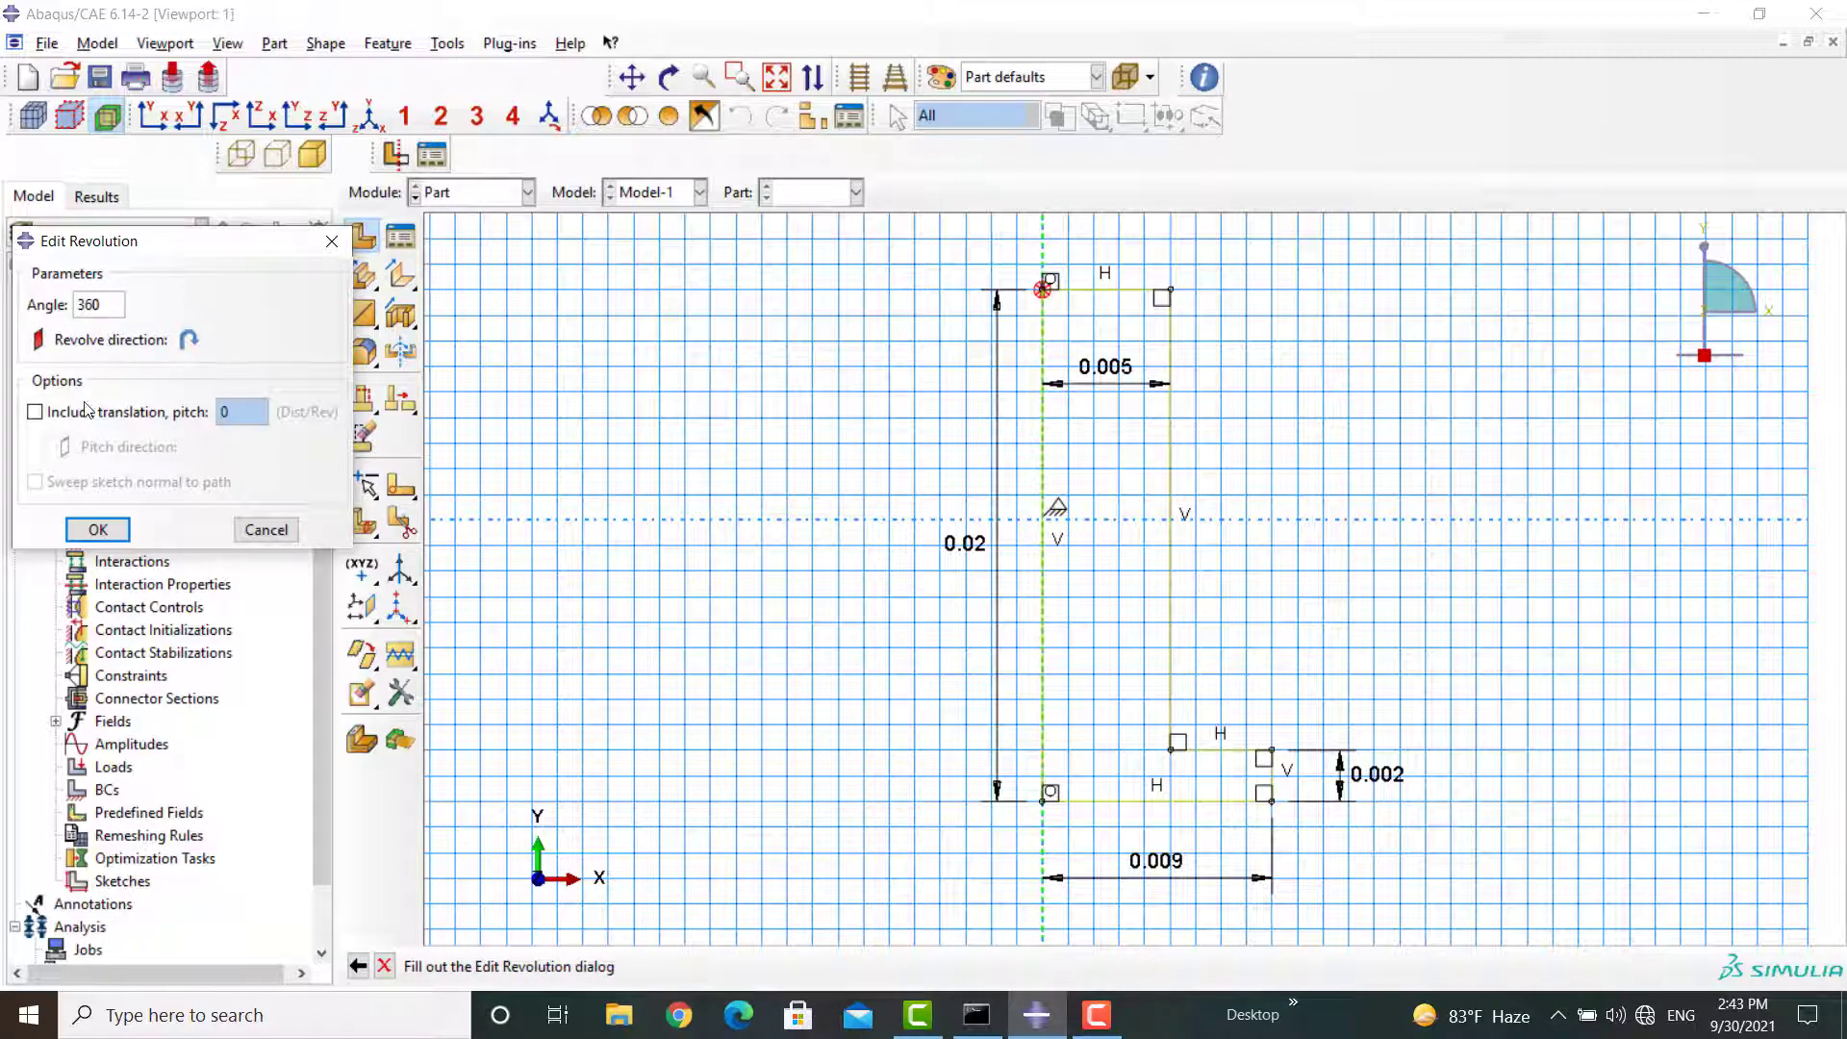
click(96, 529)
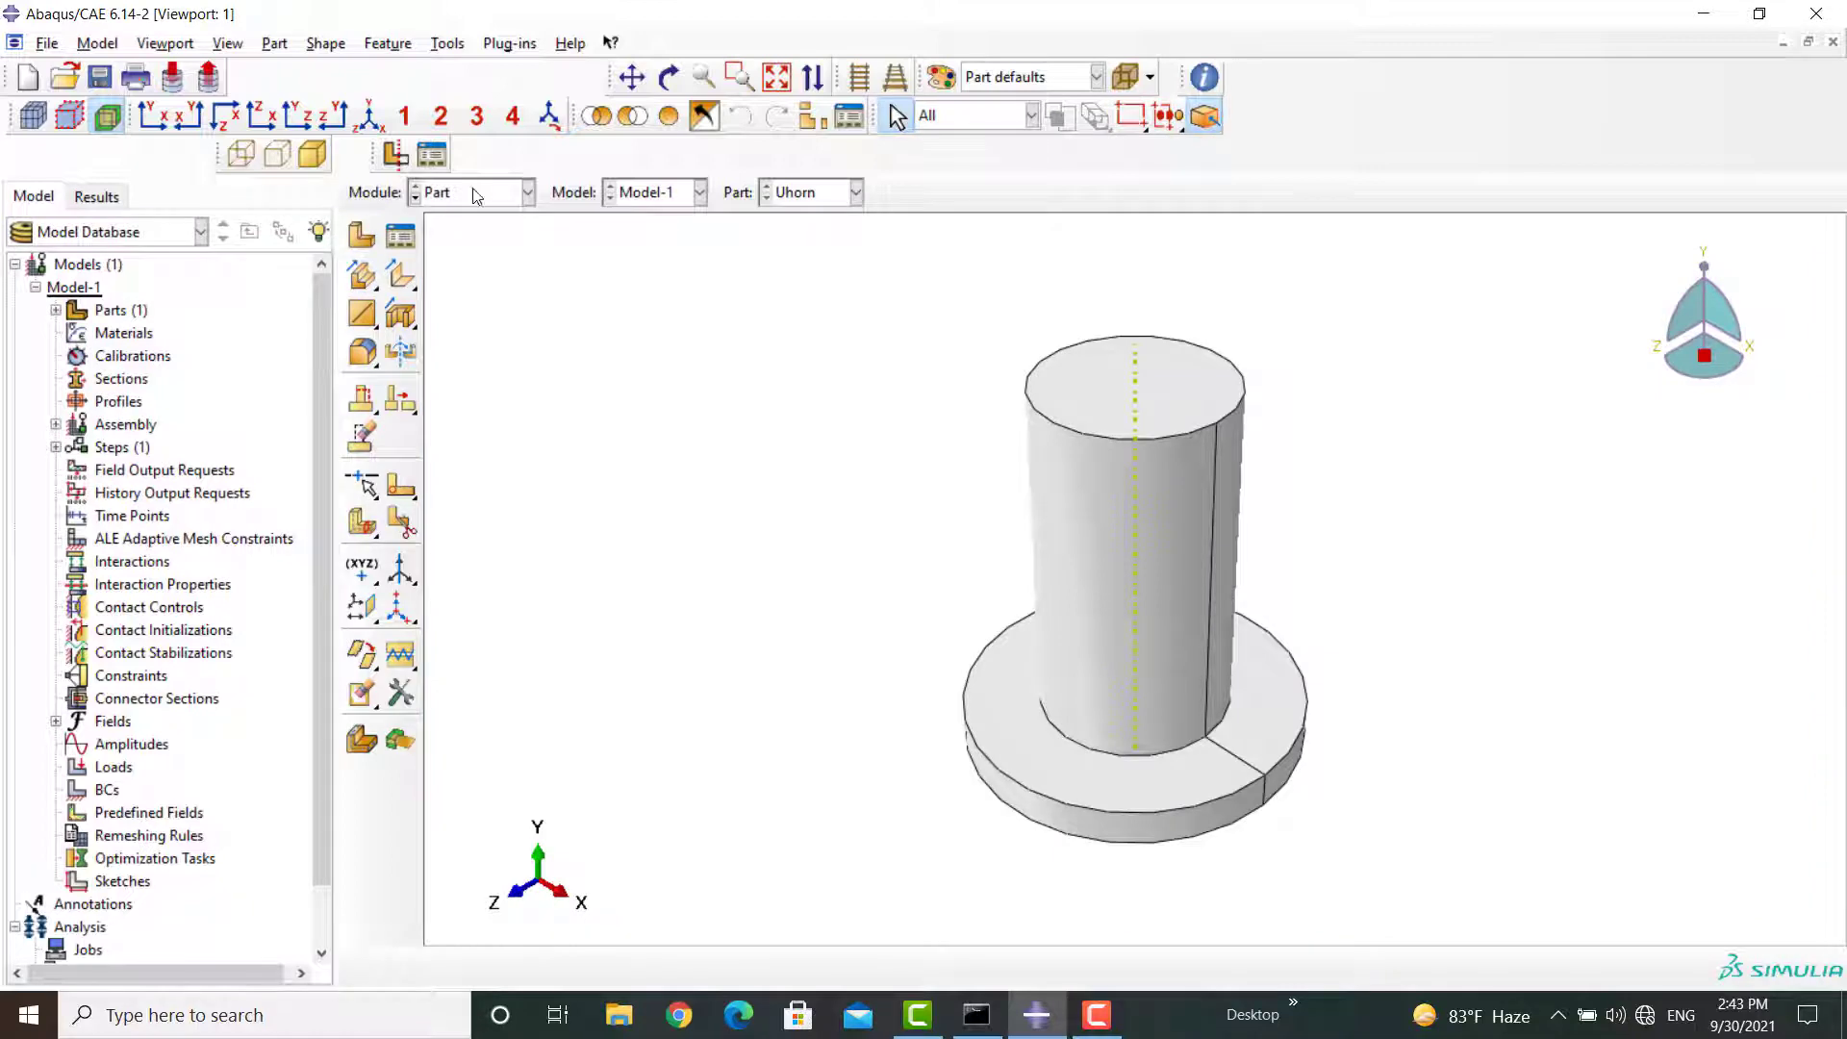
click(471, 192)
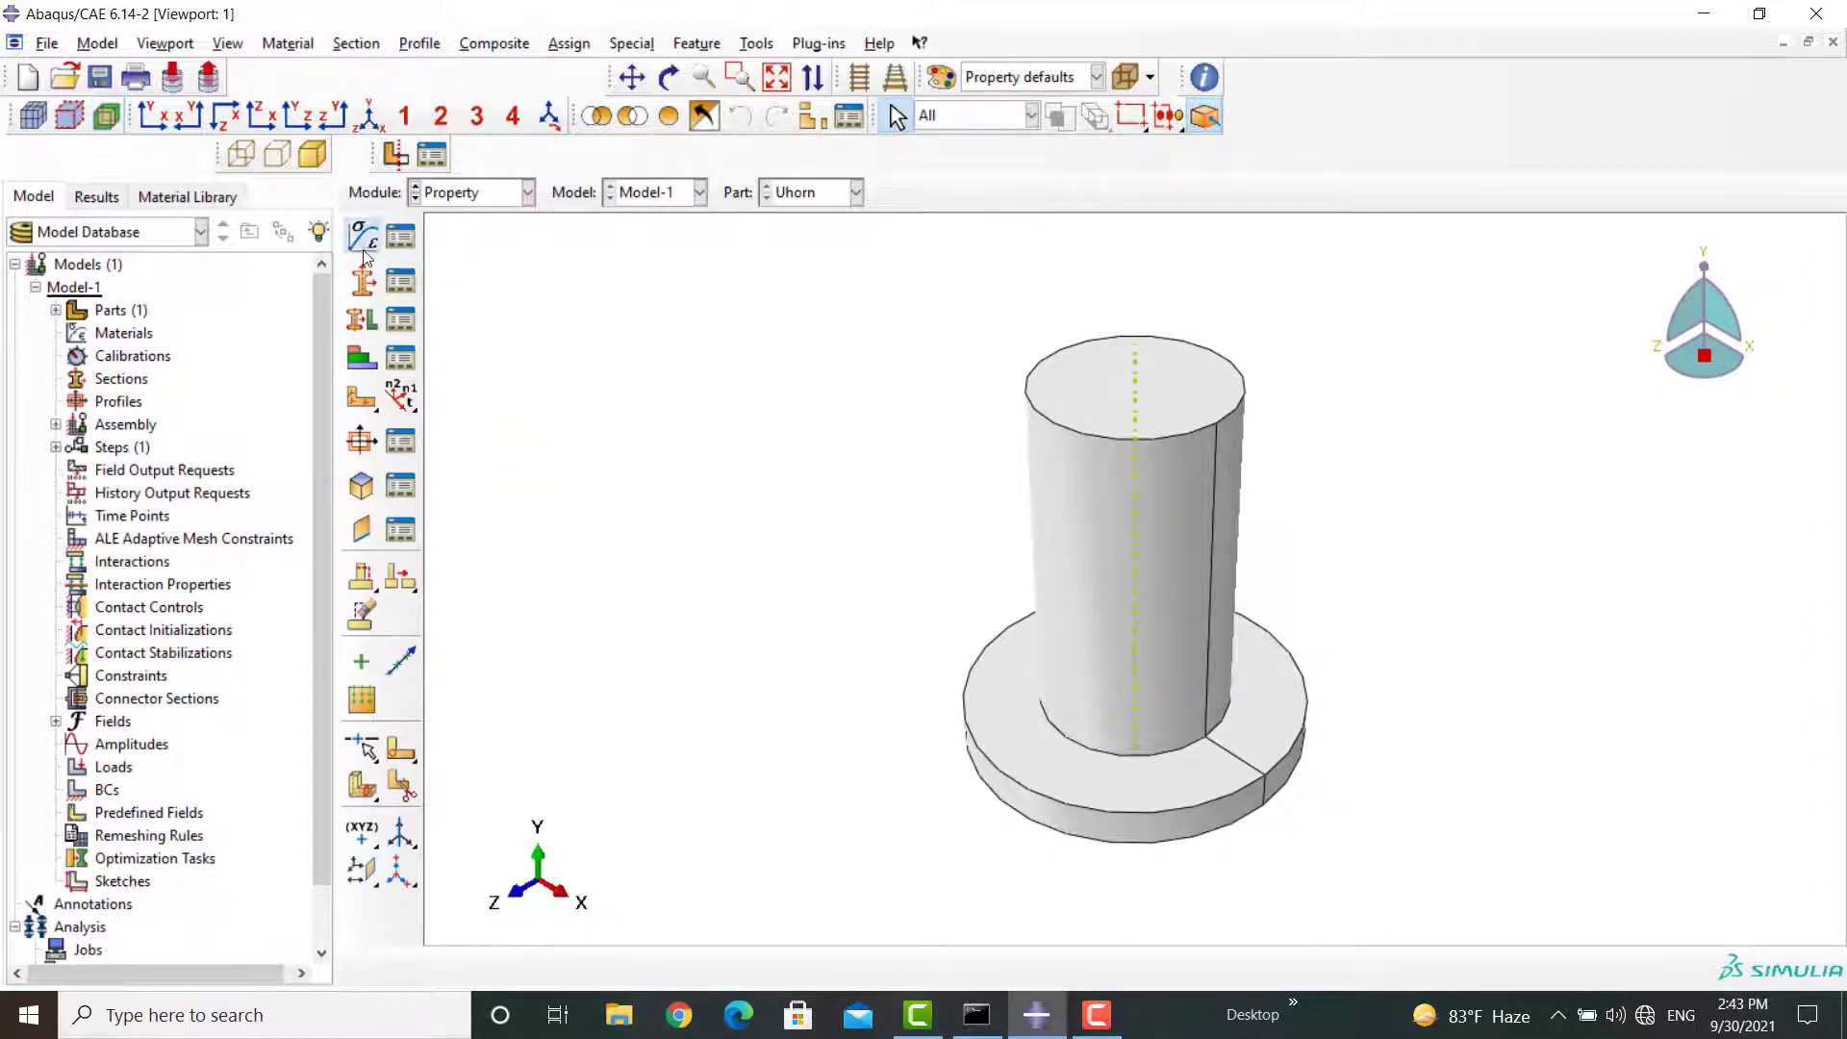
- Start the Steel material and give it a density of 7900
click(360, 235)
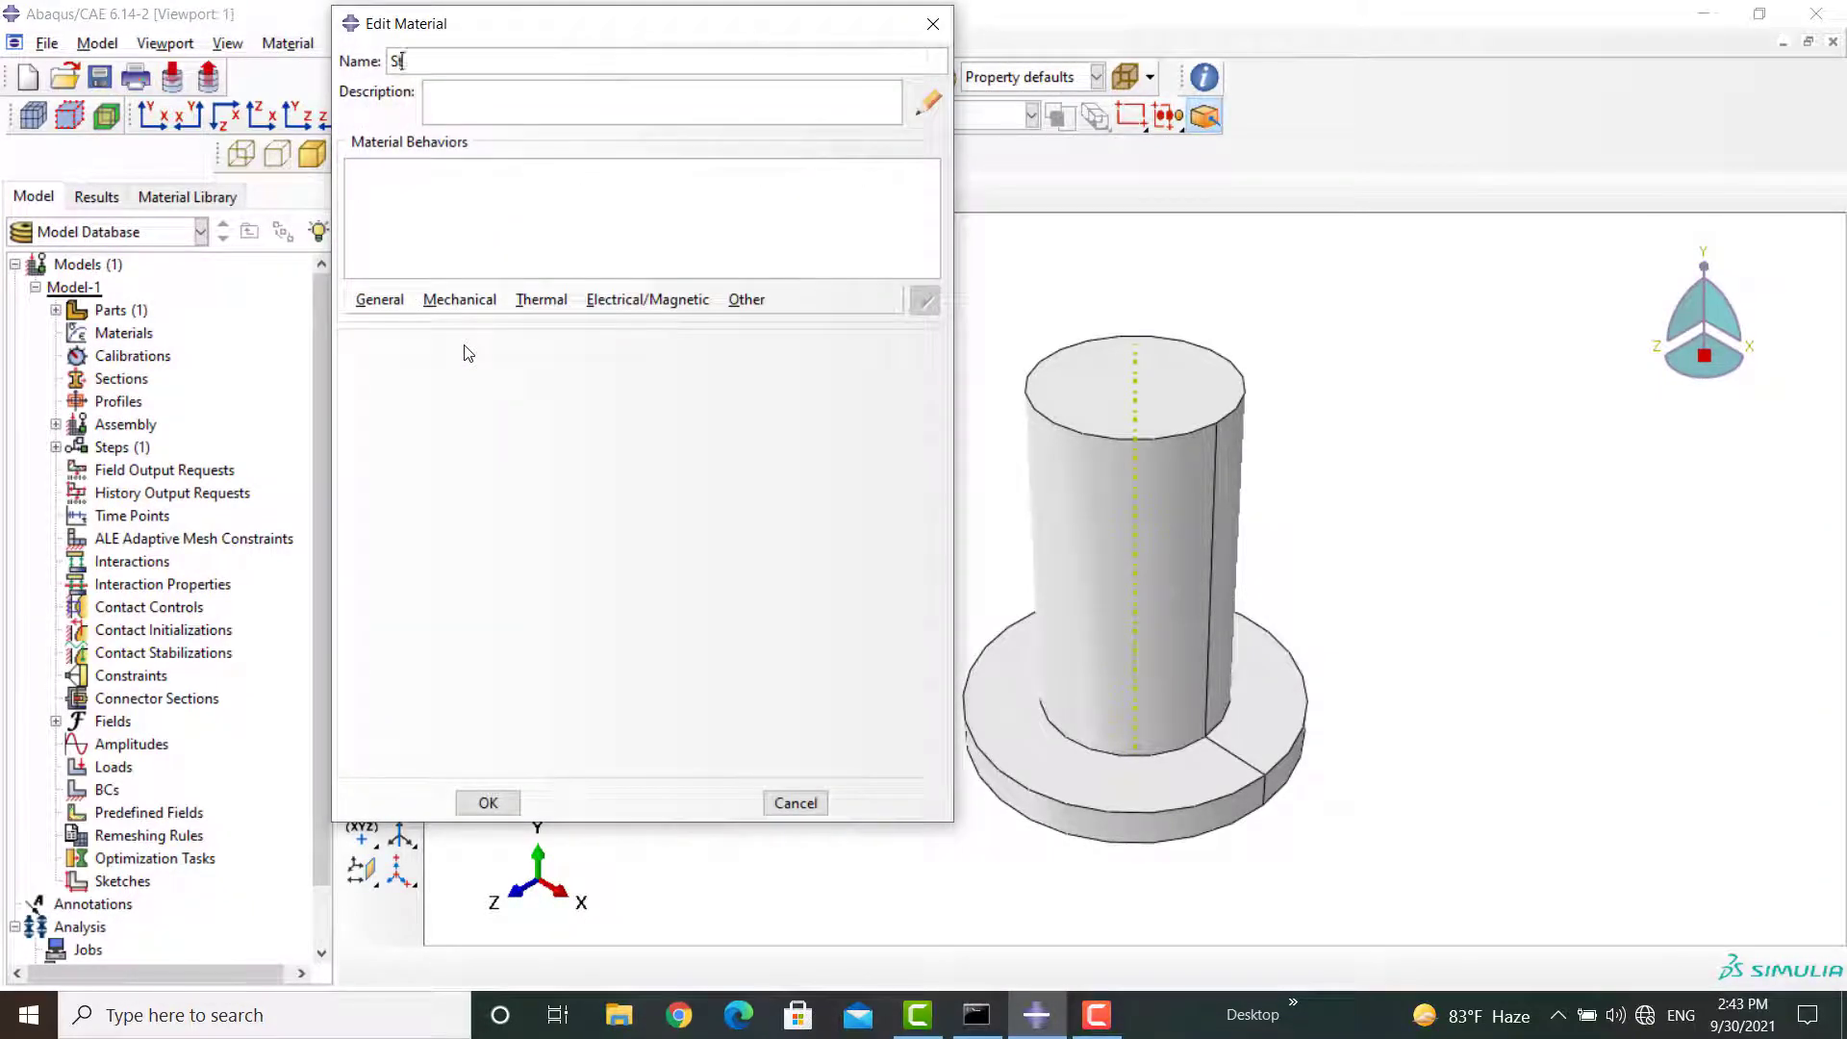
click(379, 298)
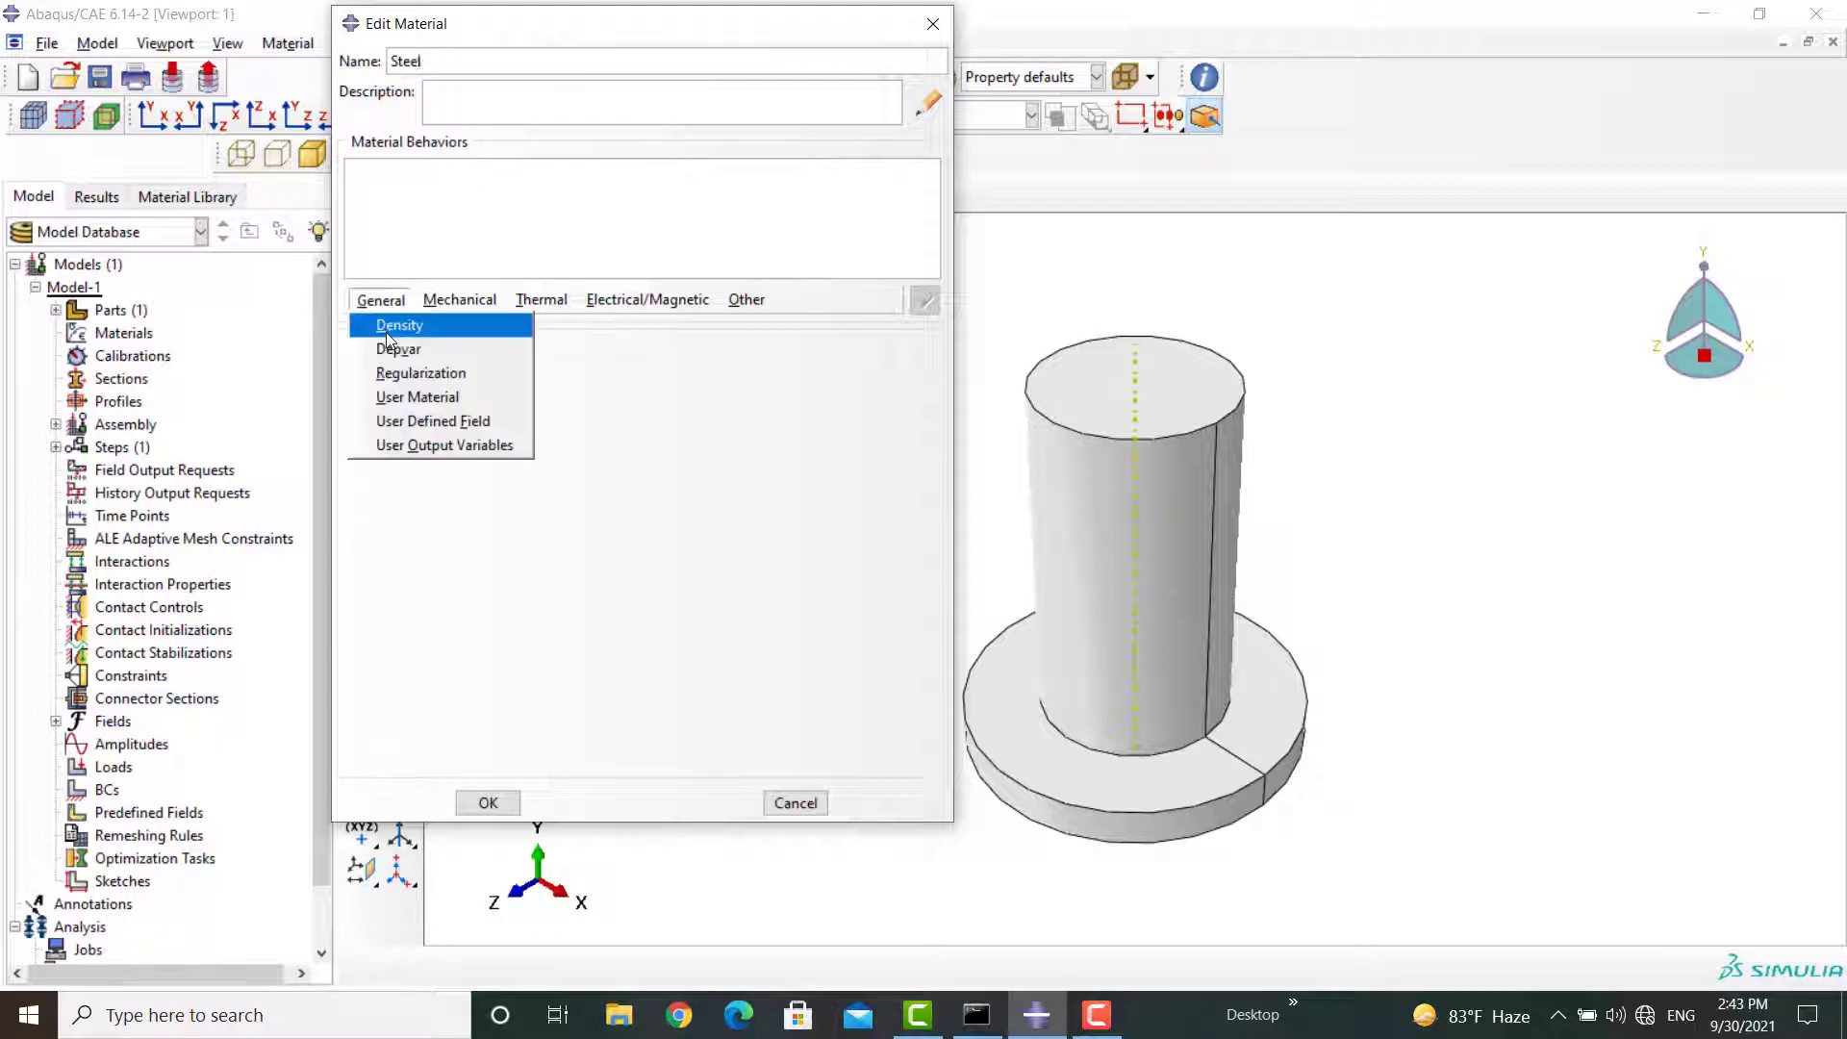
click(399, 323)
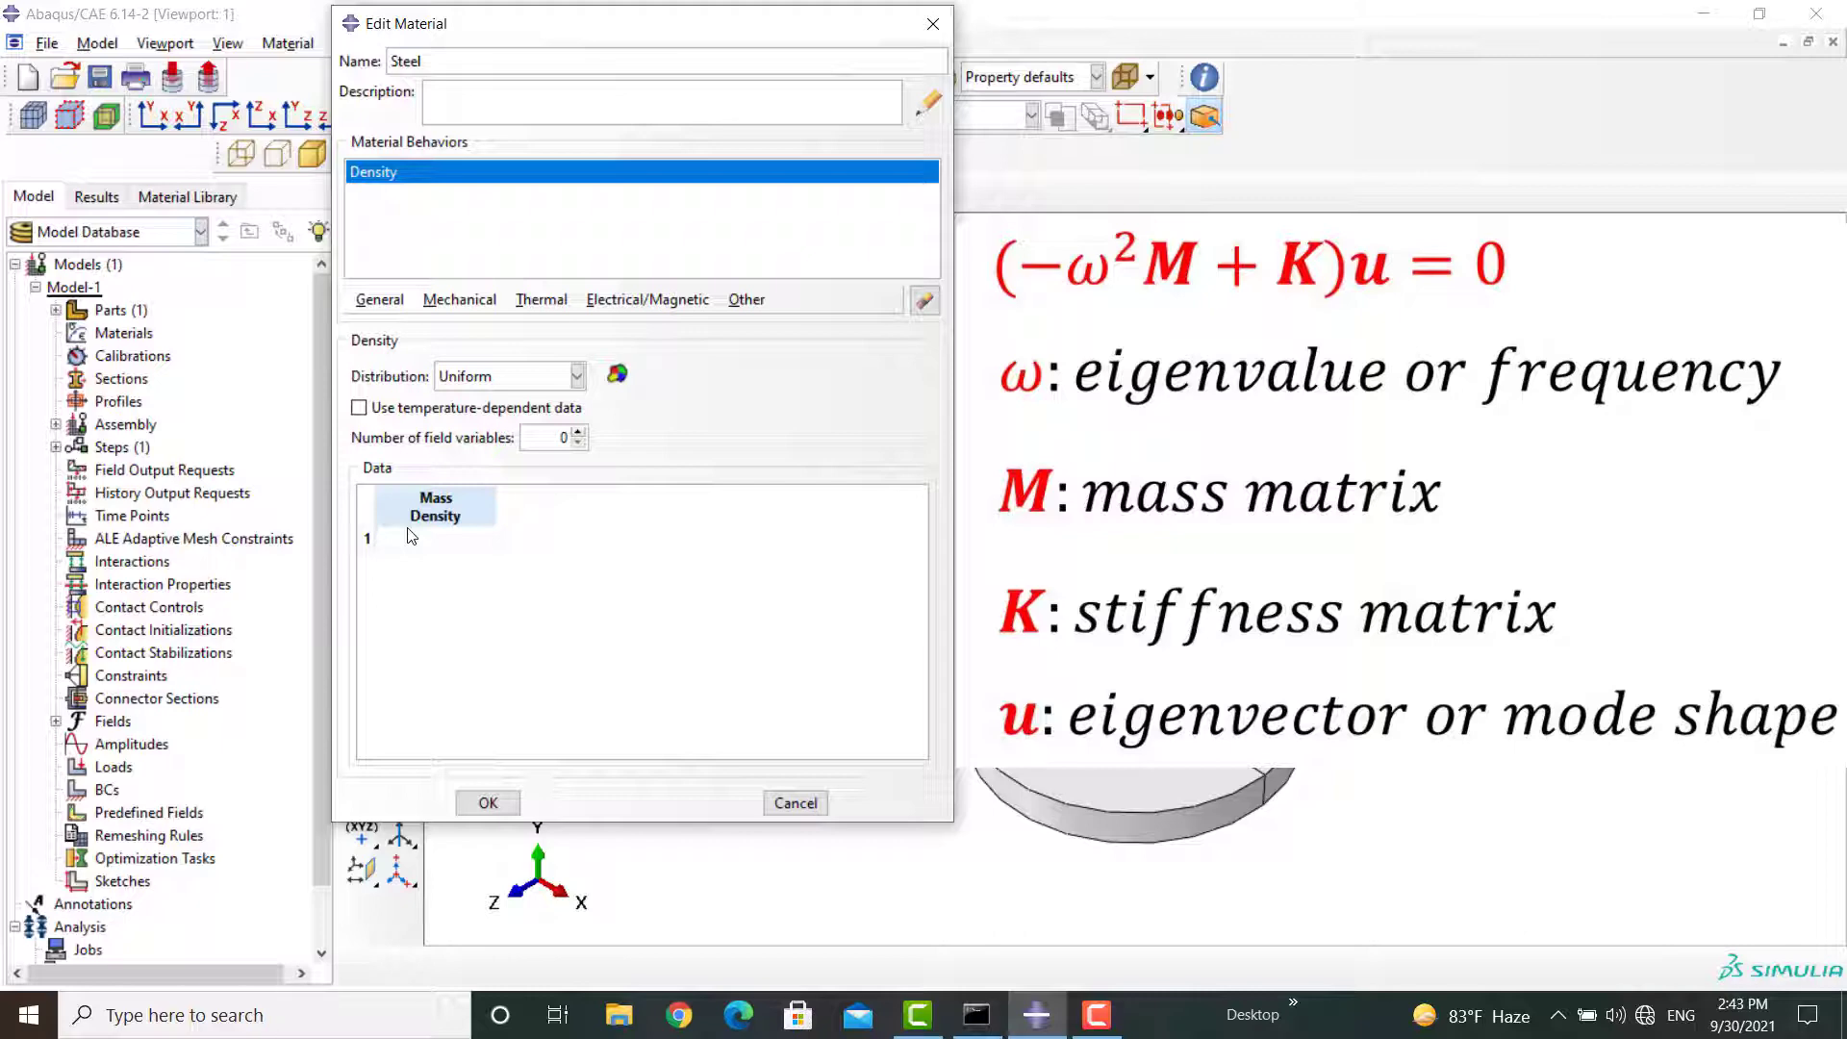
click(433, 539)
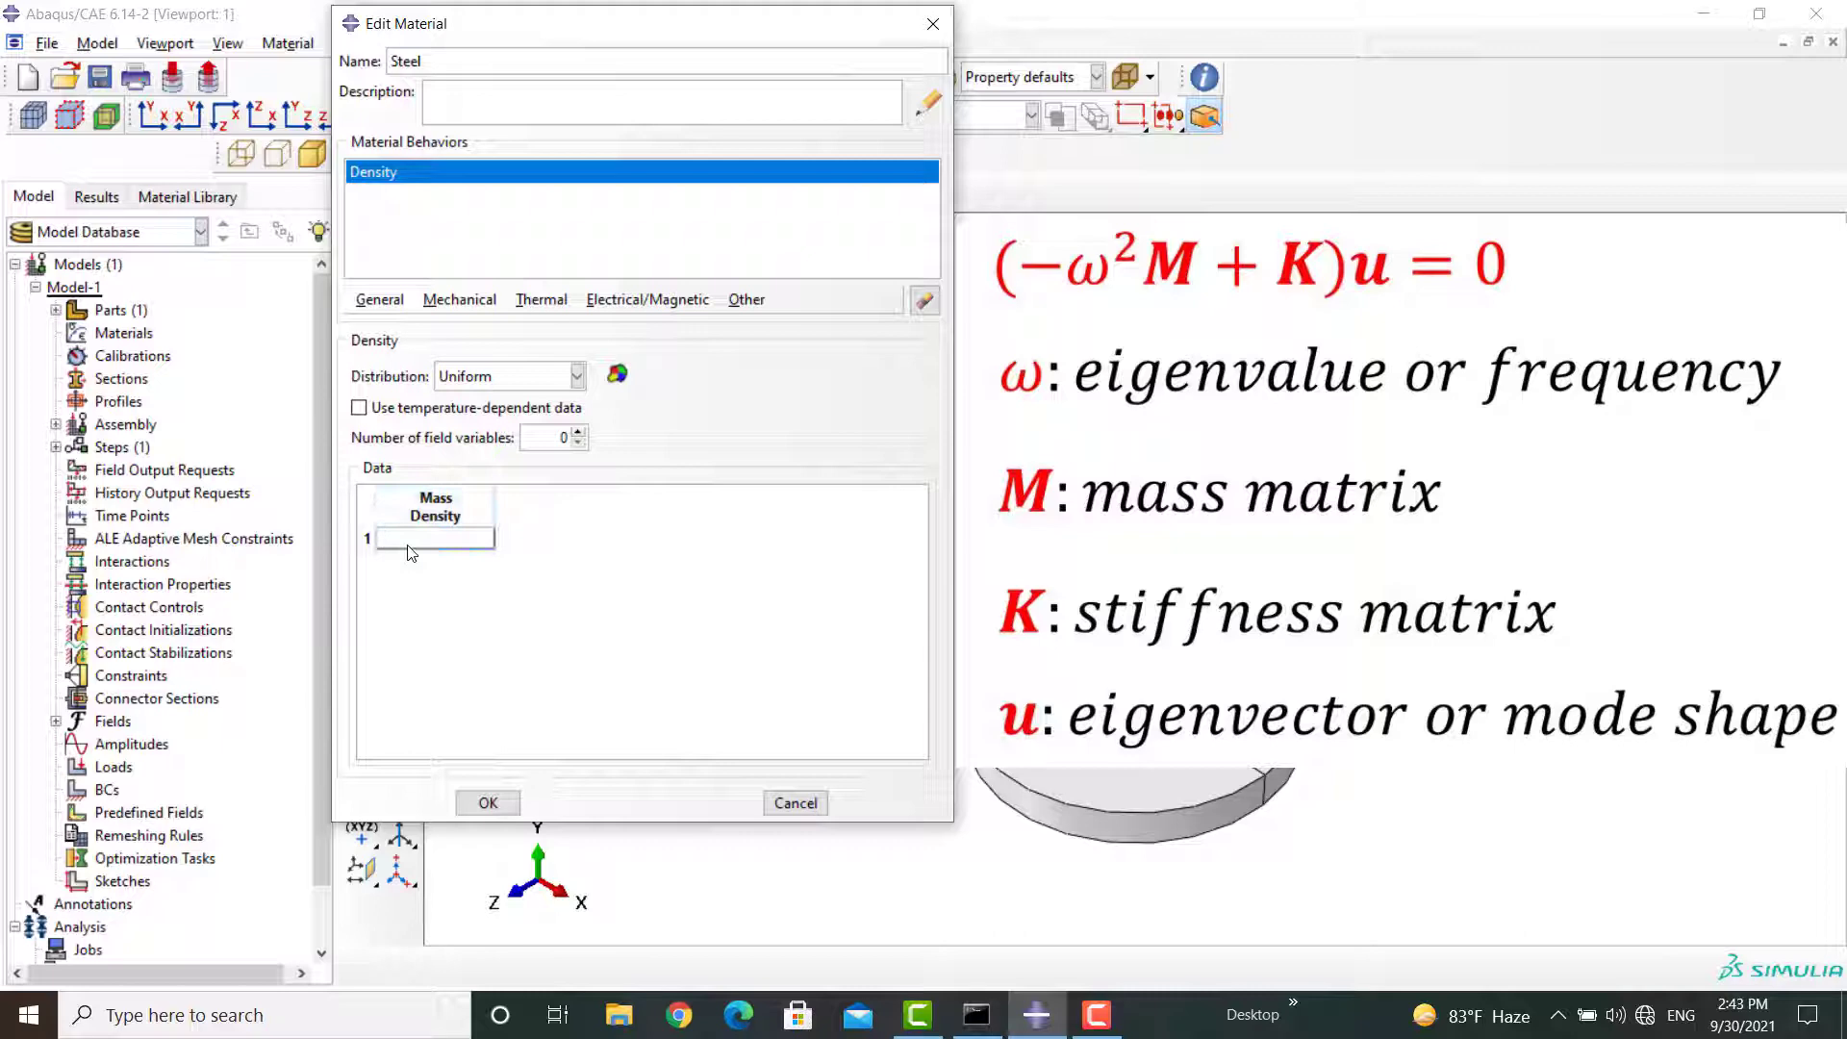
text(7900)
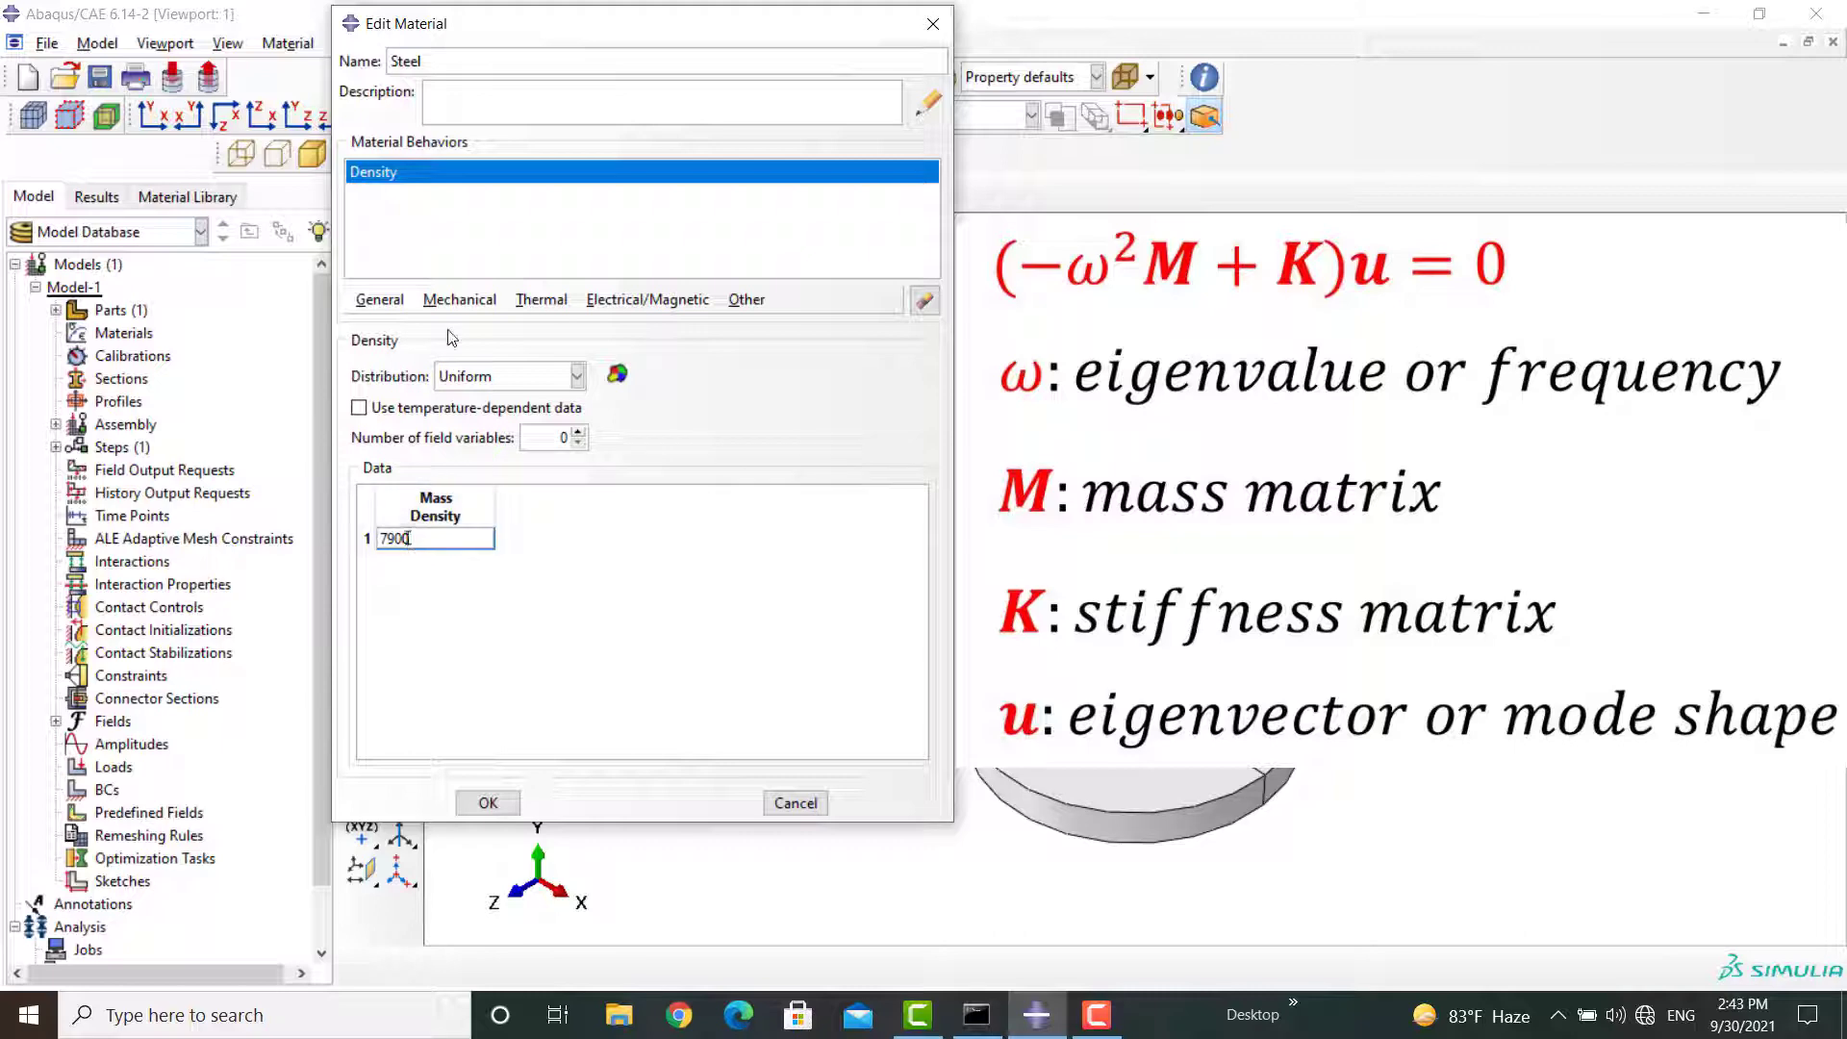
- Add elastic behaviour with Young's modulus 206e9 and Poisson's ratio 0.27, and save Steel
click(460, 300)
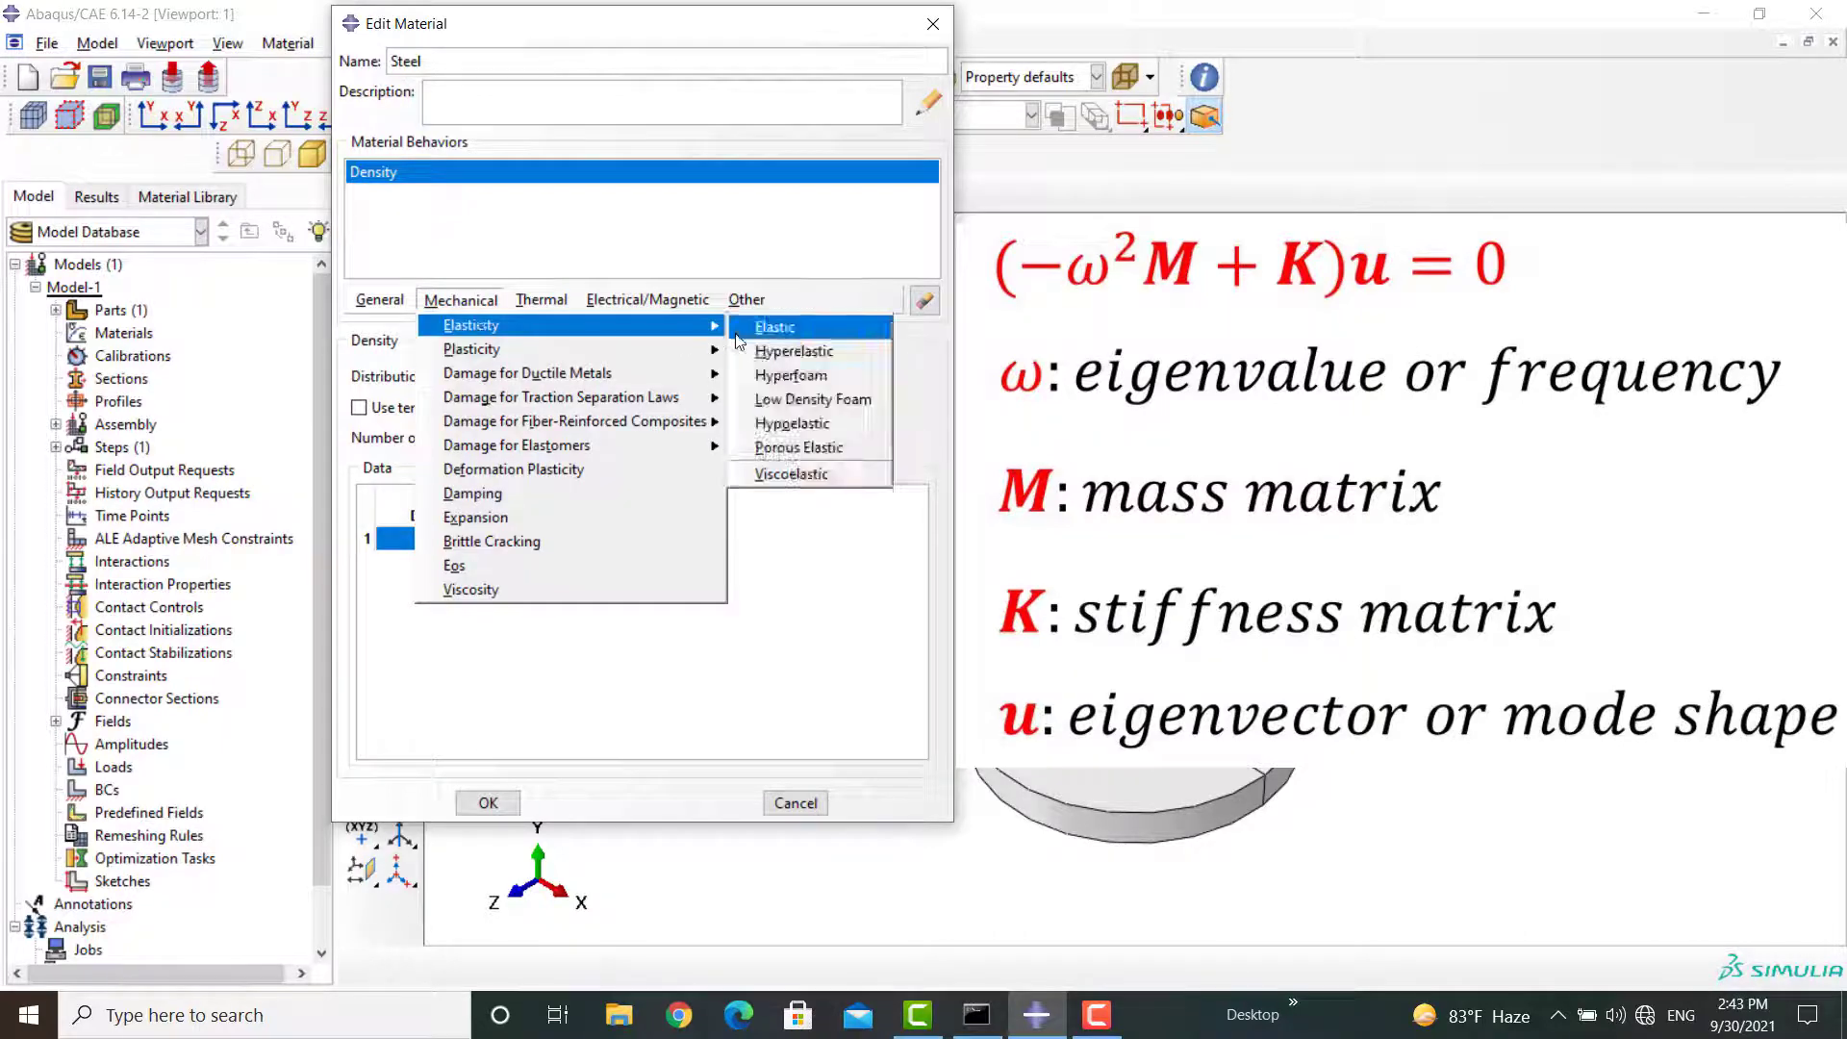
click(774, 327)
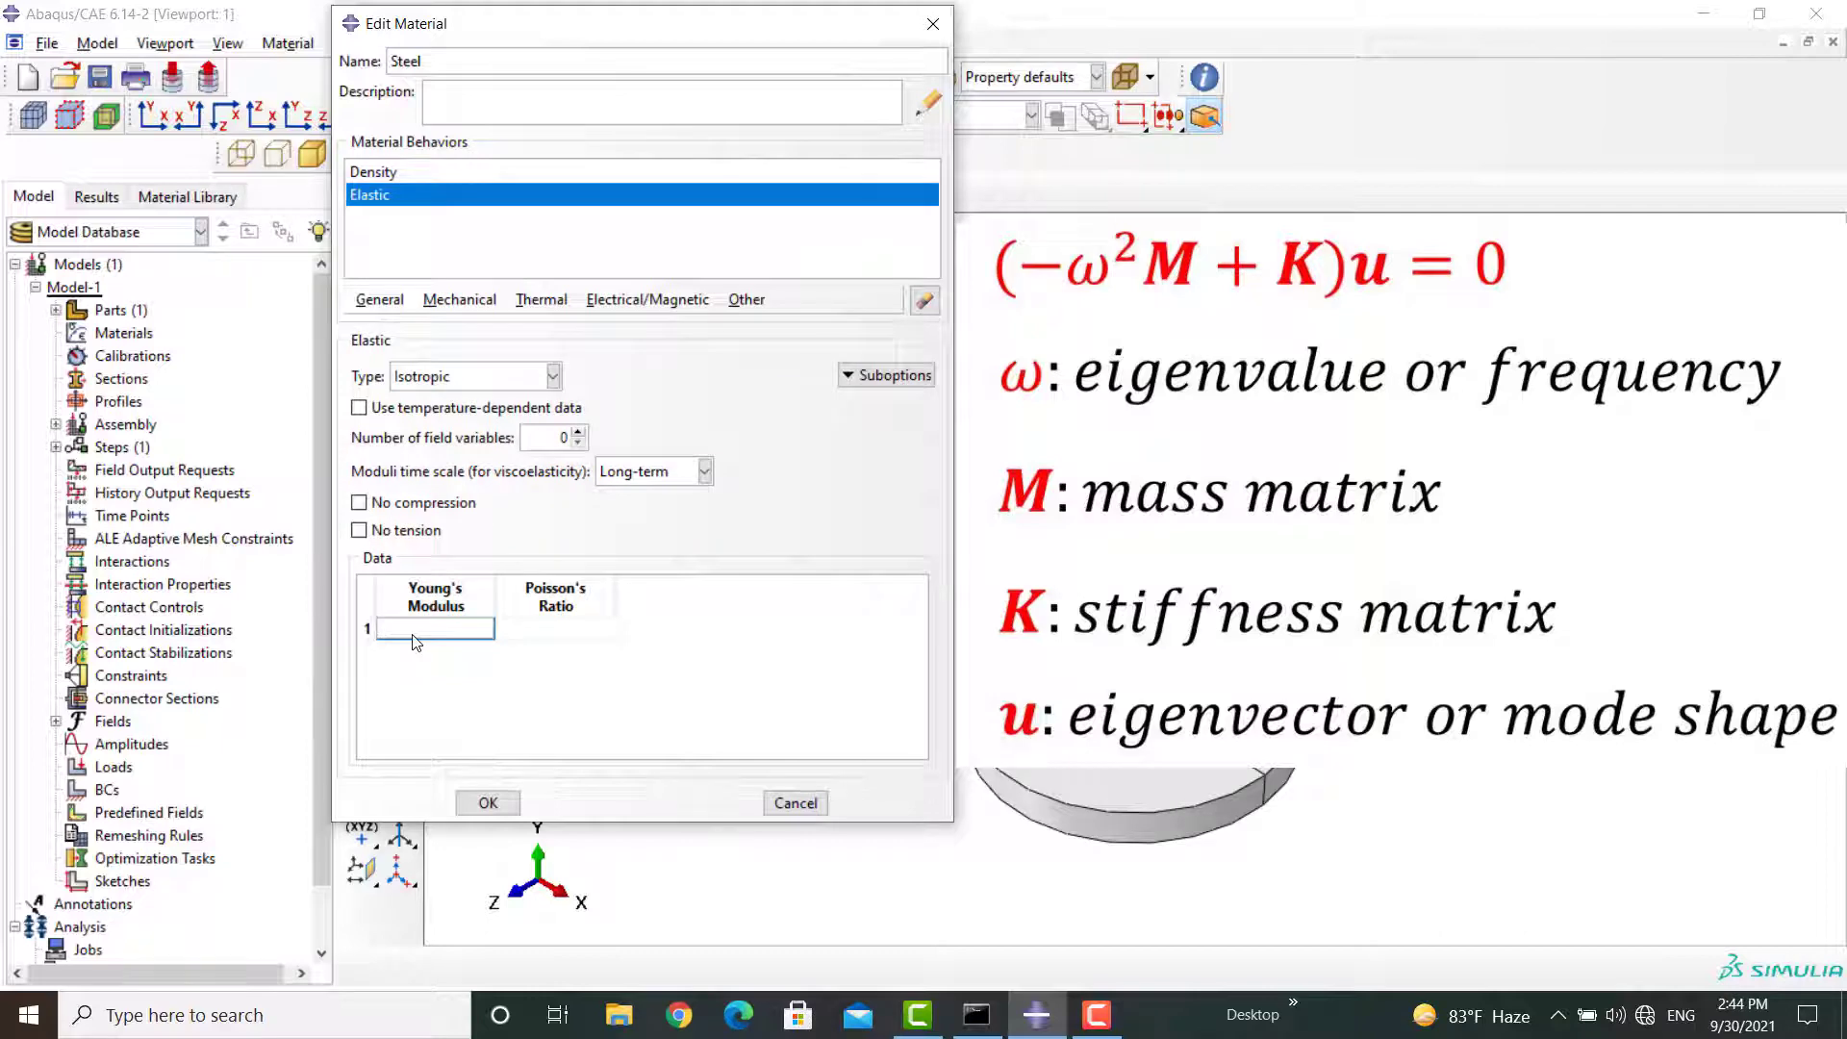
text(206e9)
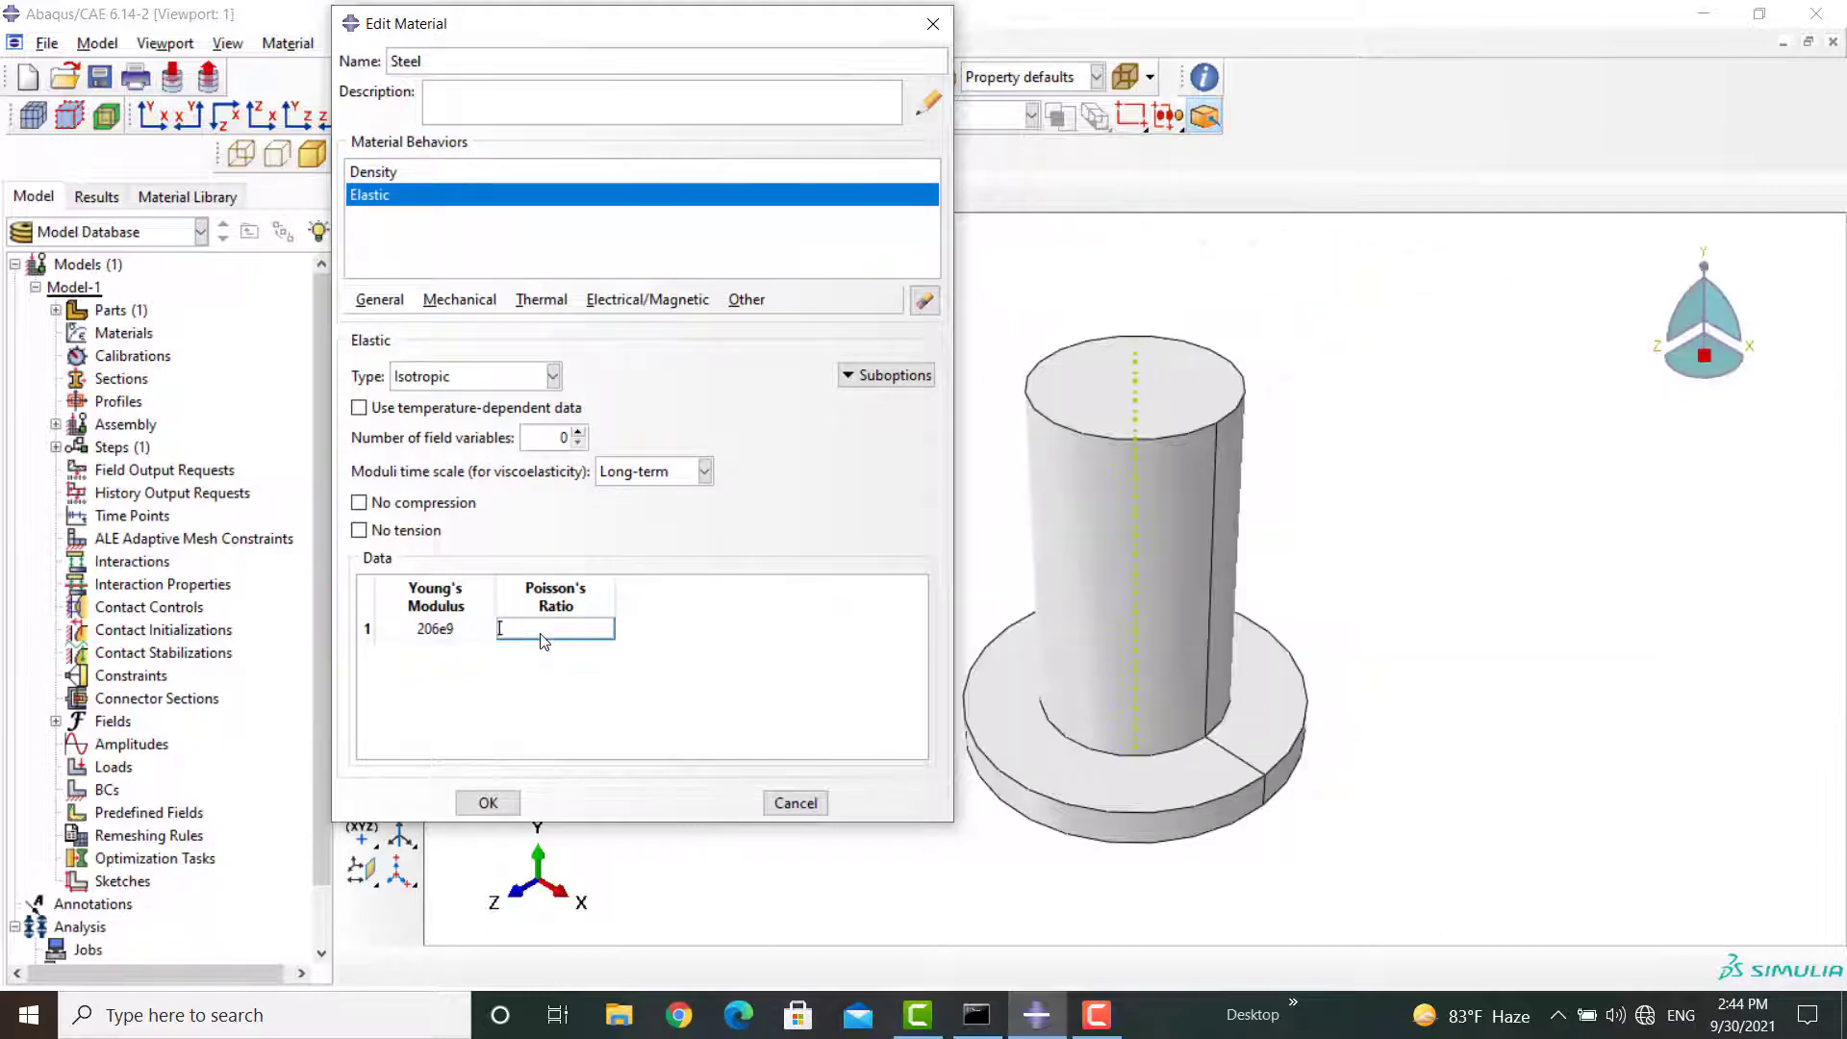
text(0.27)
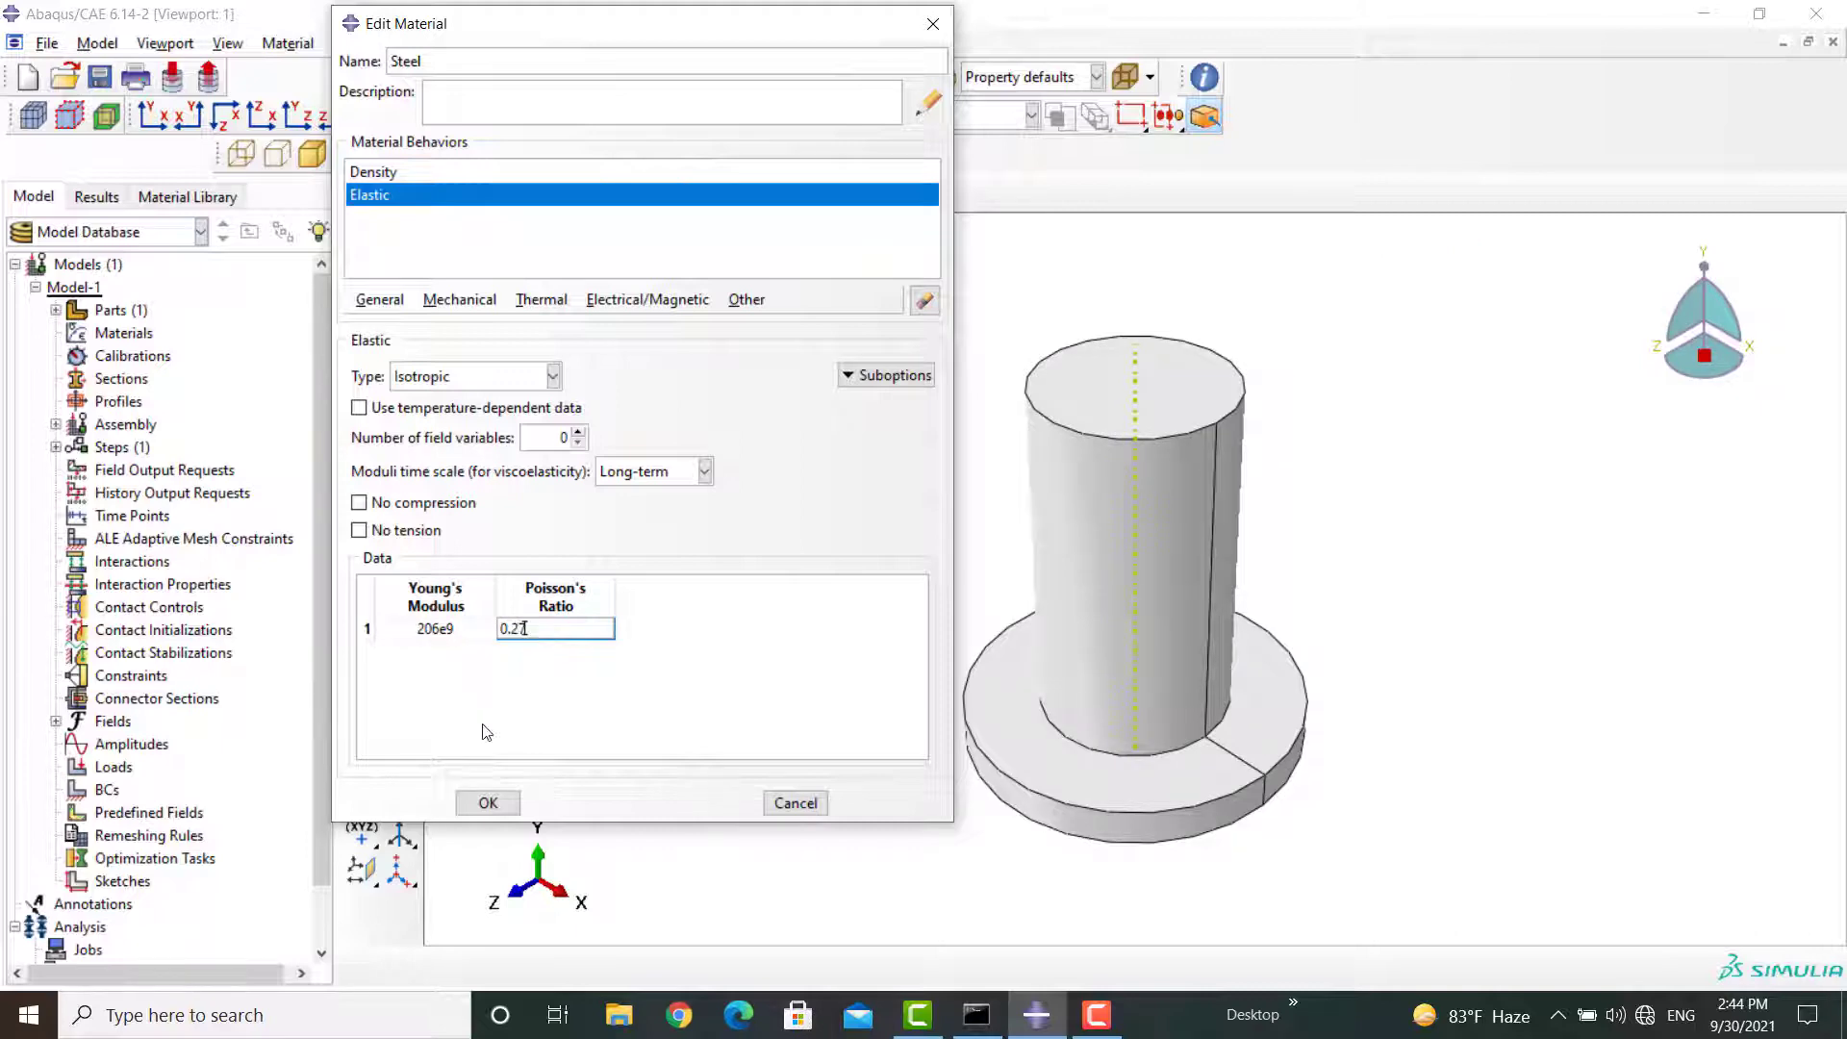
click(486, 802)
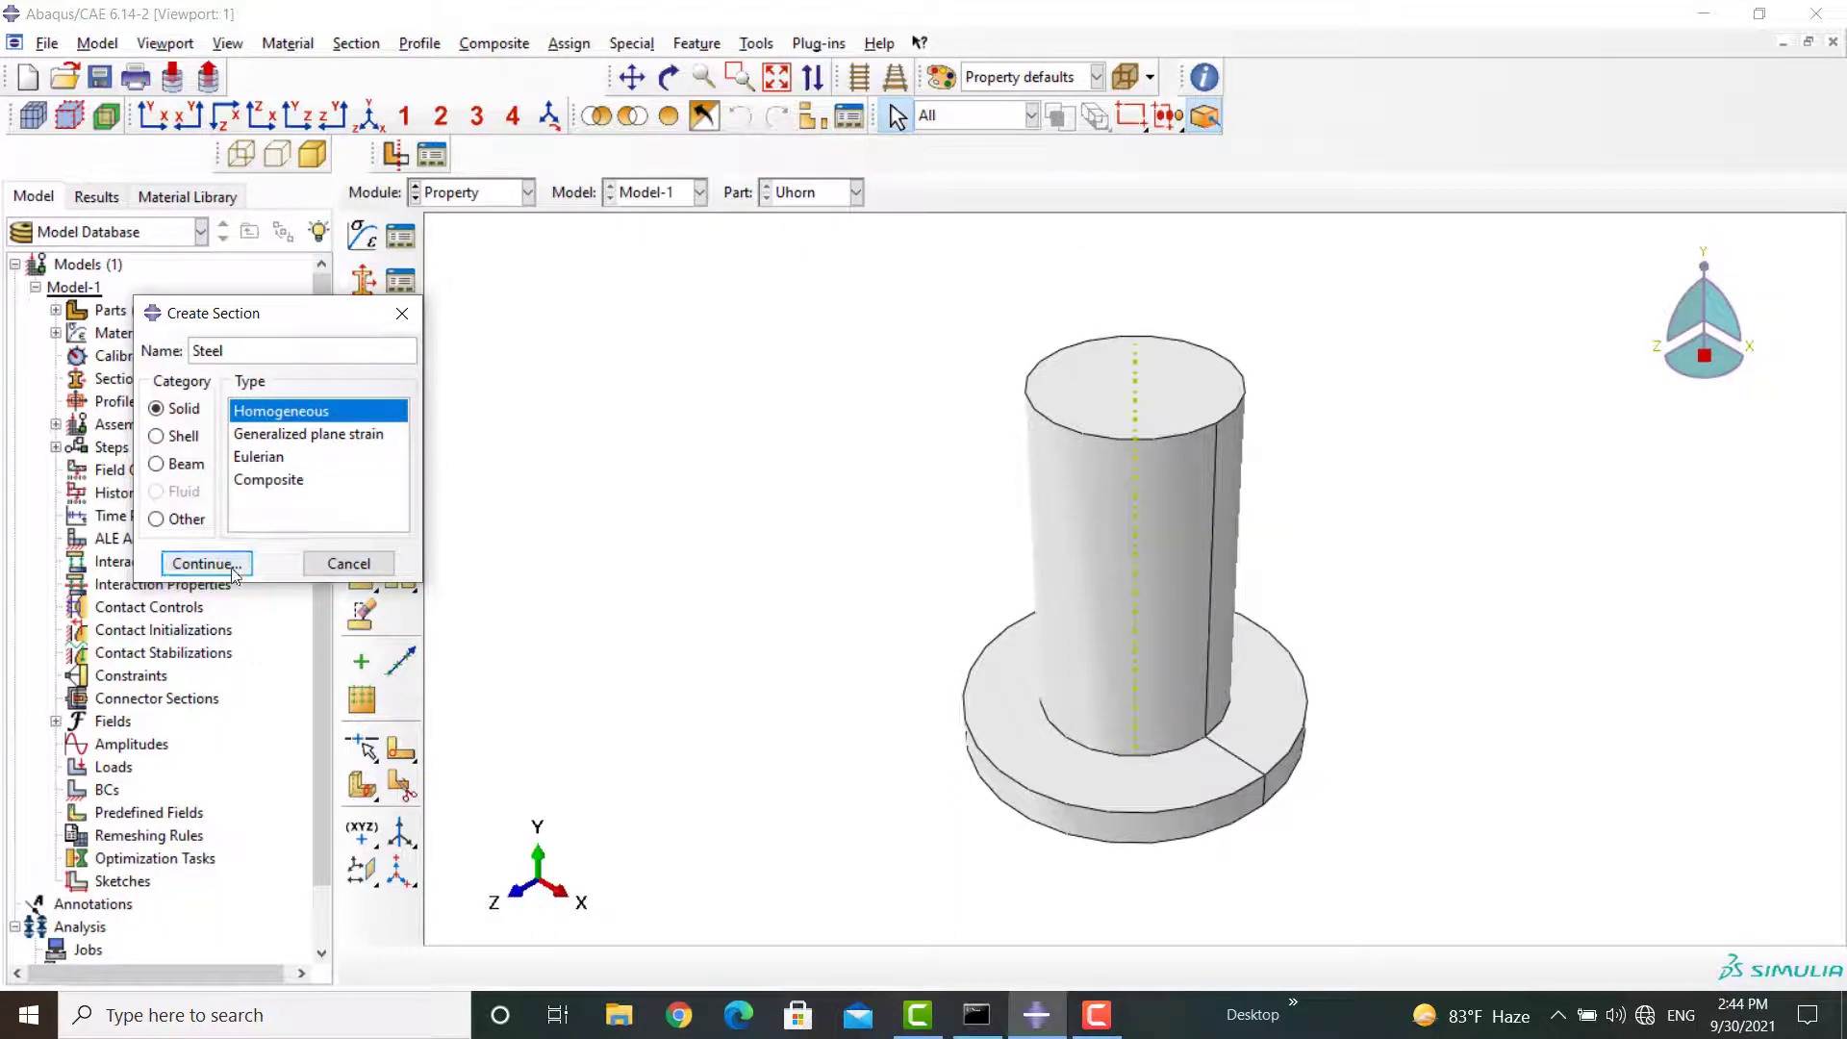
- Create the solid homogeneous Steel section and assign it to the whole Uhorn part
click(202, 564)
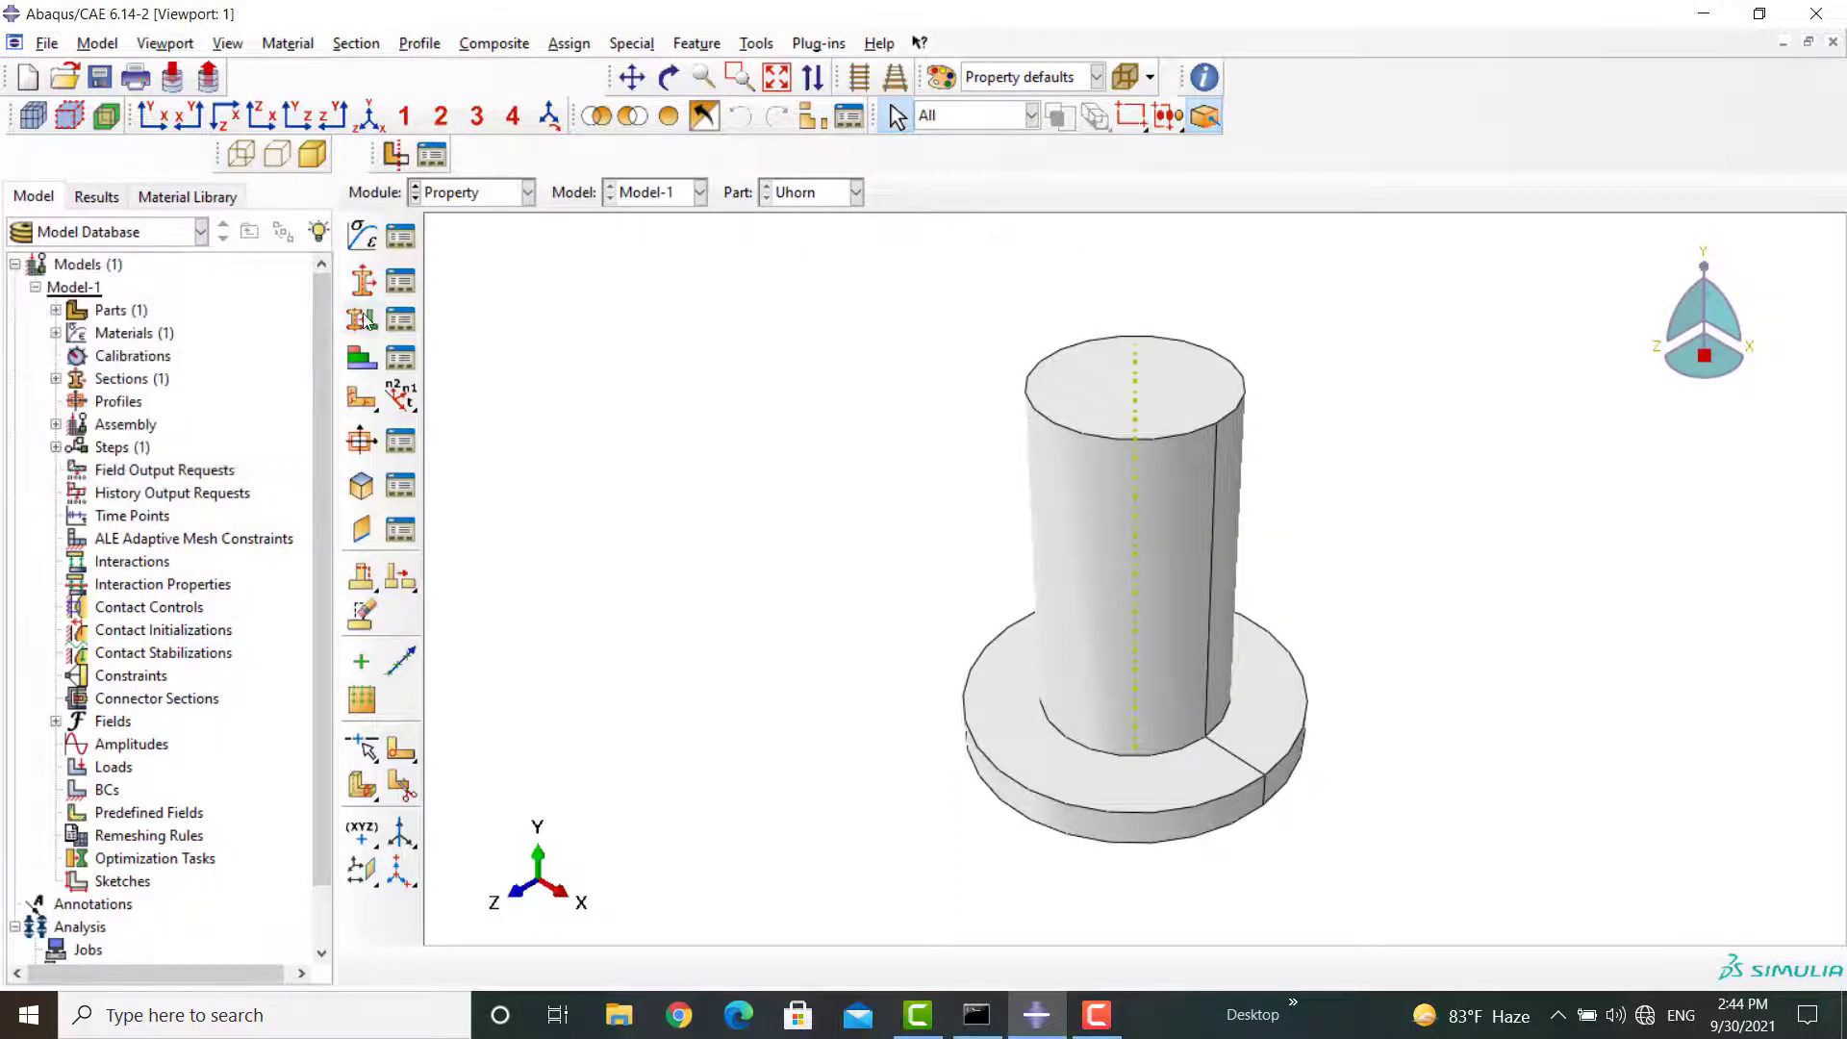
click(362, 318)
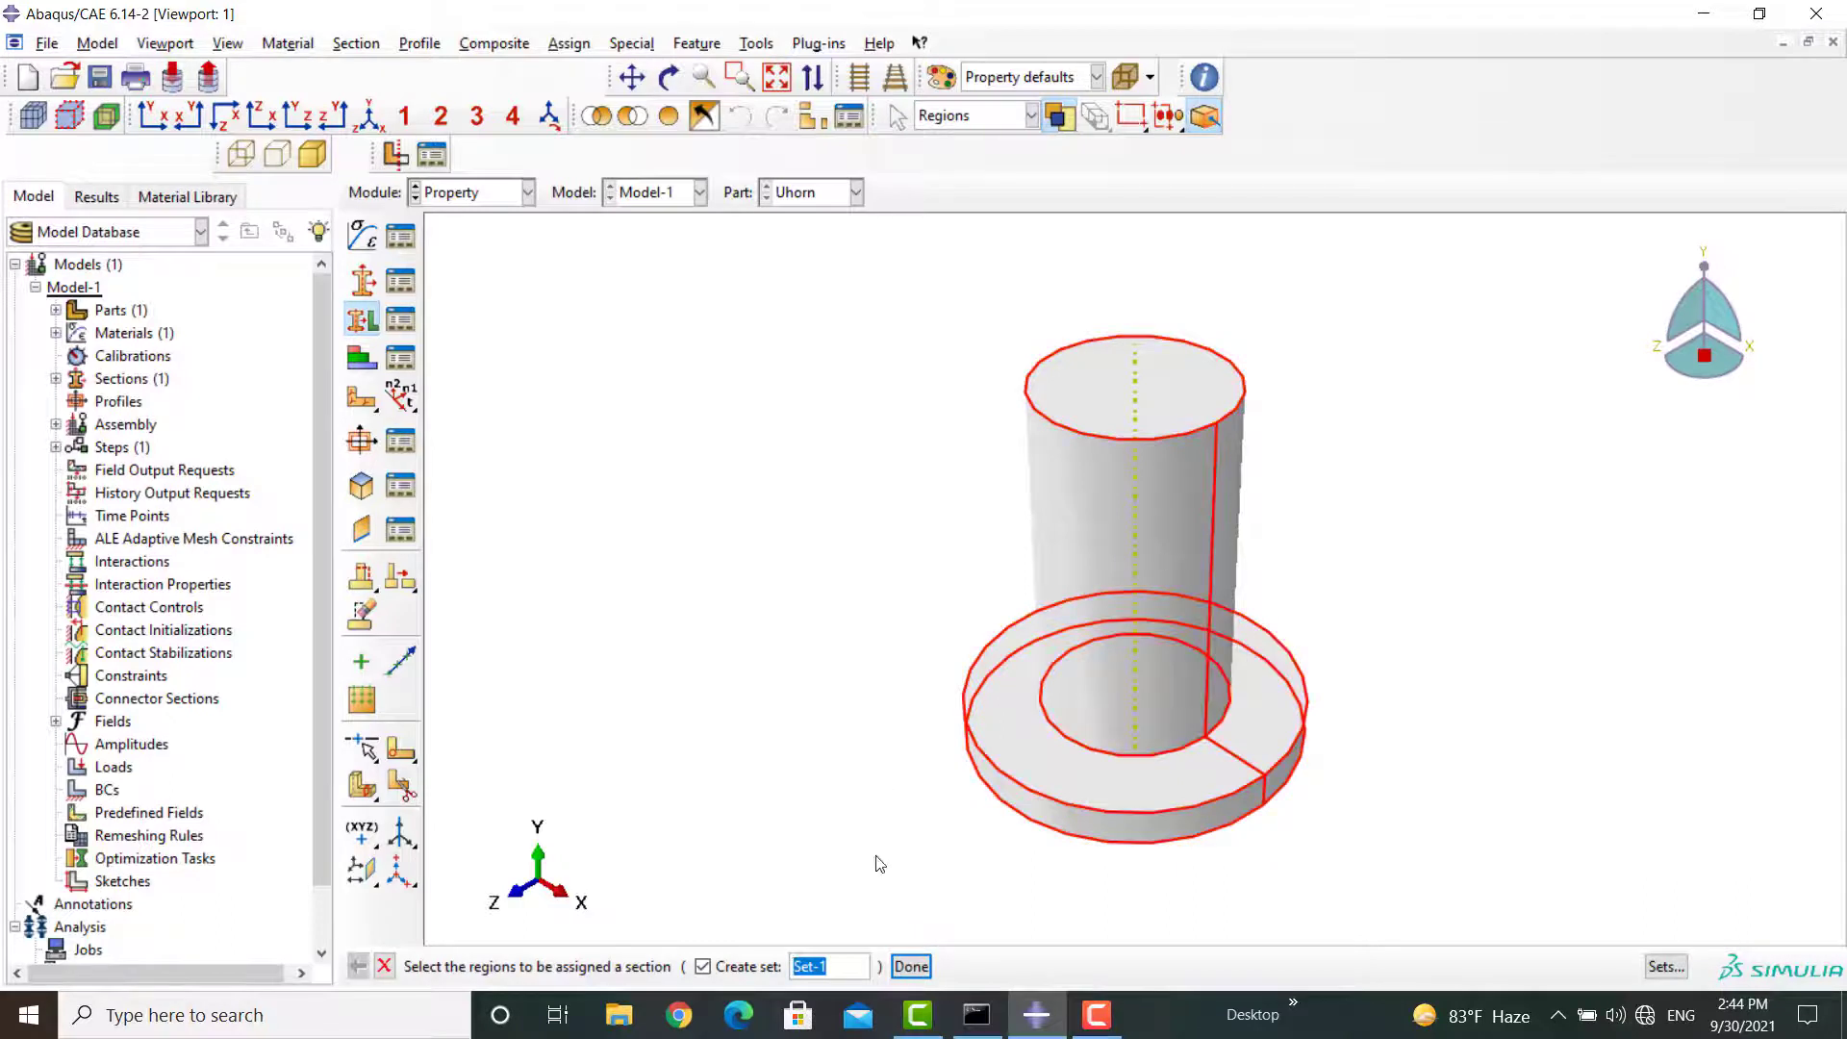
click(910, 965)
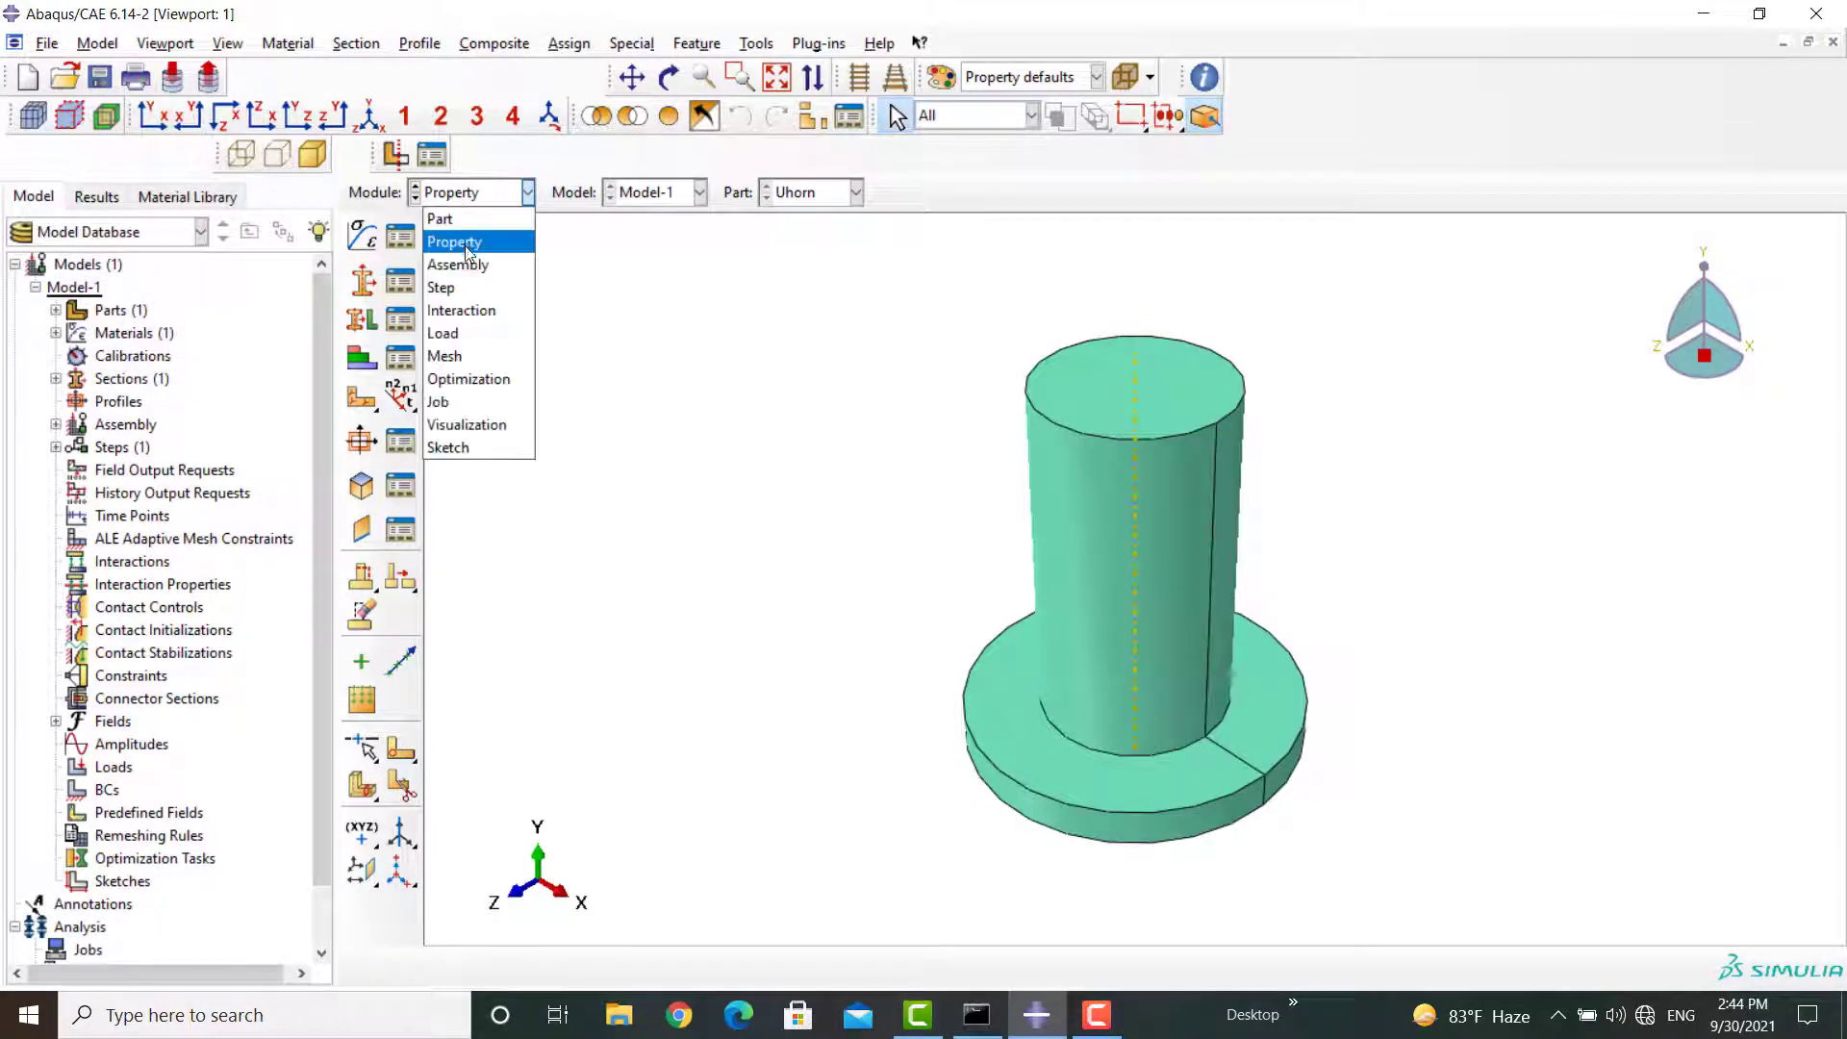
- Add an instance of Uhorn to the assembly and move on to the Step module
click(458, 263)
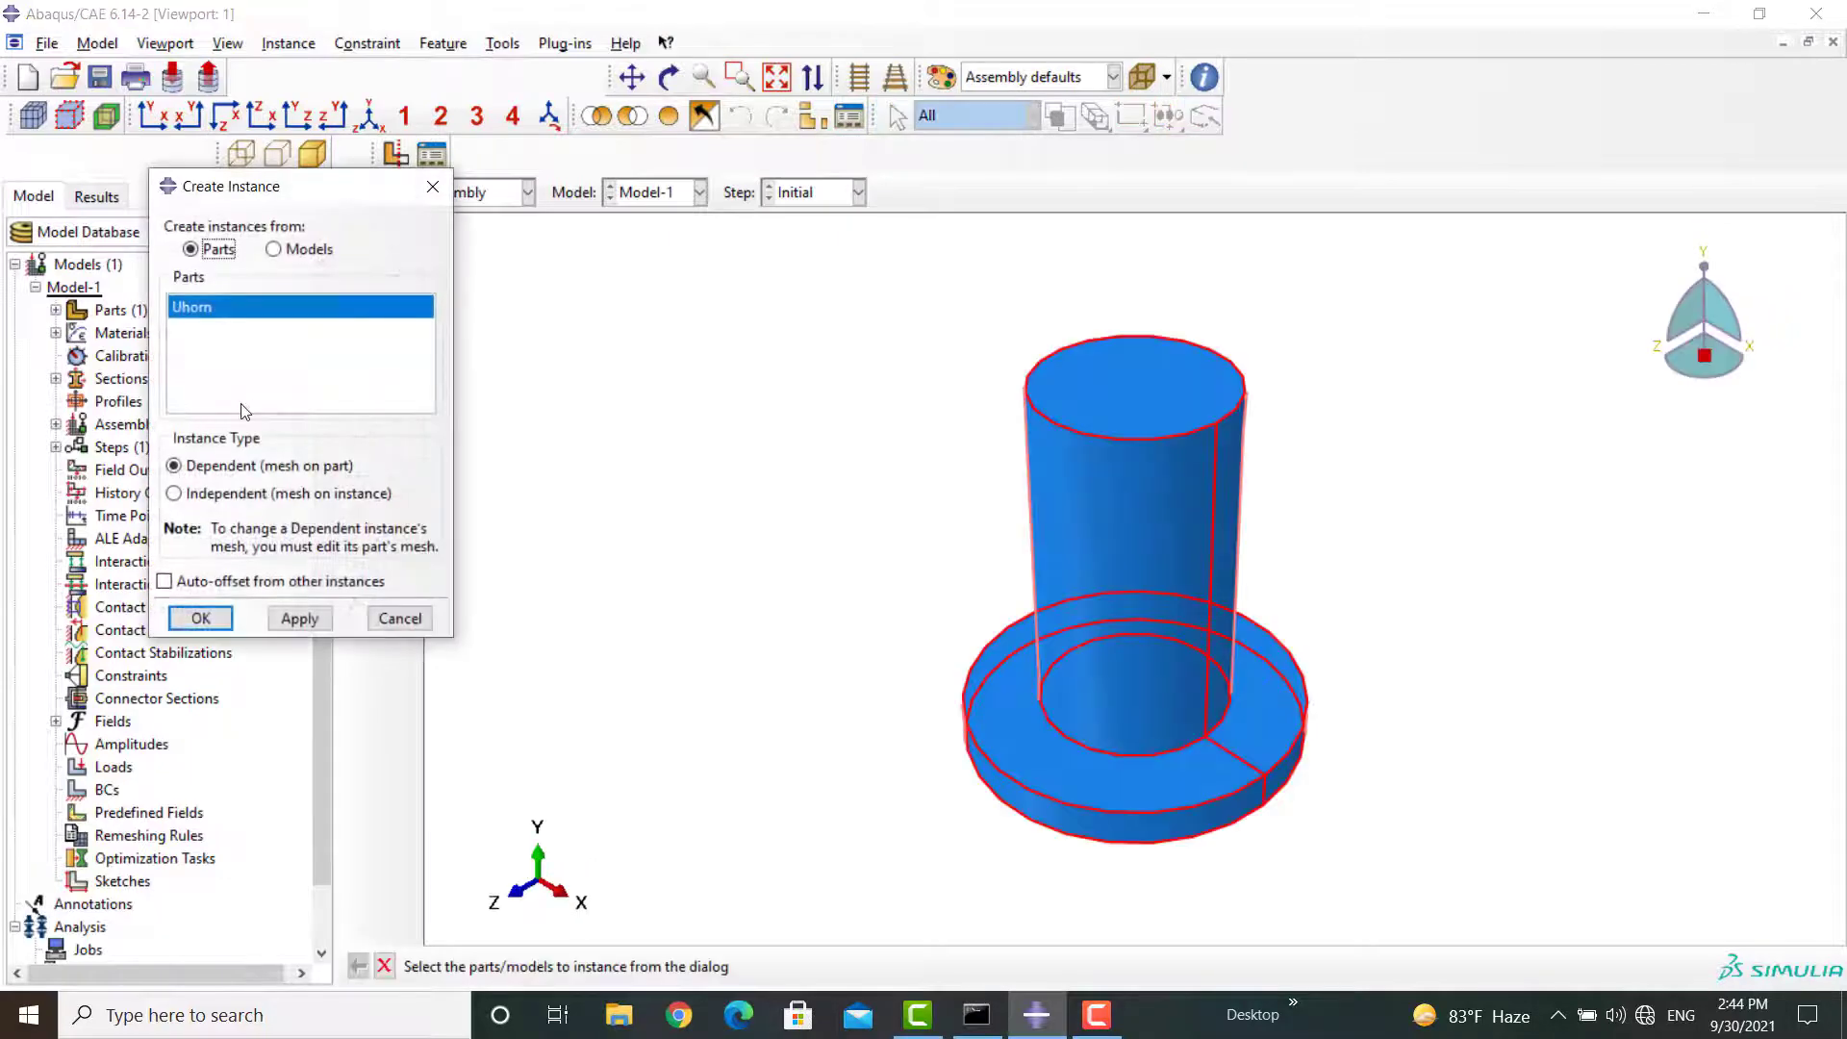
click(198, 617)
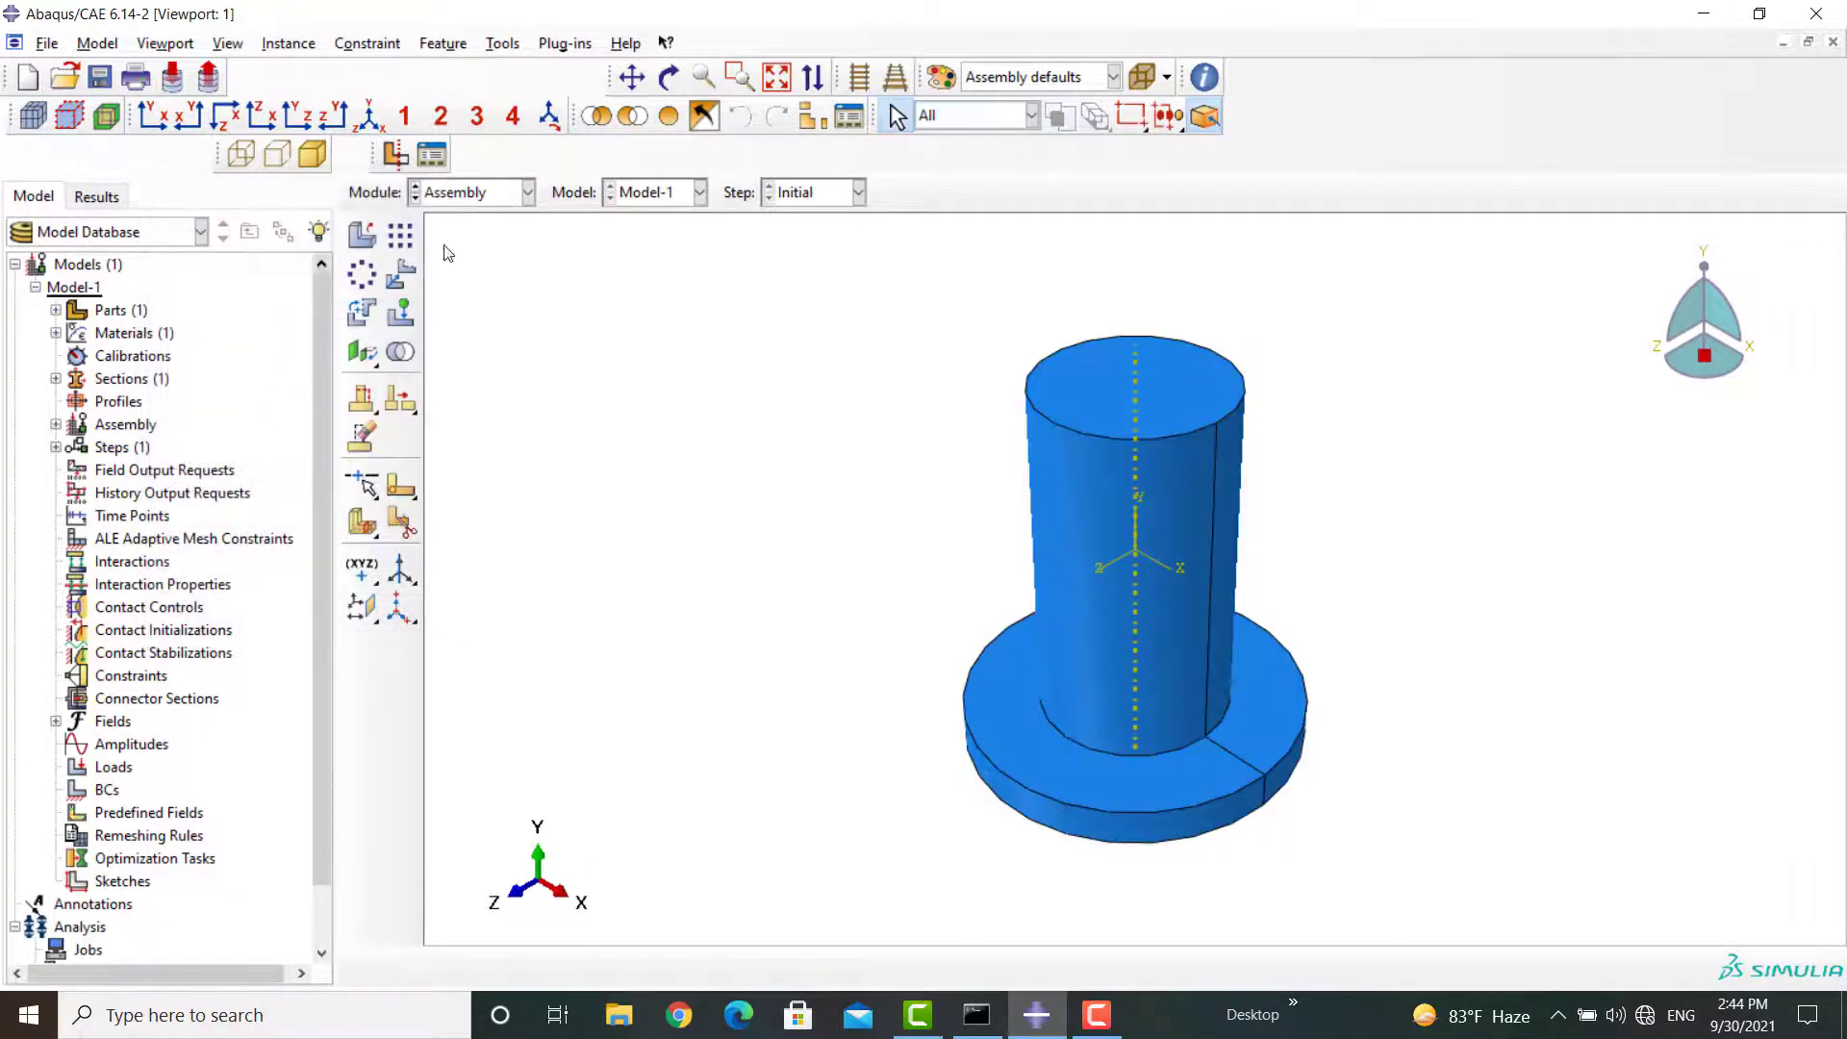
click(527, 192)
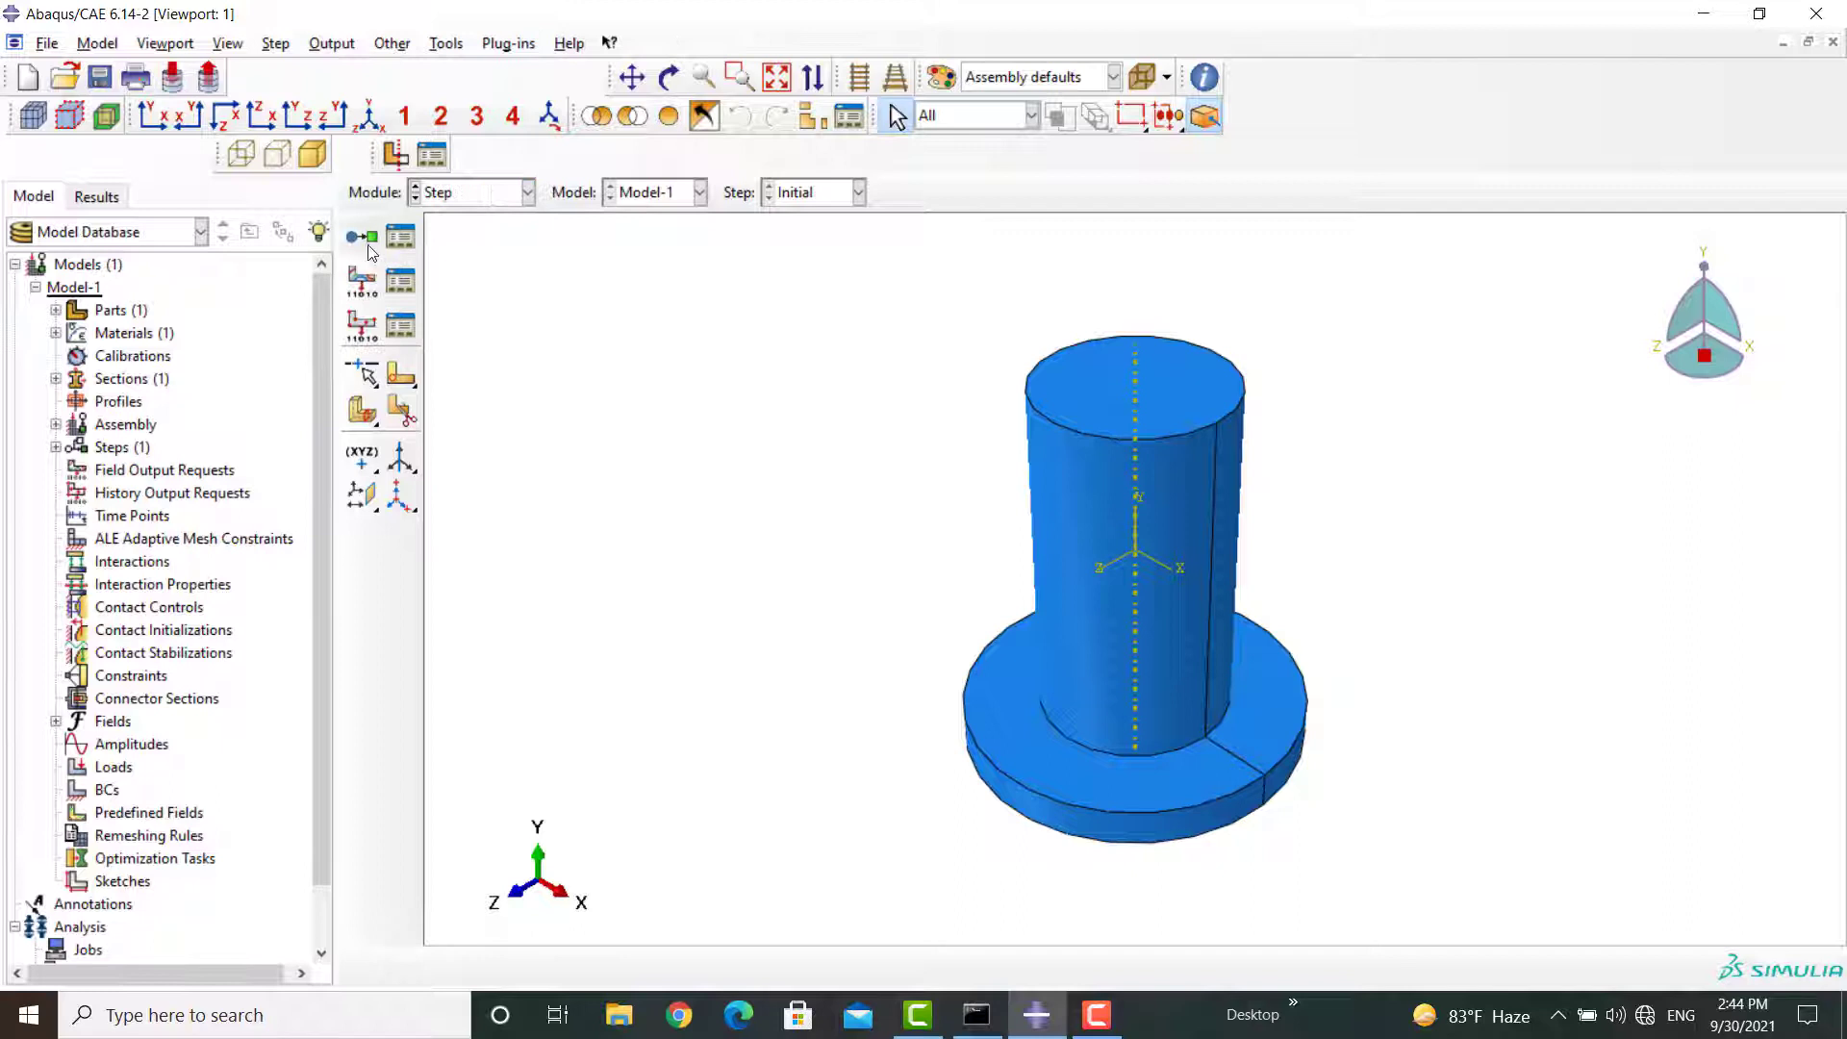
- Create a linear-perturbation Frequency step named Frequency after the initial step
text(Frequency)
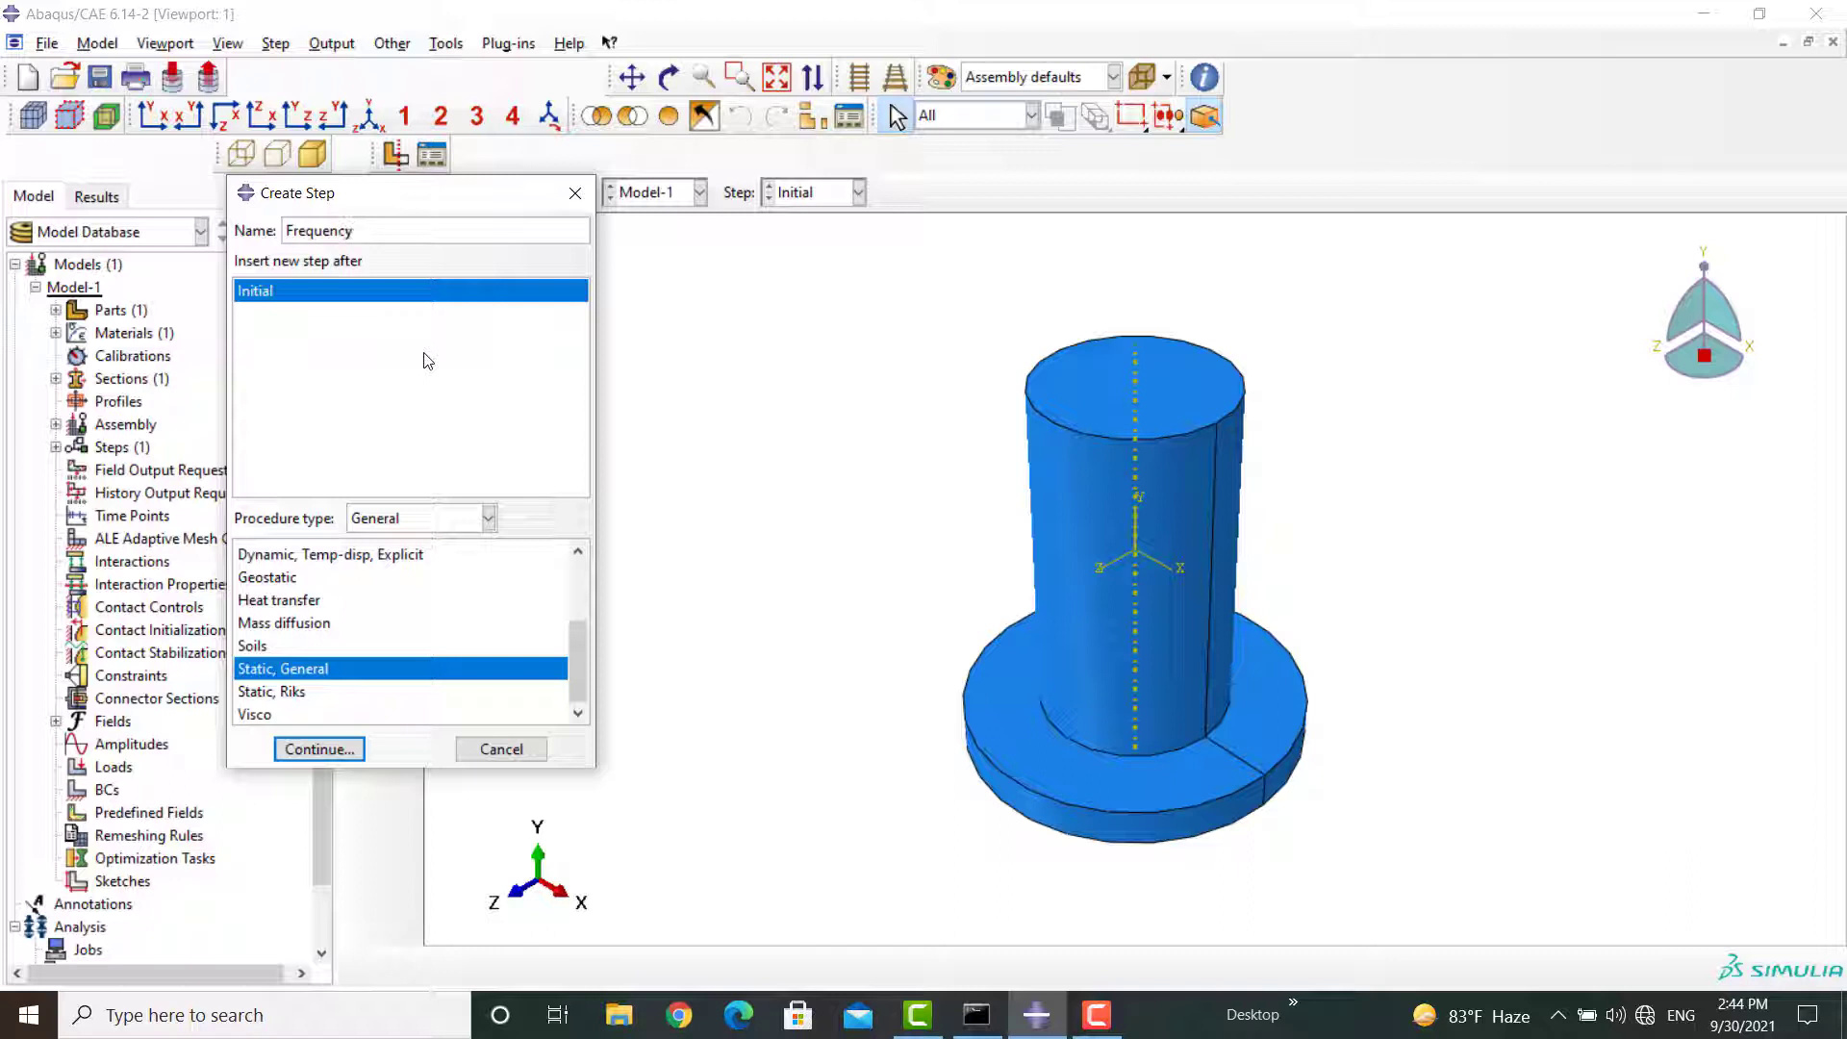
click(487, 518)
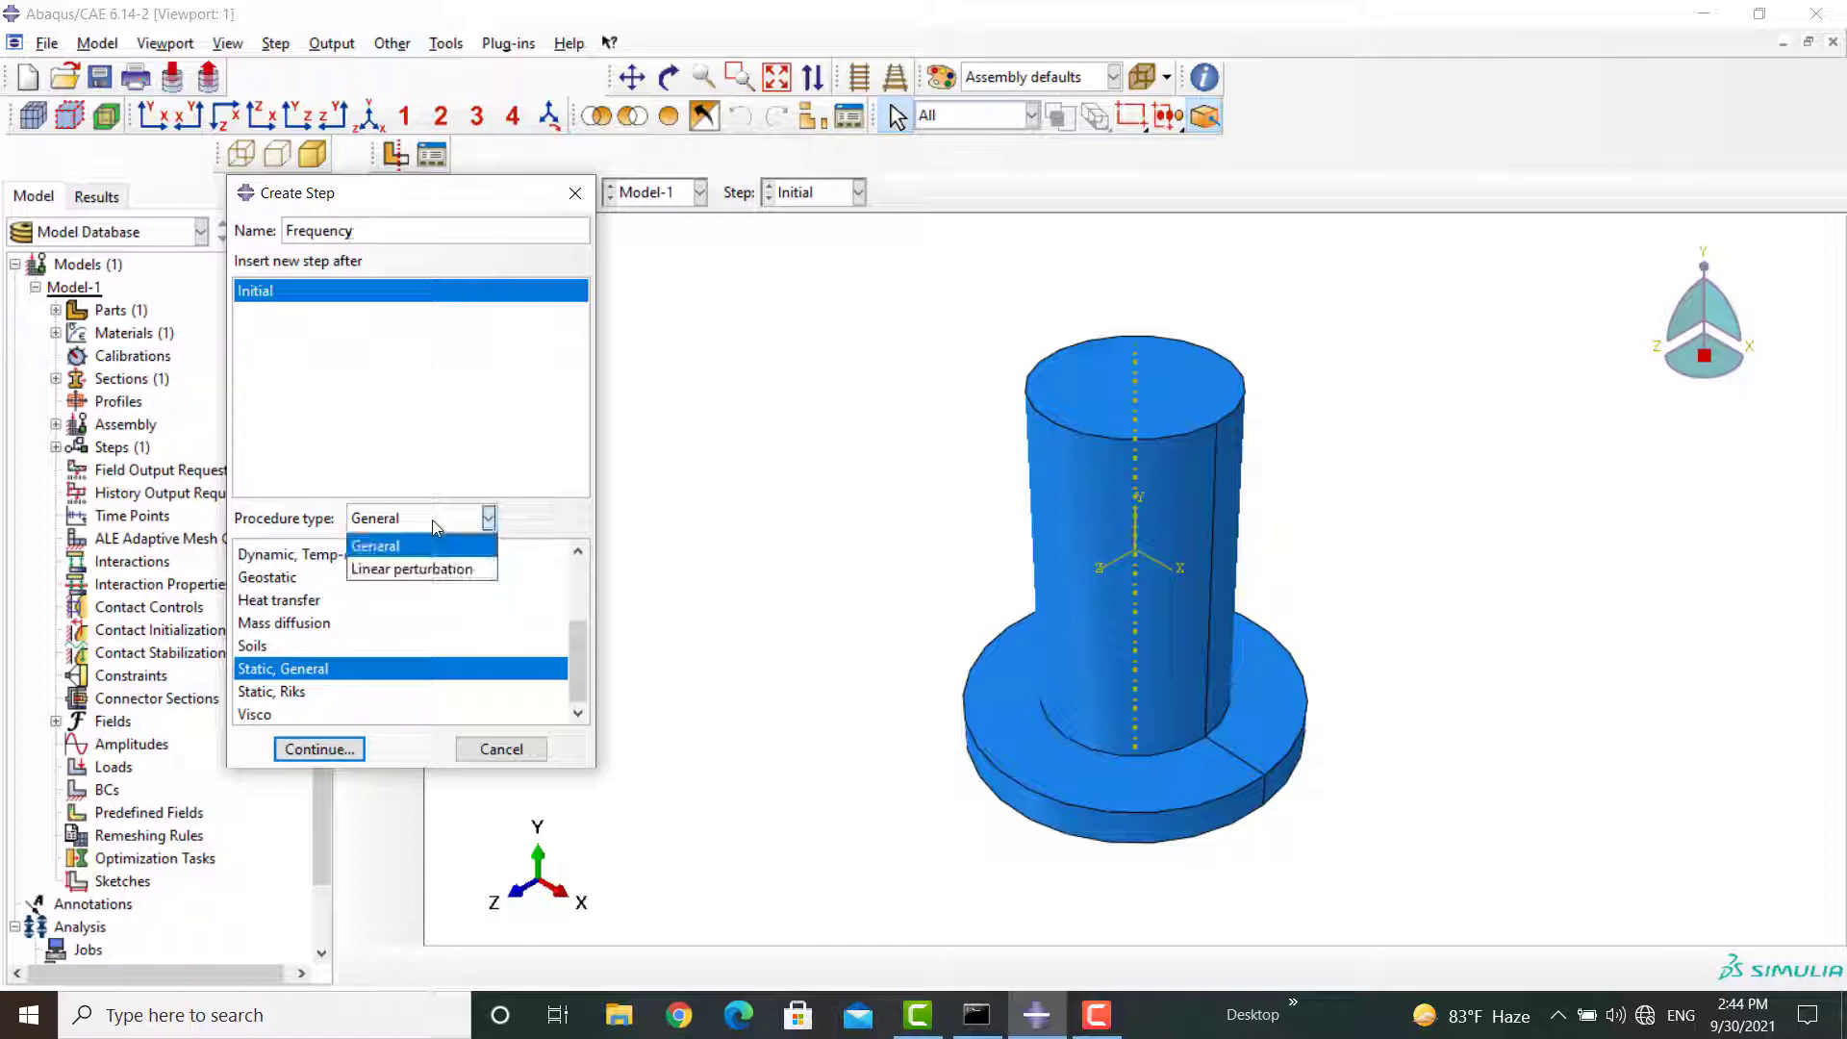
click(419, 570)
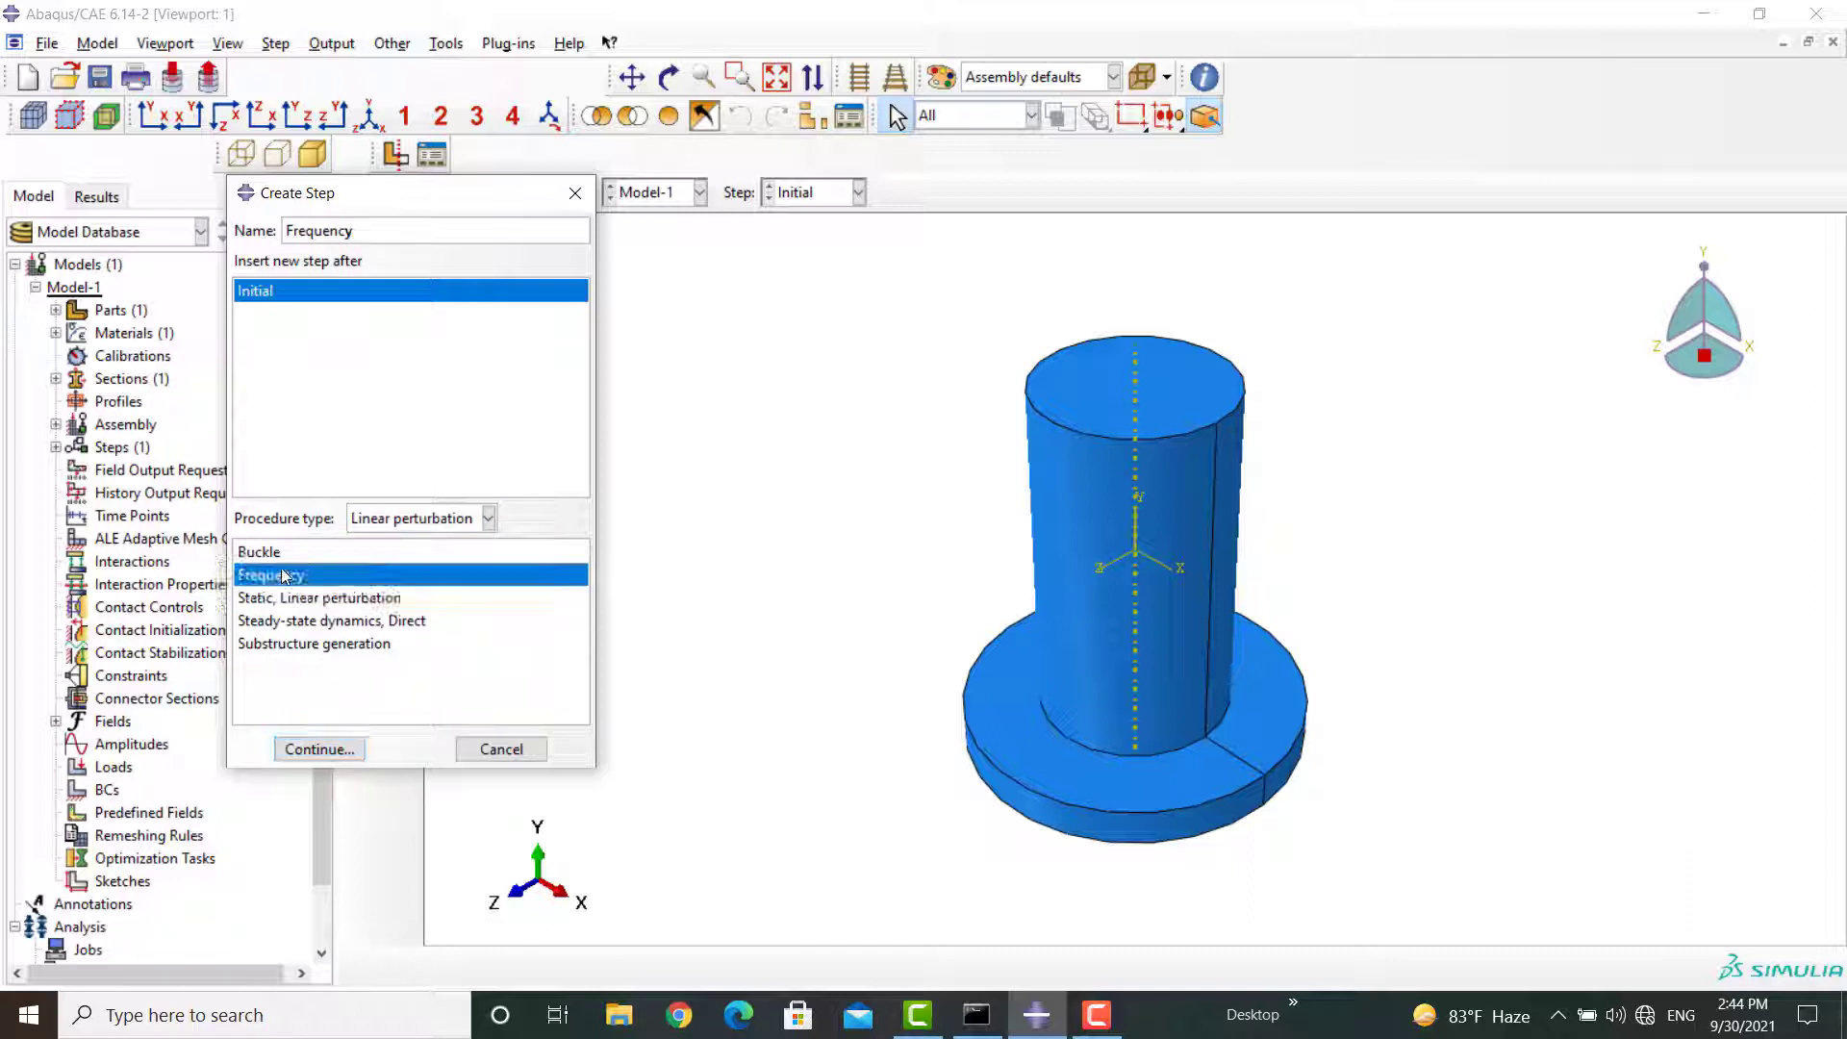
click(317, 748)
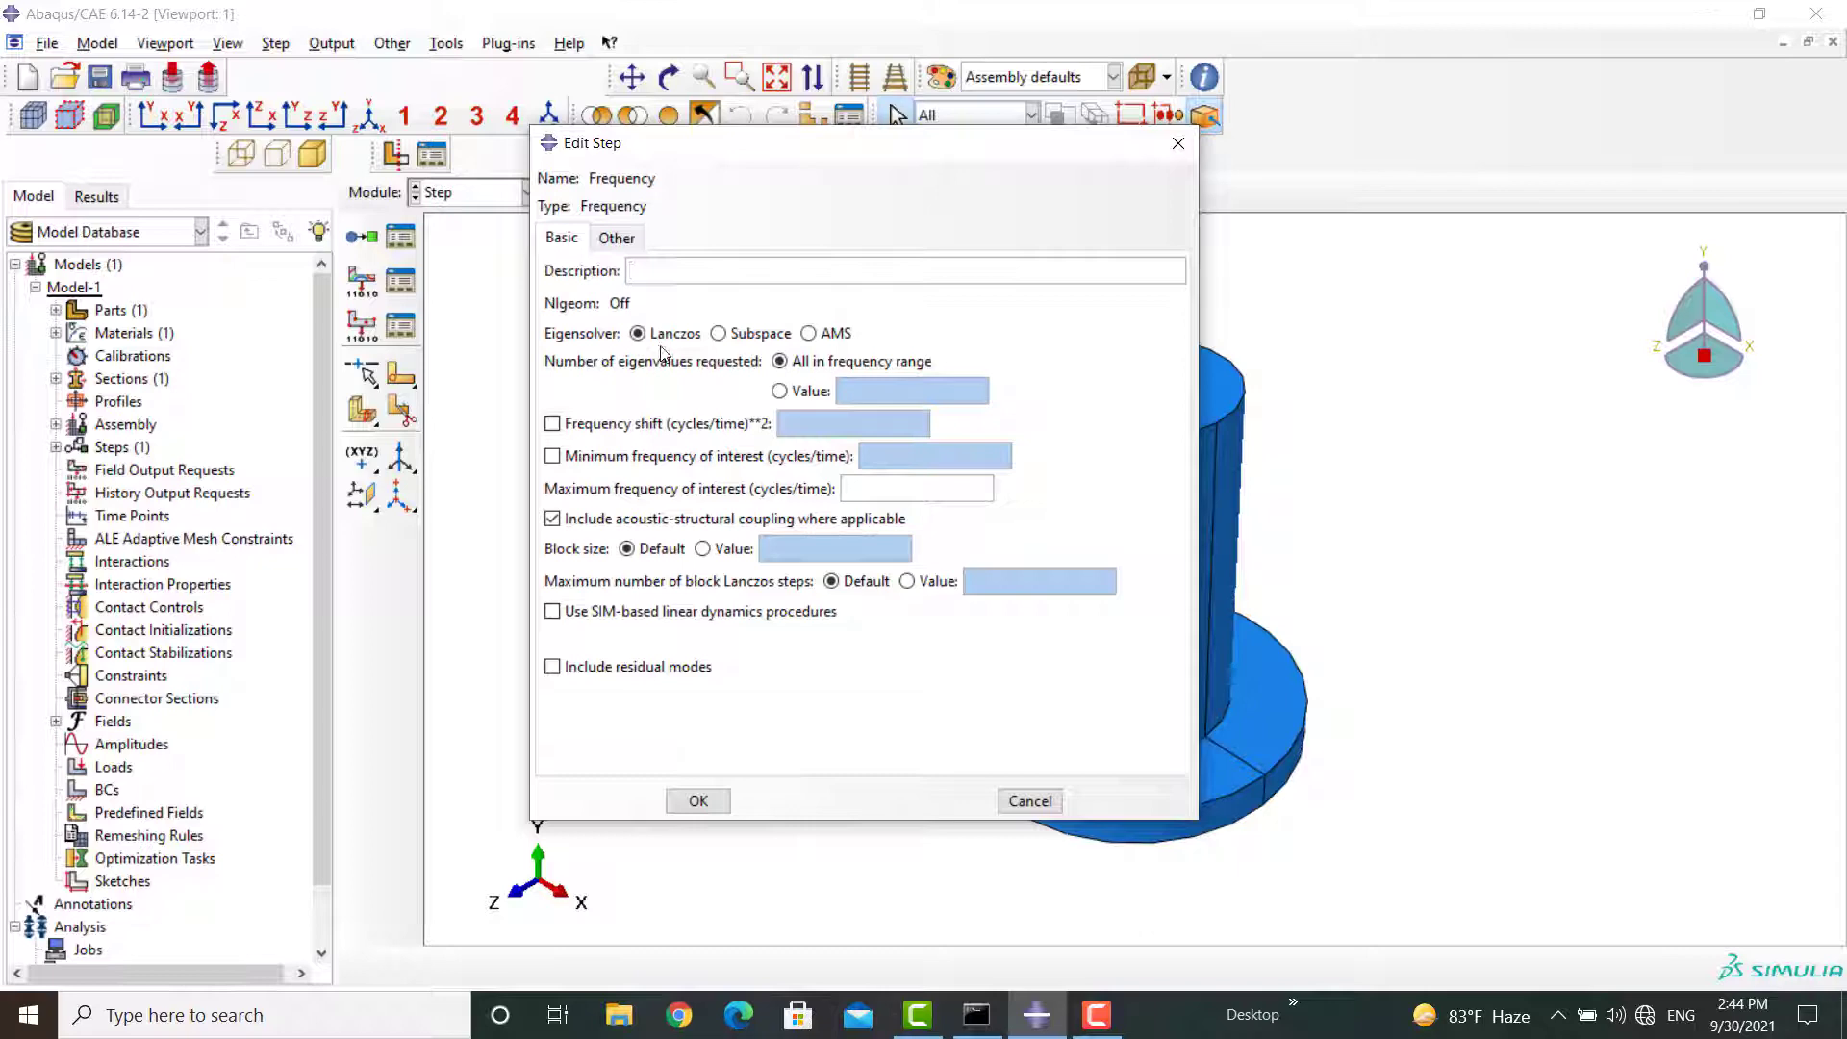
- Compare the Subspace and AMS eigensolvers, then leave Lanczos selected
click(718, 333)
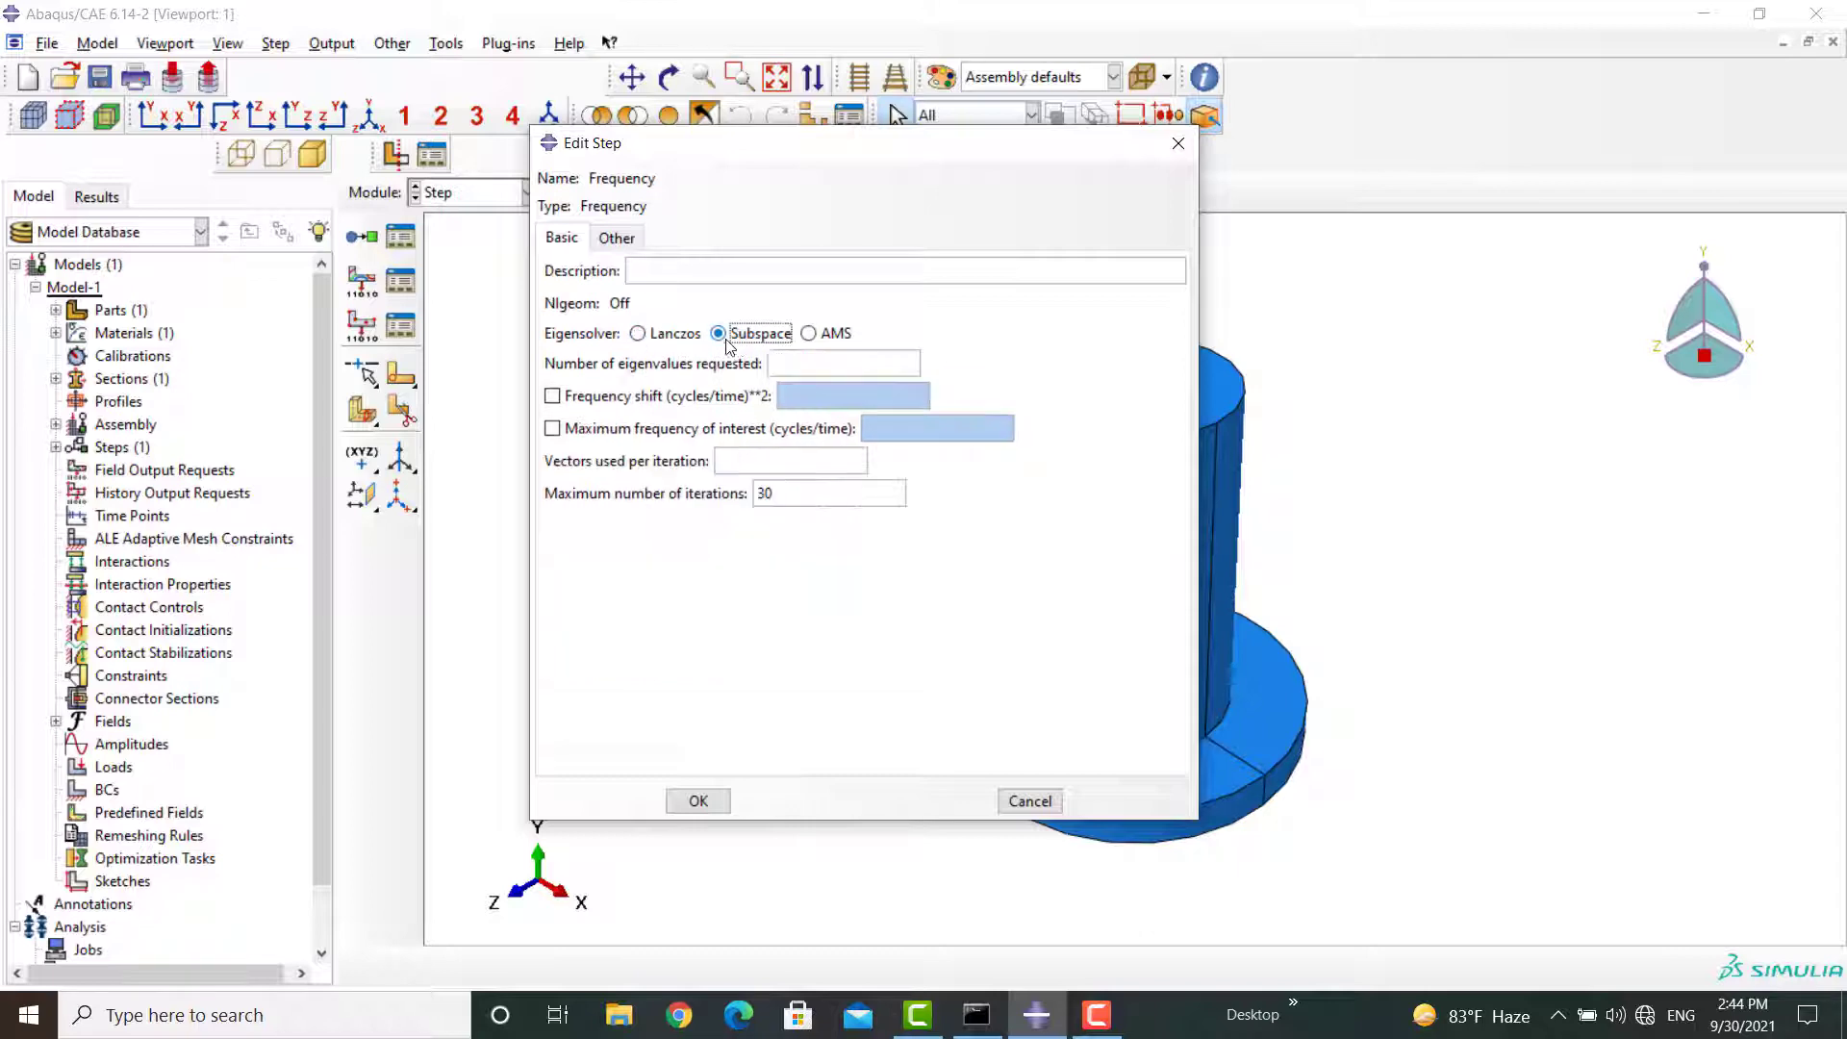
click(808, 333)
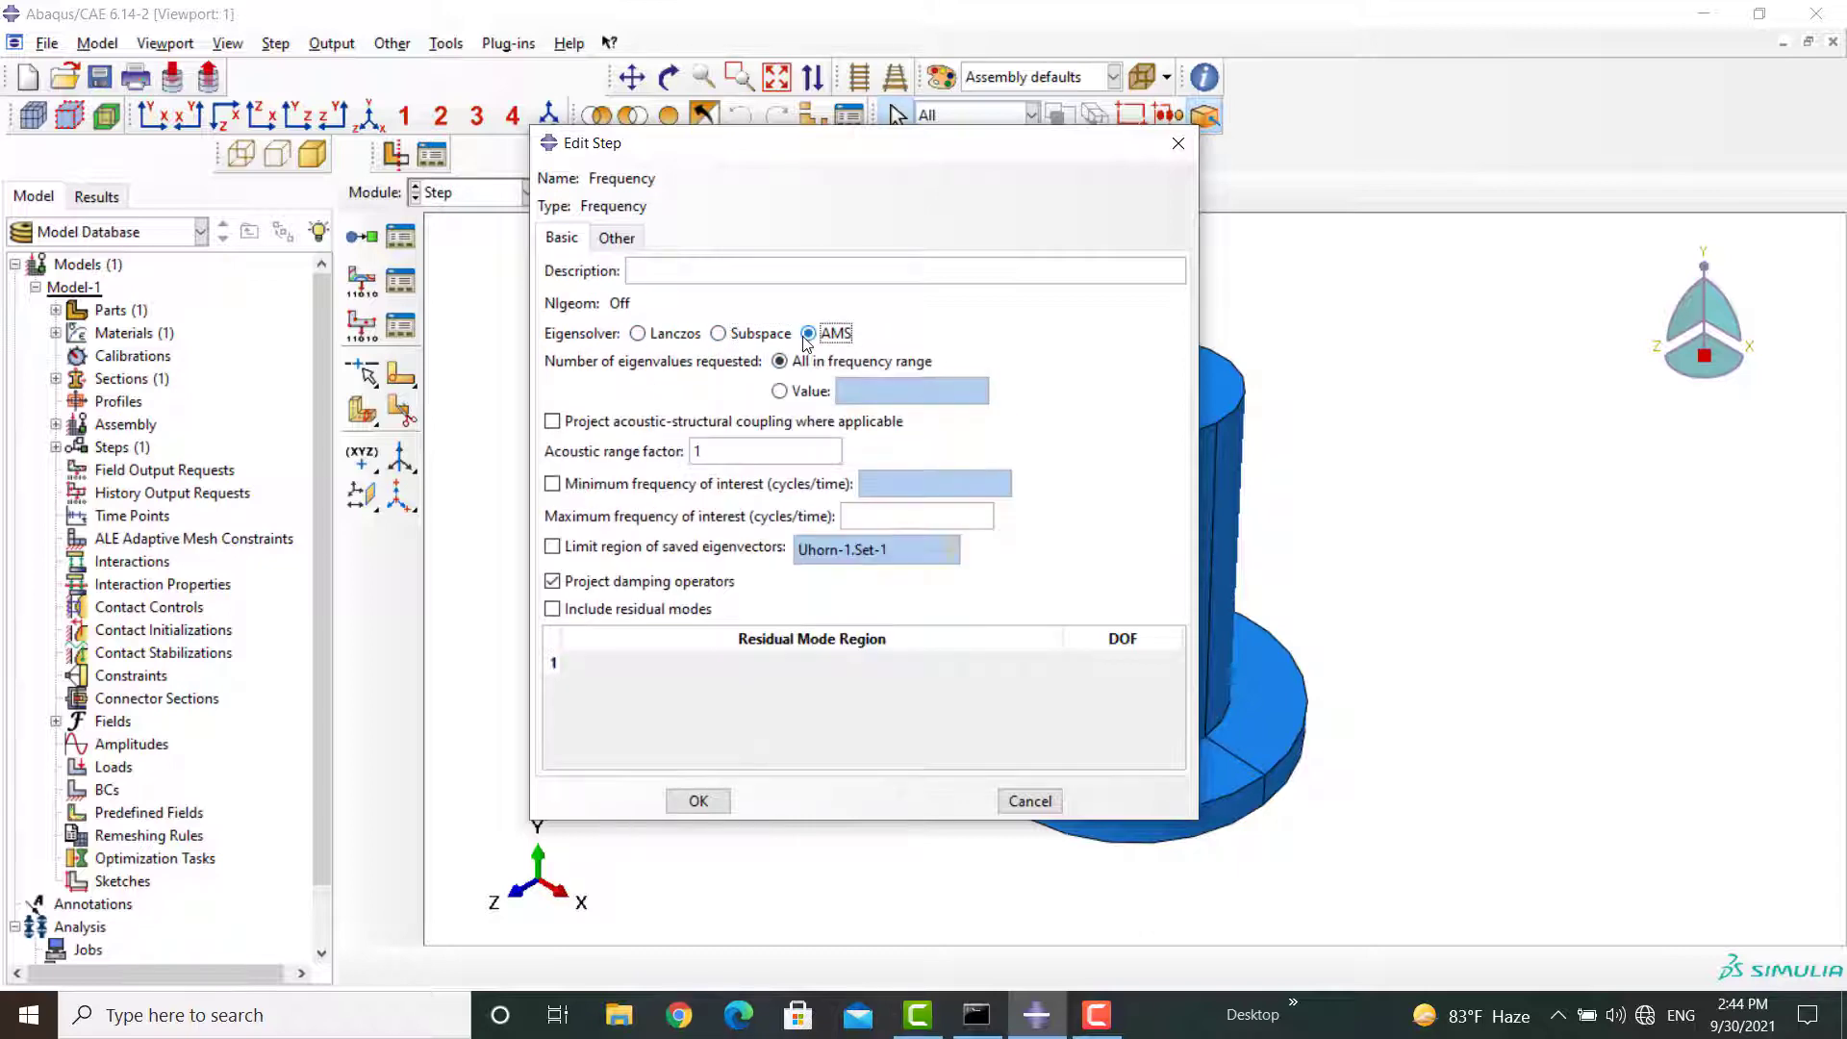
click(637, 333)
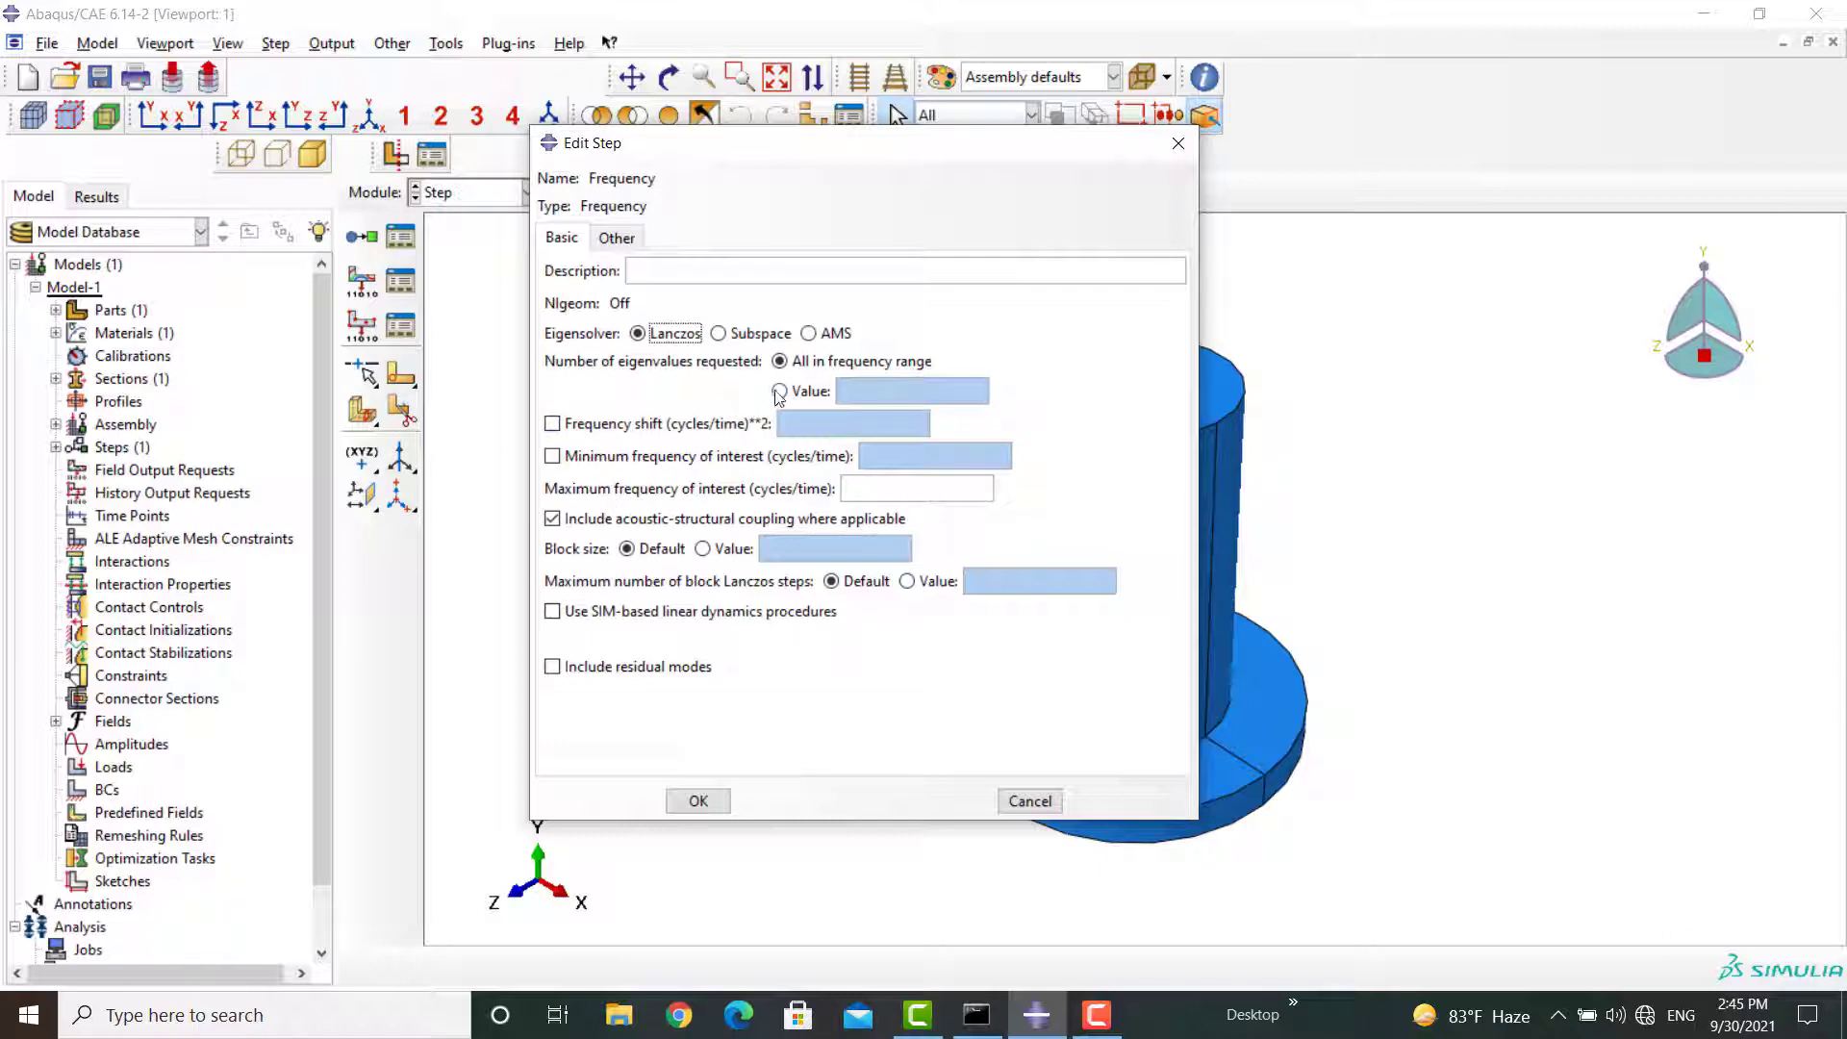
- Request 10 eigenvalues within a 20000–100000 cycles/time frequency range
click(779, 390)
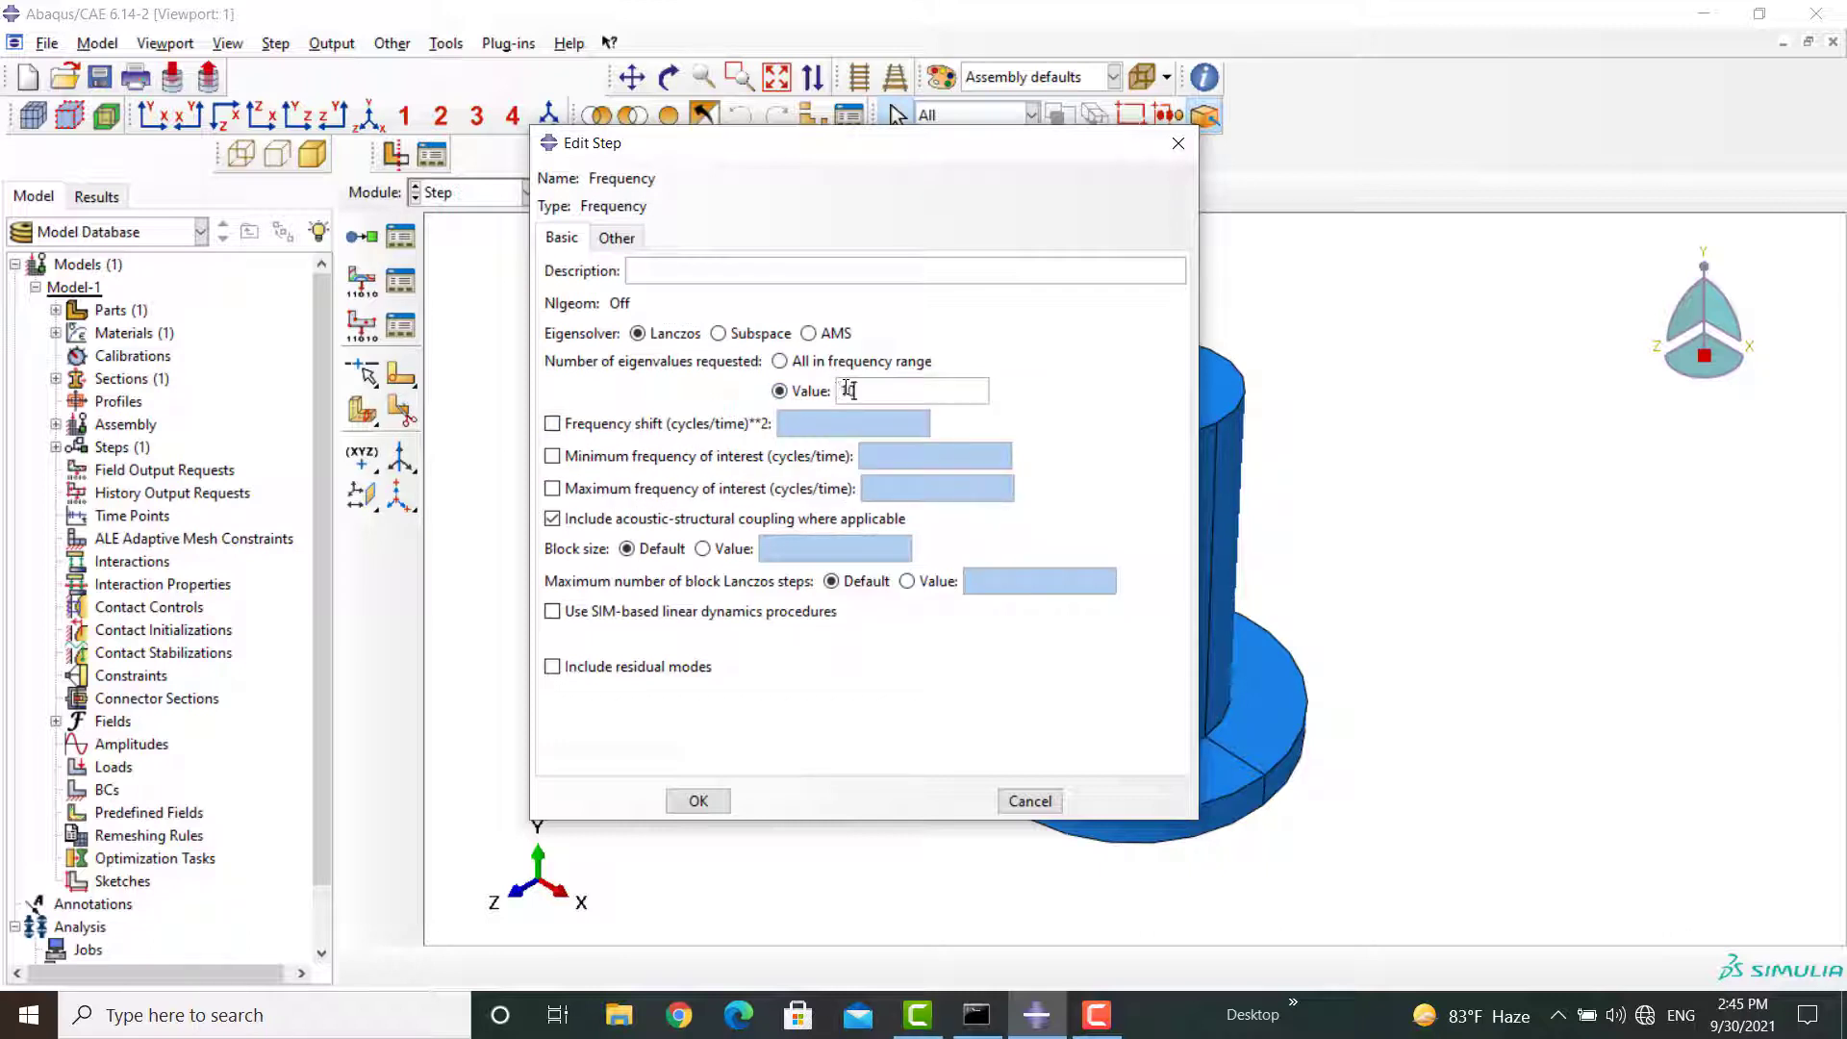
text(0)
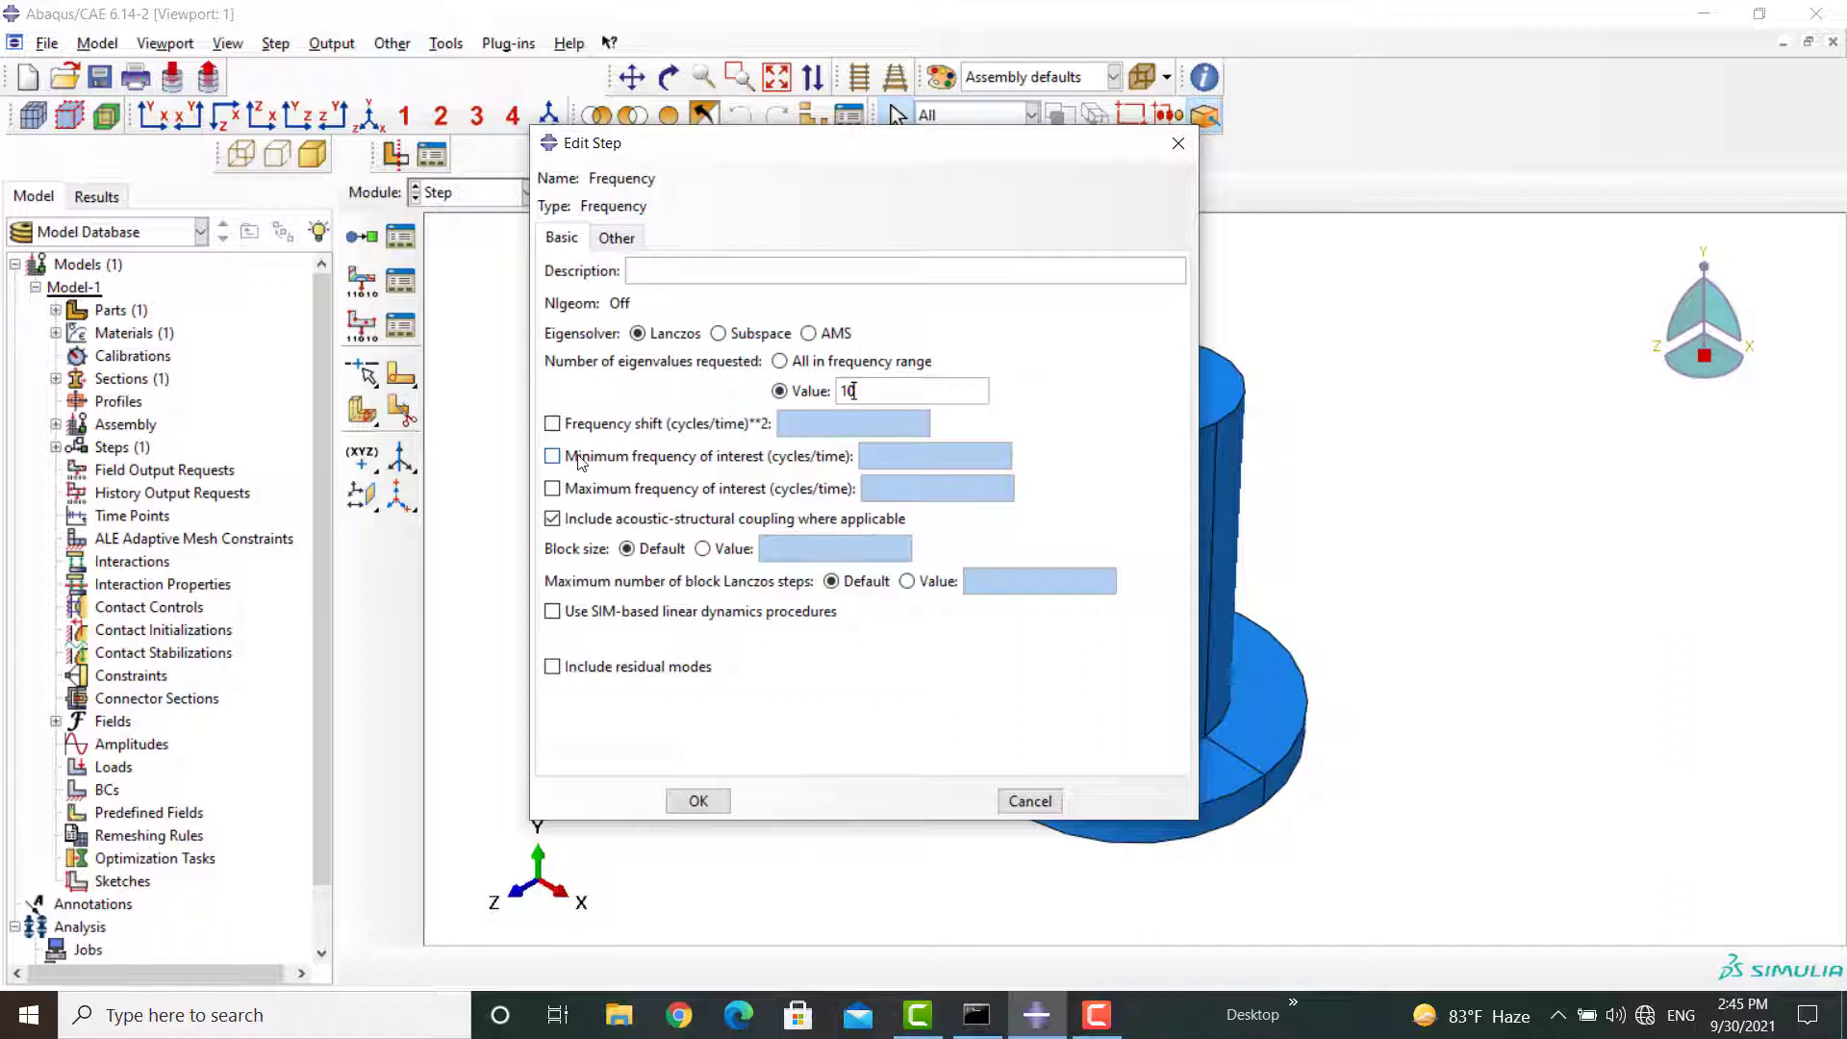
click(552, 456)
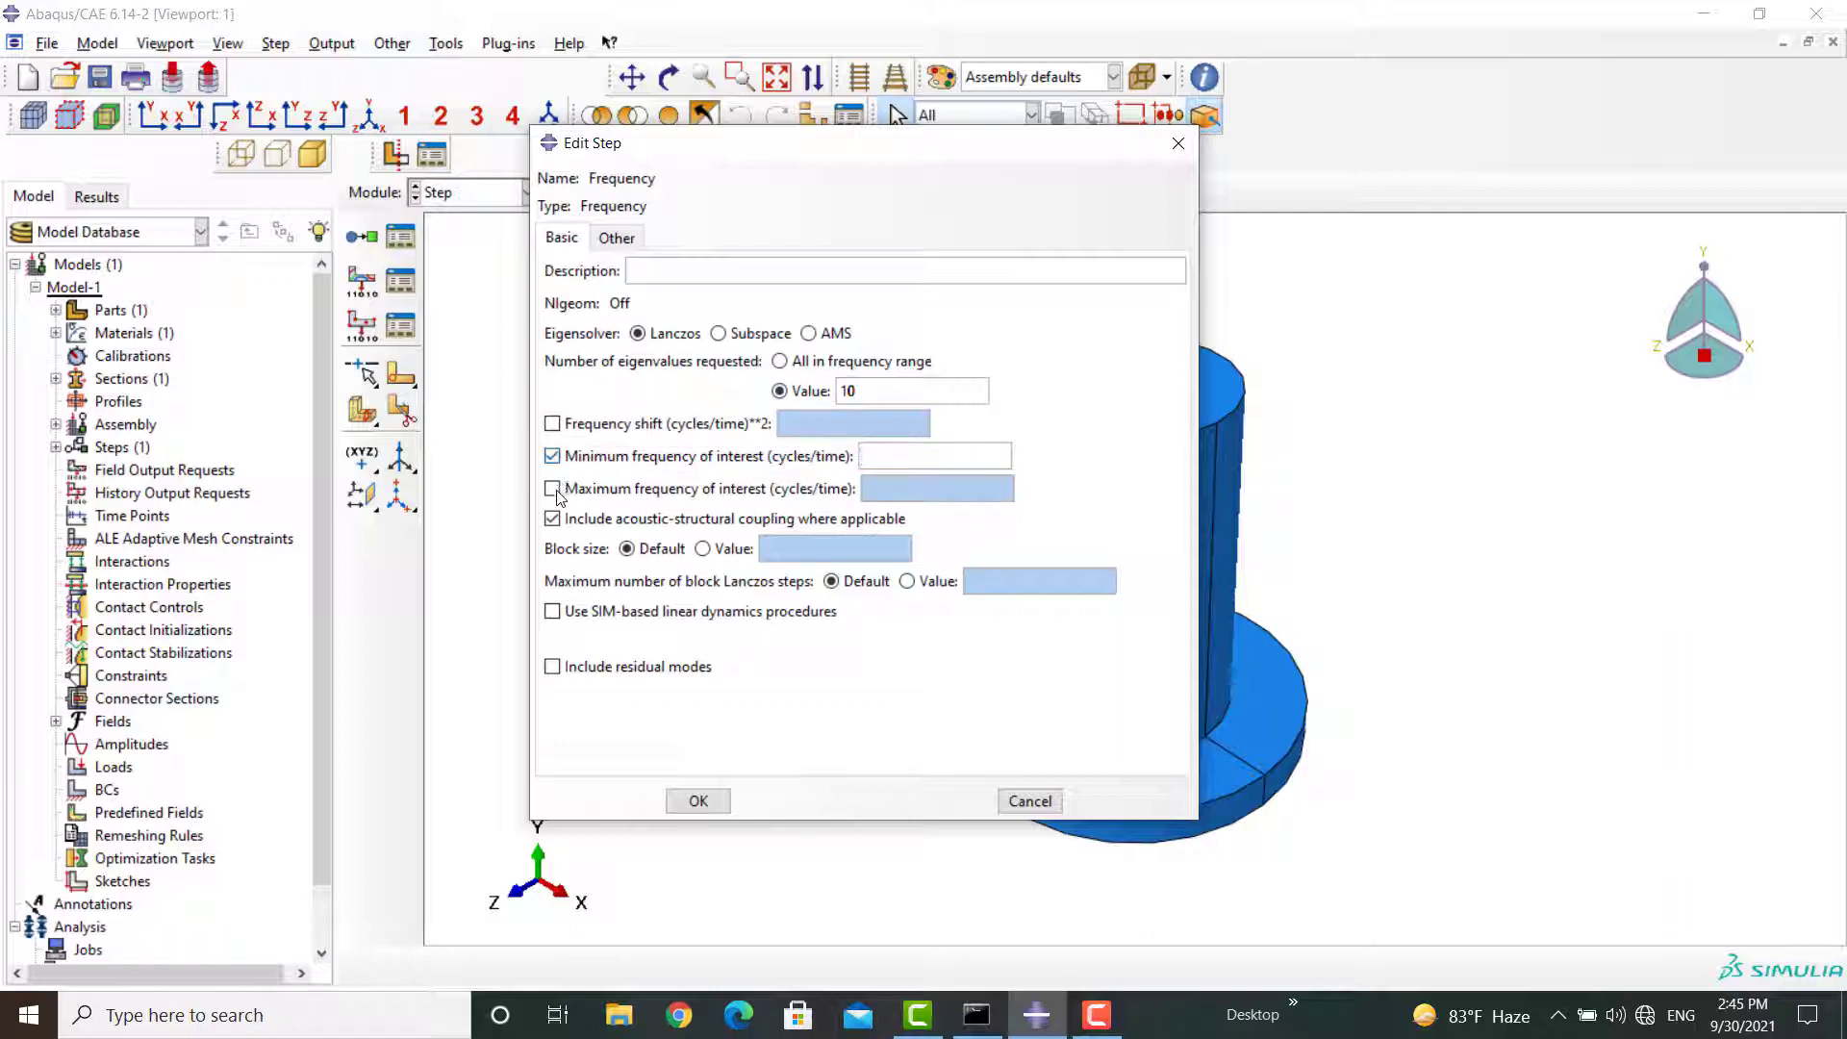
click(553, 488)
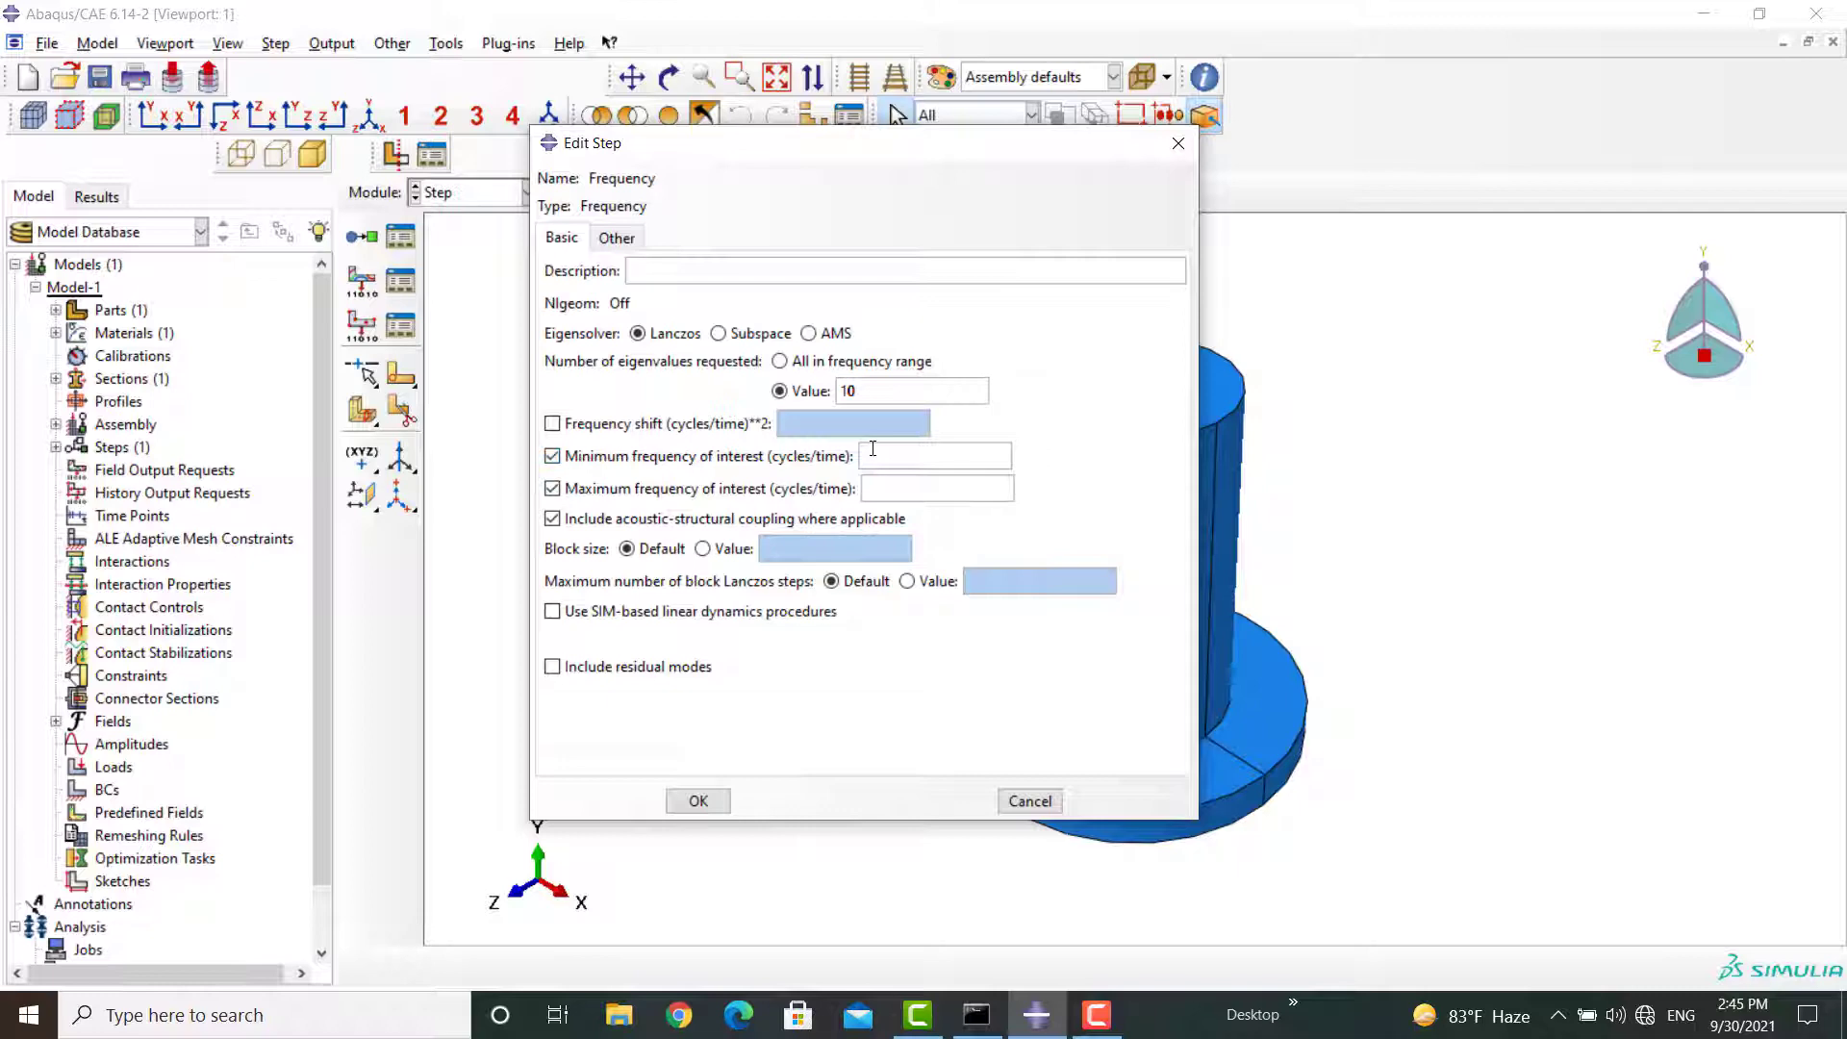
text(20000)
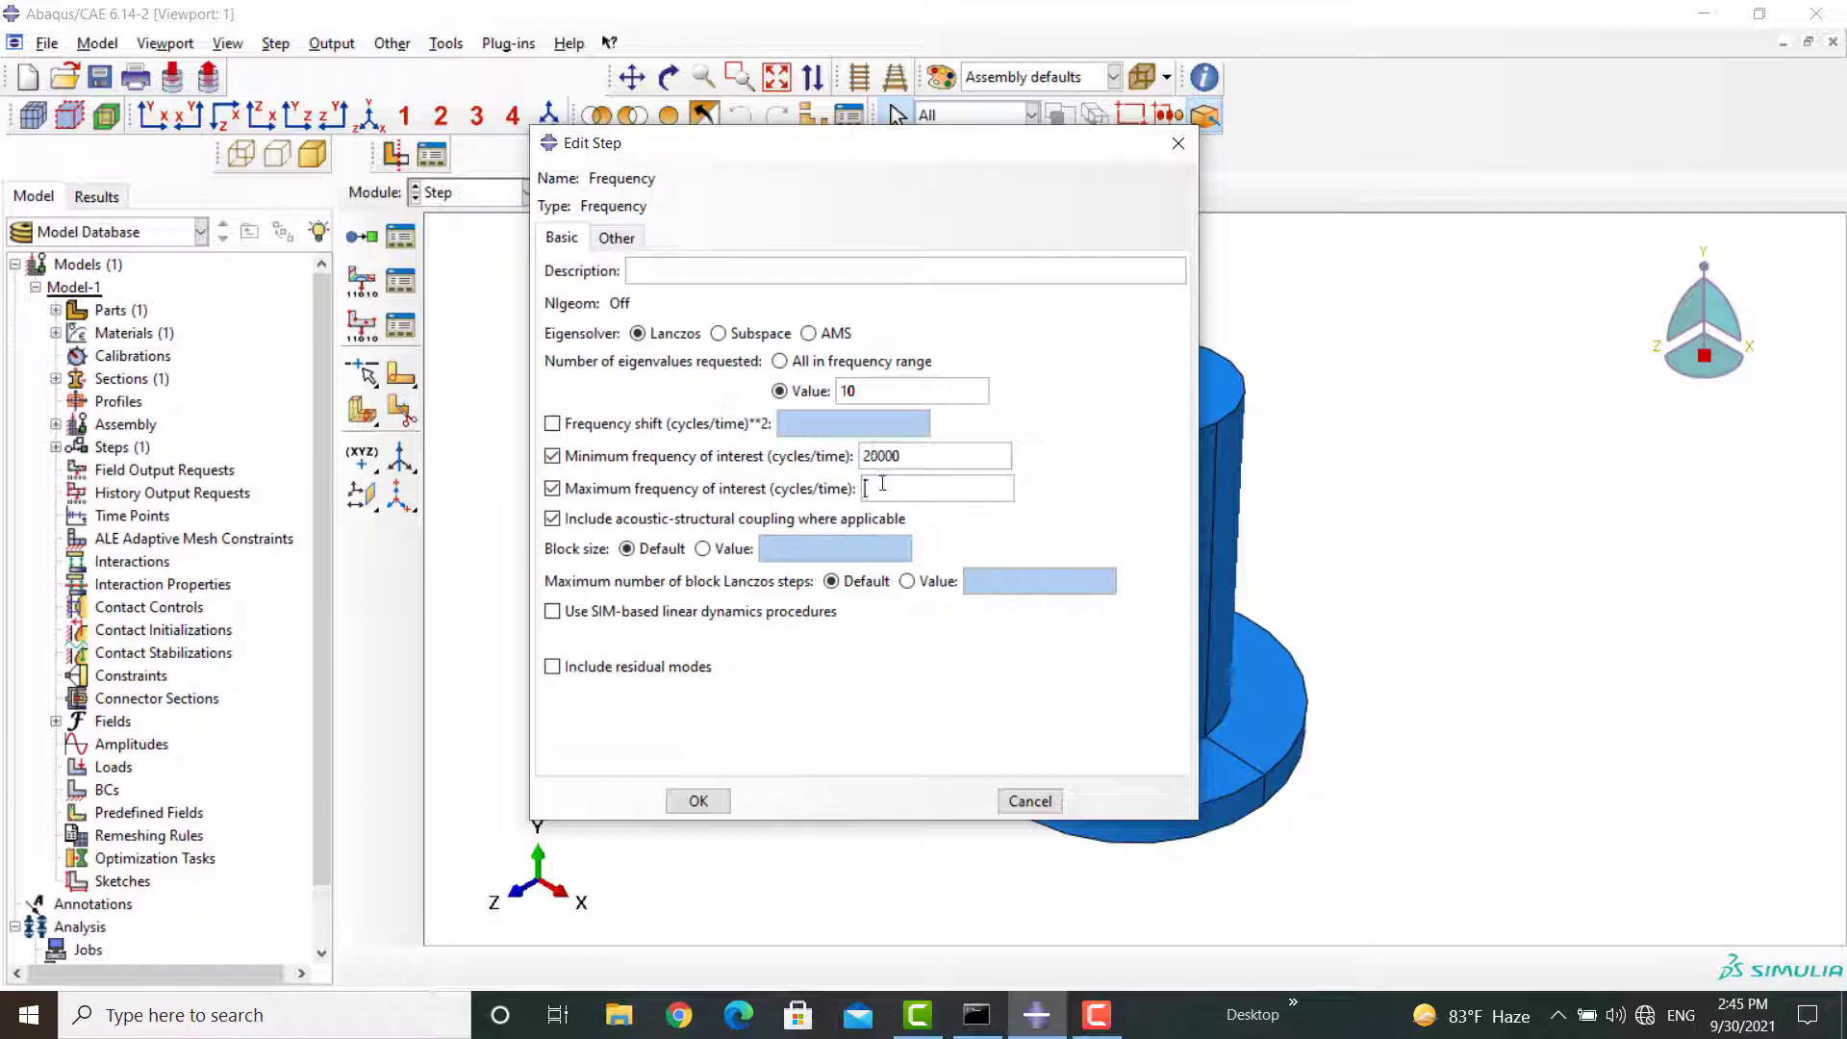
text(100000)
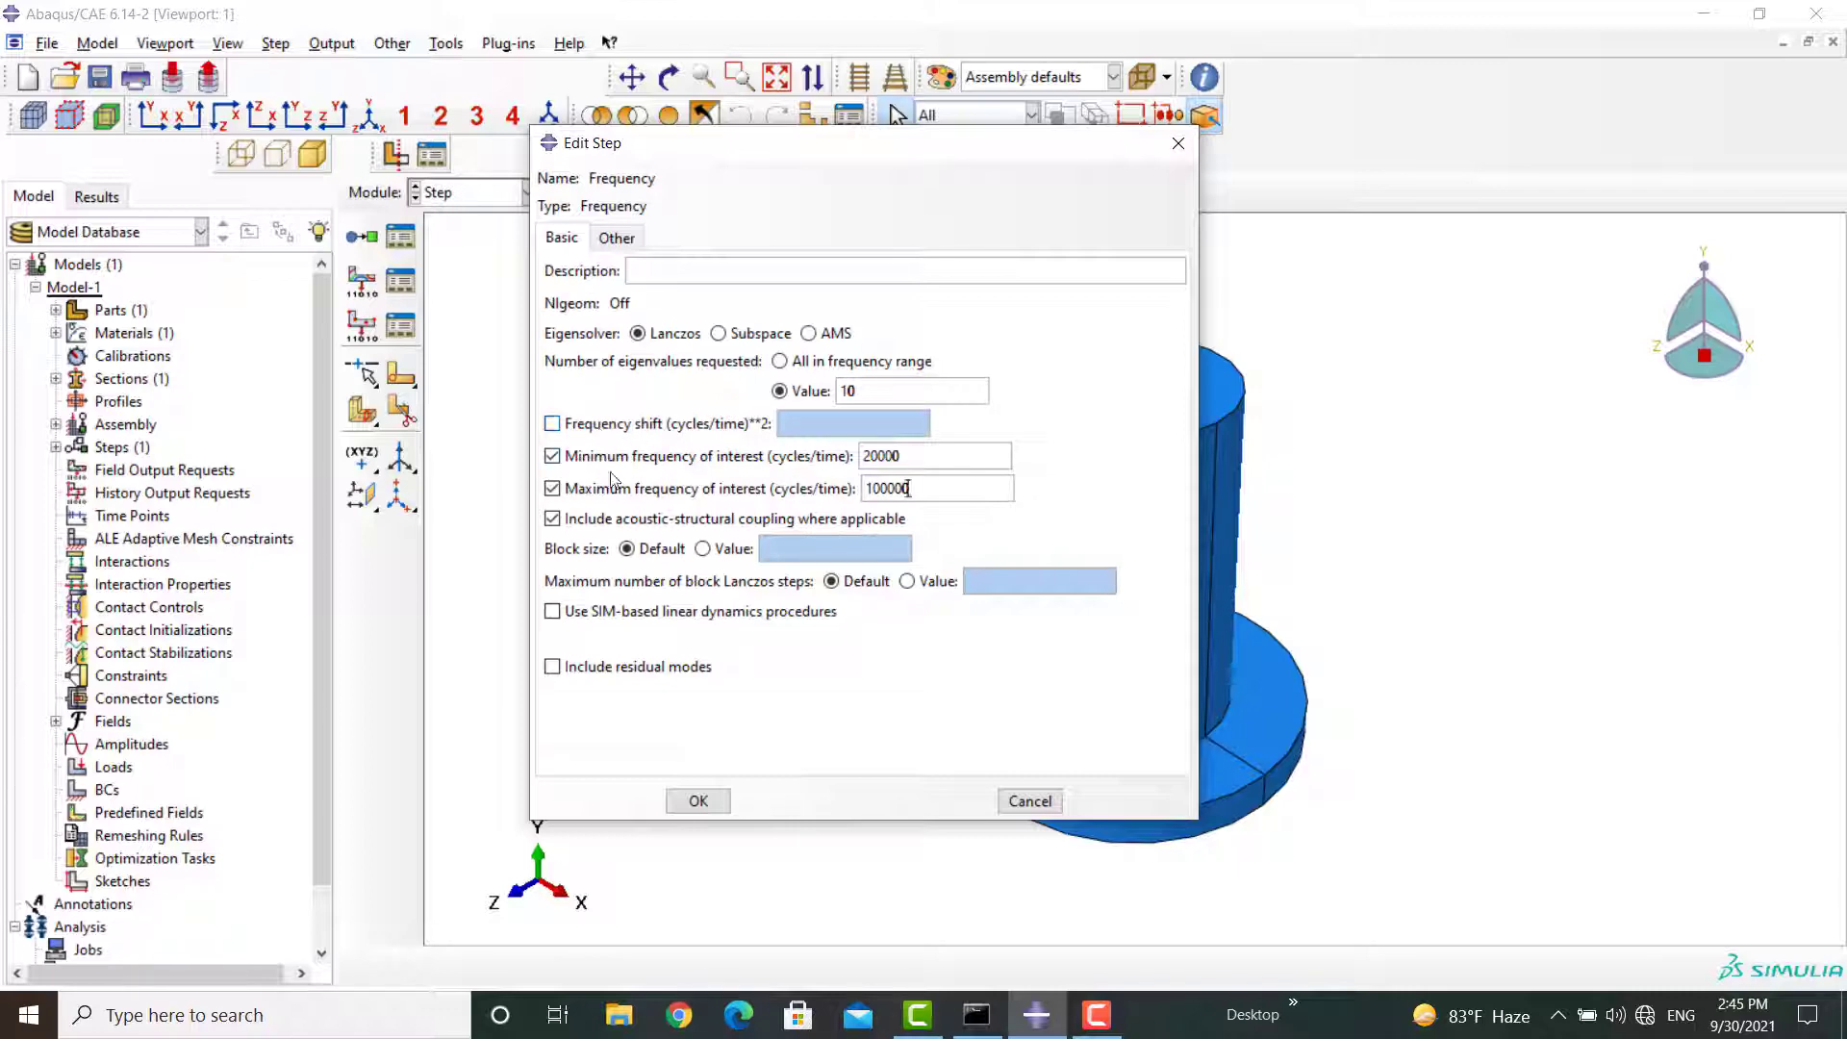
- Set the block size to 7, confirm the Frequency step, and move to the Load module
click(552, 517)
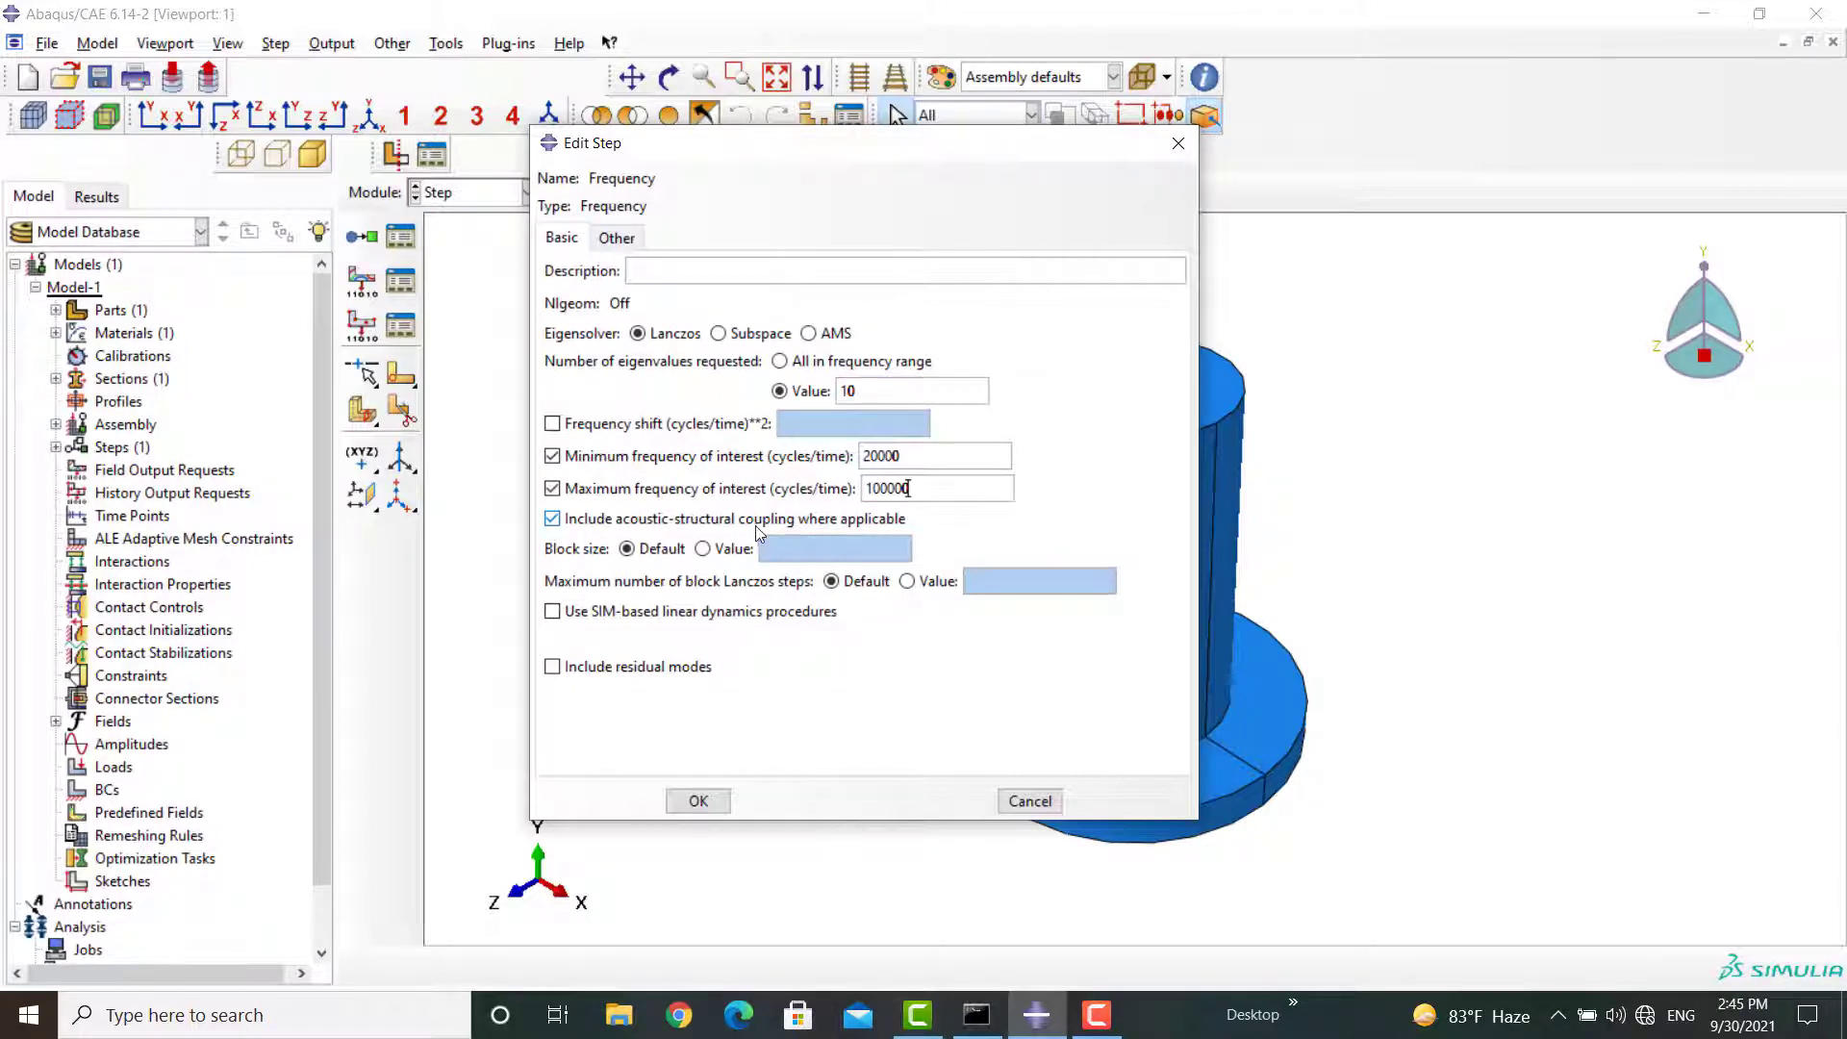
mouse_move(570, 539)
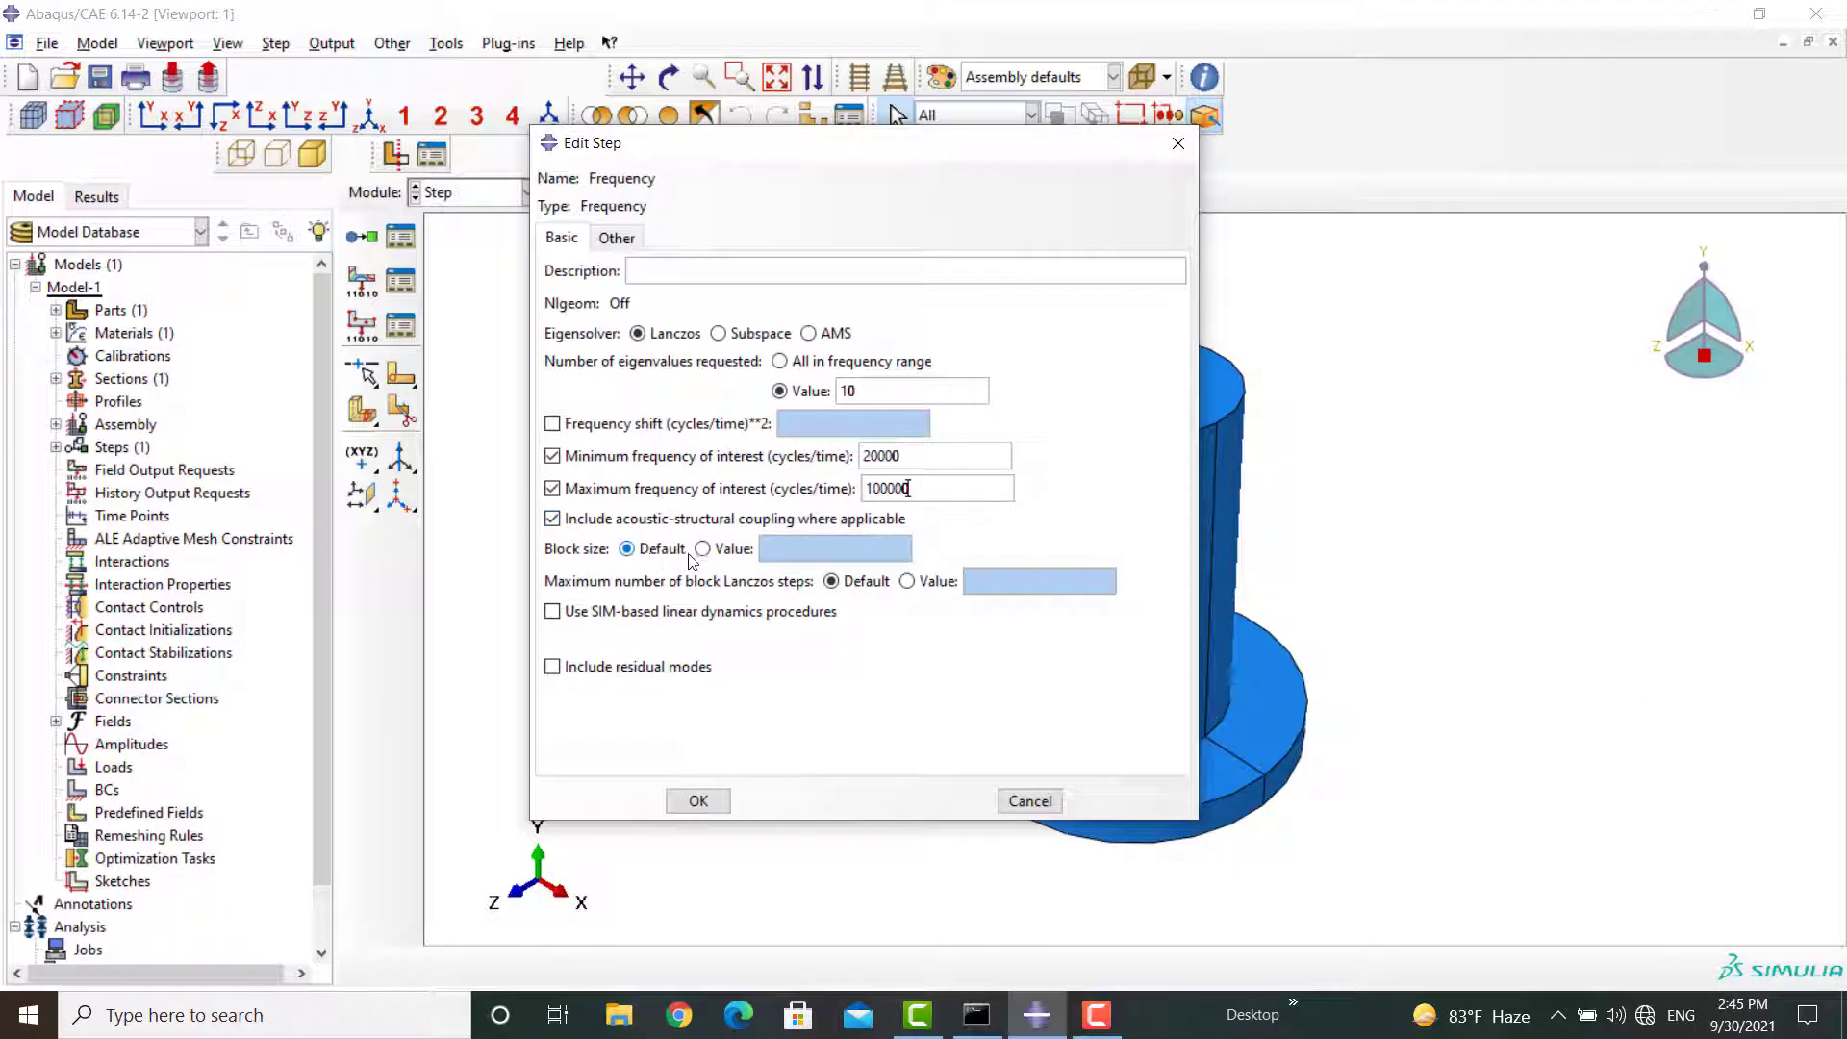
click(702, 548)
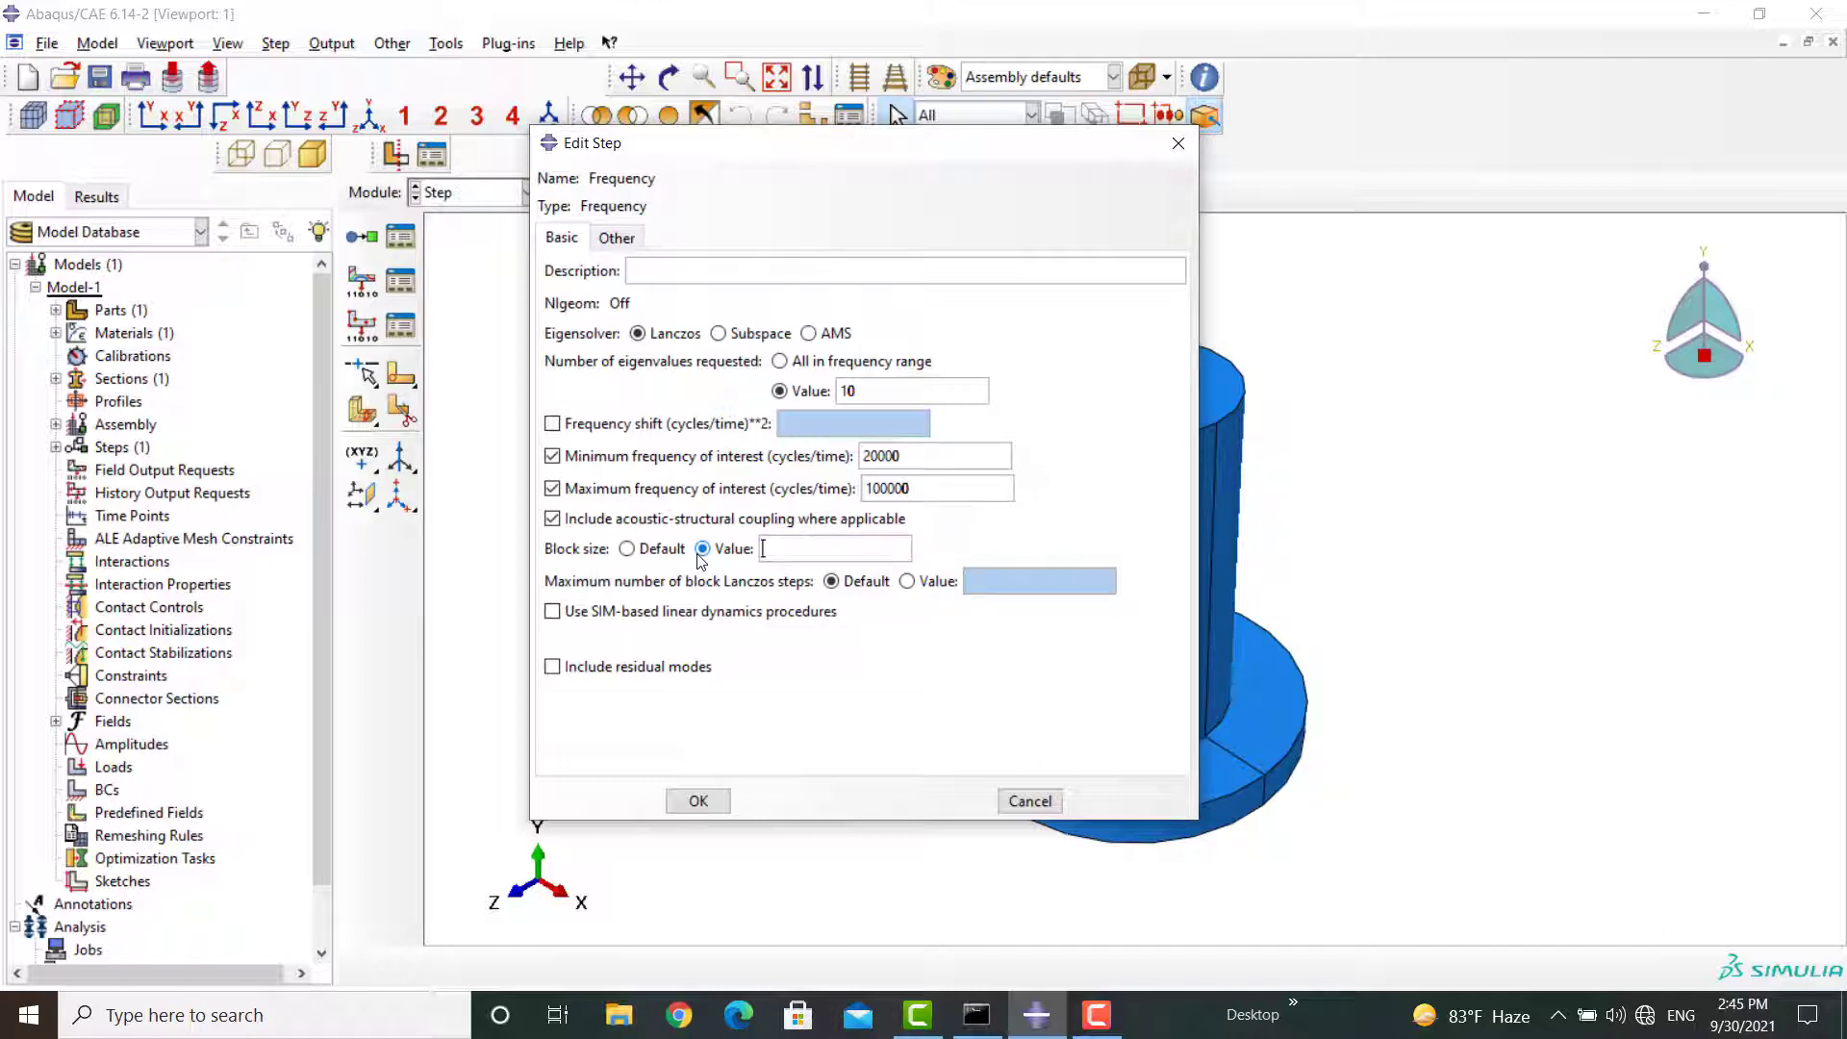
text(7)
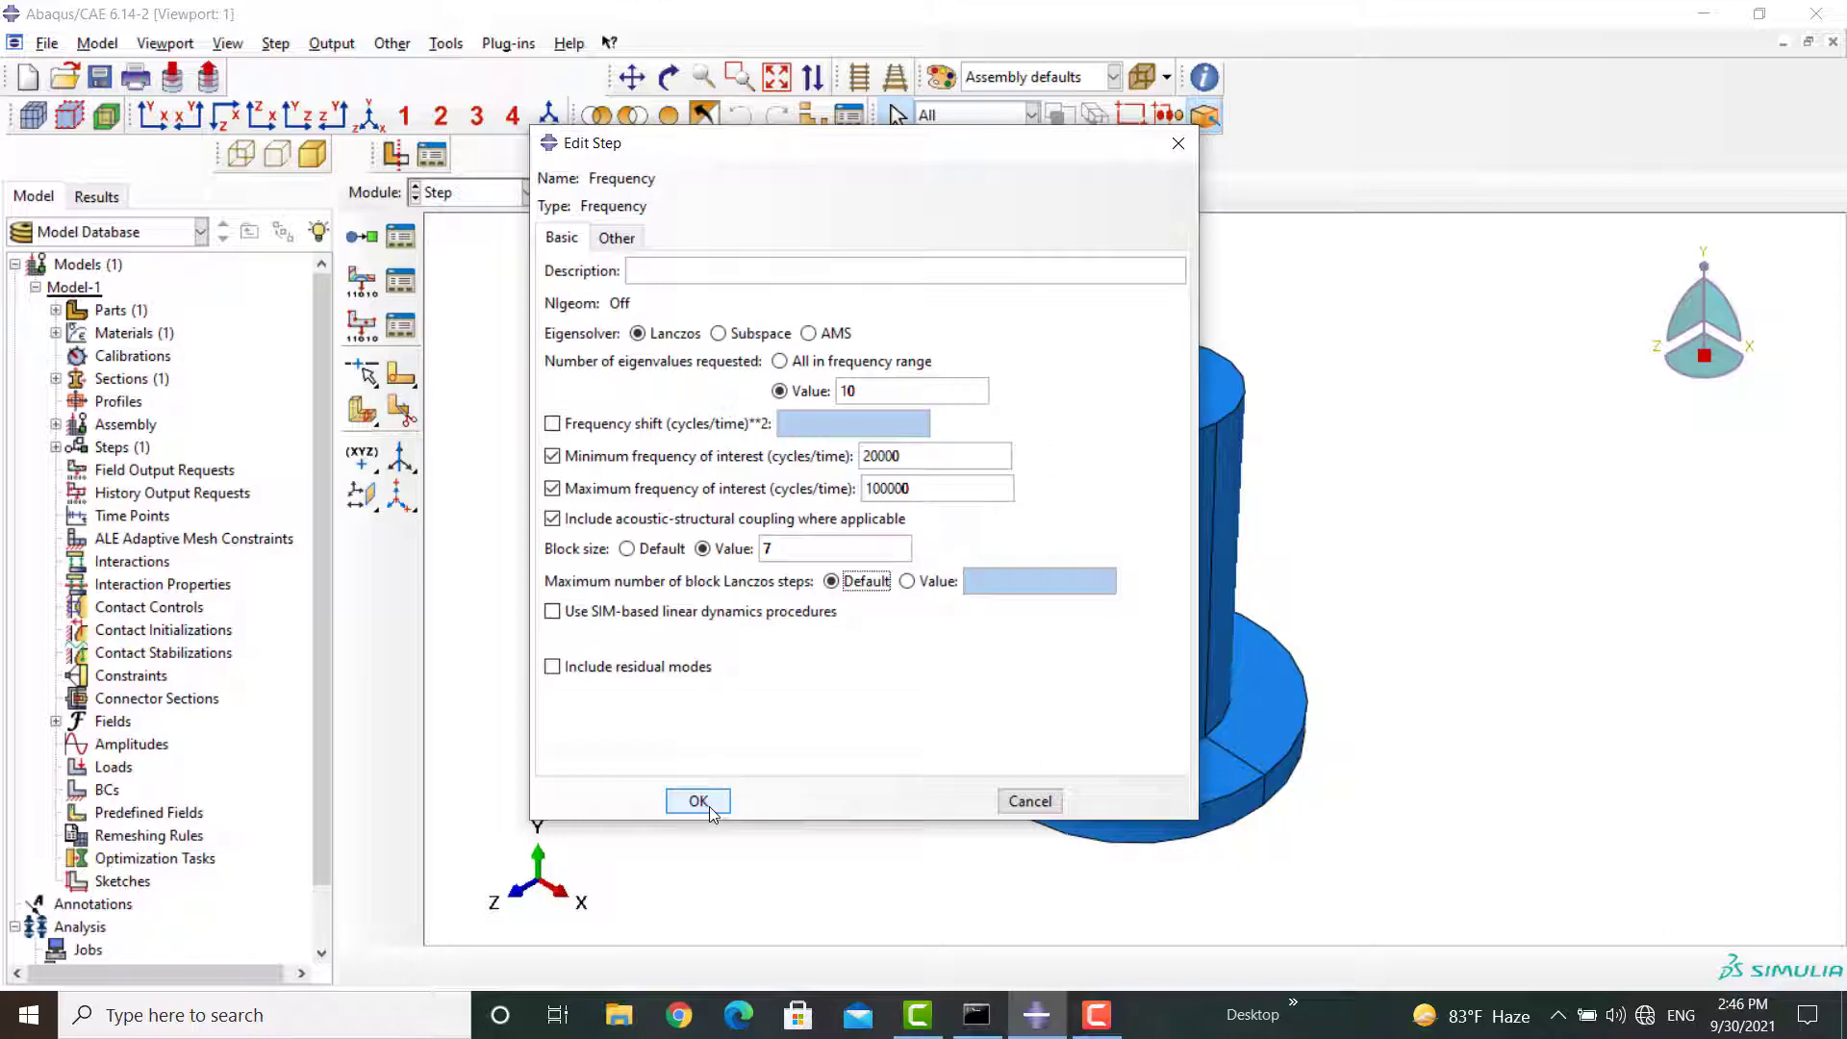
click(696, 800)
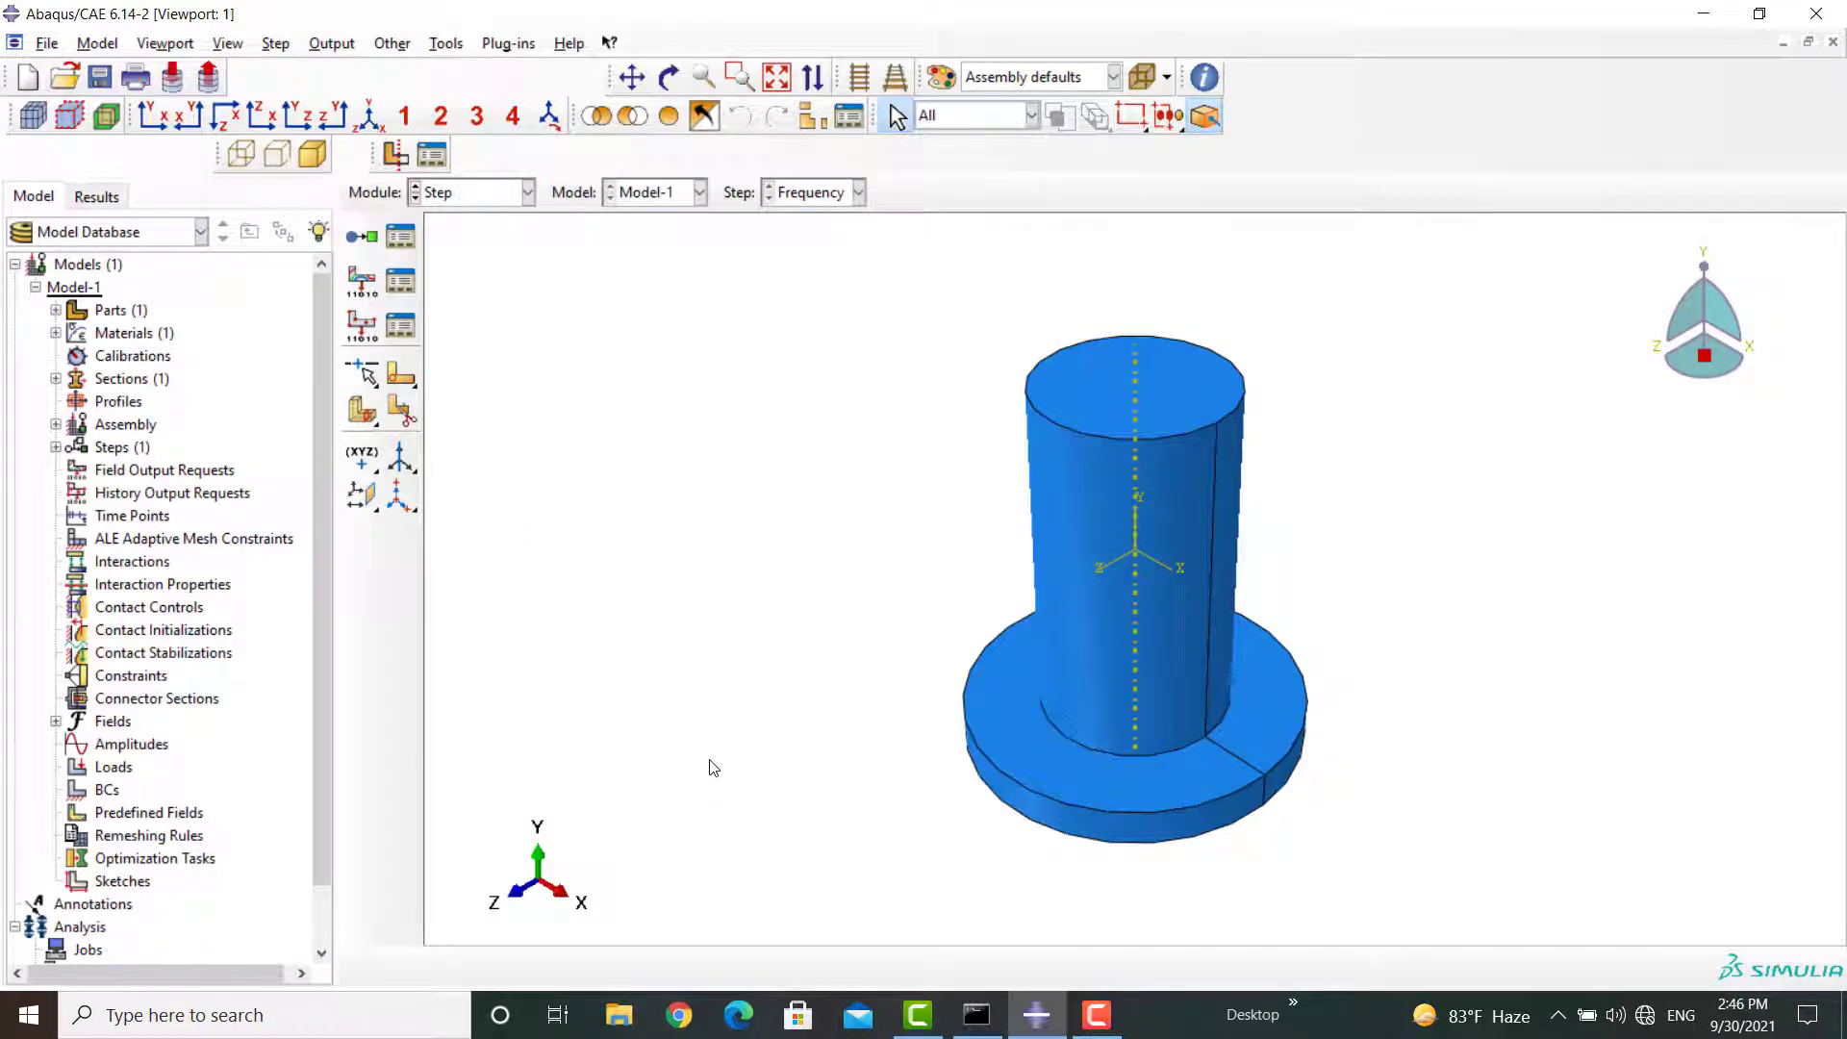
click(525, 192)
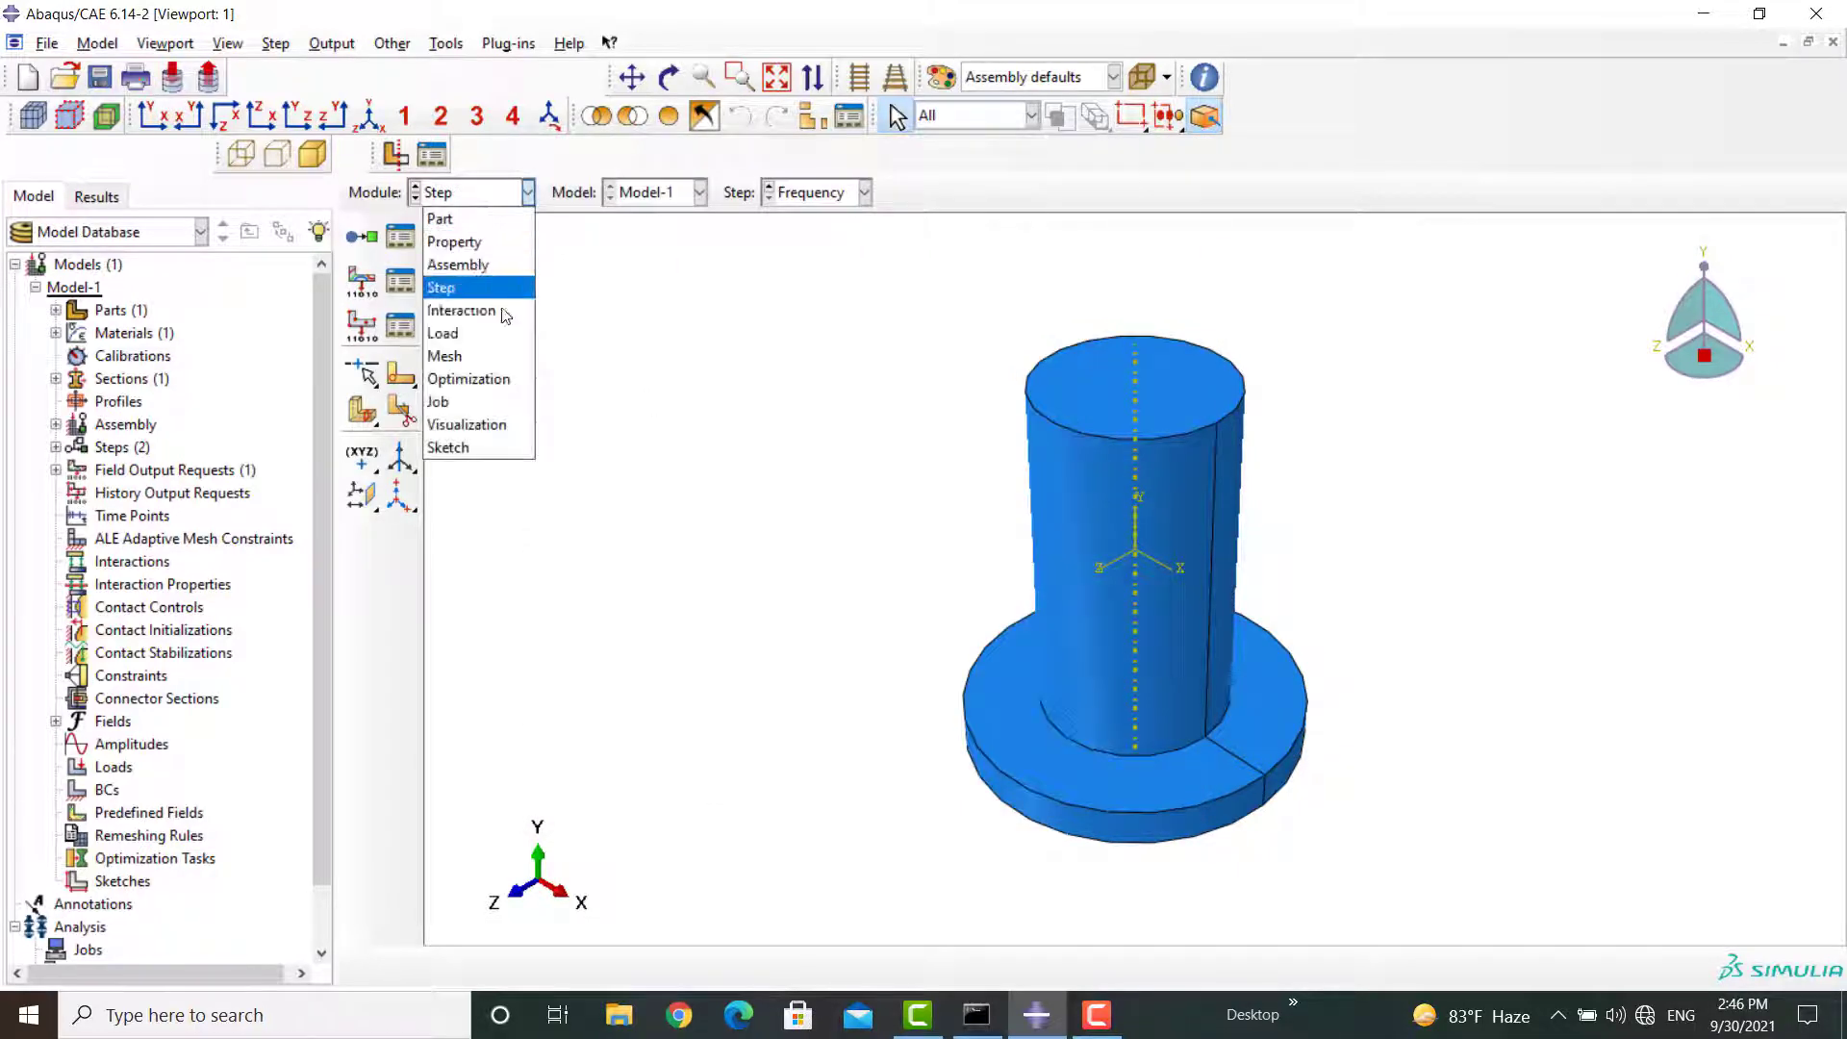
click(442, 333)
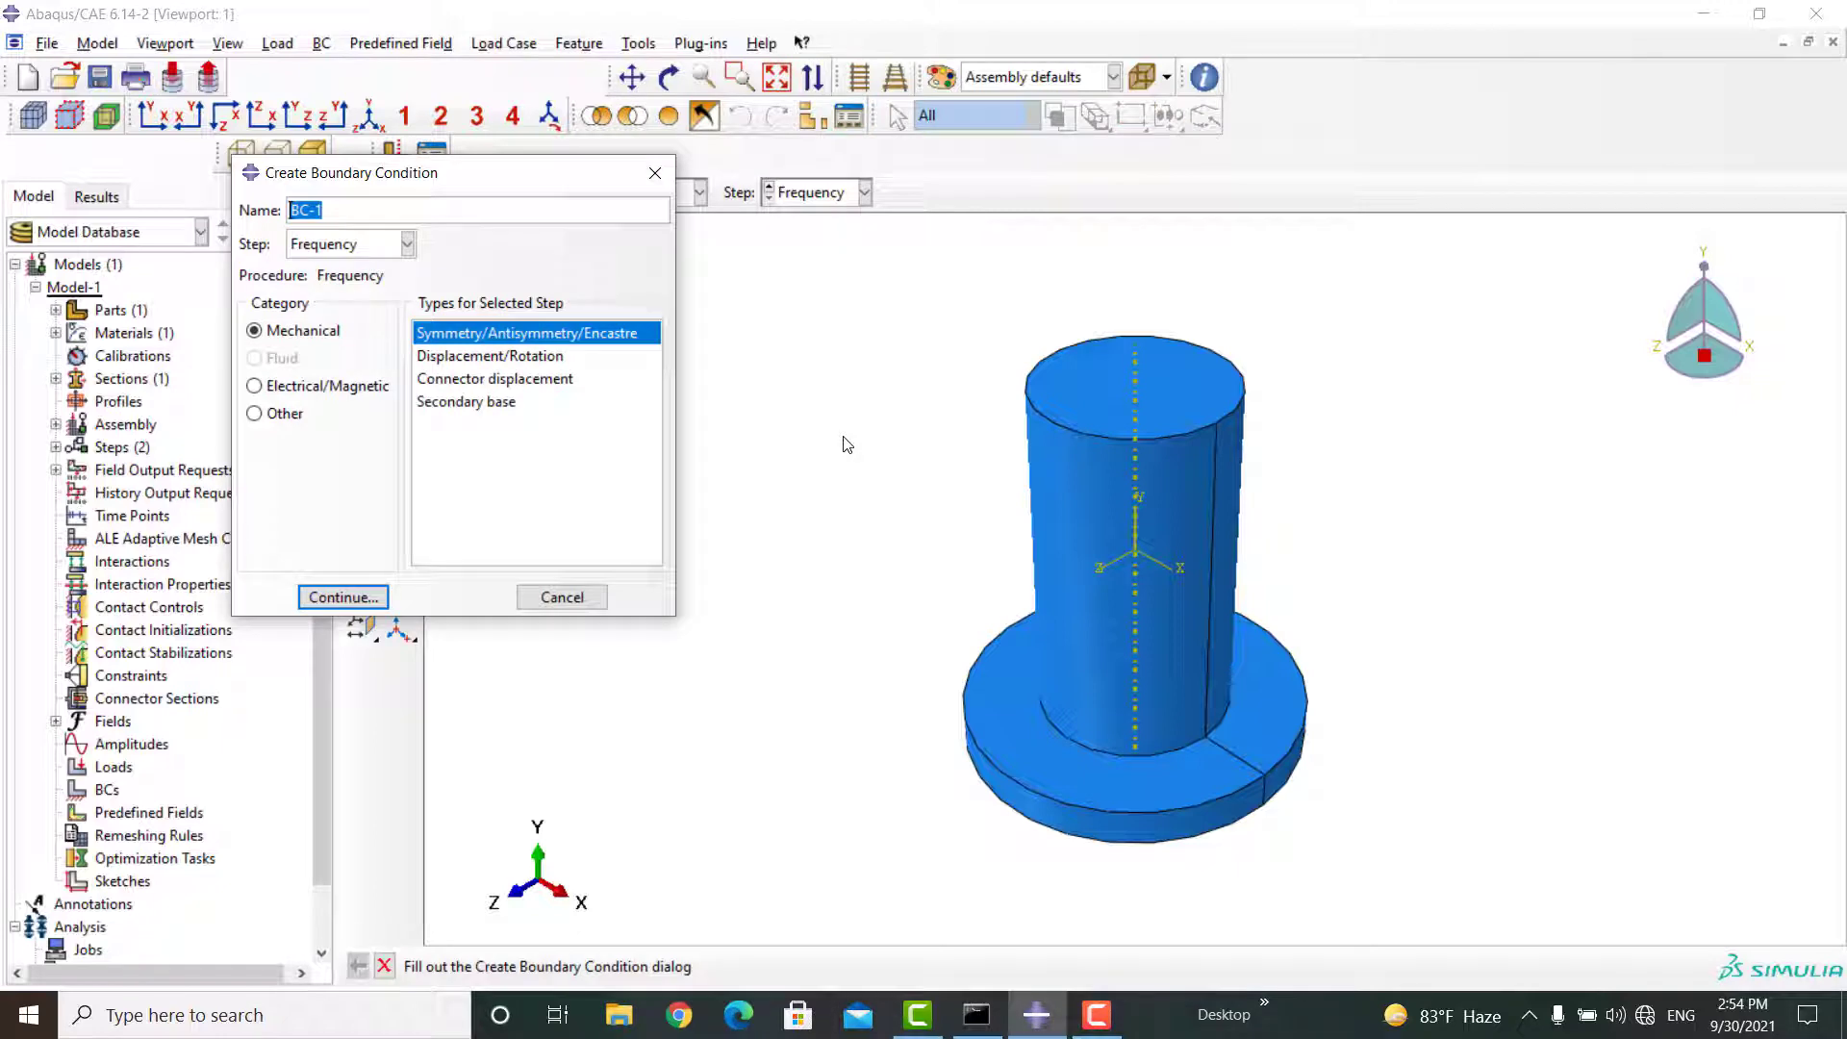
- Apply a pinned boundary condition named Fix to the horn's flat base face
text(Fix)
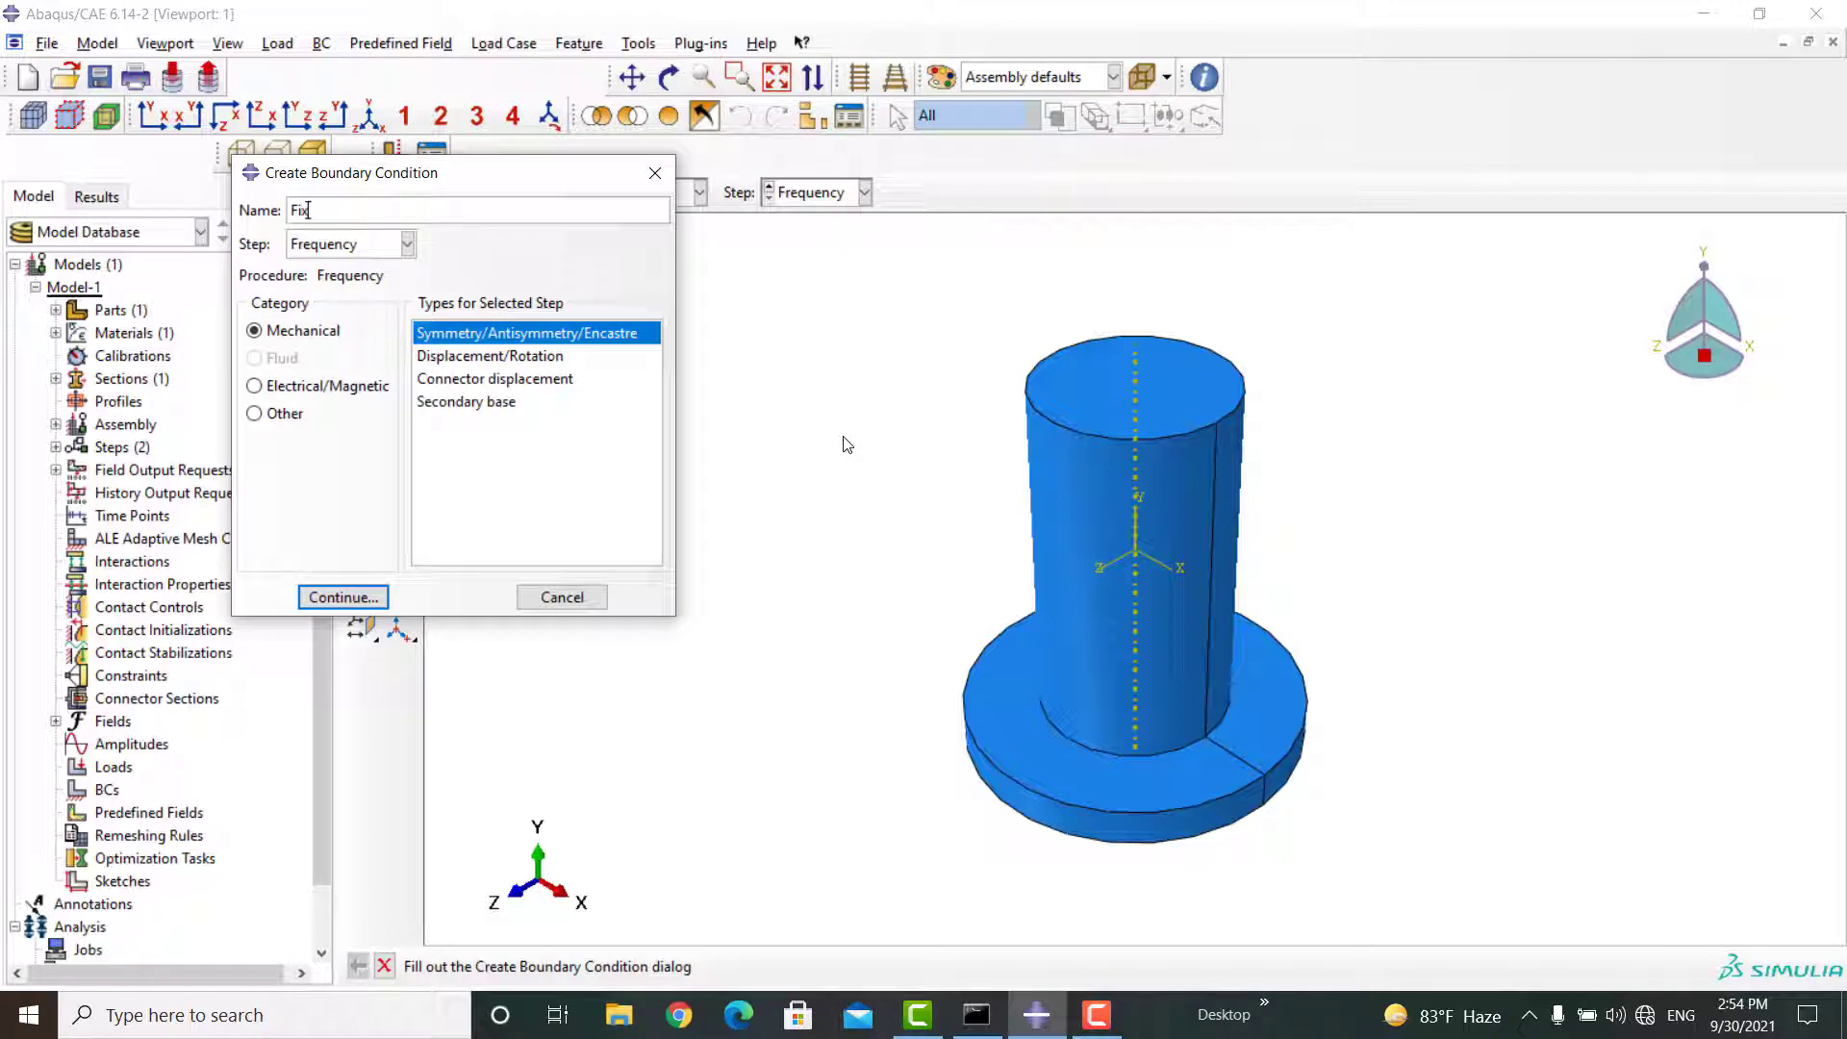
click(342, 596)
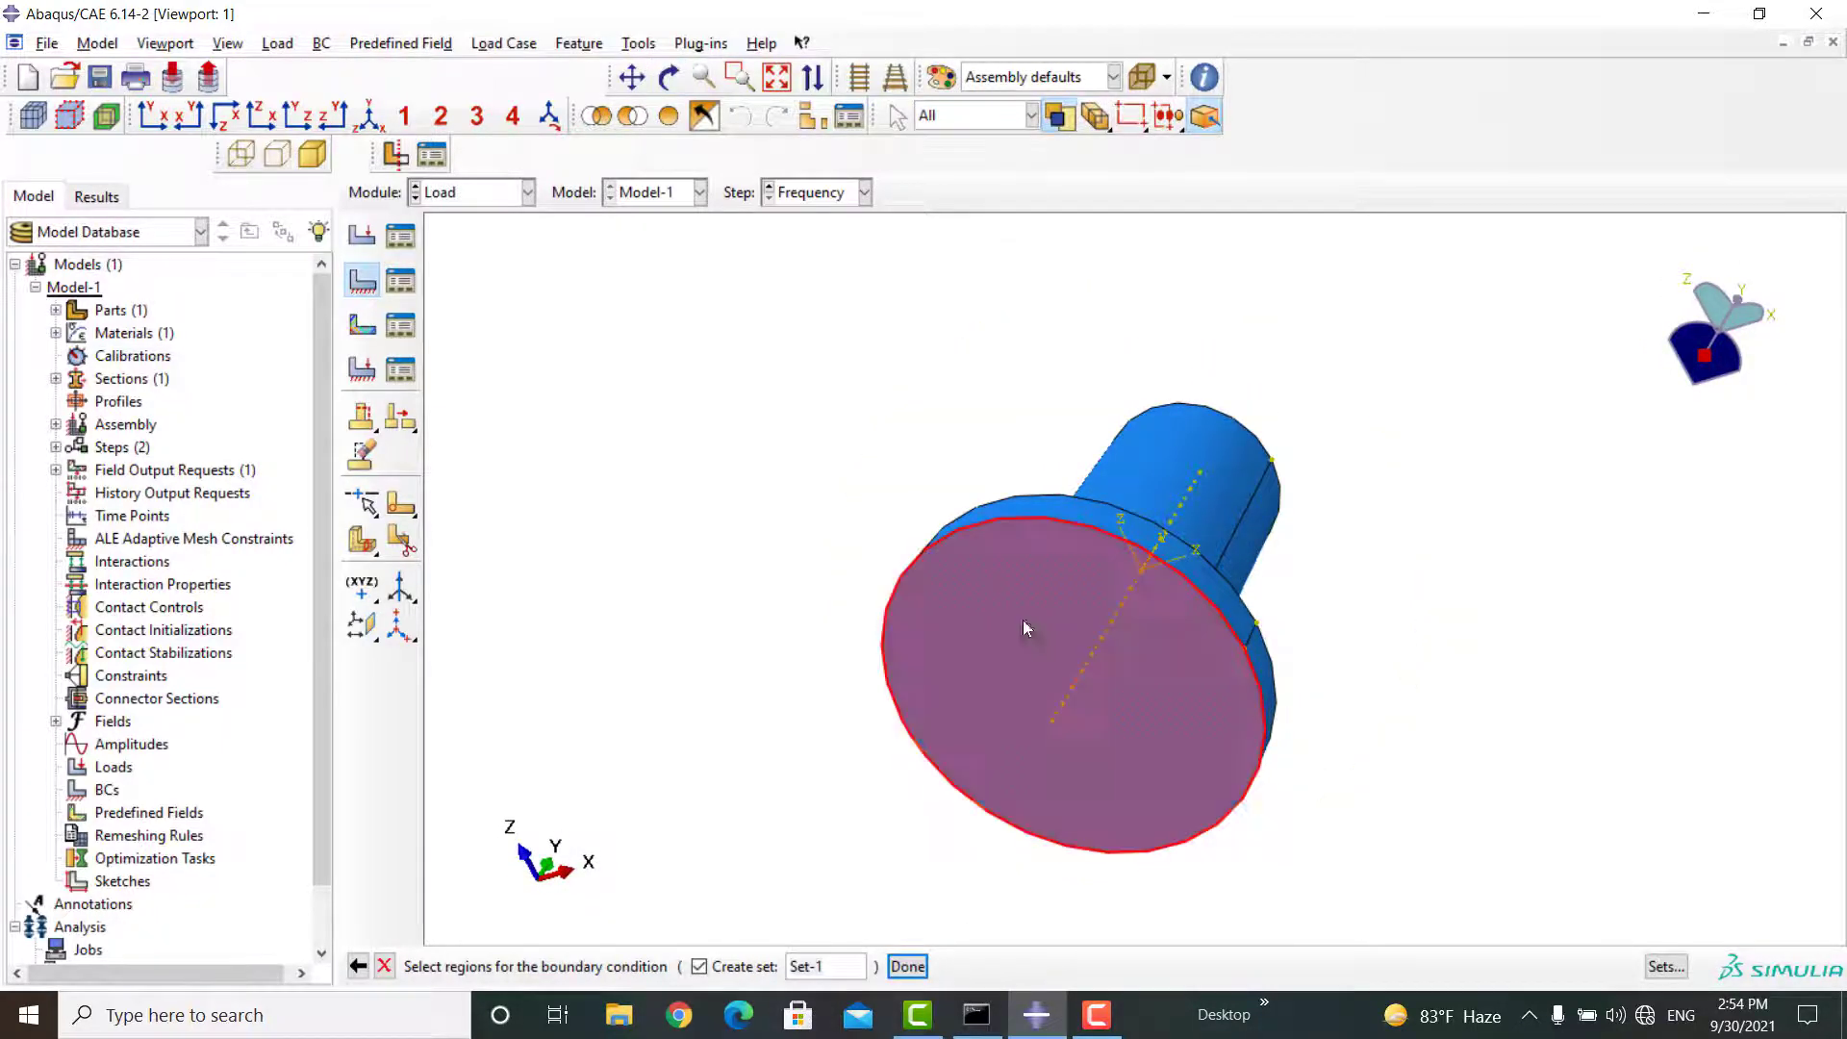
click(906, 966)
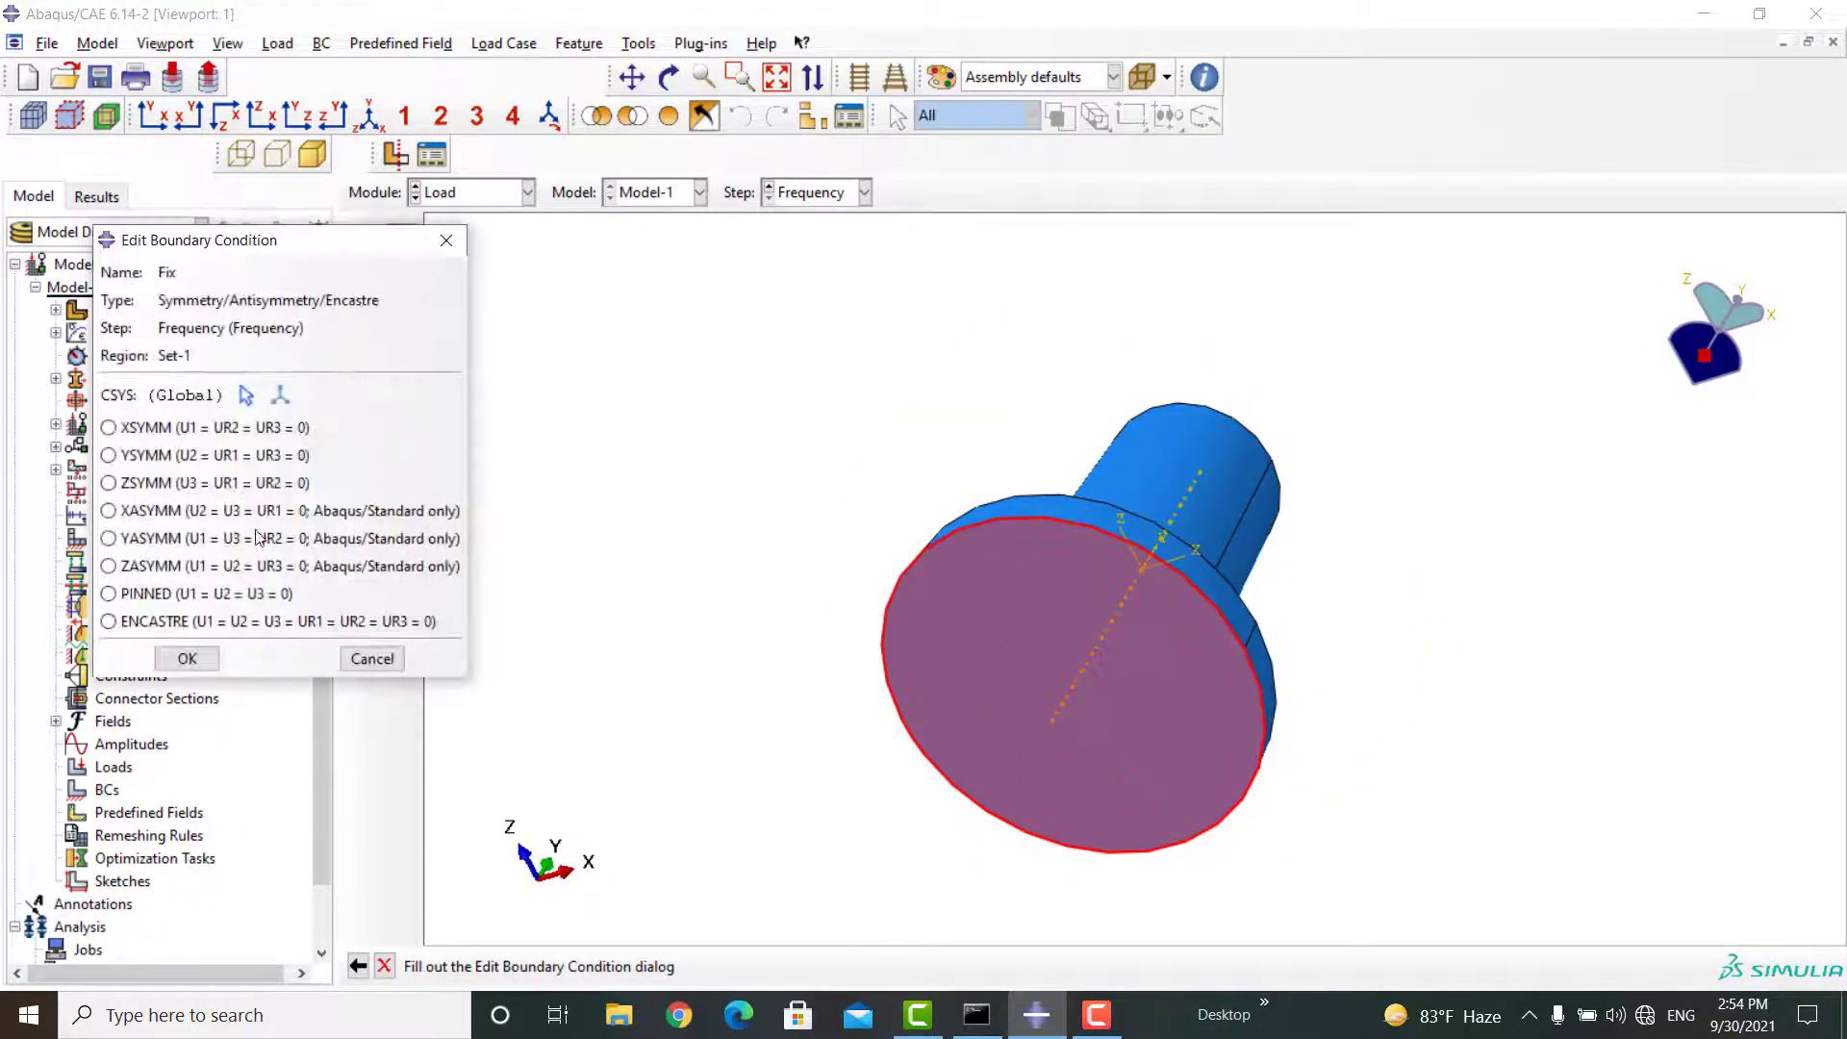
click(108, 621)
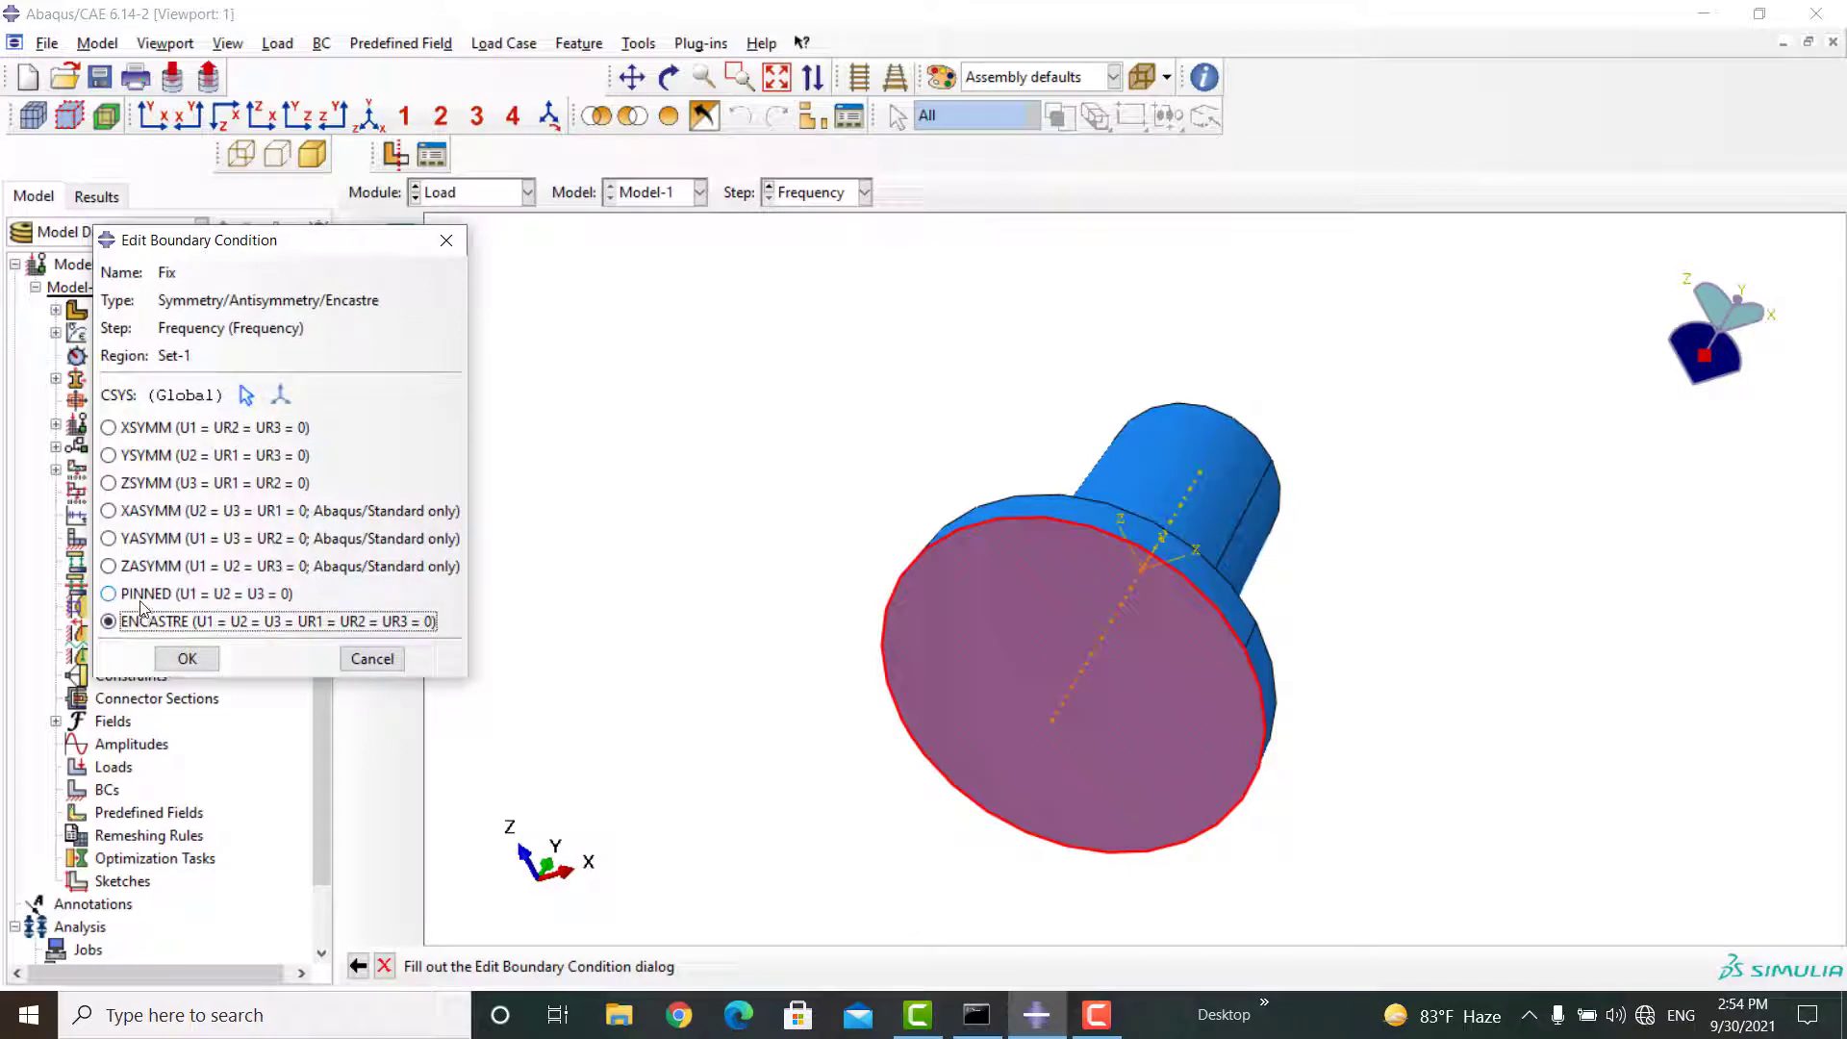
click(108, 594)
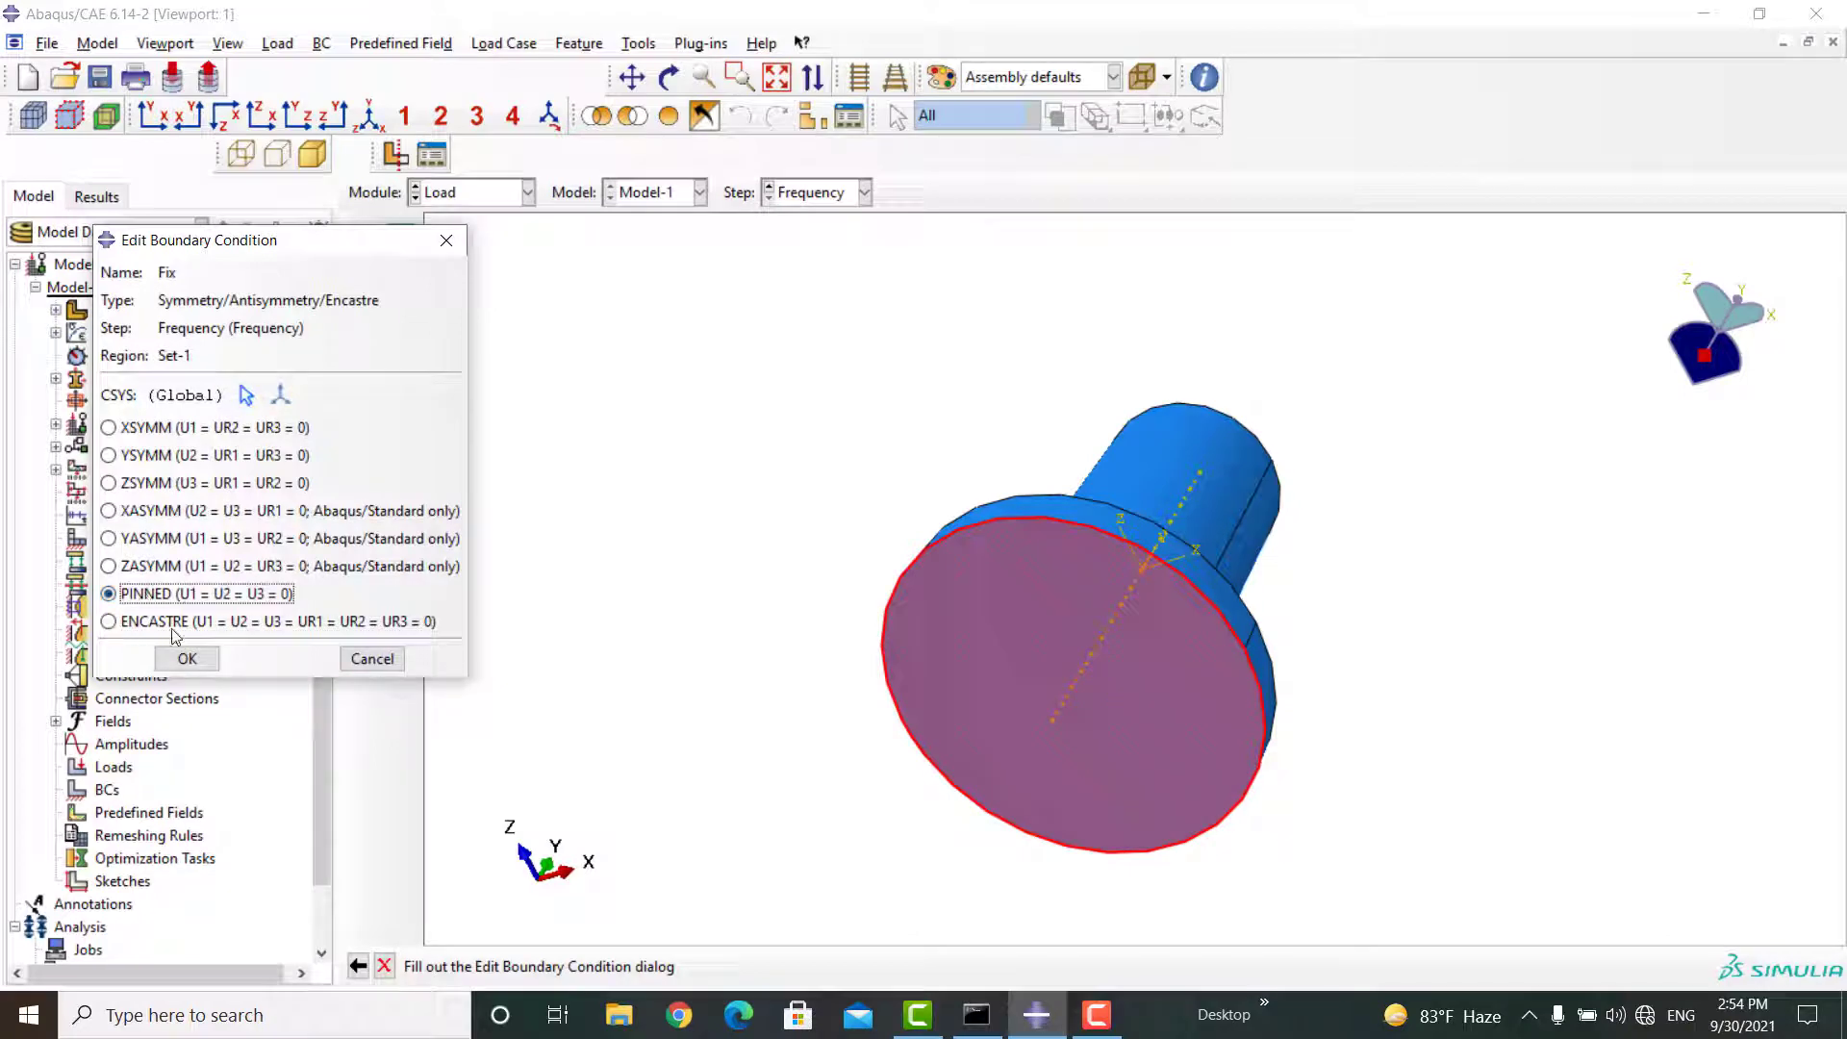
click(187, 658)
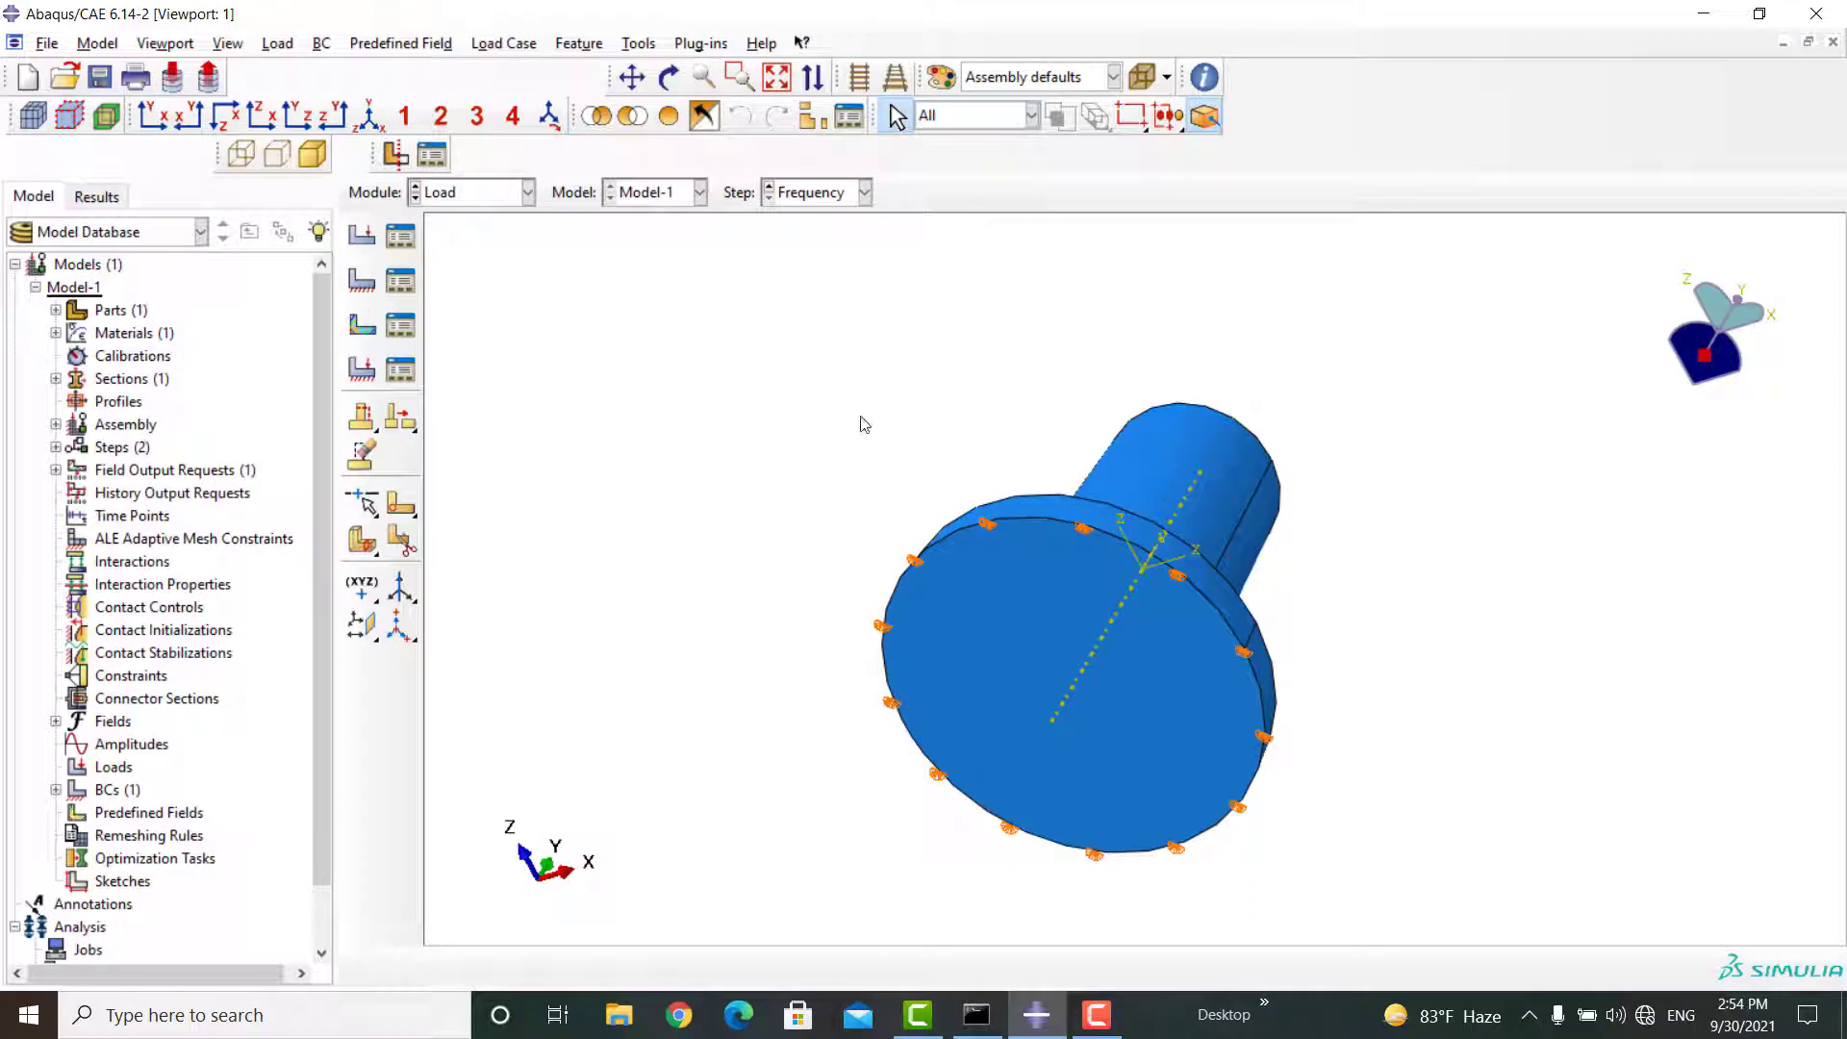
click(528, 192)
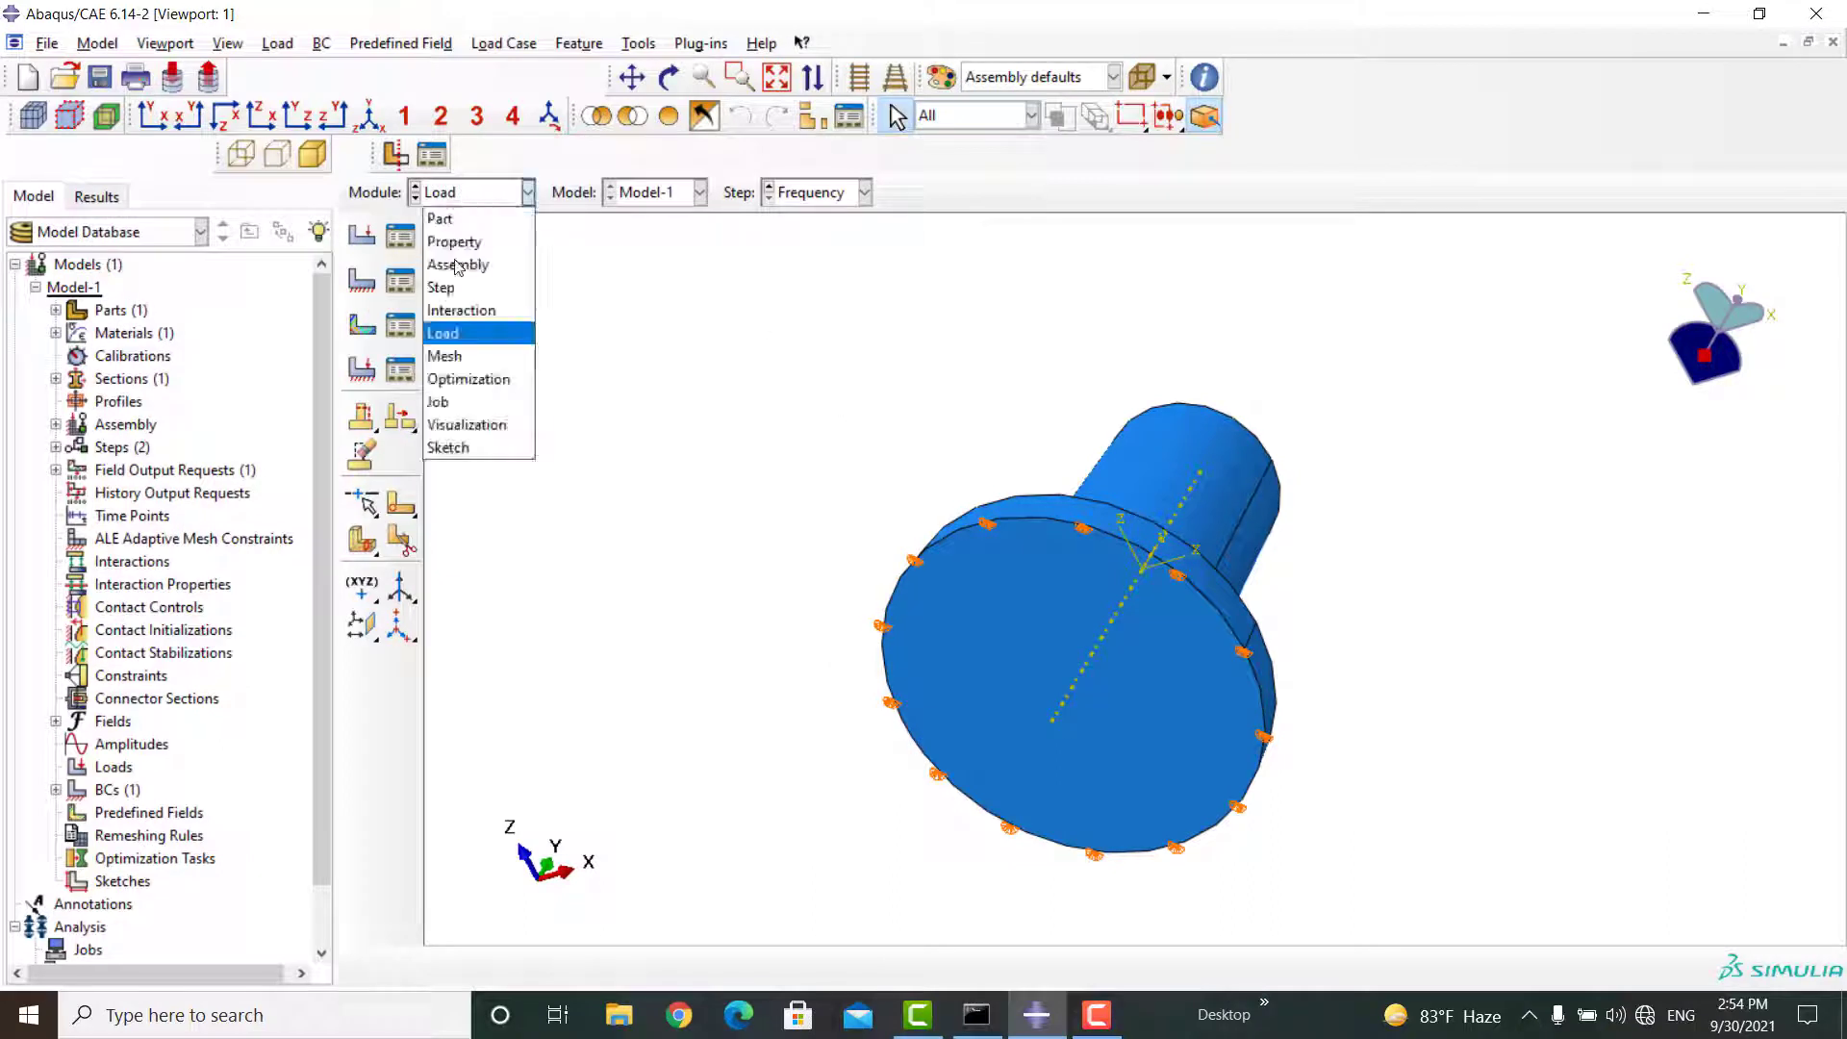
- Enter the Mesh module and start a cell partition of the horn
click(444, 356)
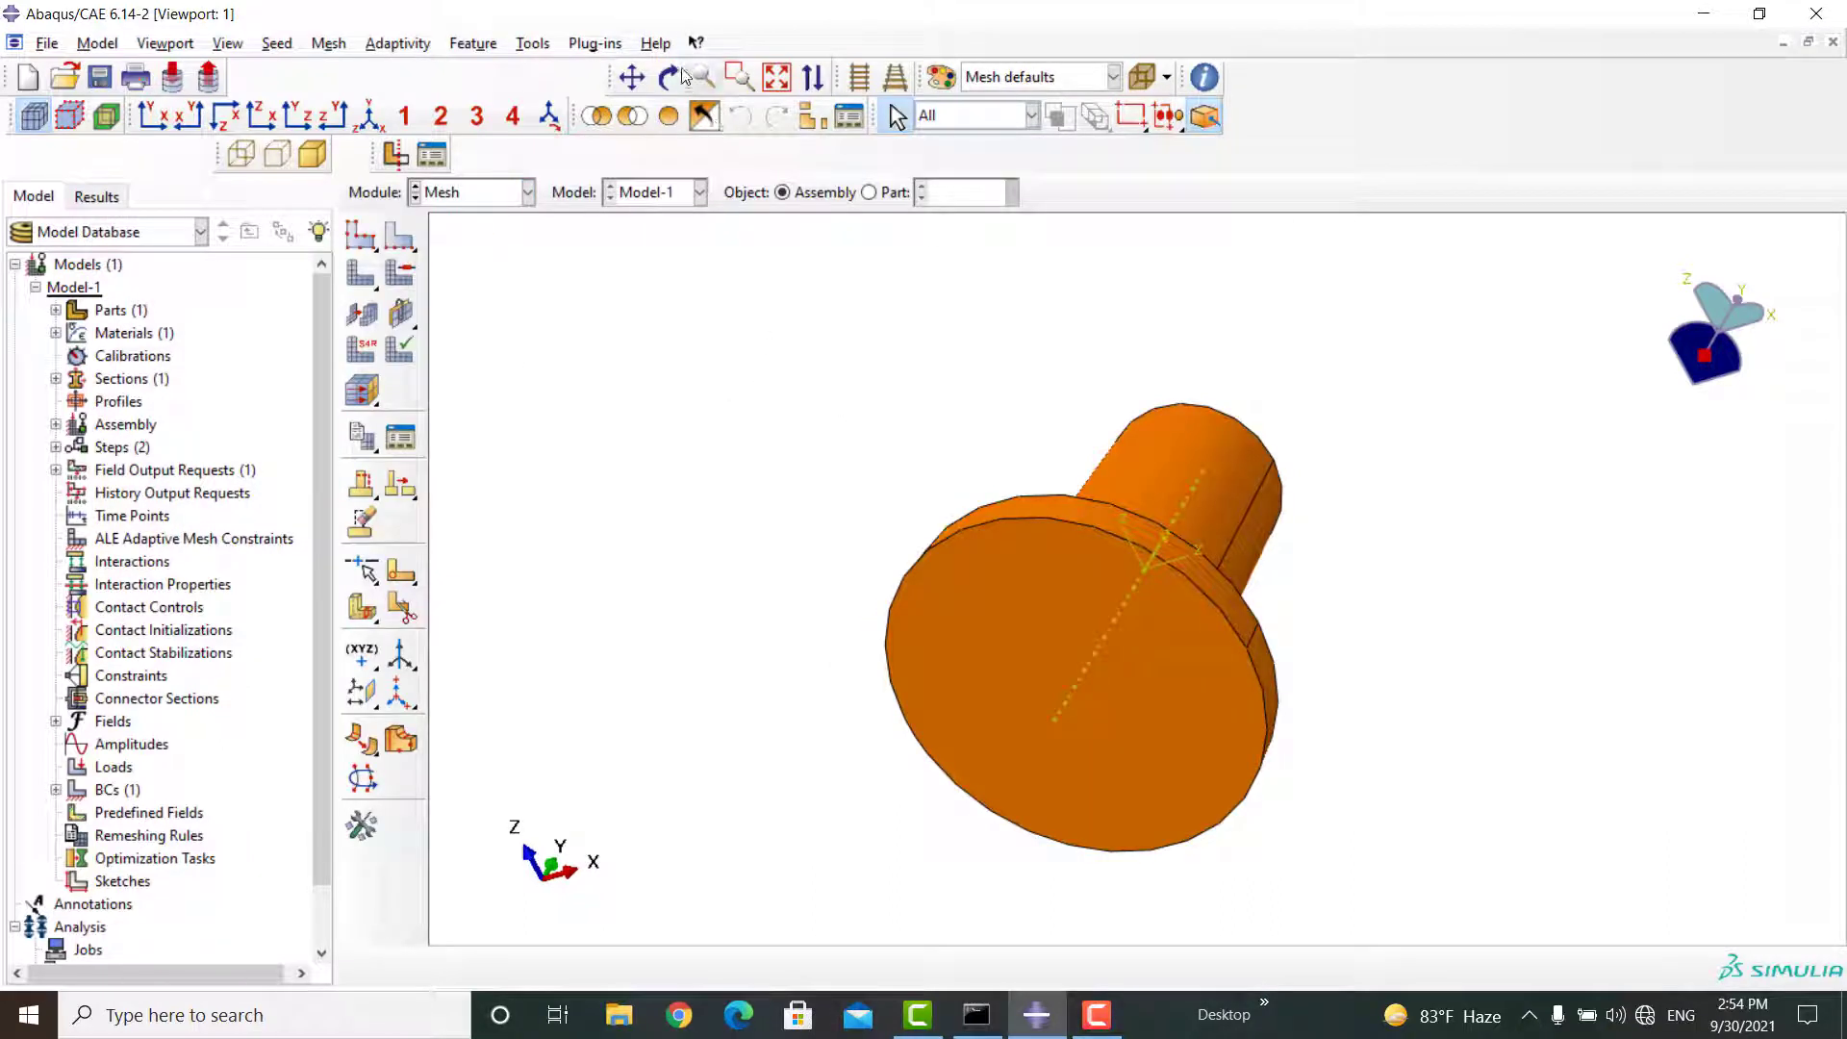
click(668, 77)
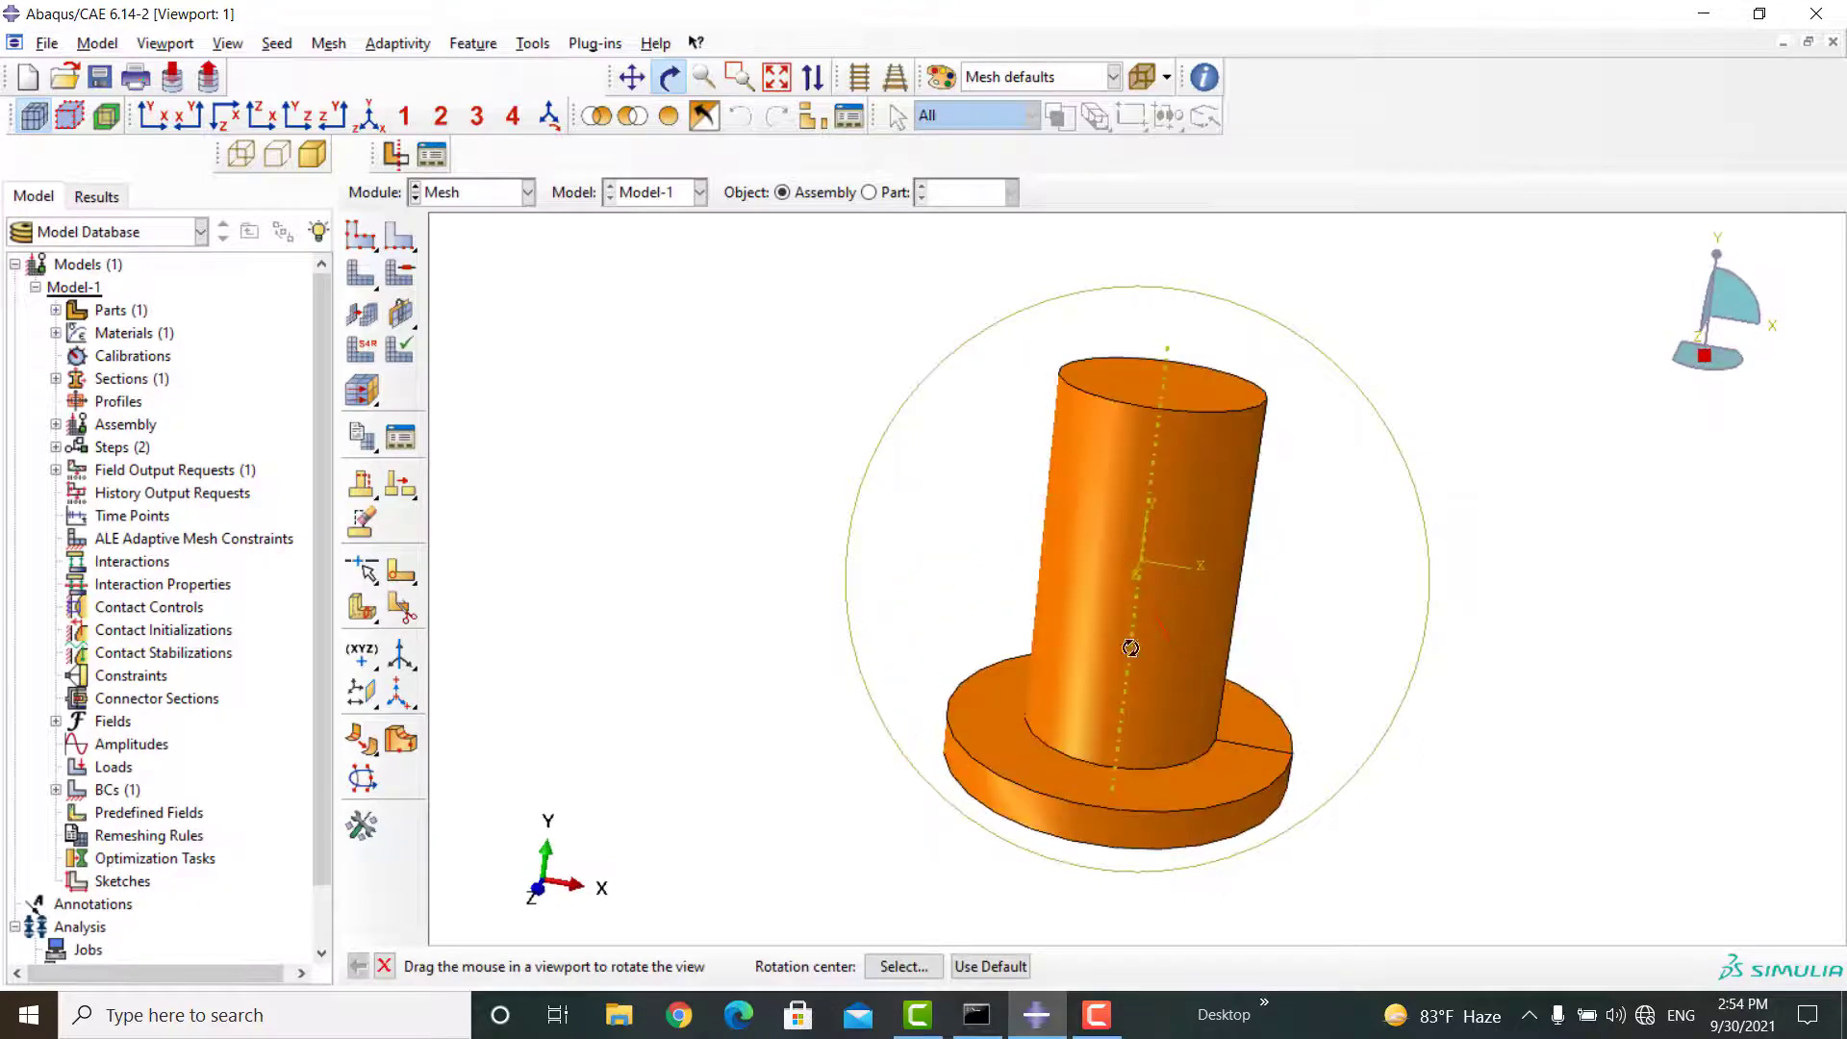
click(531, 44)
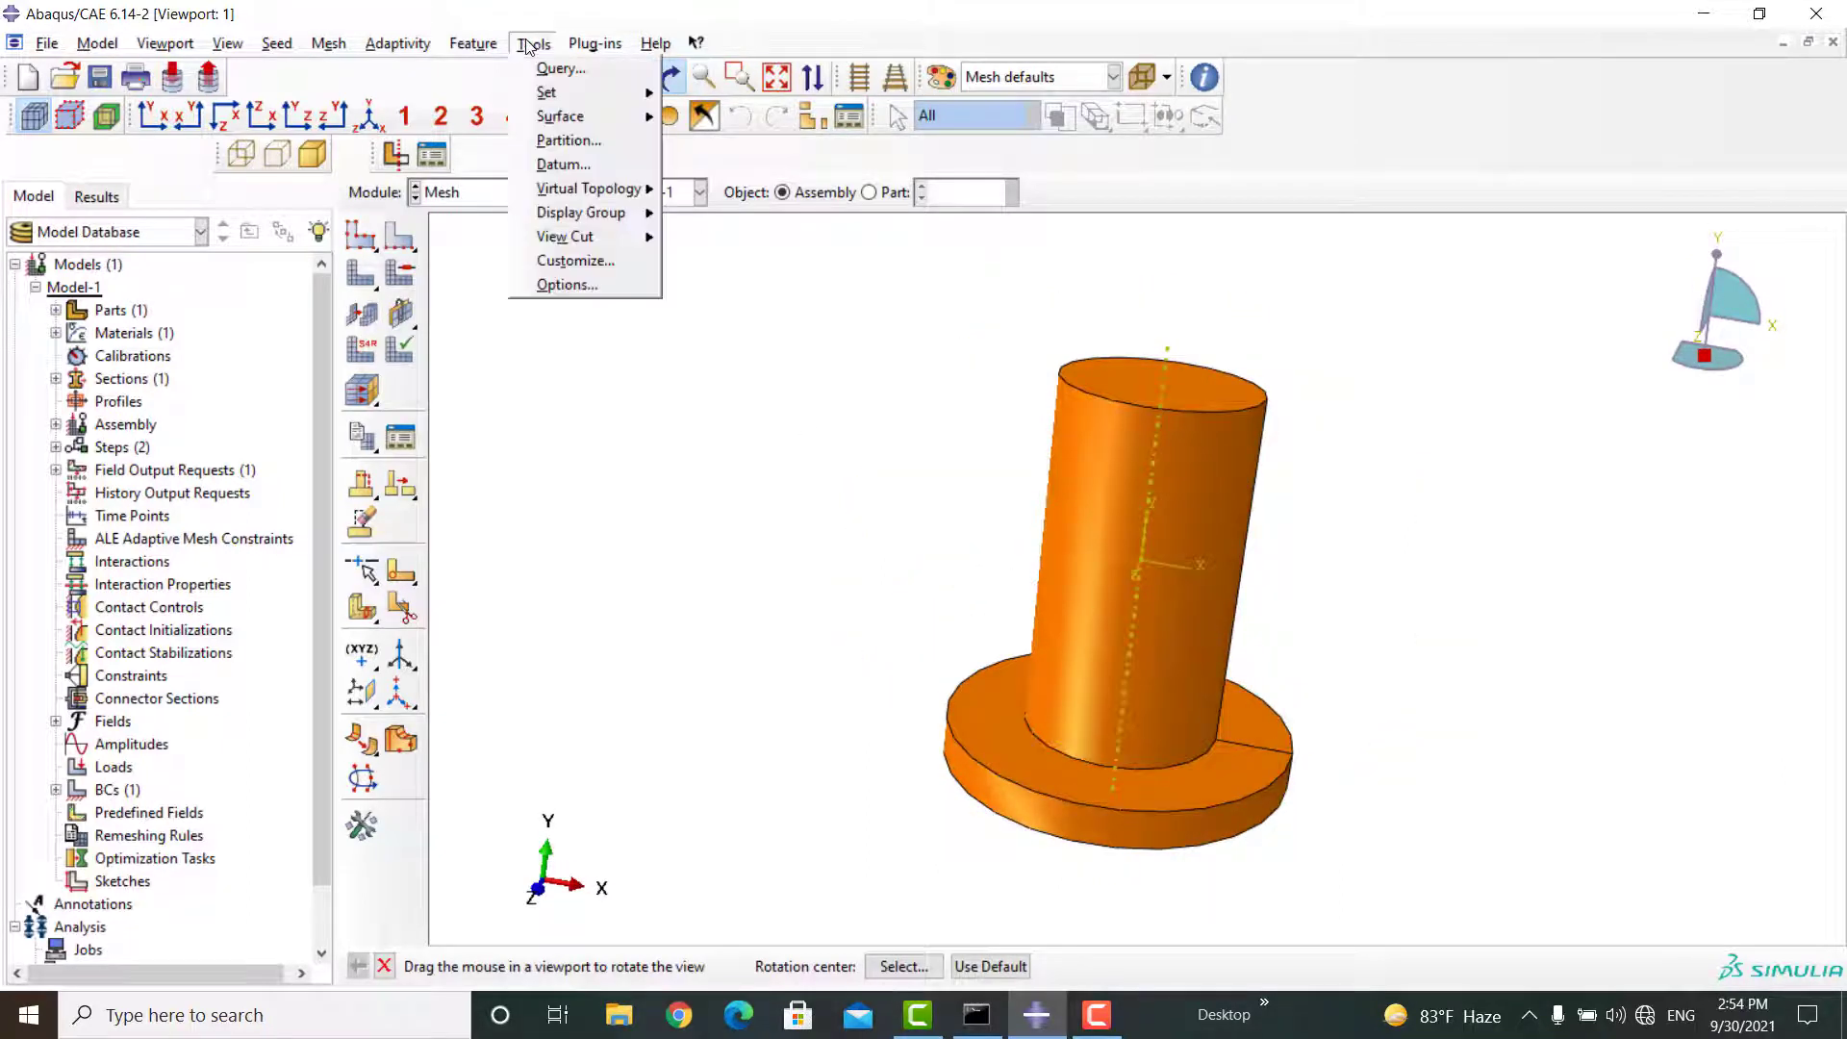
mouse_move(566, 141)
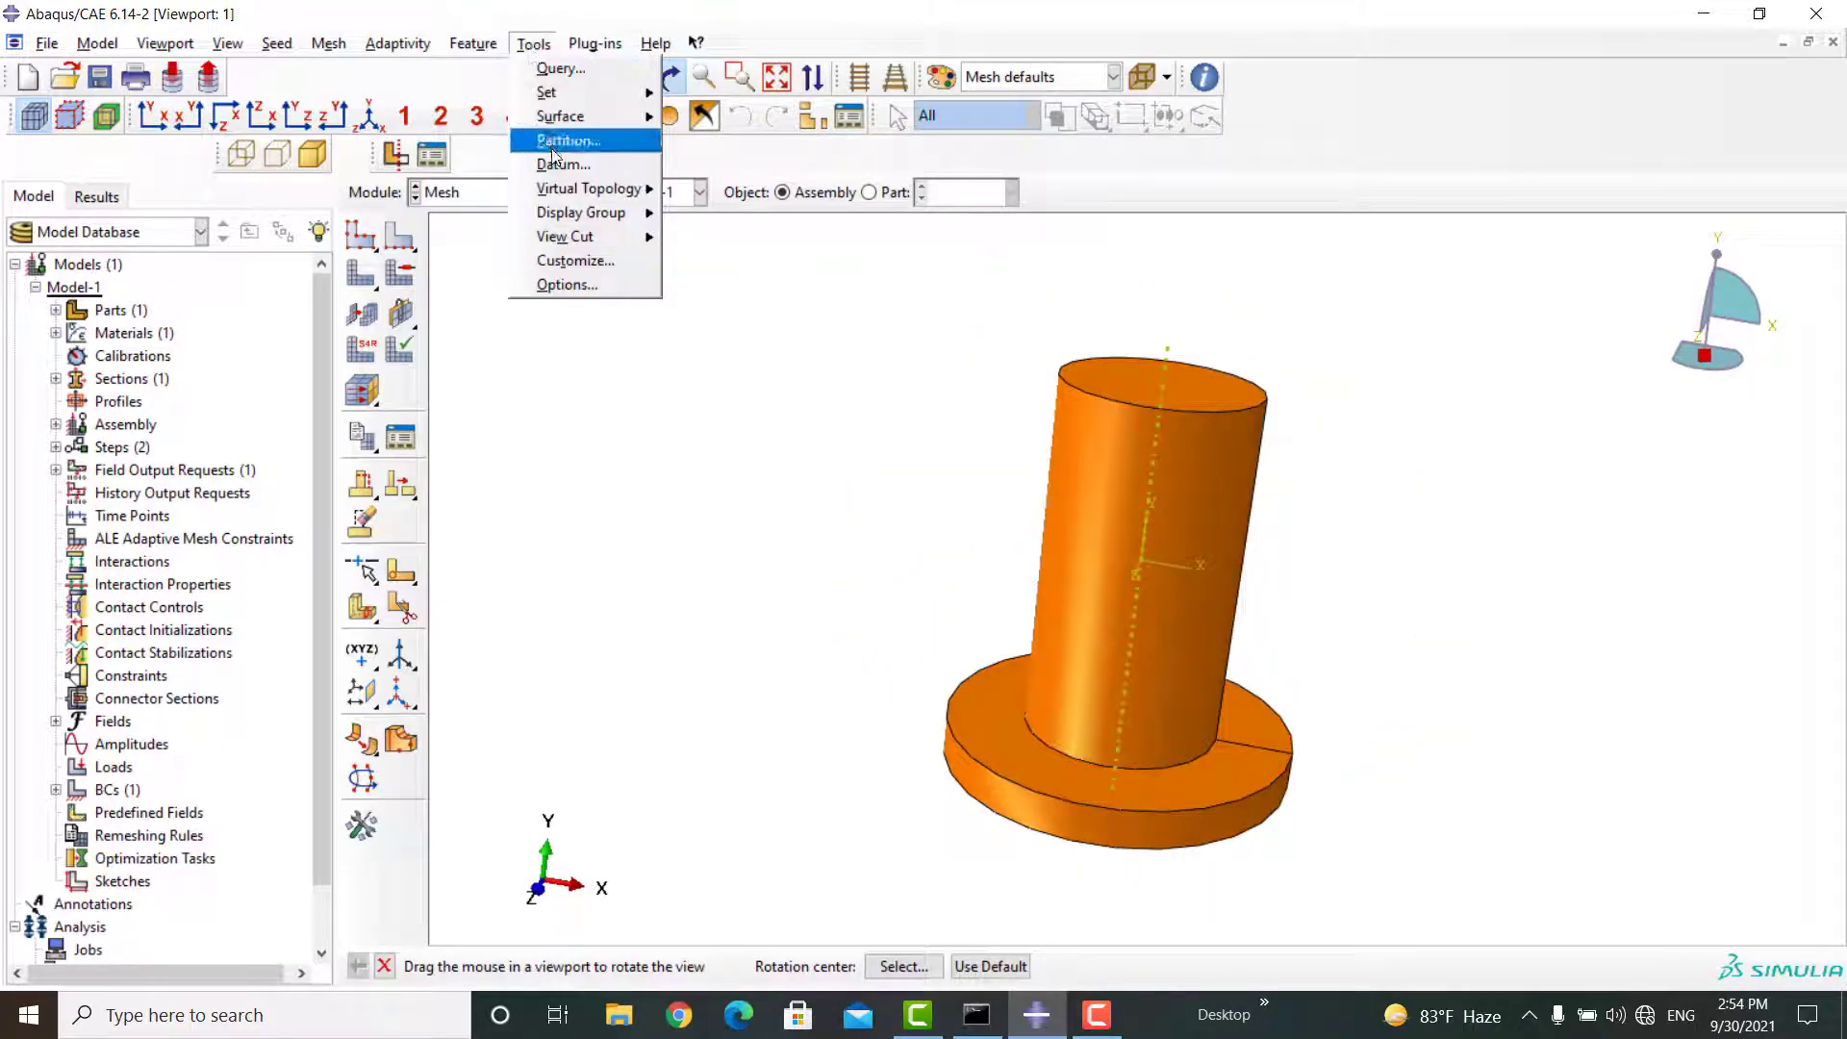
click(565, 141)
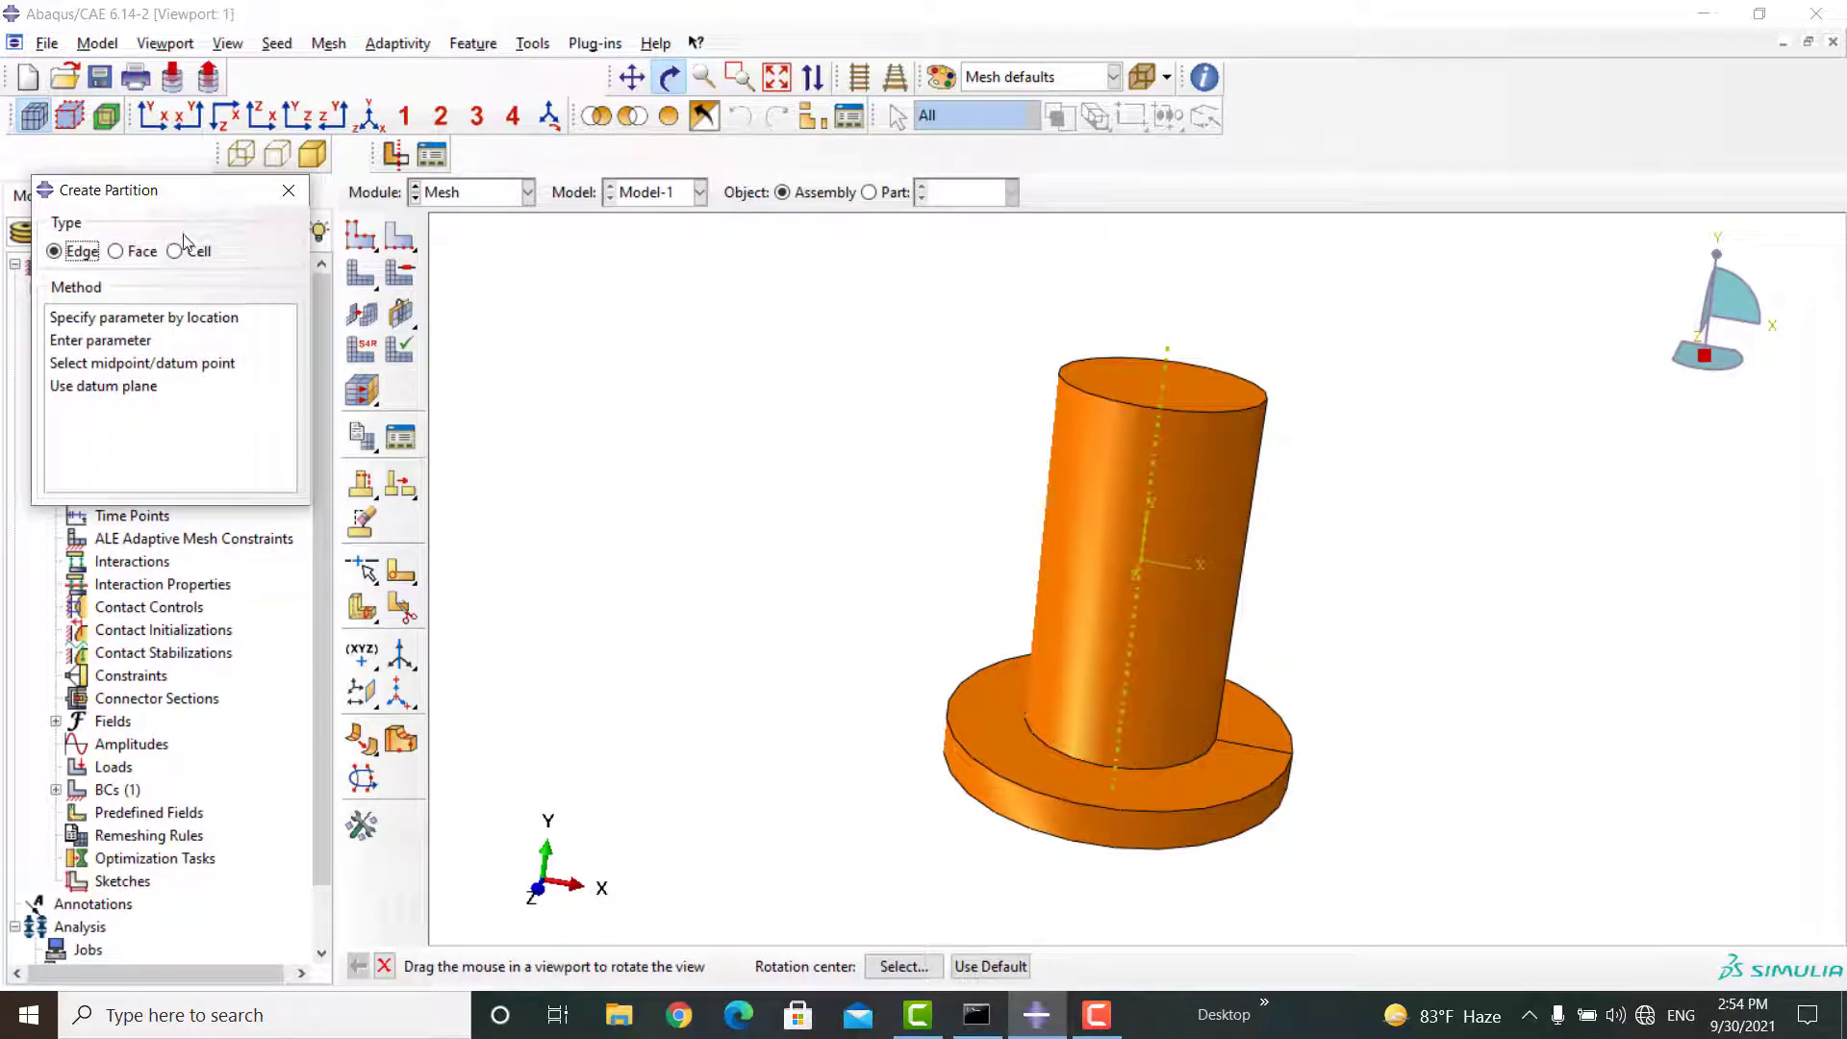
click(175, 250)
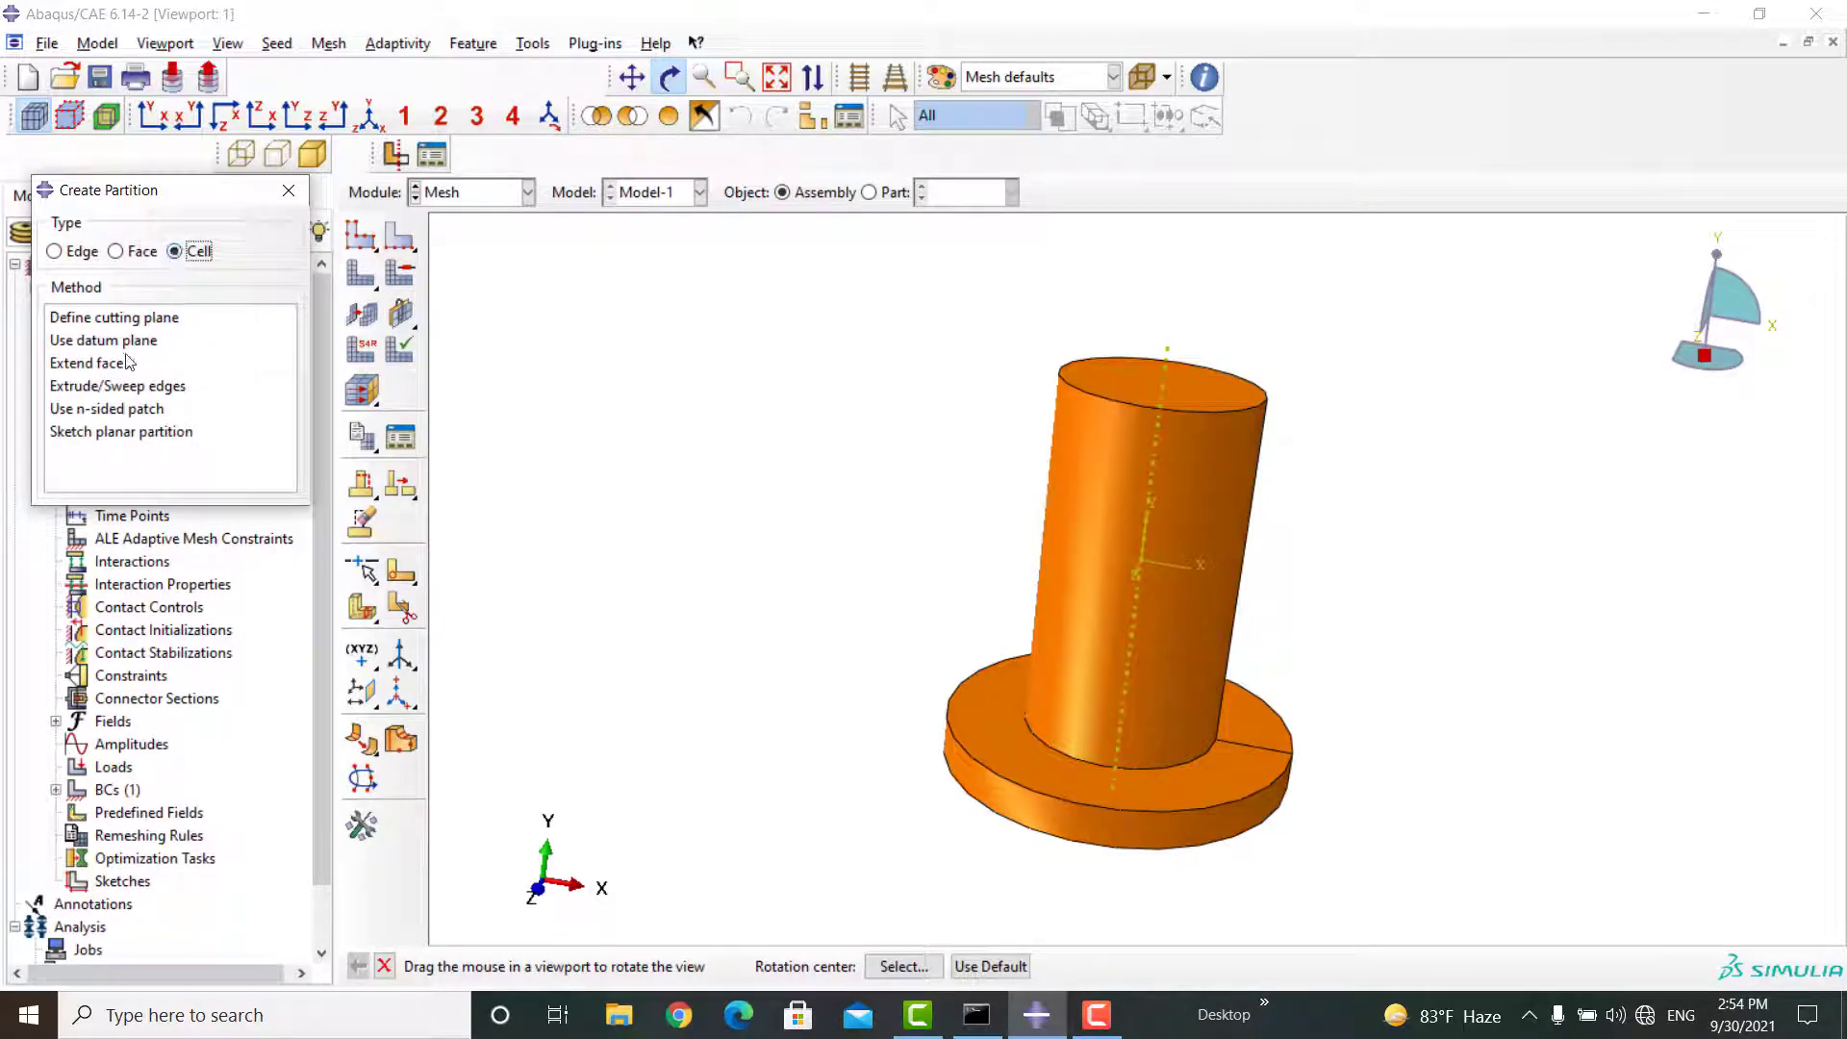
- Partition the flange by extending the cylinder's outer face through it
click(87, 364)
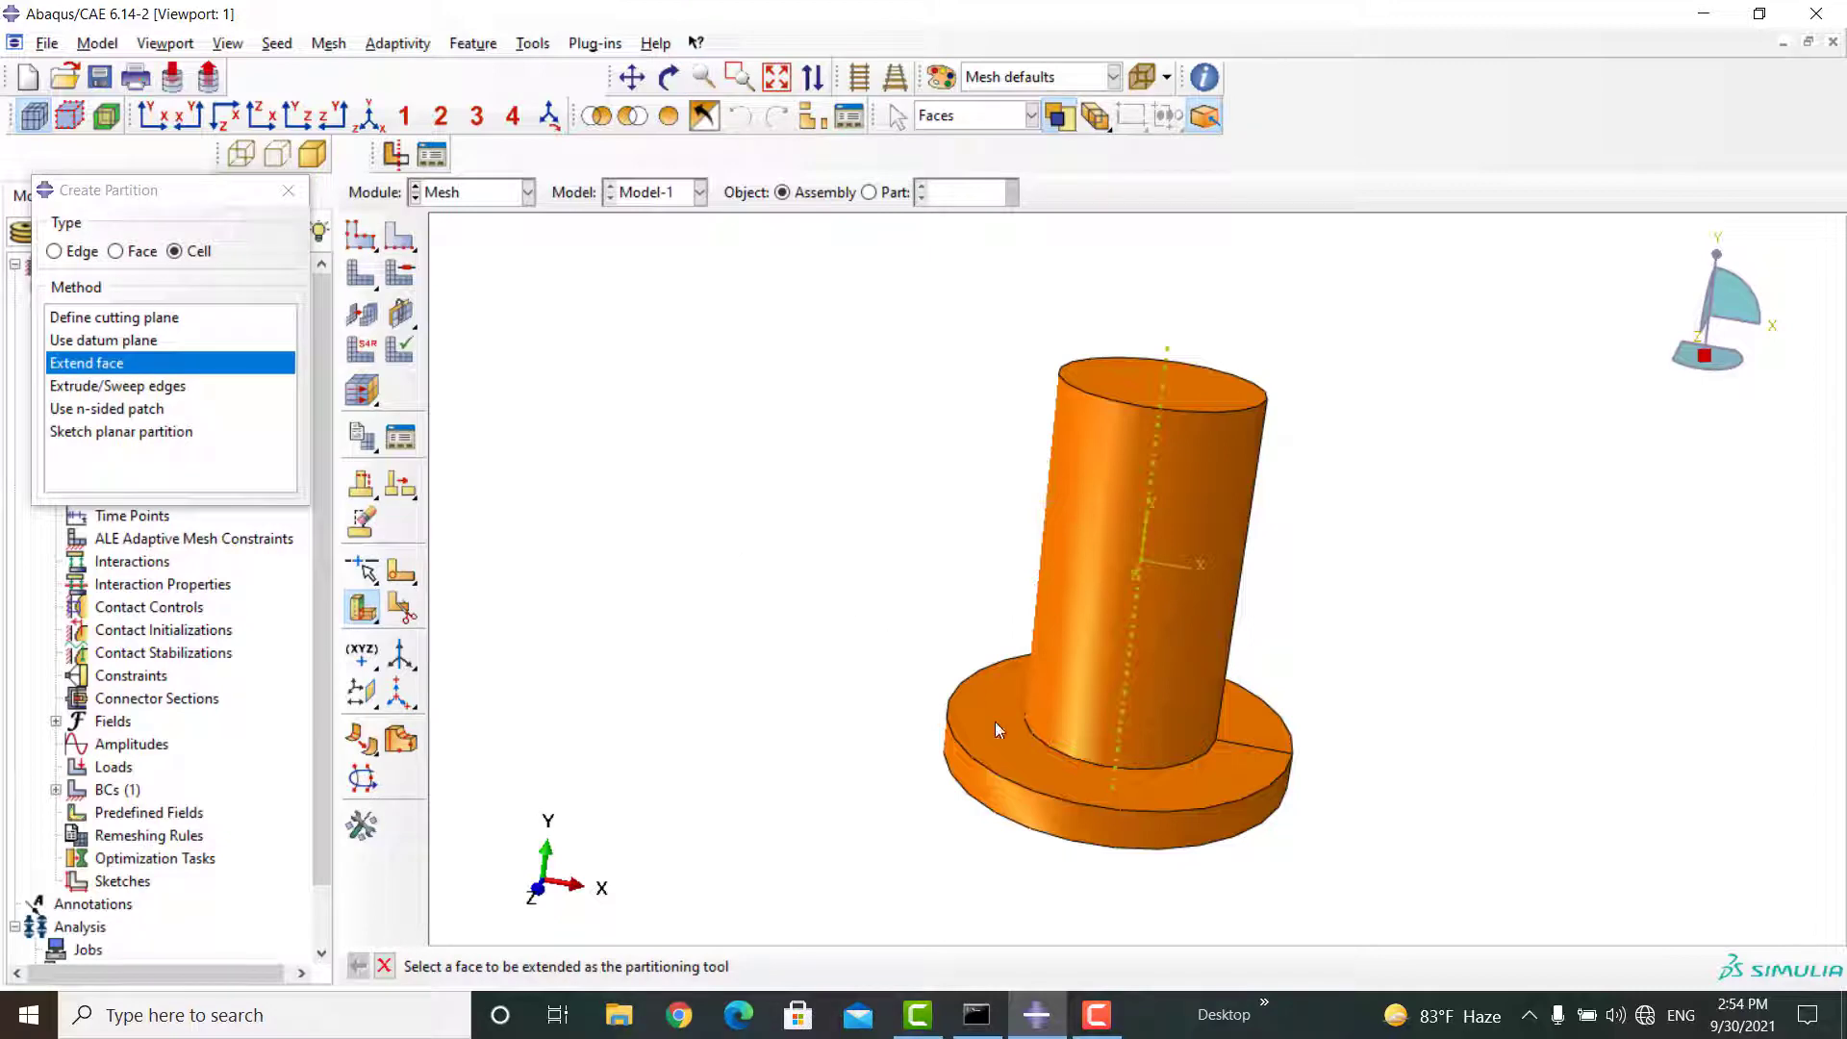
click(1000, 731)
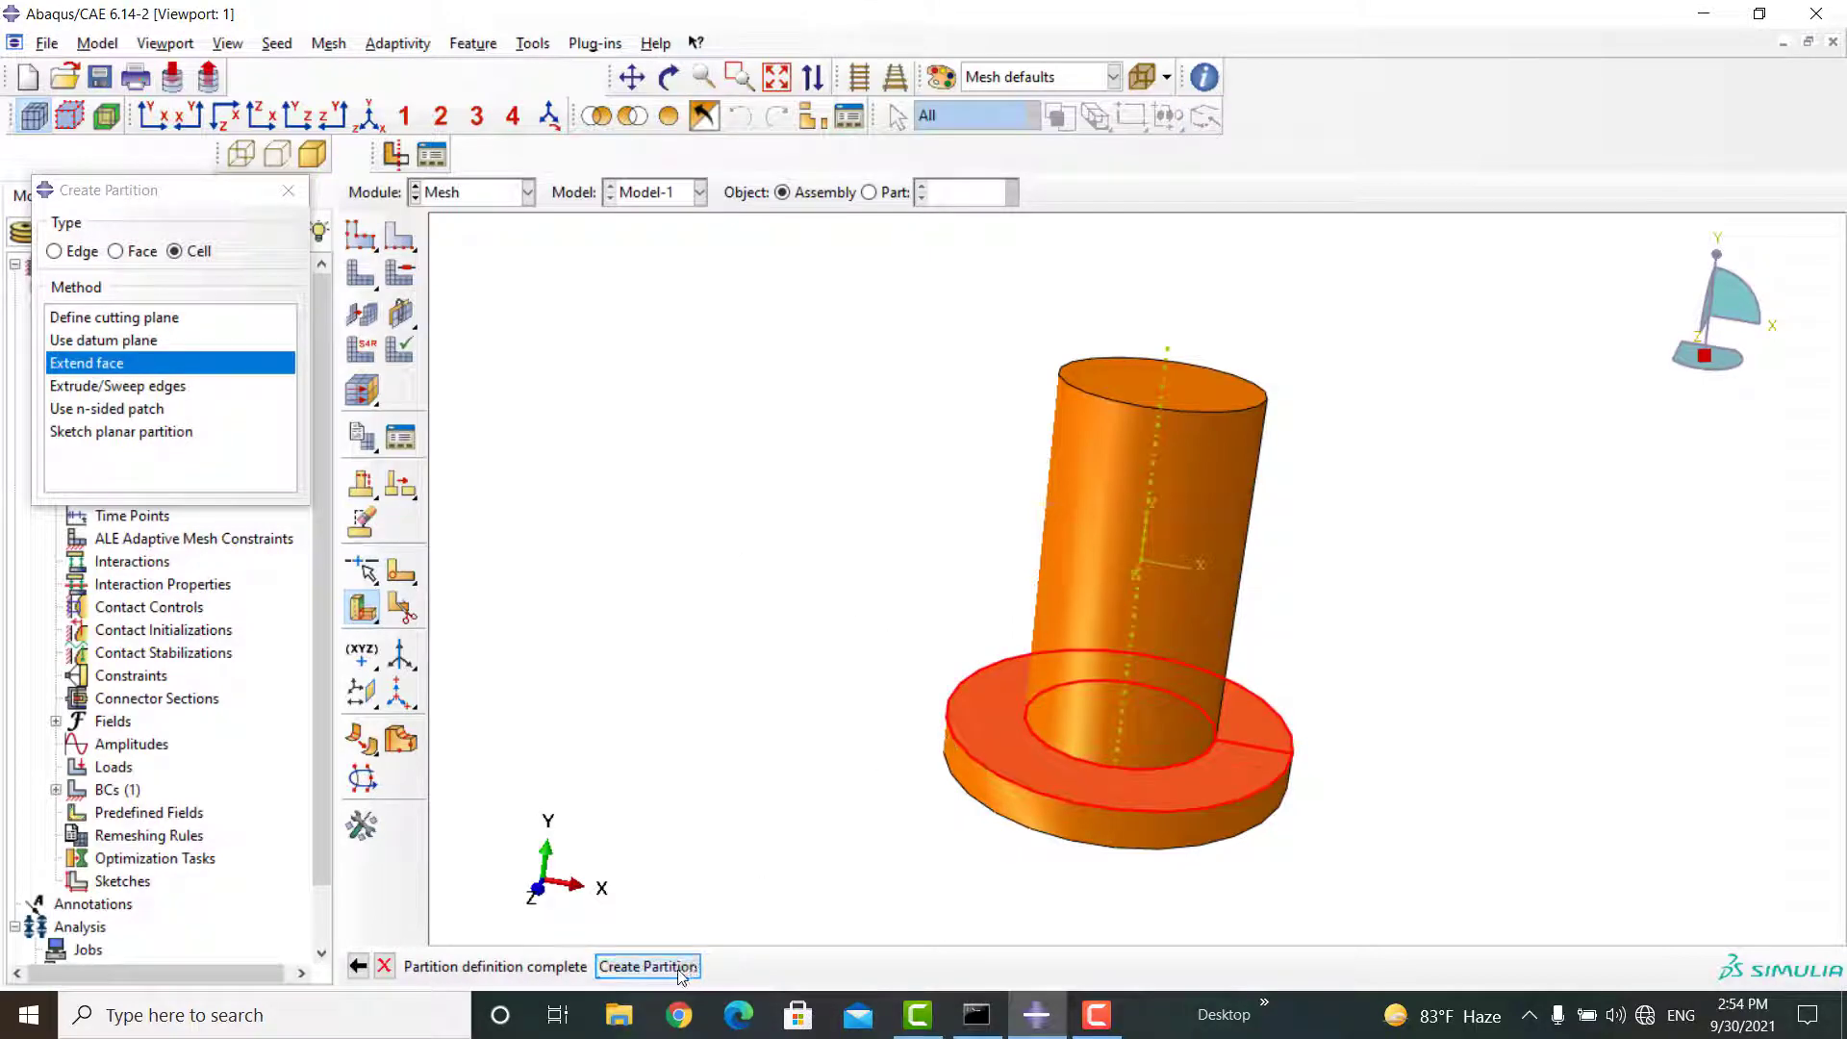
click(647, 965)
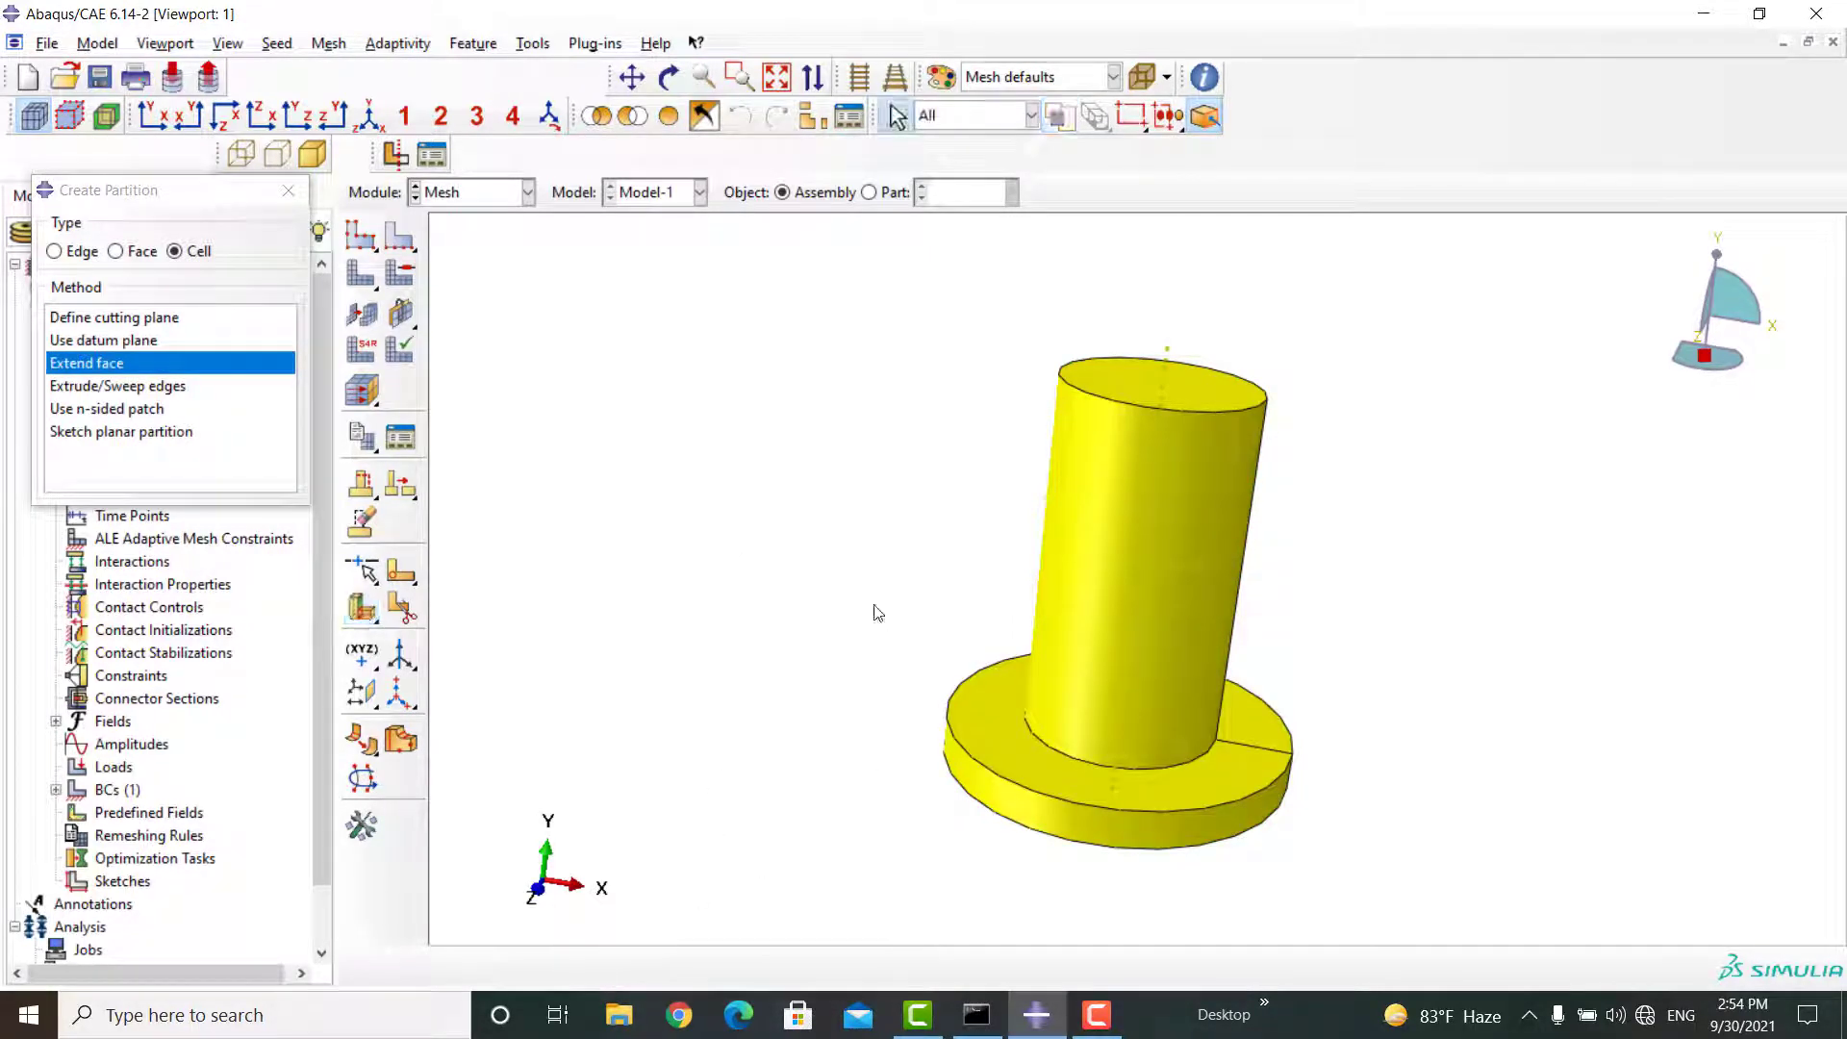
click(286, 190)
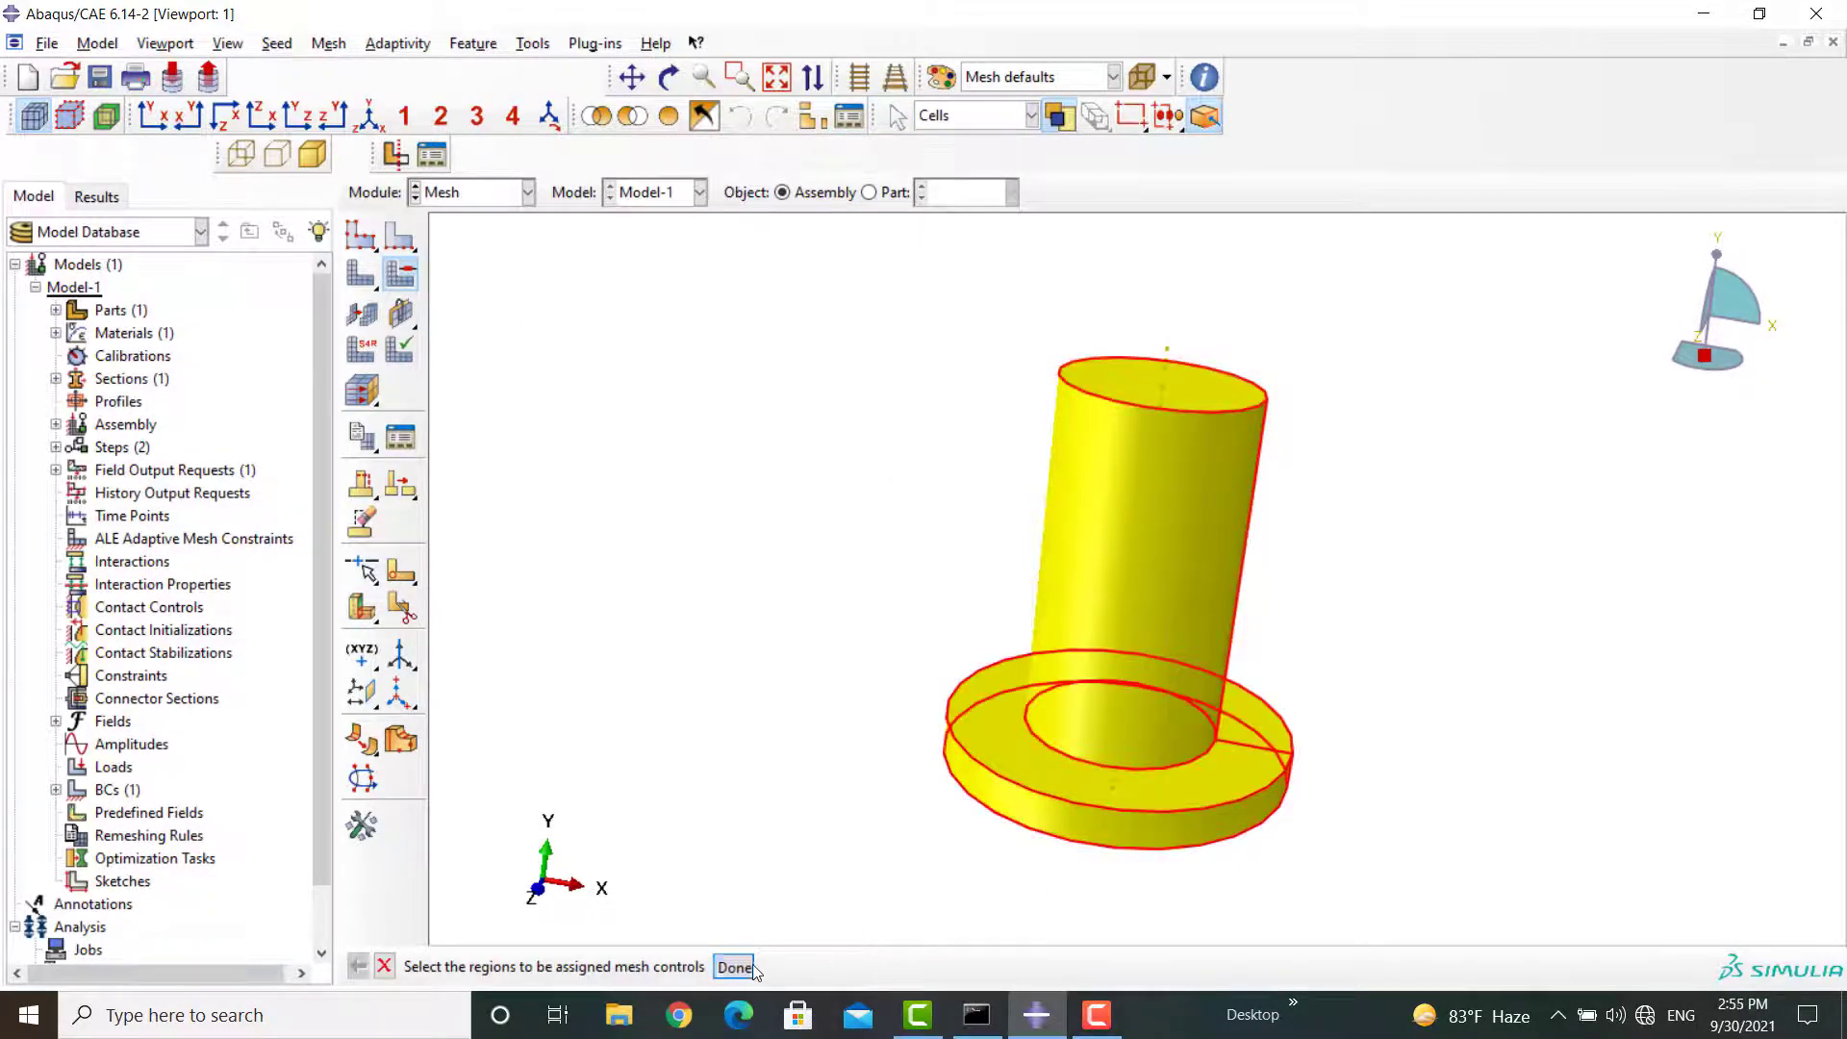
- Assign swept hex mesh controls and the 3D Stress hex element type to the whole horn
click(733, 967)
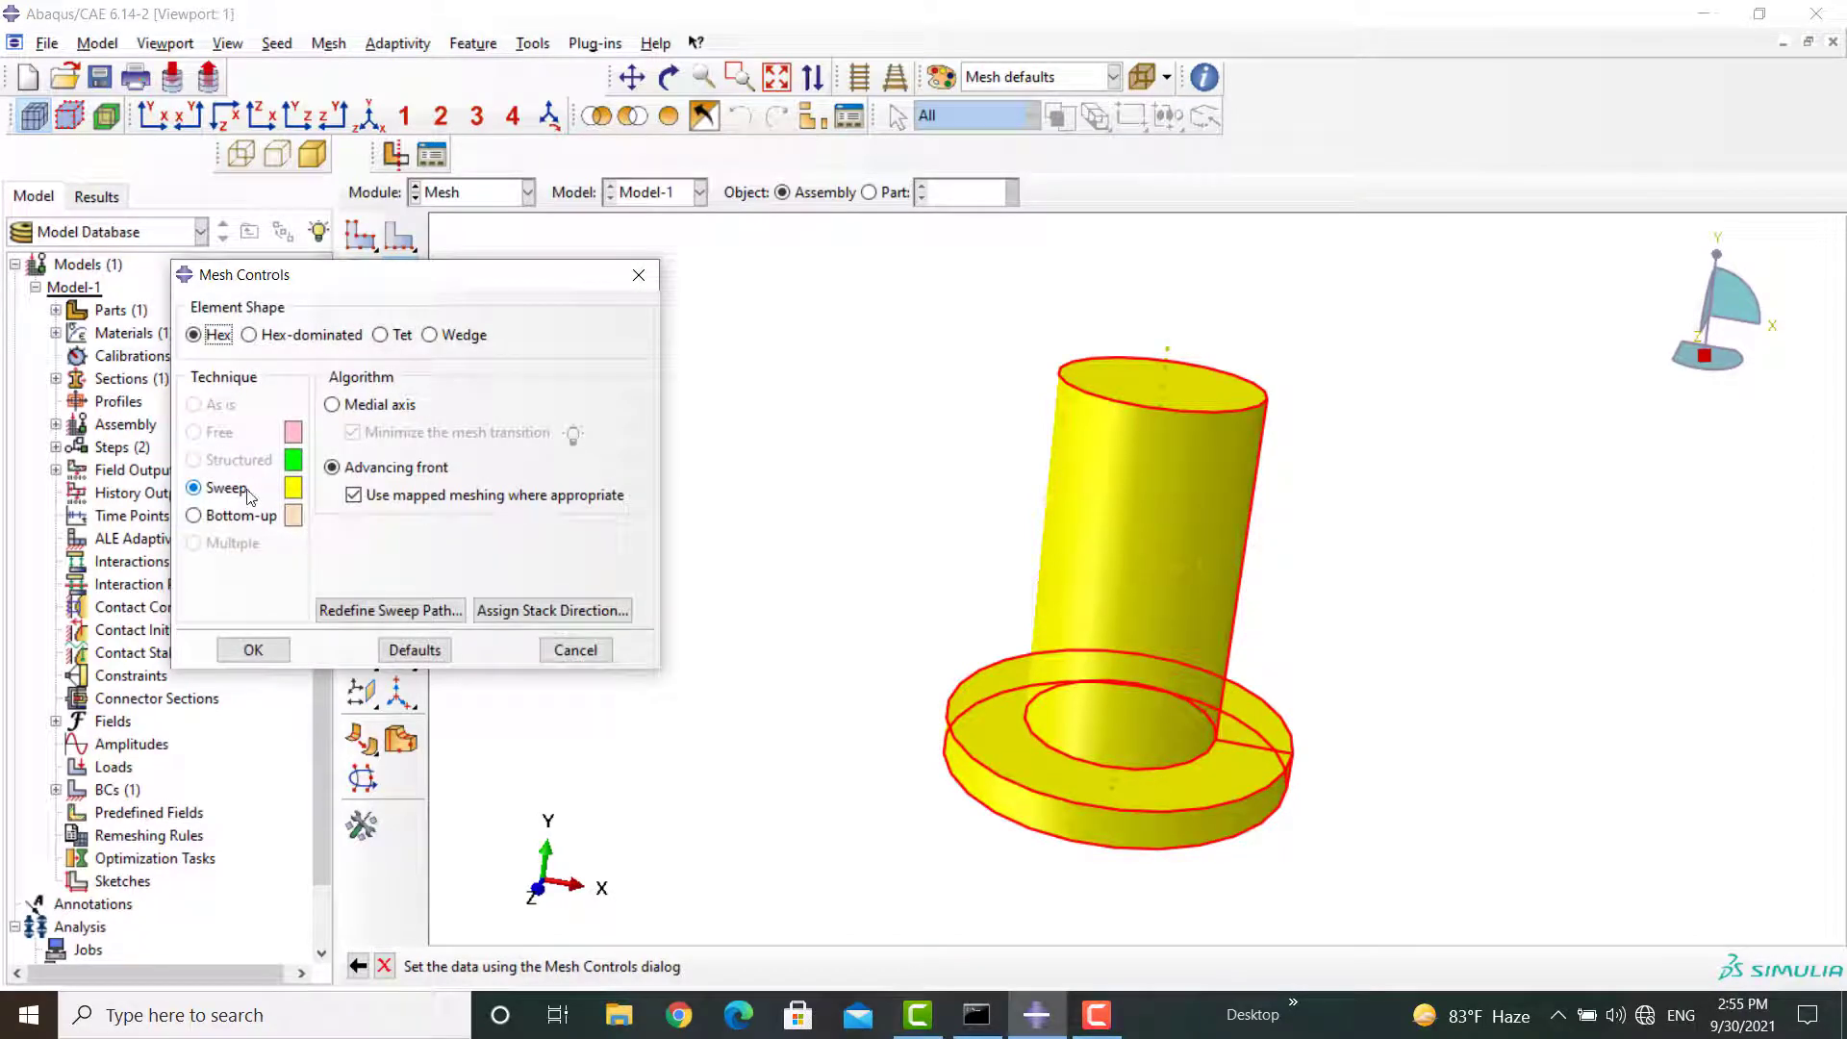
click(252, 648)
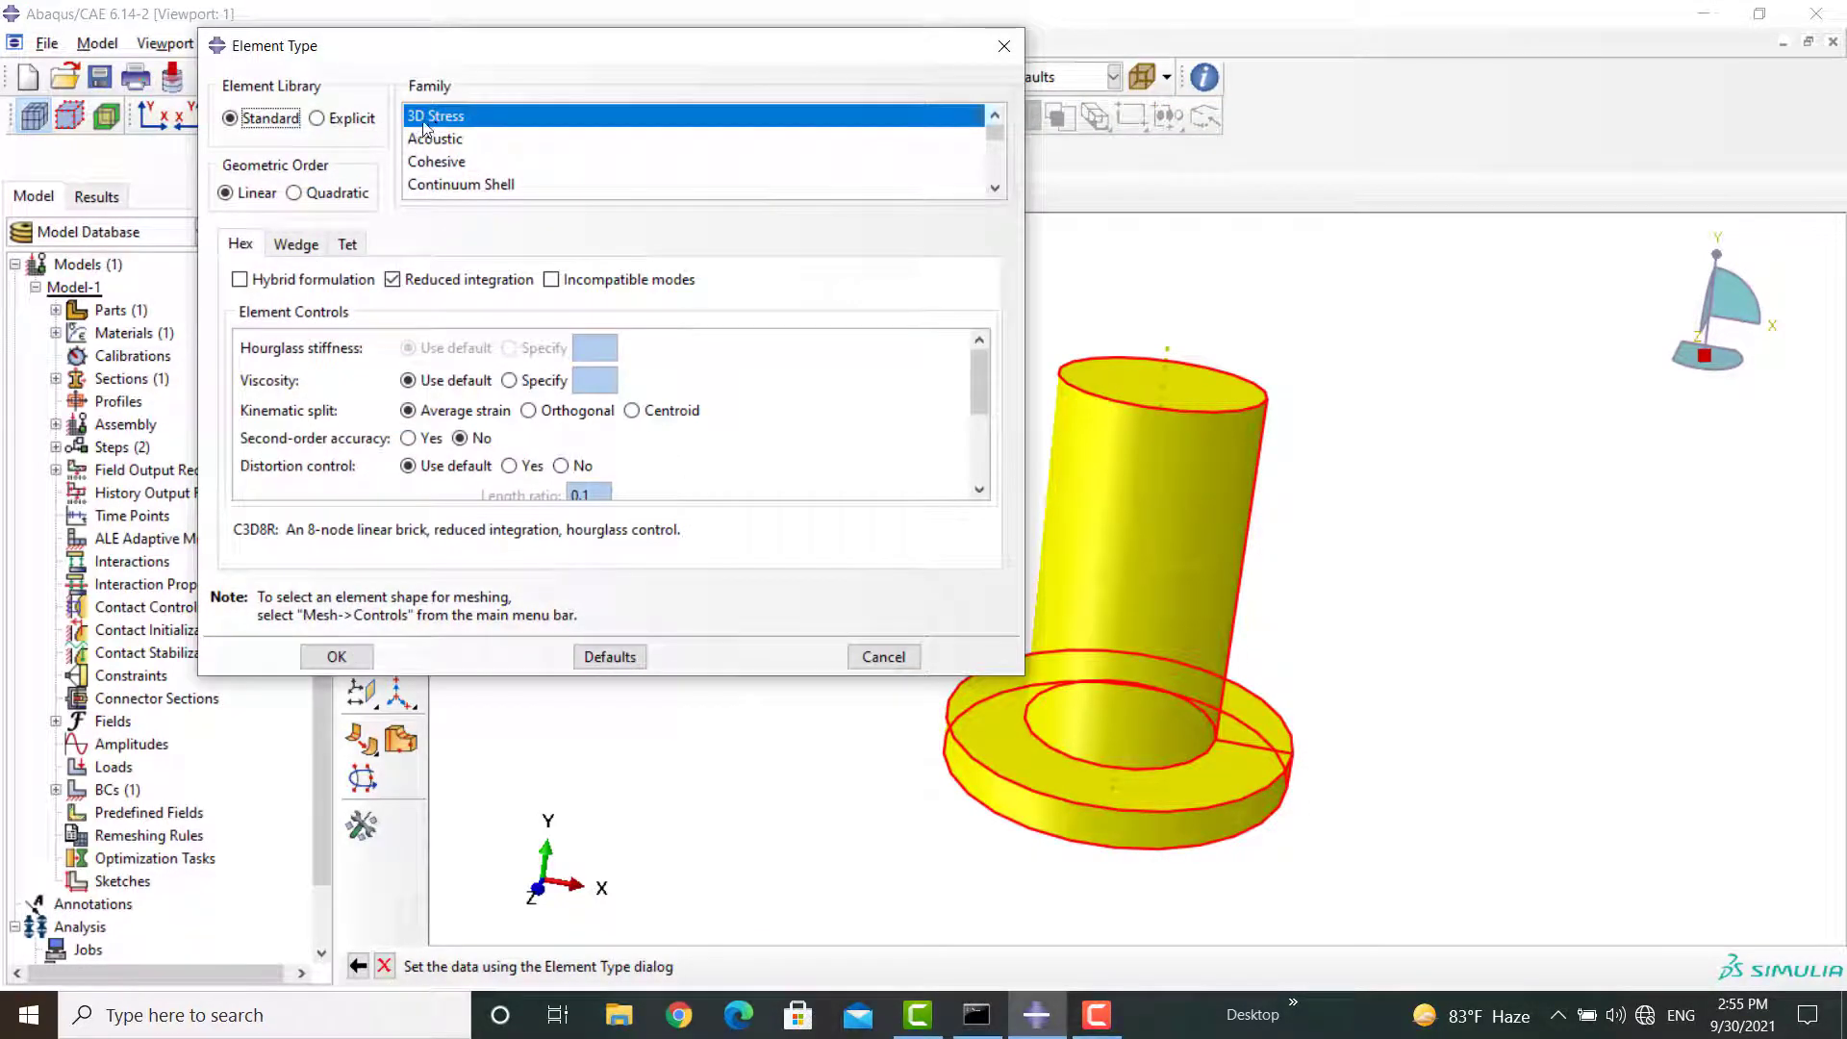
click(335, 656)
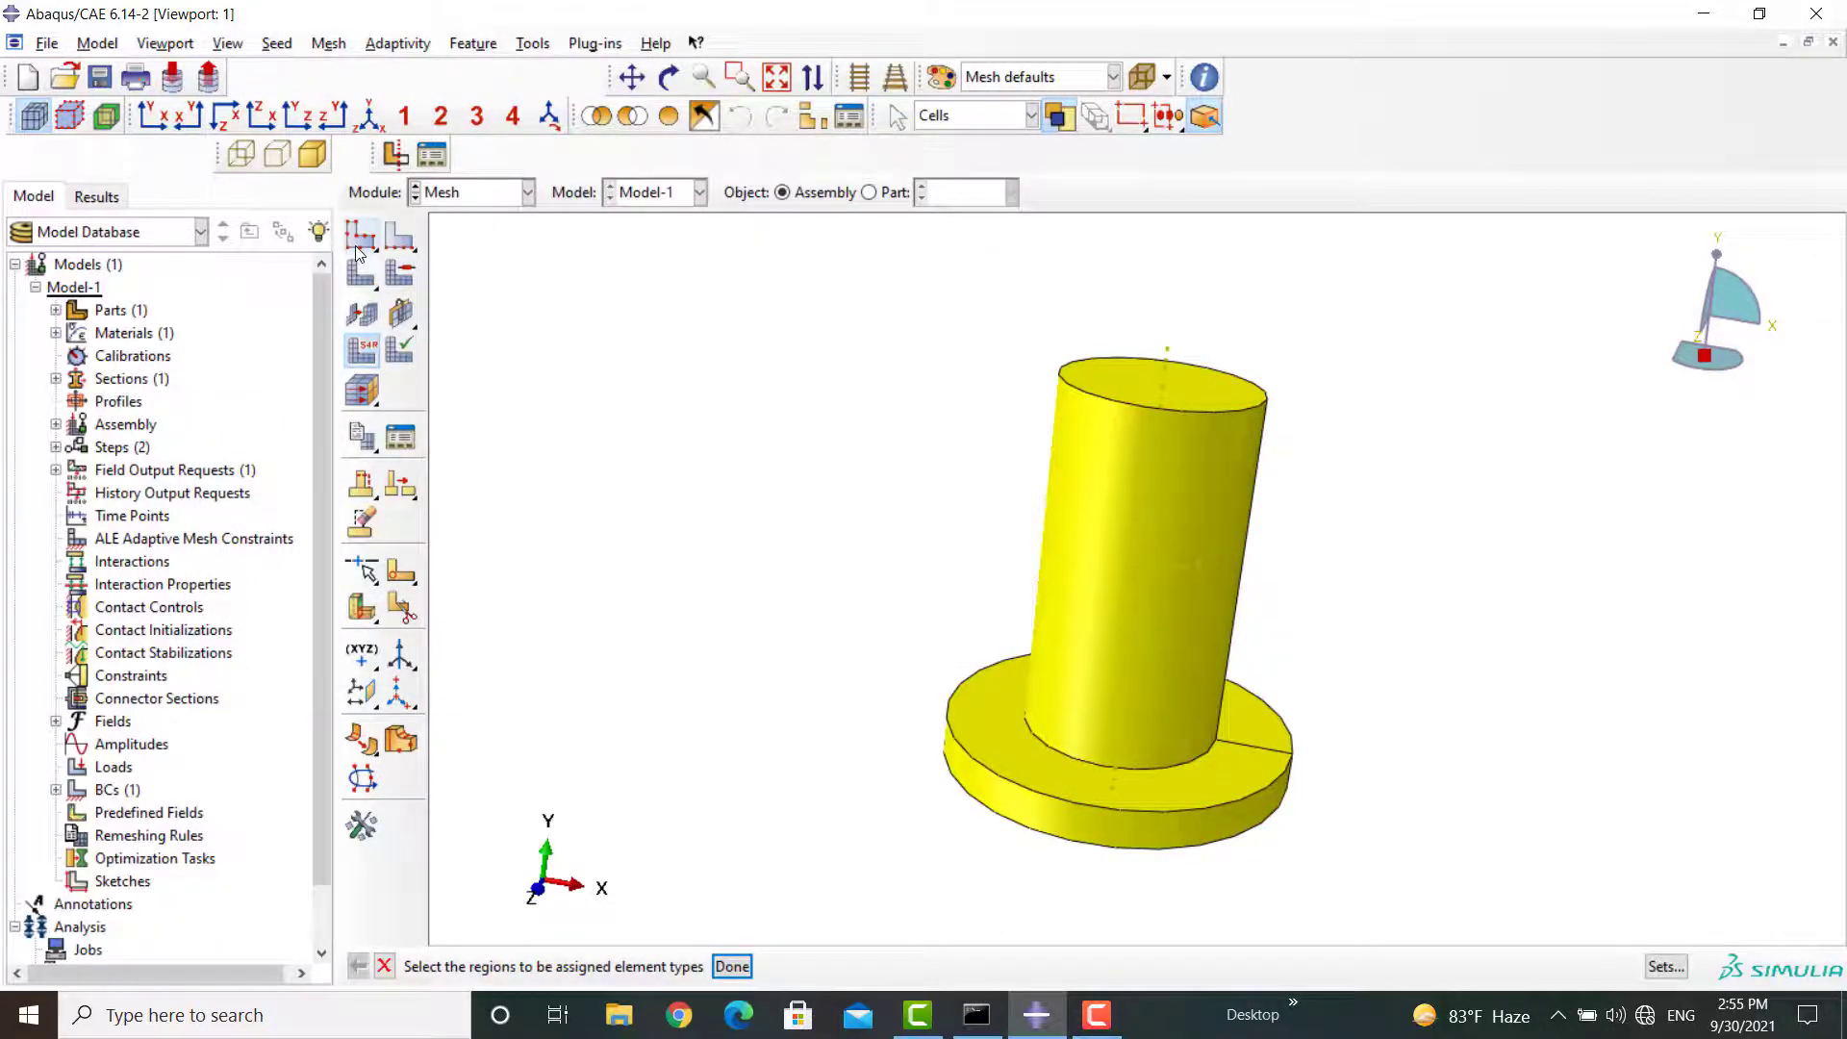
- Seed the instance at global size 0.0005 and mesh the horn
click(360, 235)
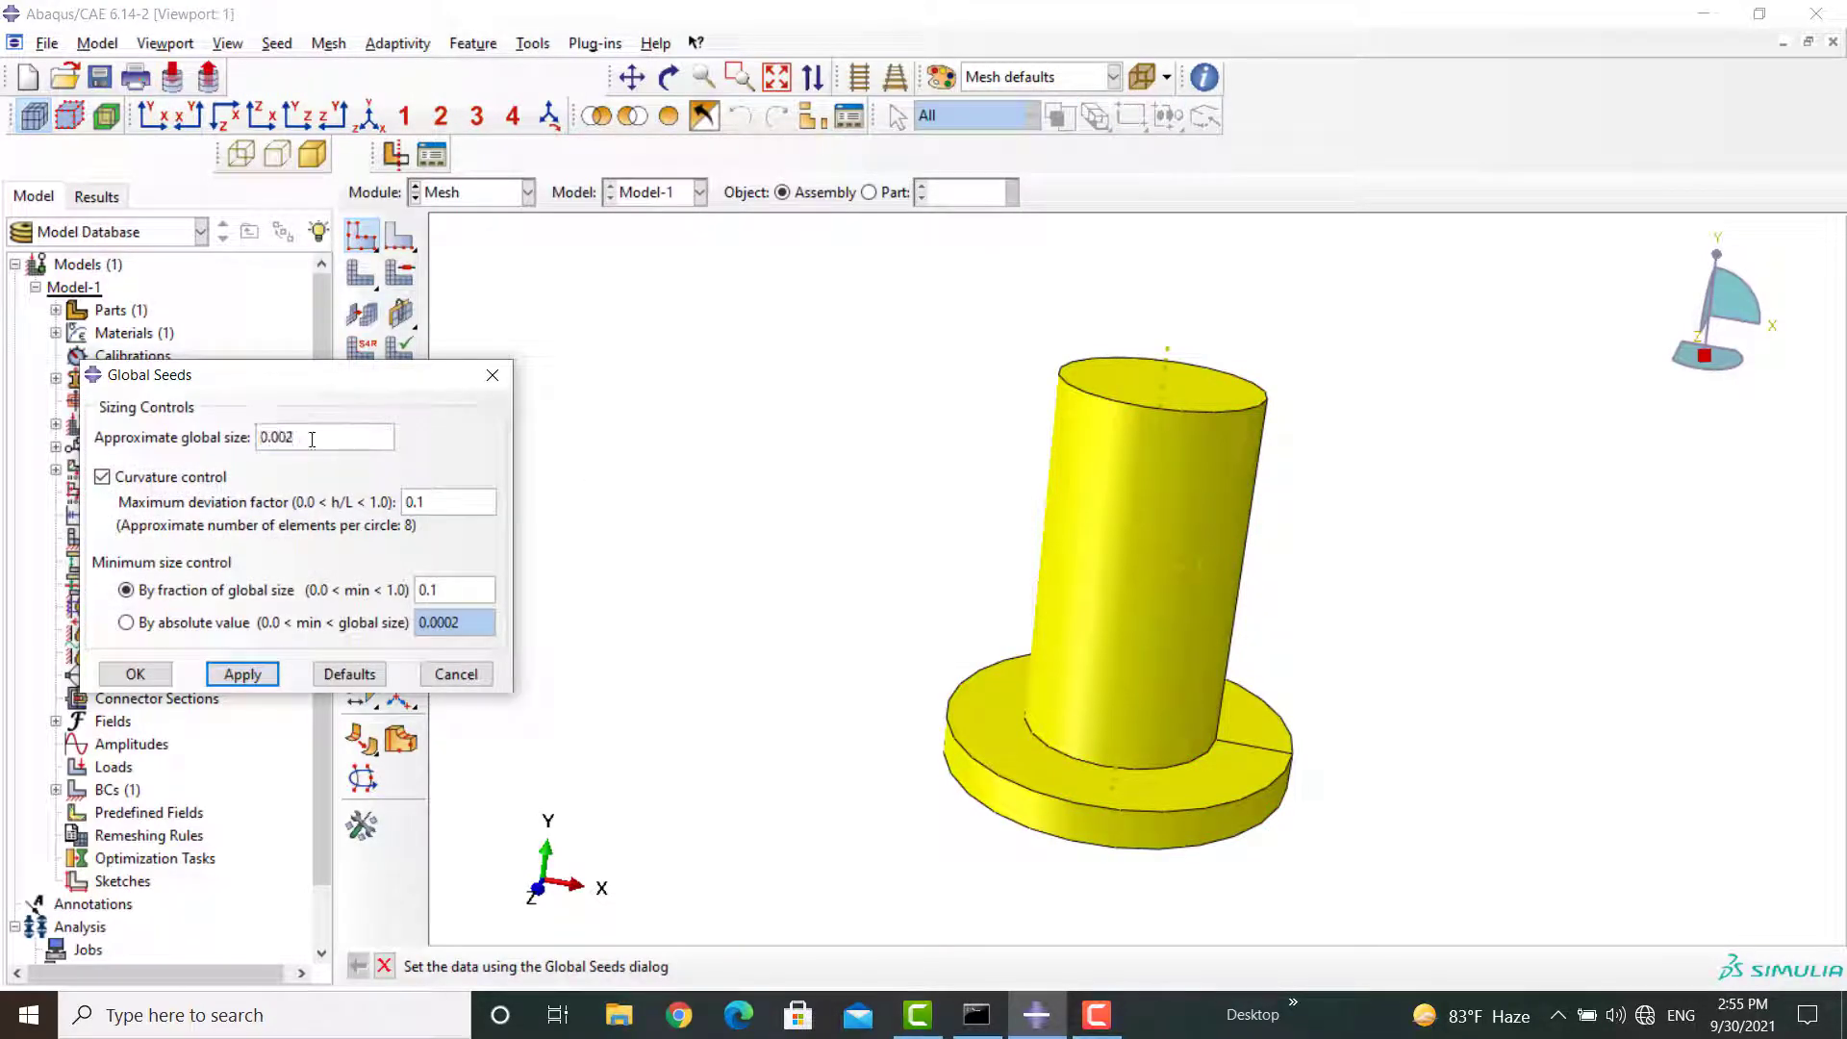
key(BackSpace)
text(05)
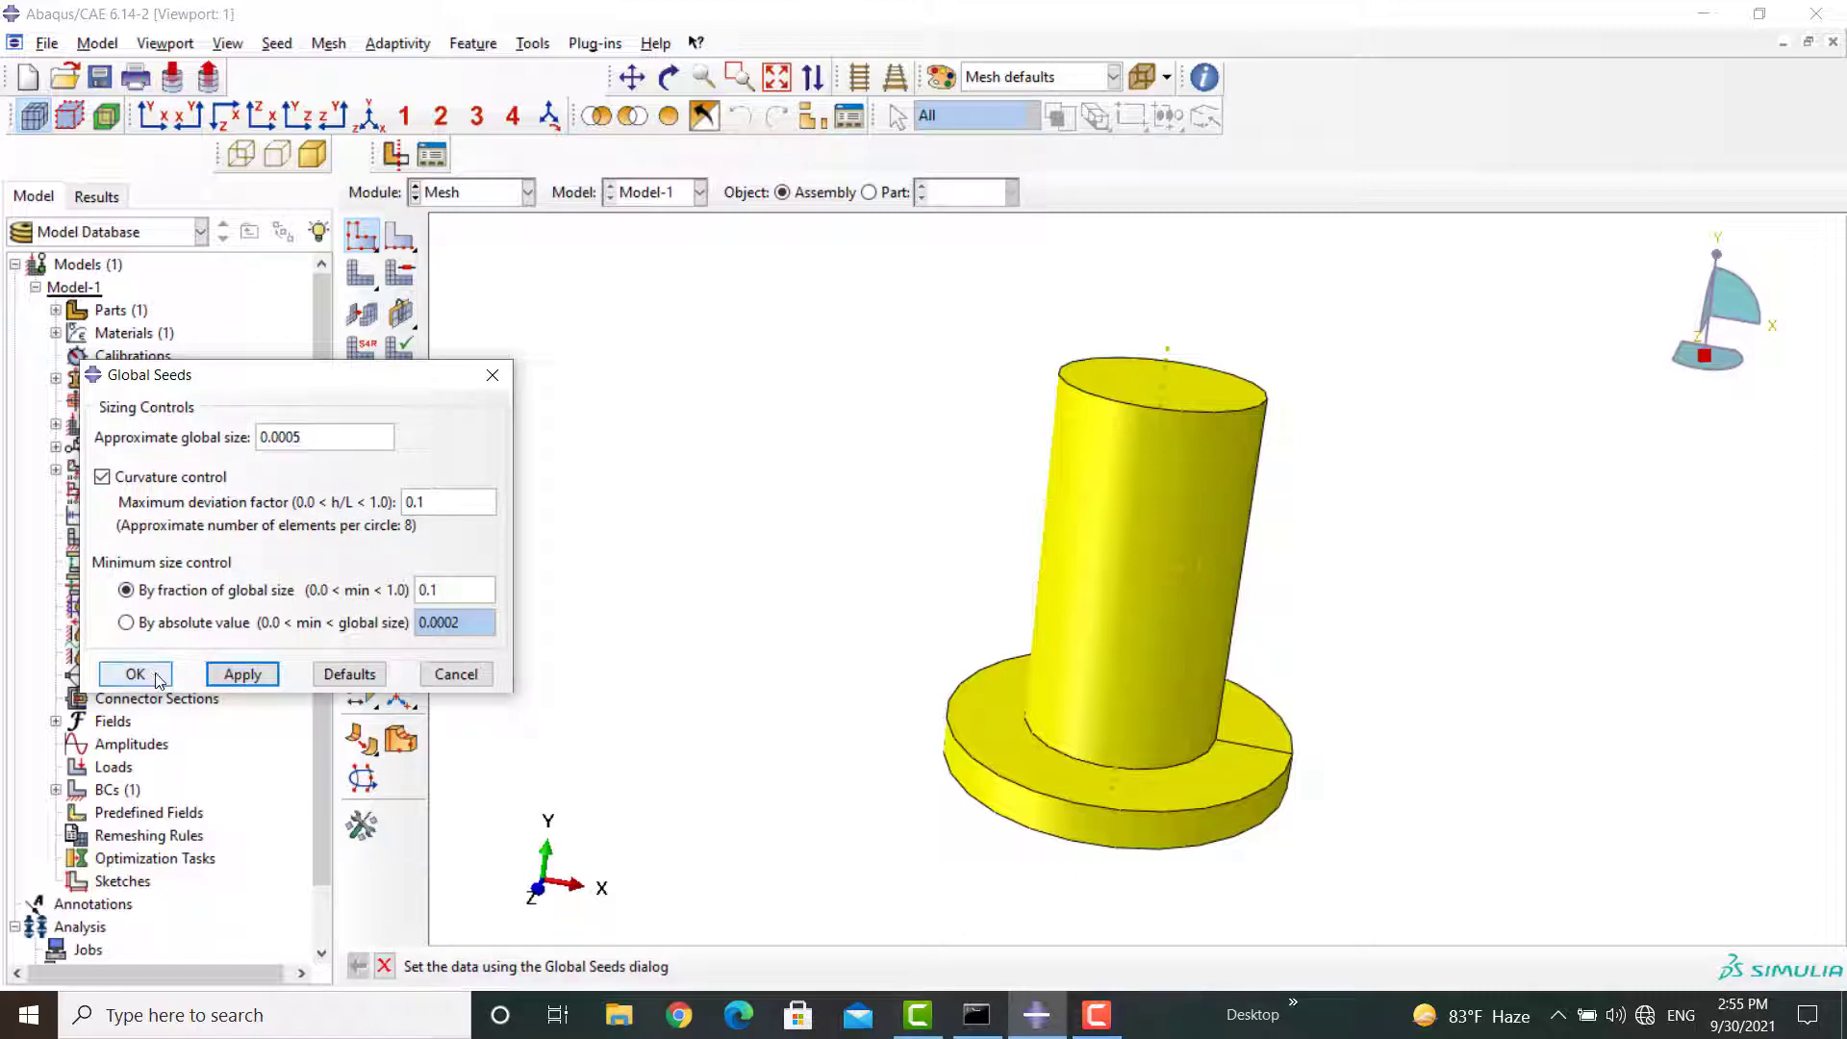
click(133, 673)
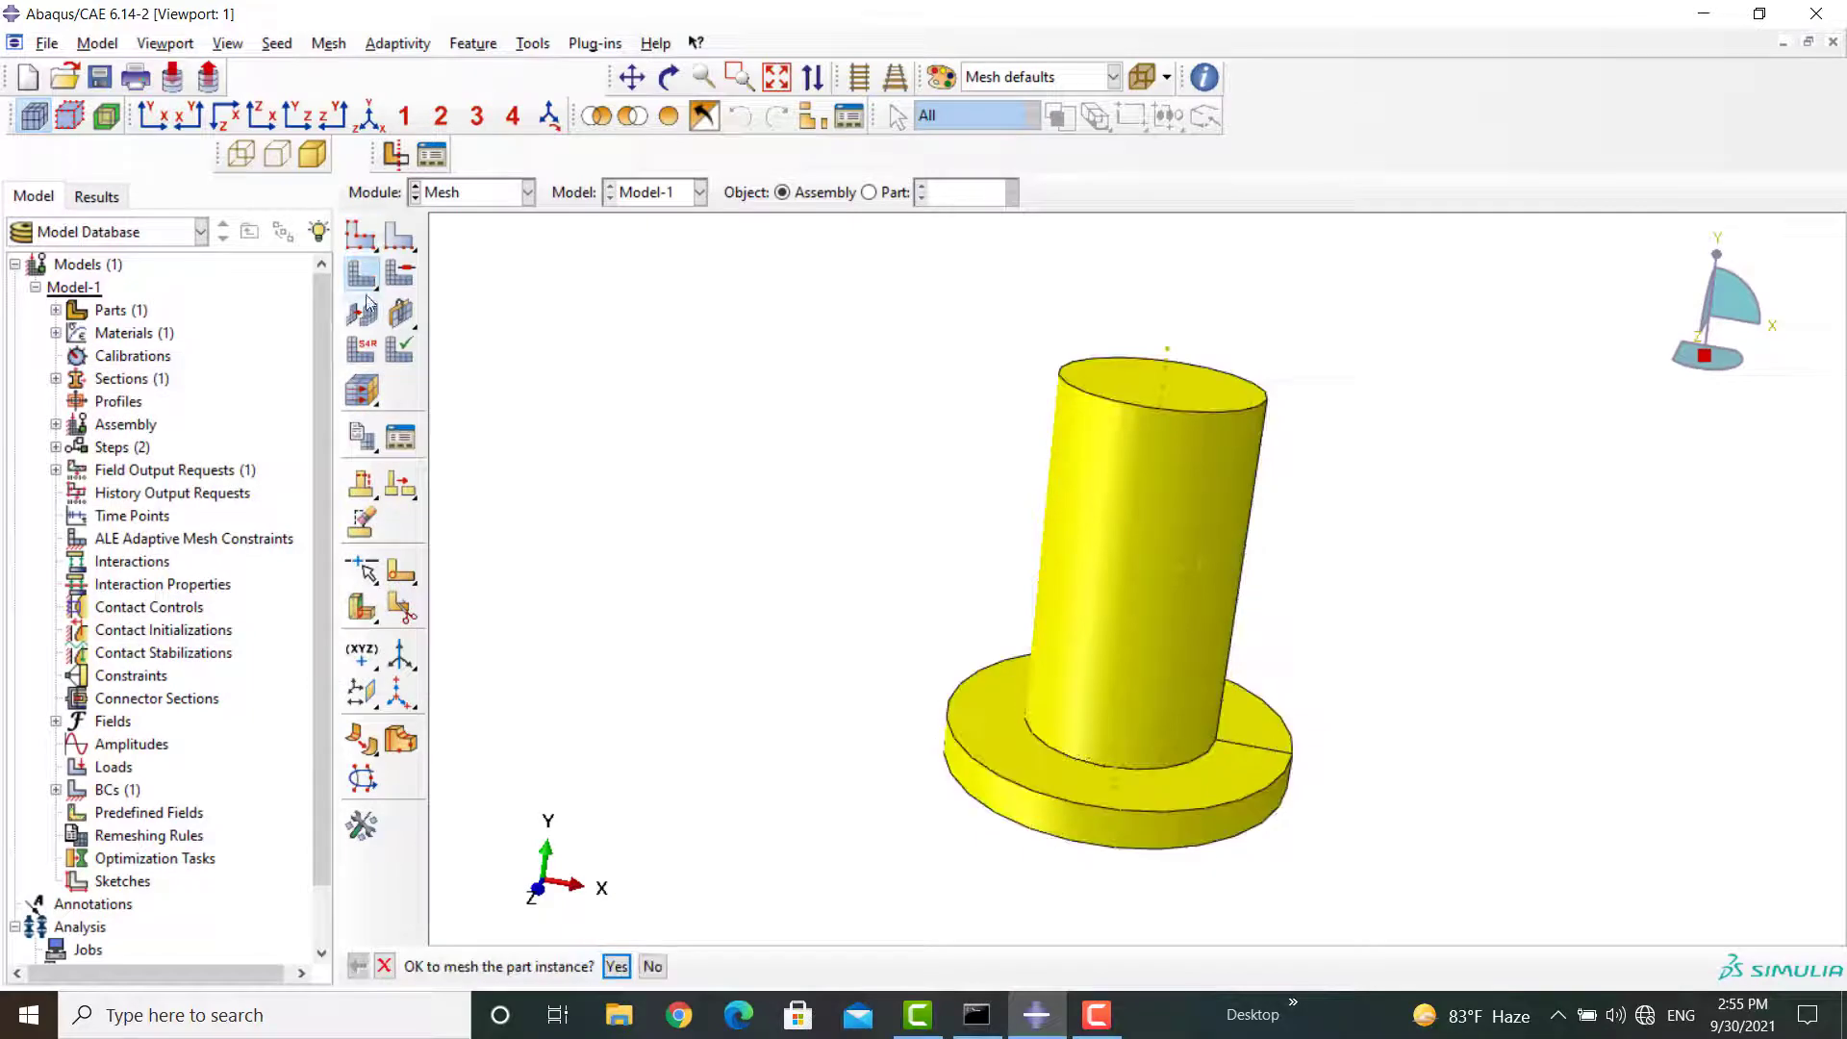
click(616, 965)
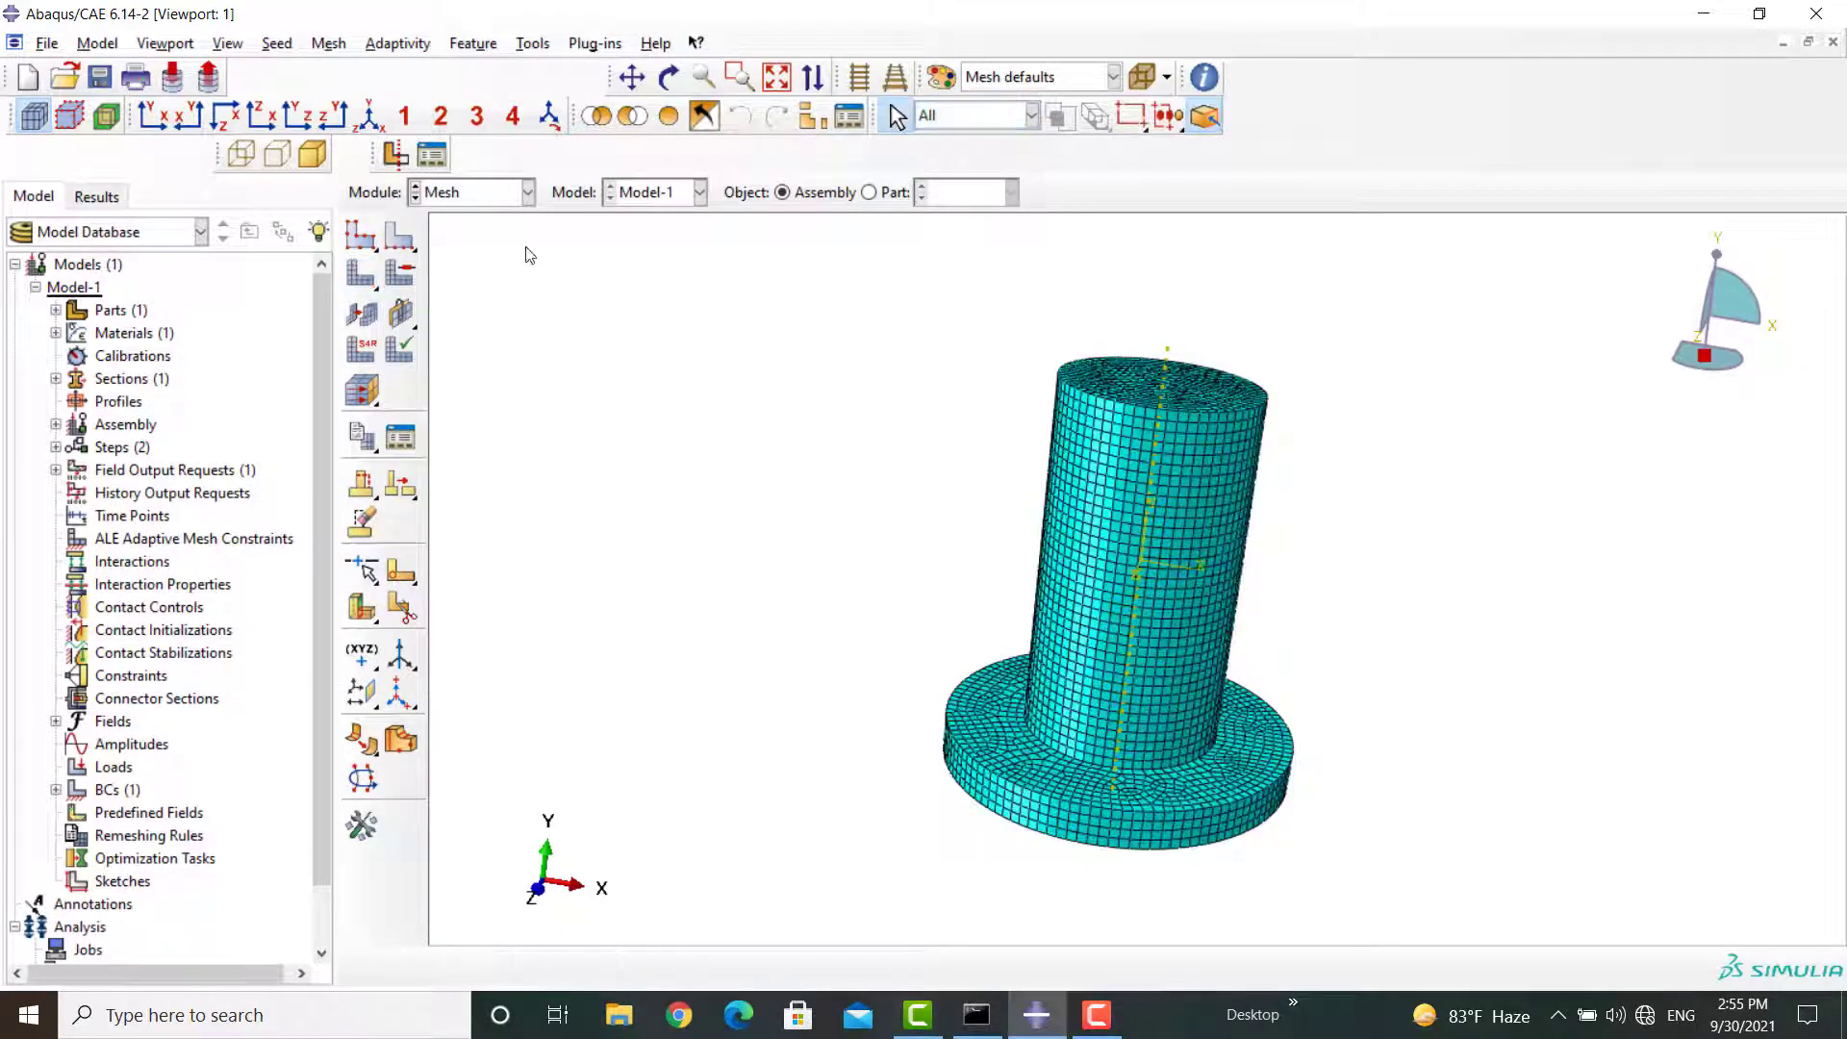
click(527, 192)
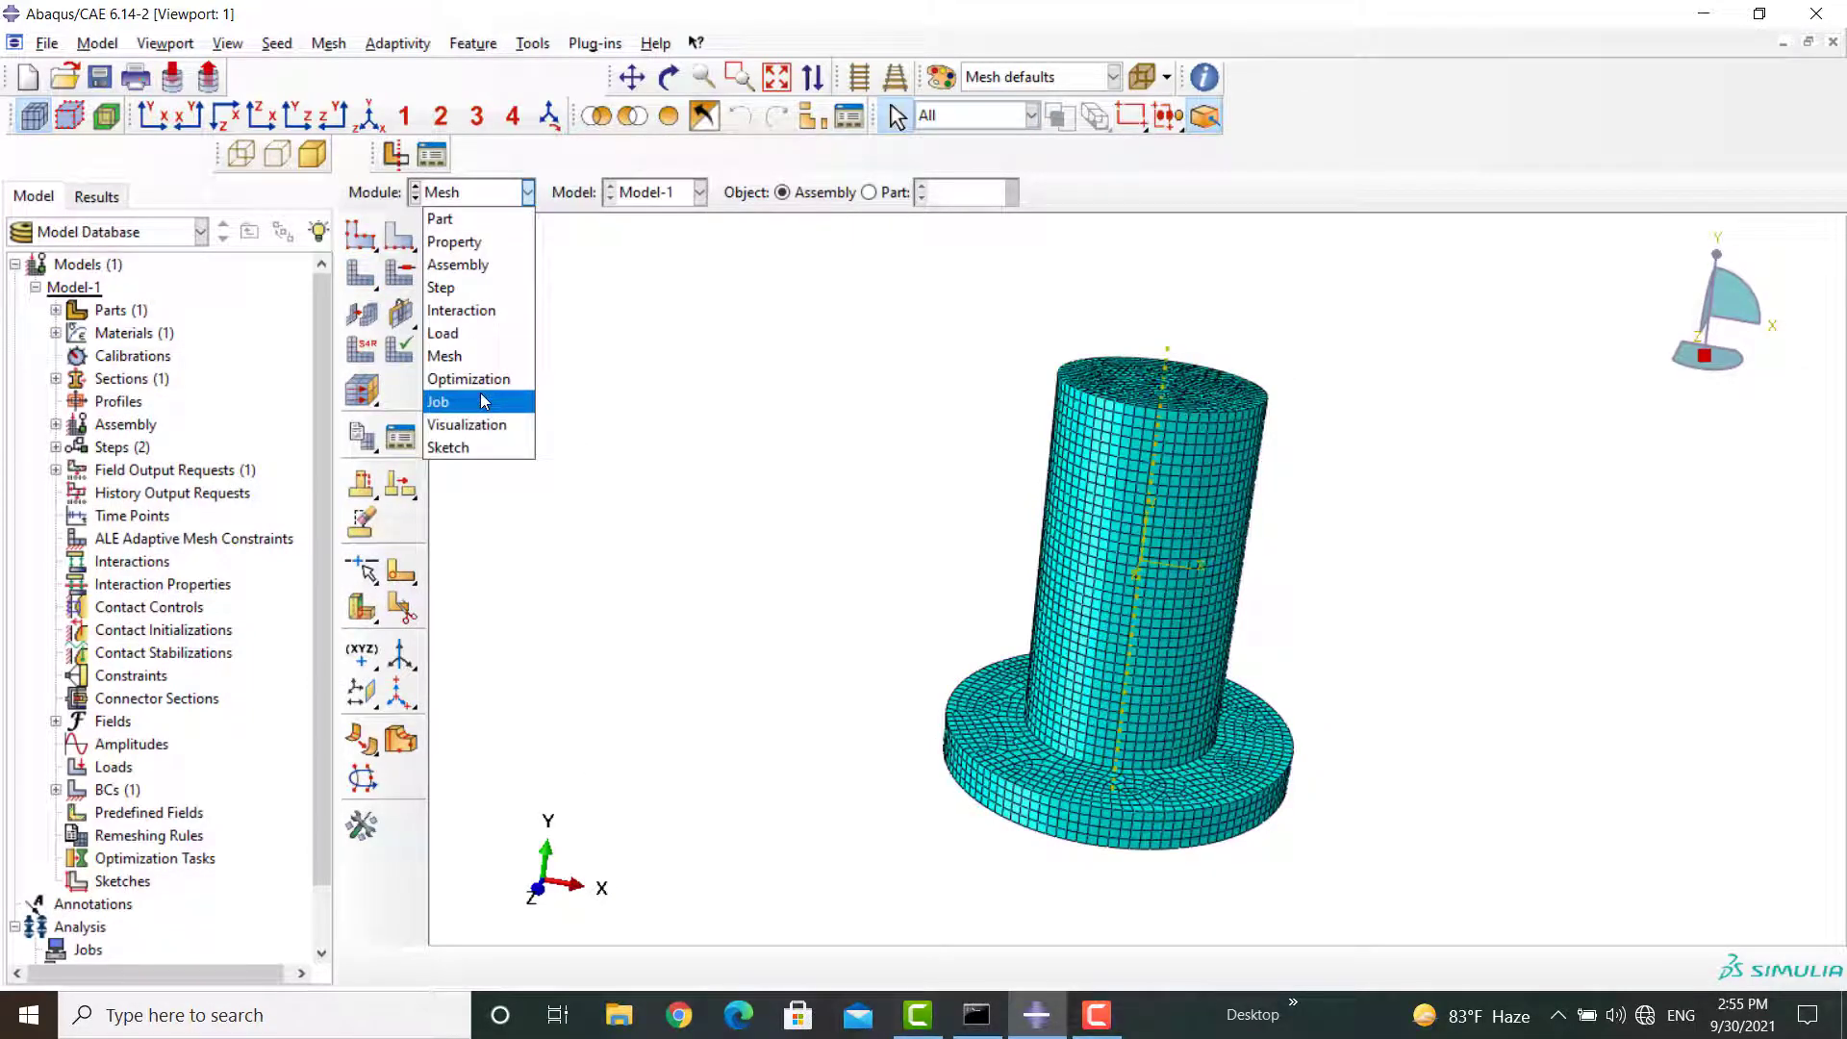
- Create a frequency job named NF for Model-1 in the Job module
click(436, 402)
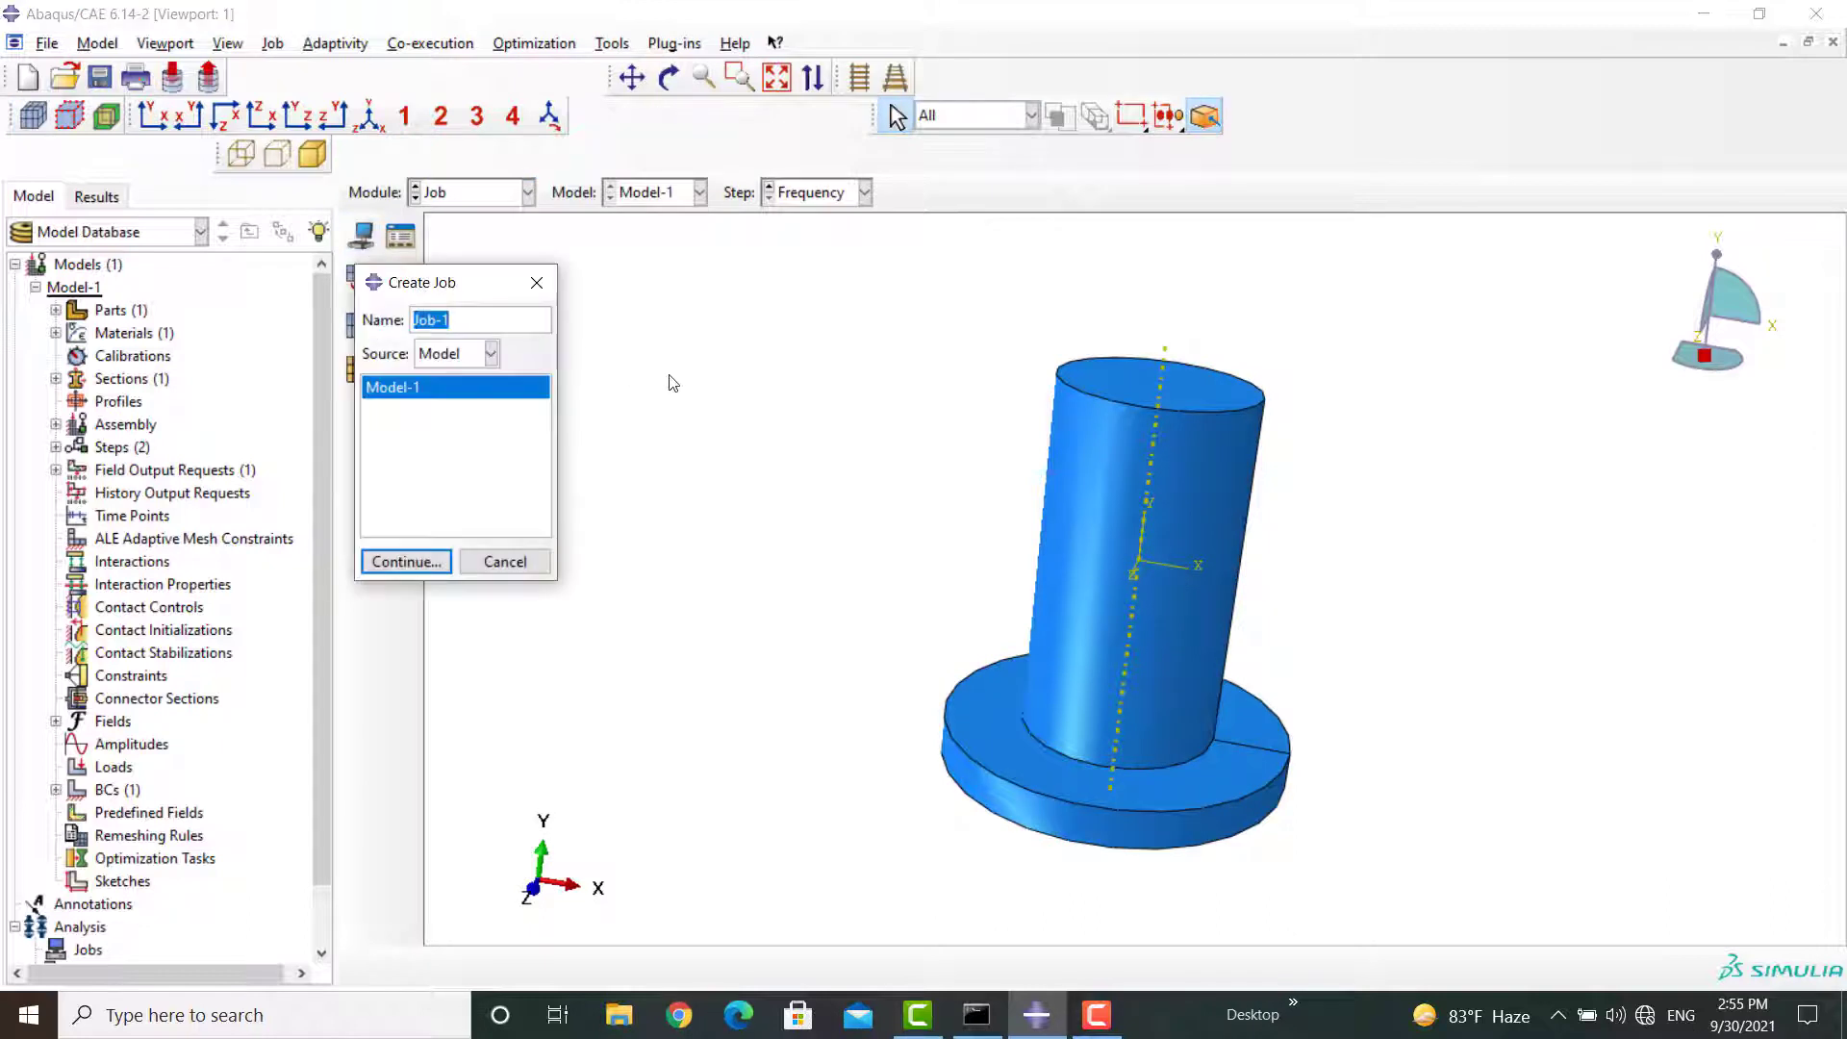
text(N)
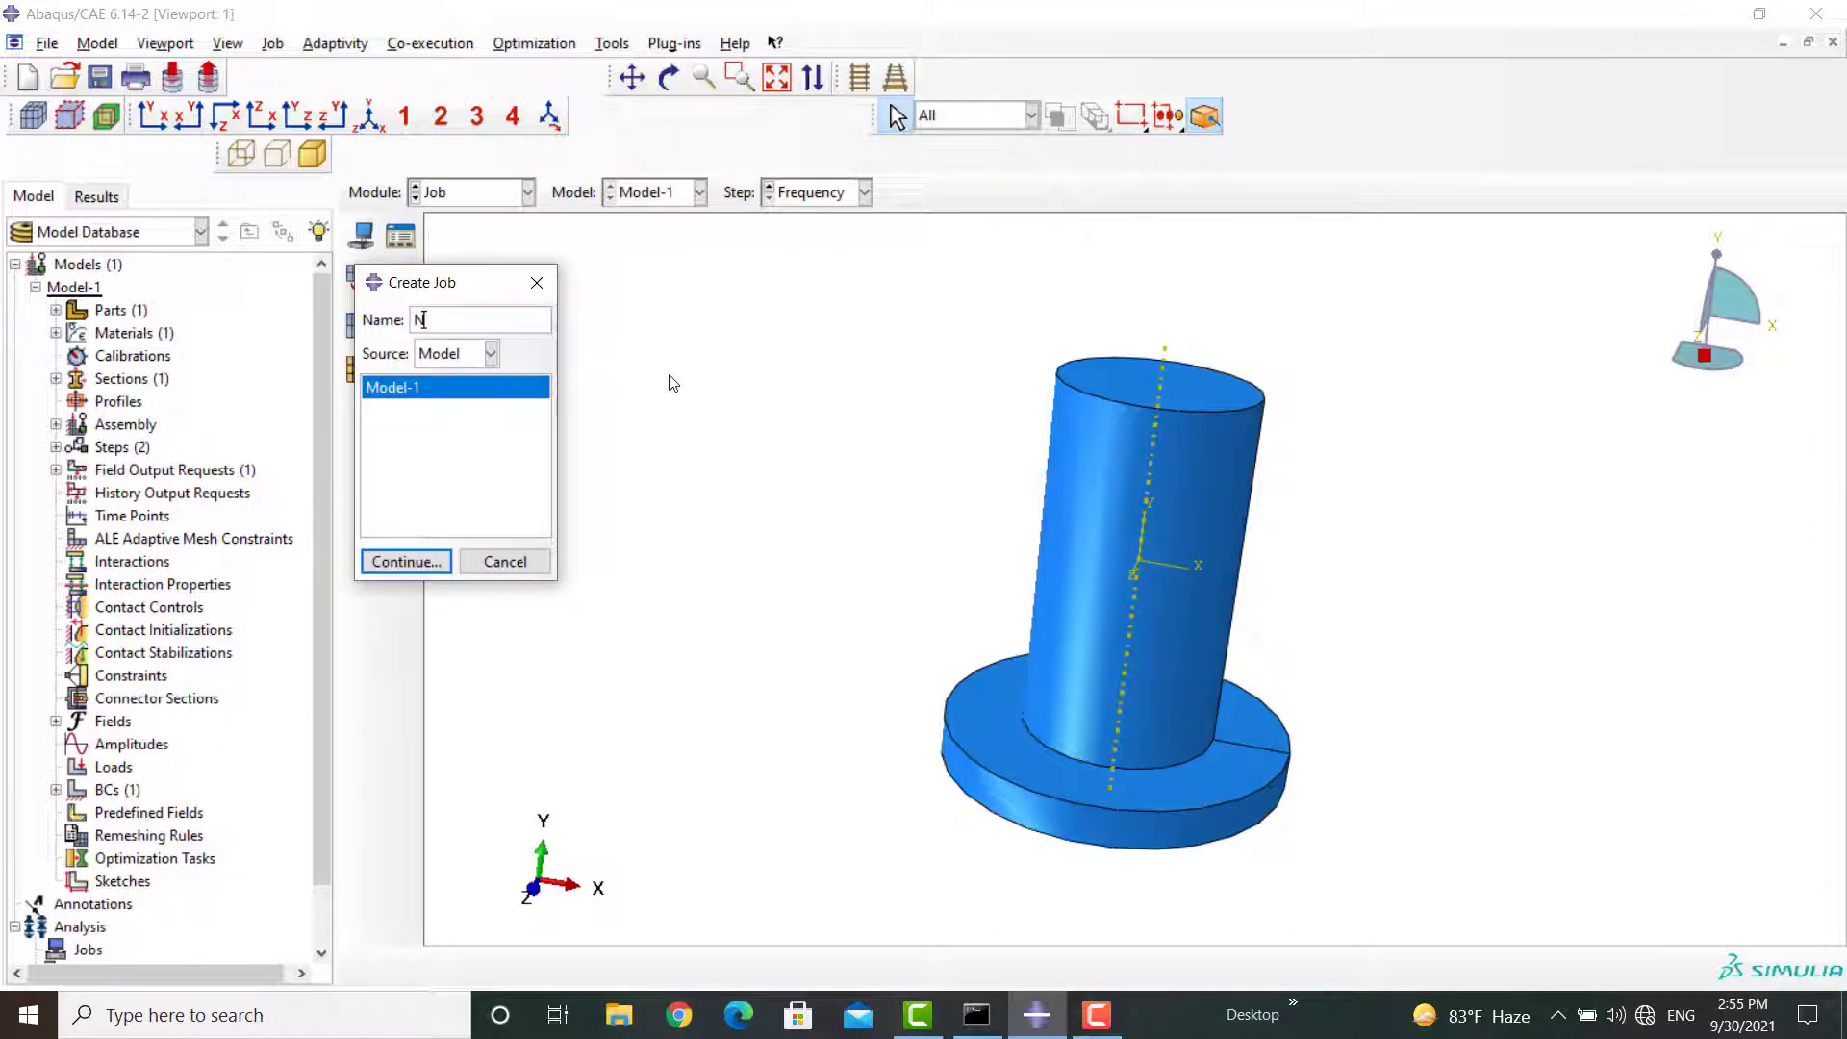
text(F)
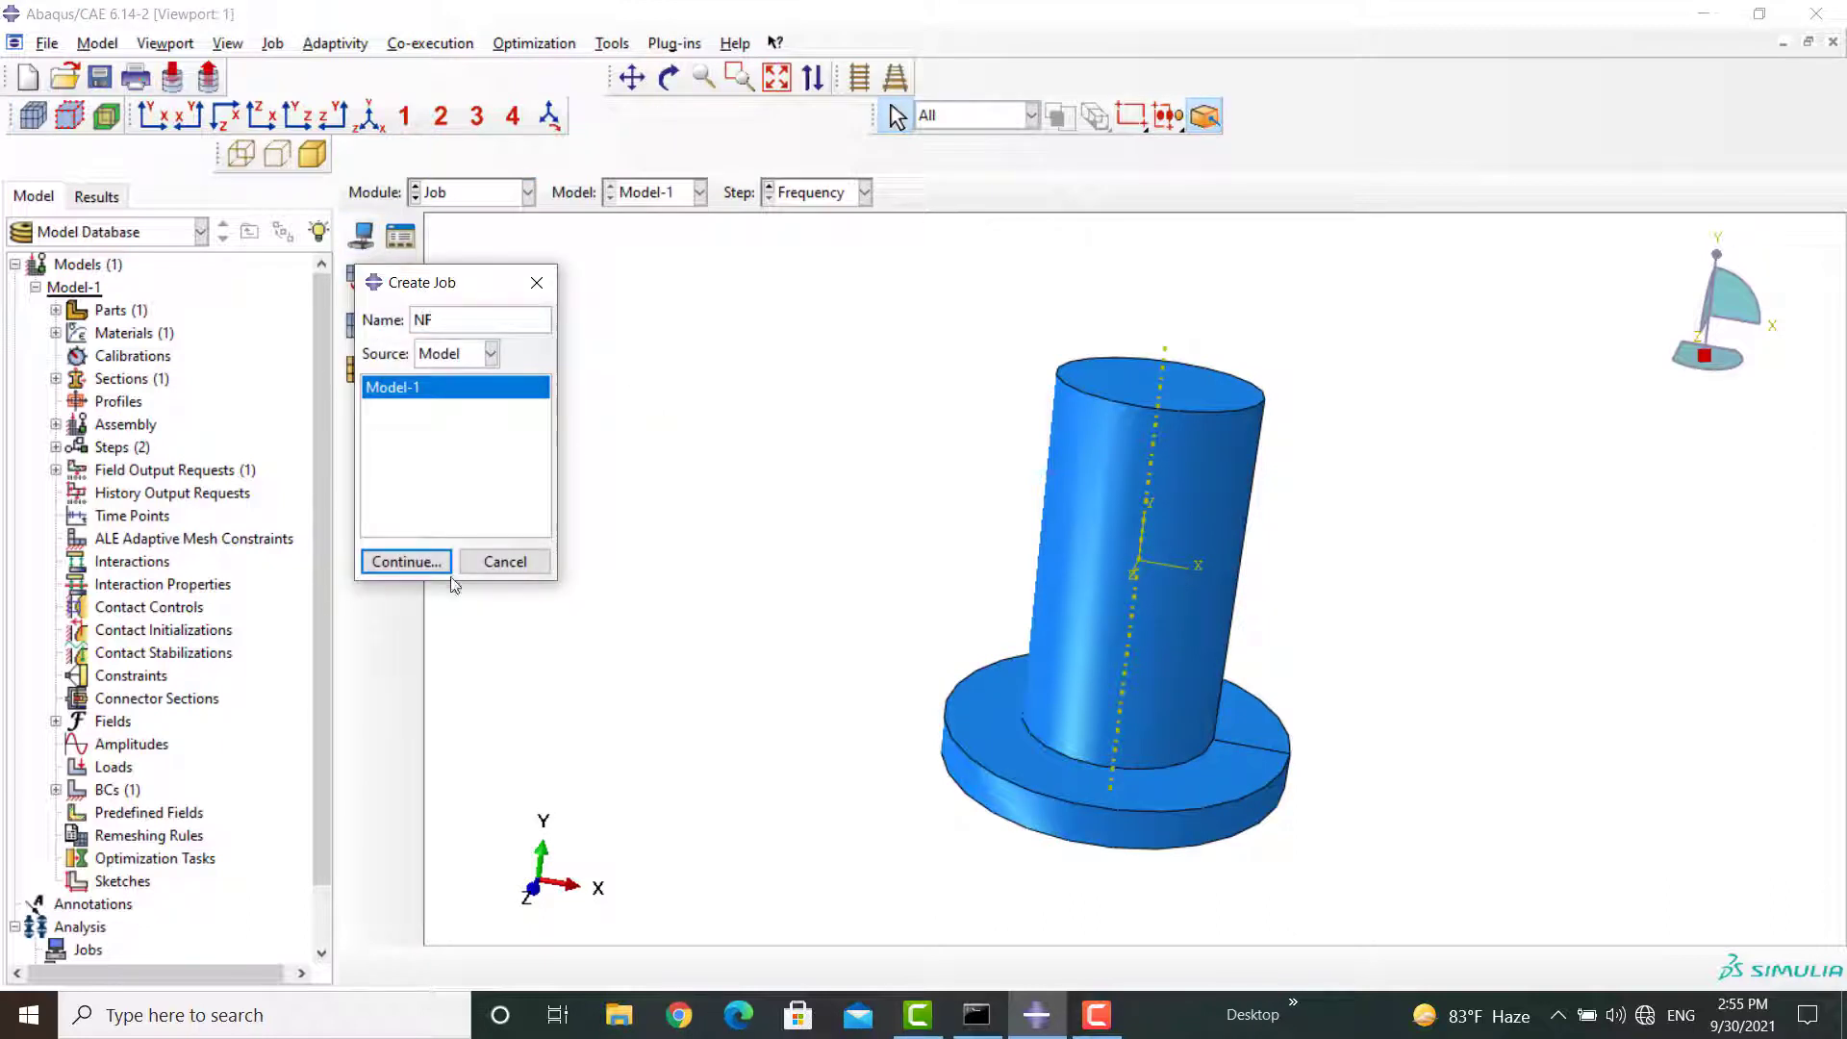
click(404, 560)
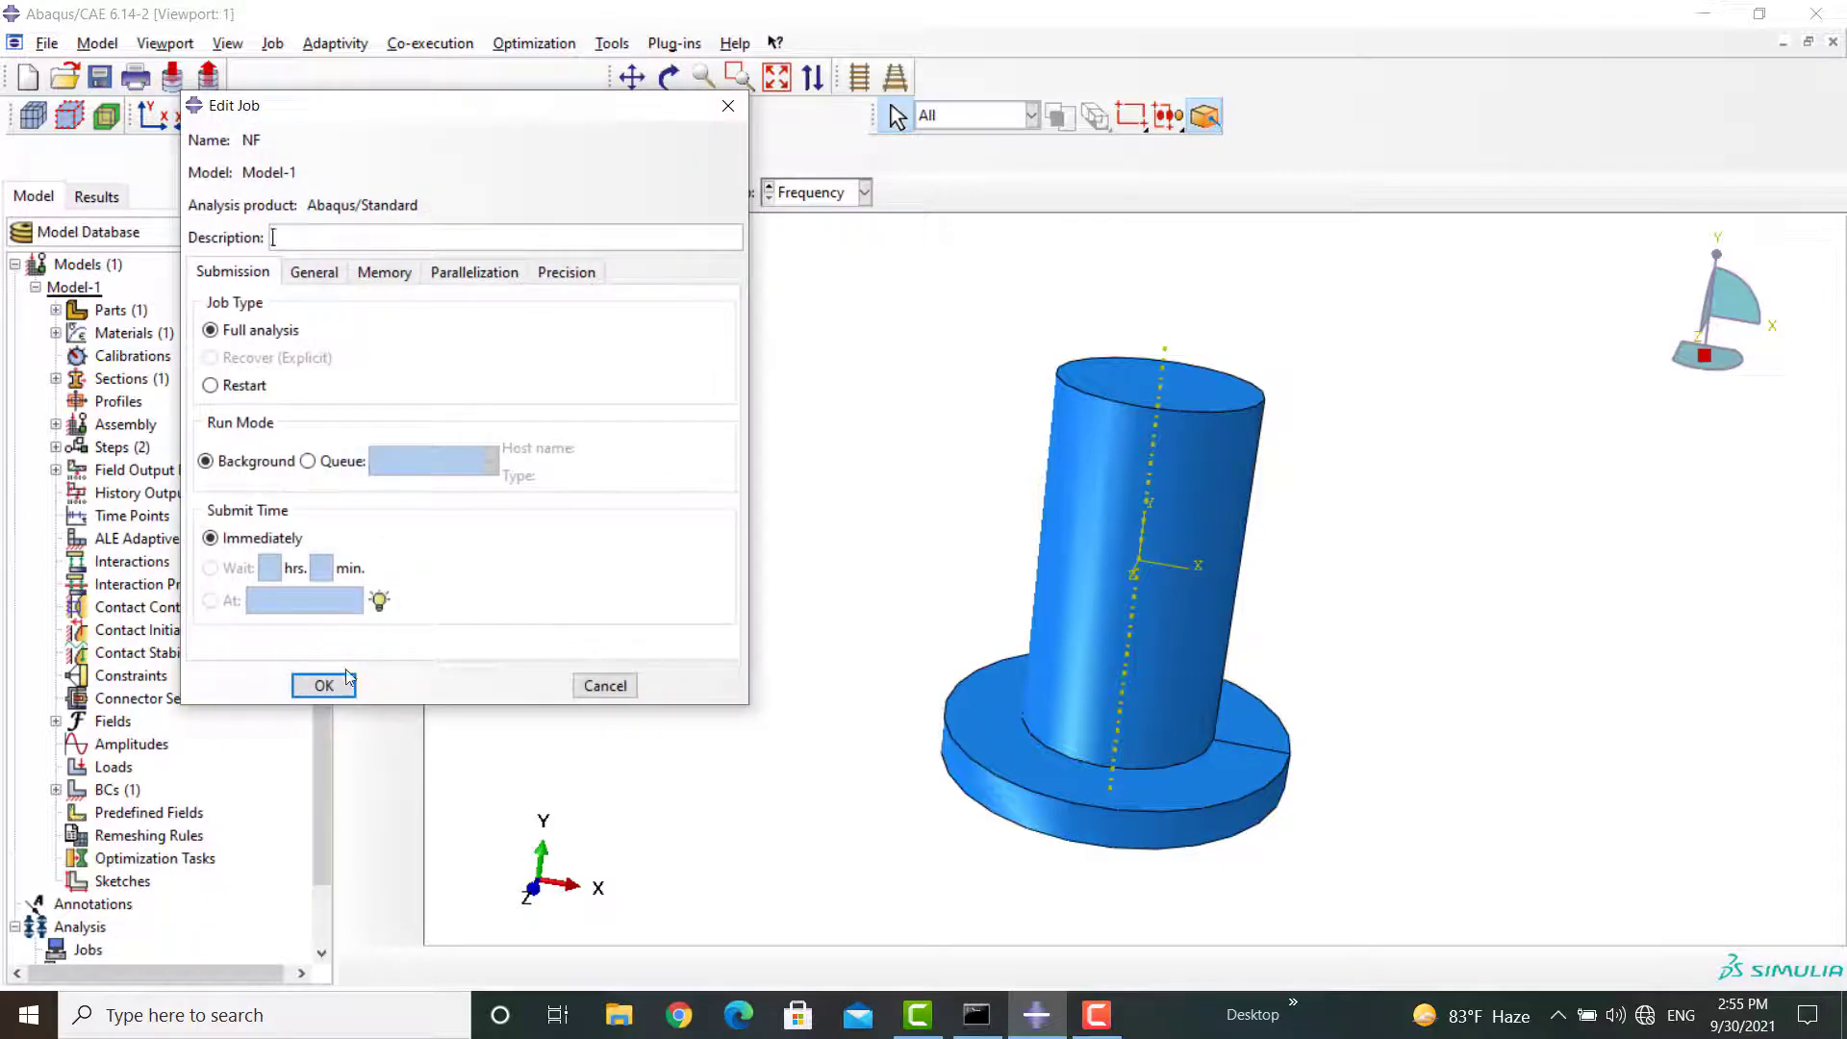
click(323, 685)
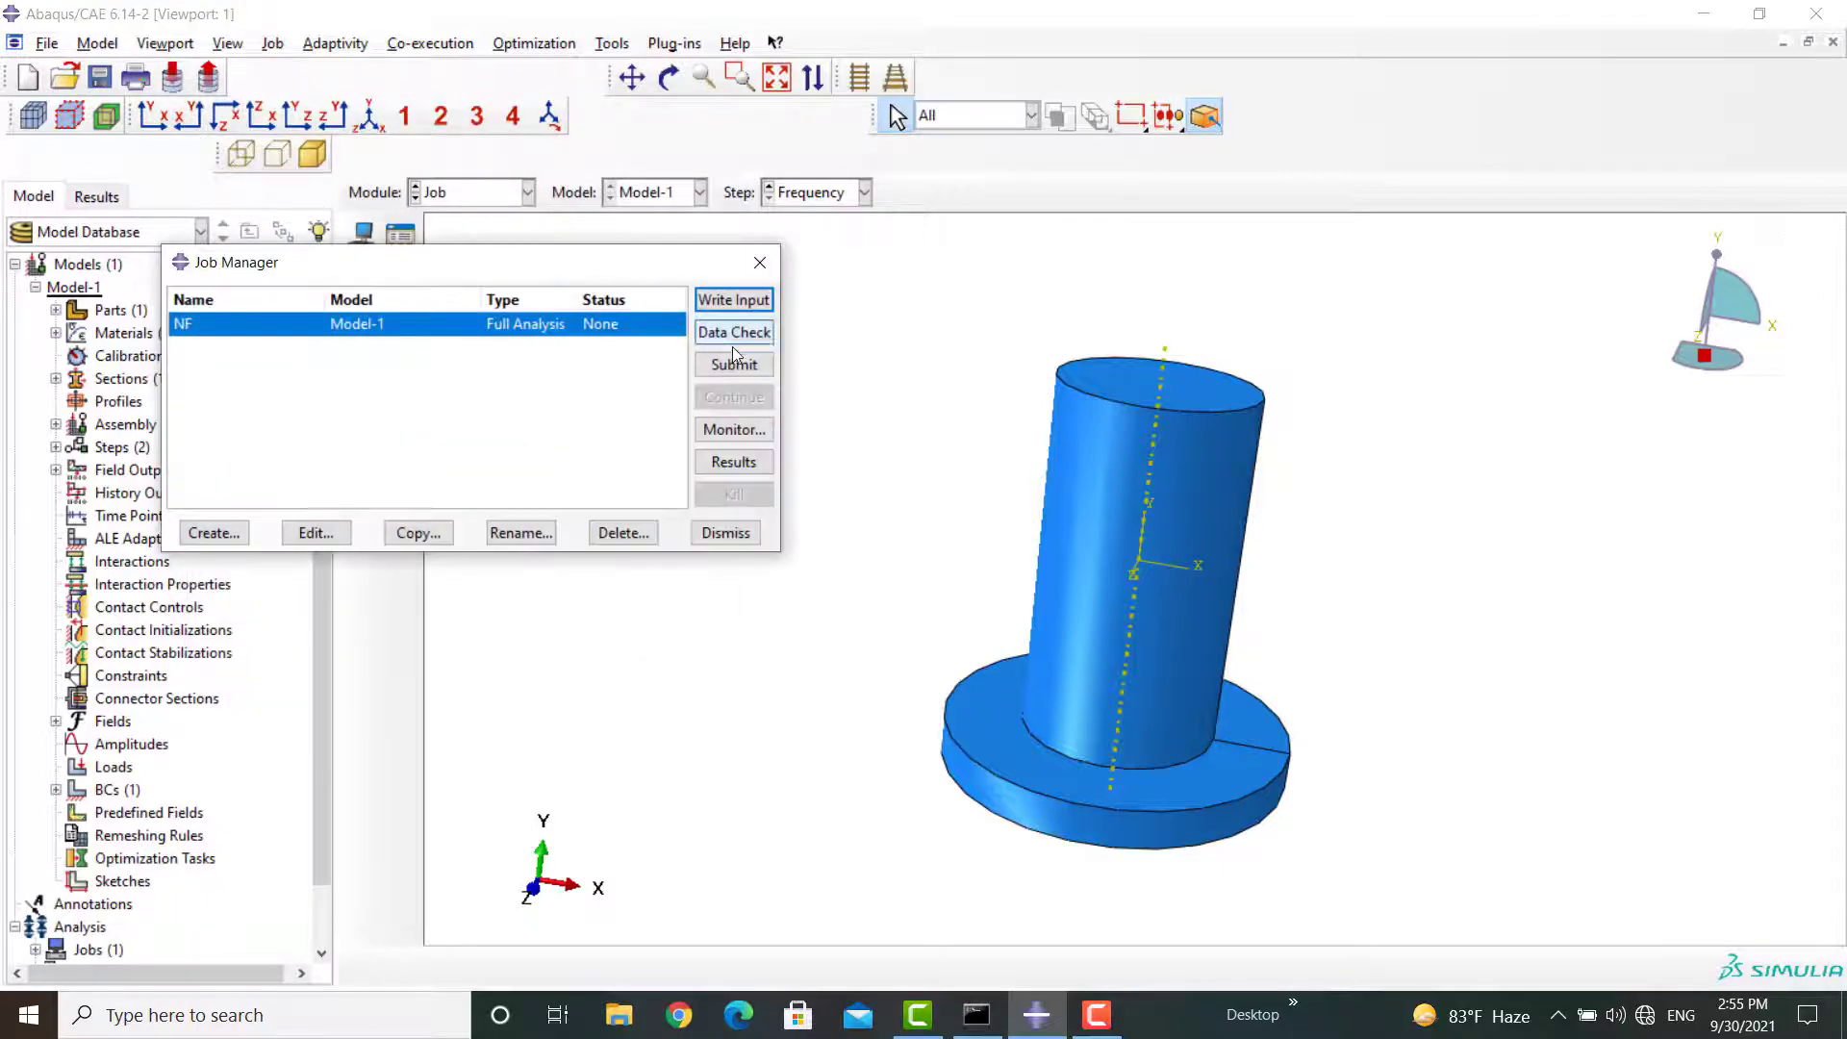
- Submit the NF job and monitor it until it completes
click(733, 364)
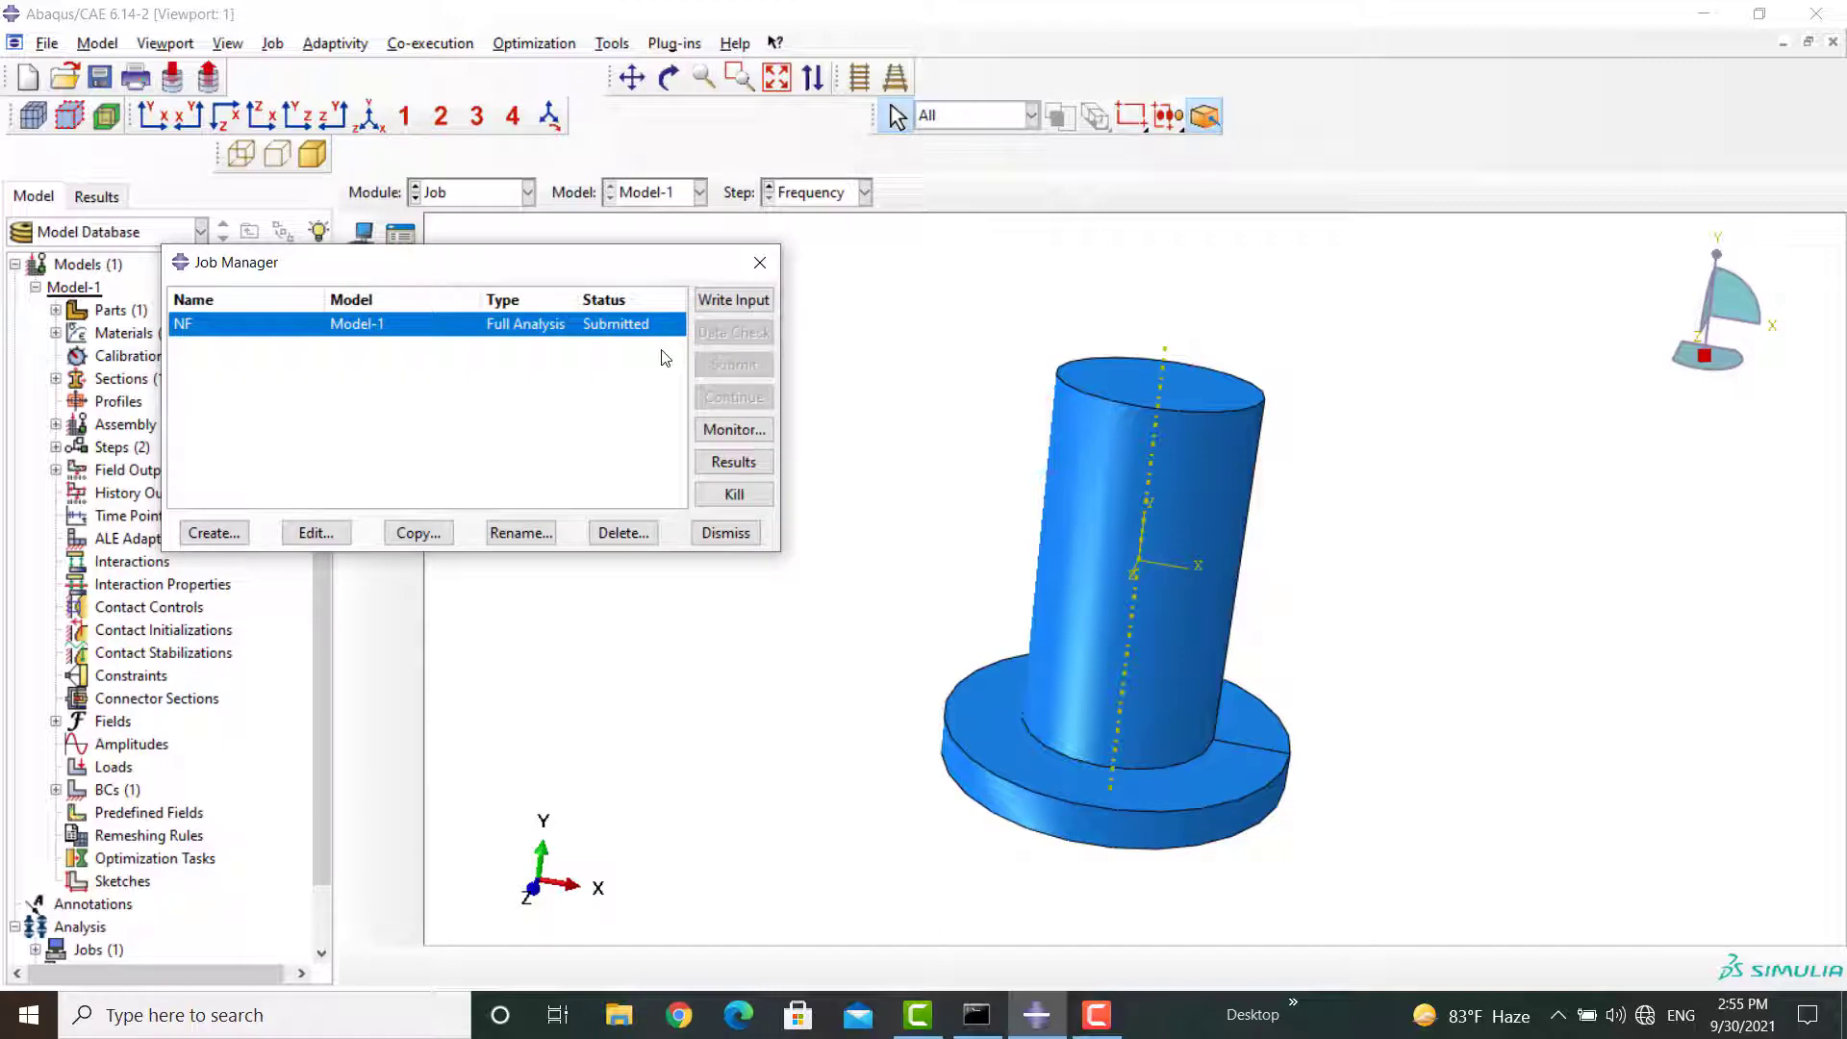
click(733, 429)
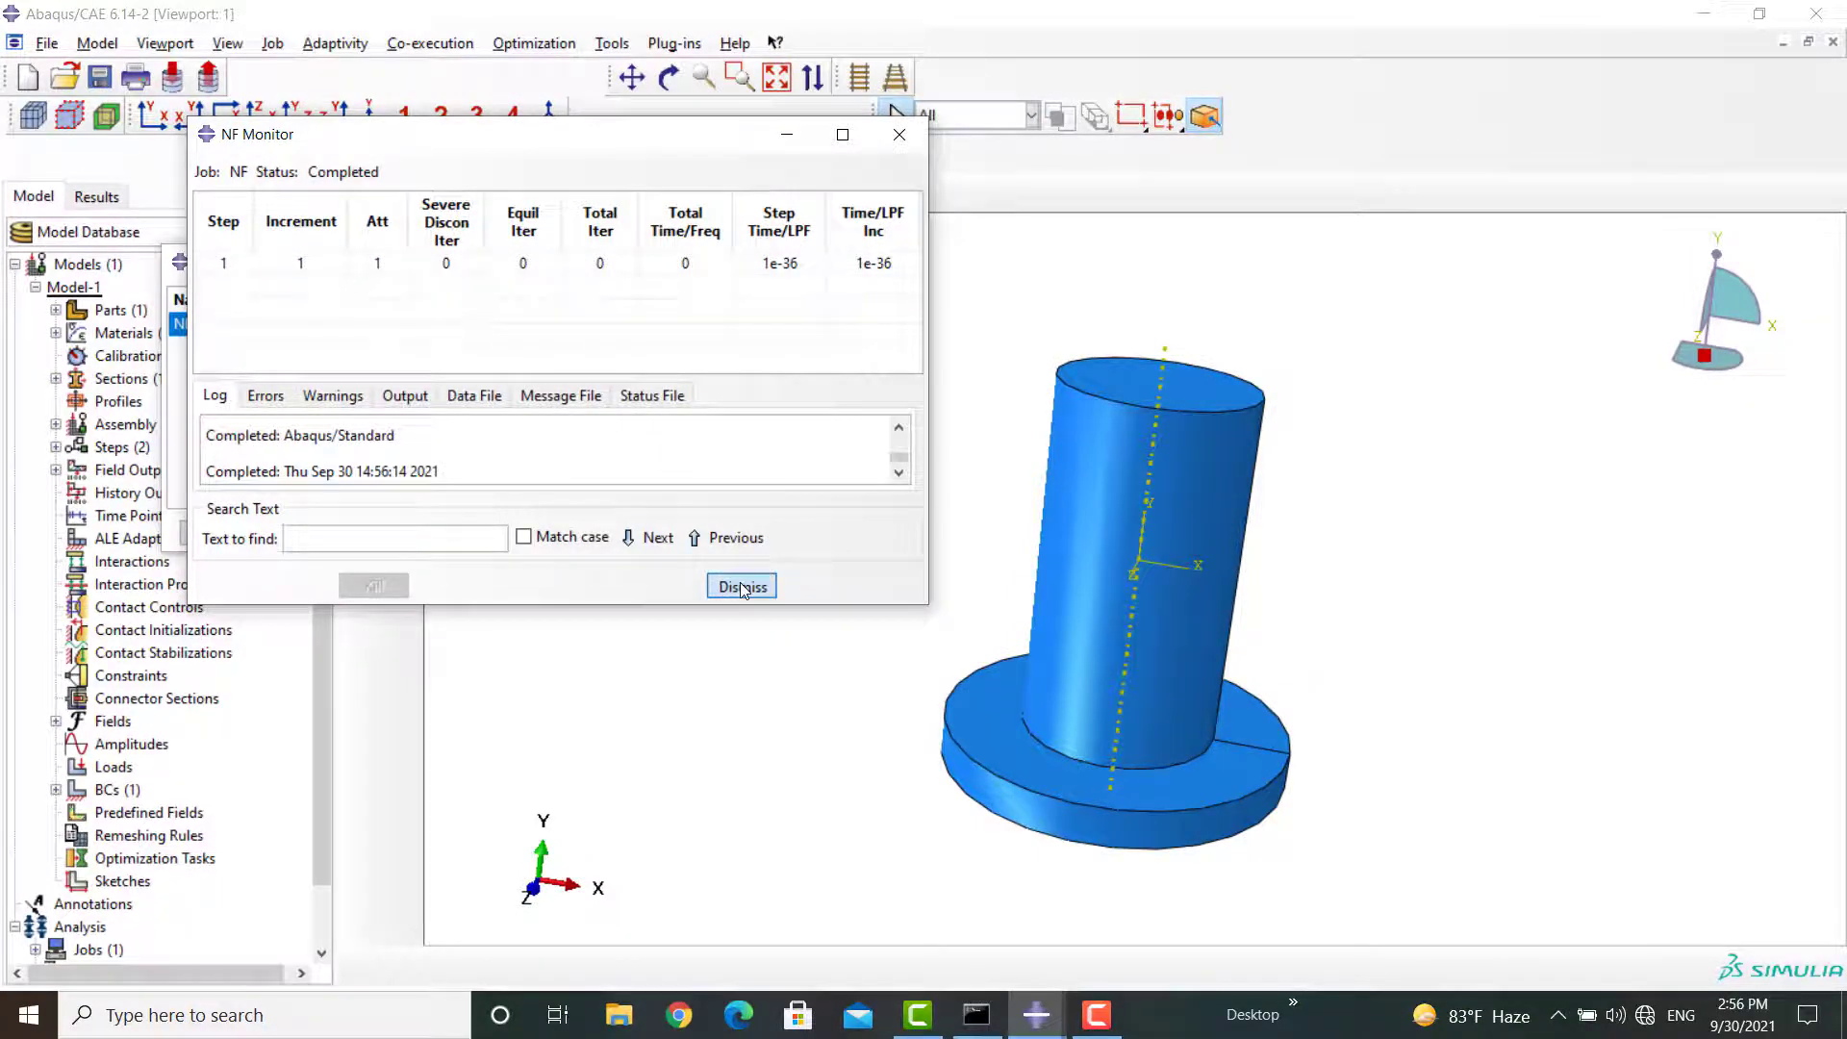
click(741, 585)
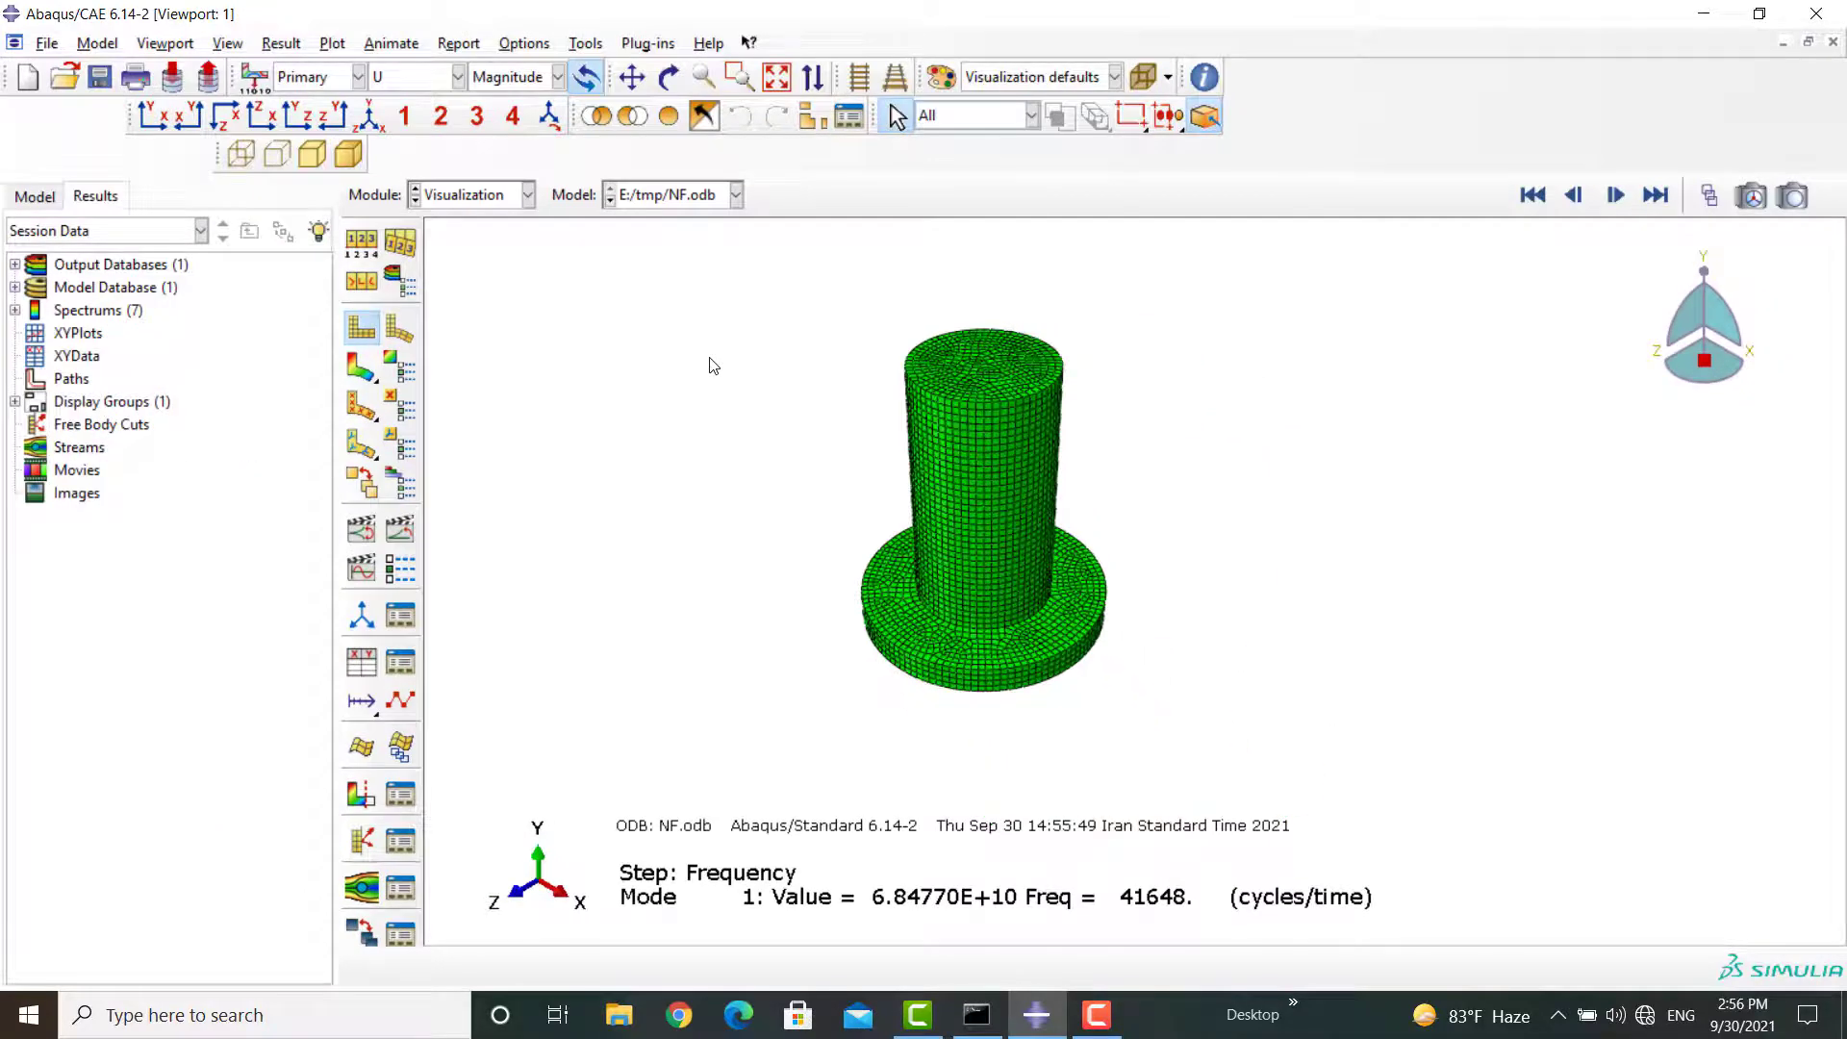
- Orbit the horn results model to face its free end
click(631, 76)
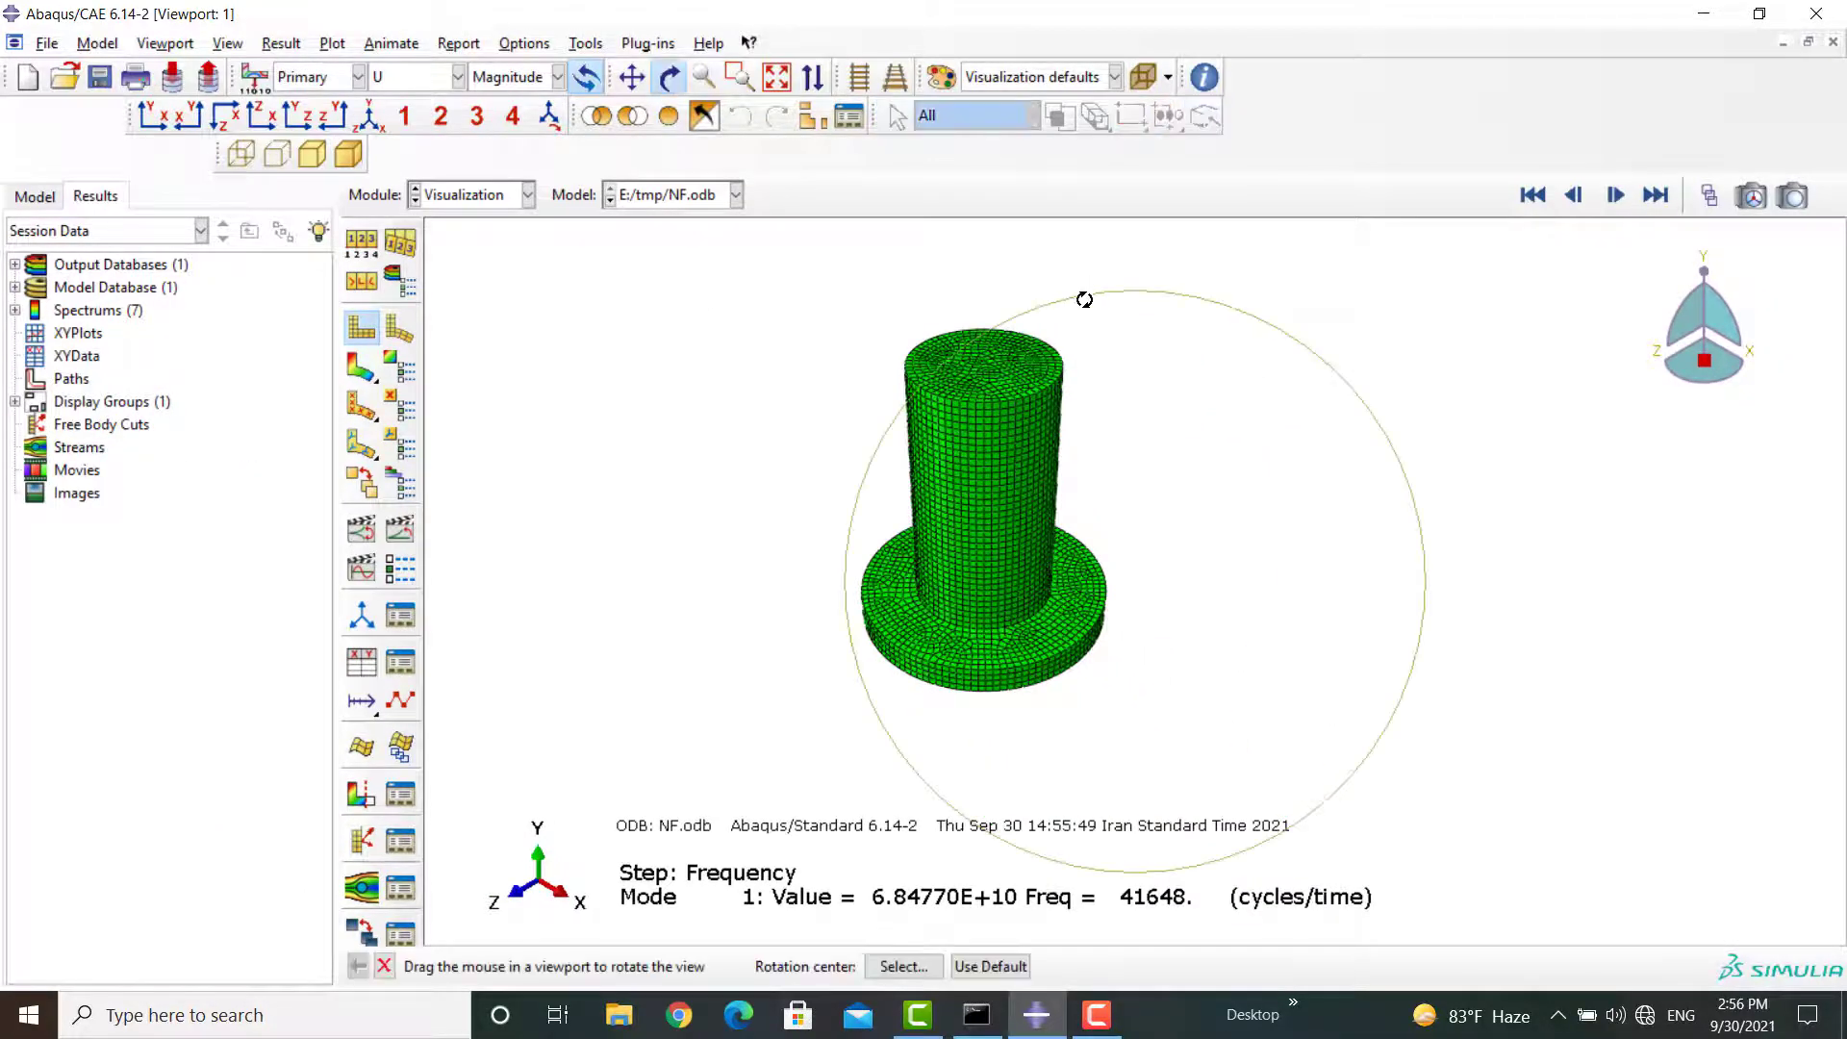
drag(1083, 299, 868, 704)
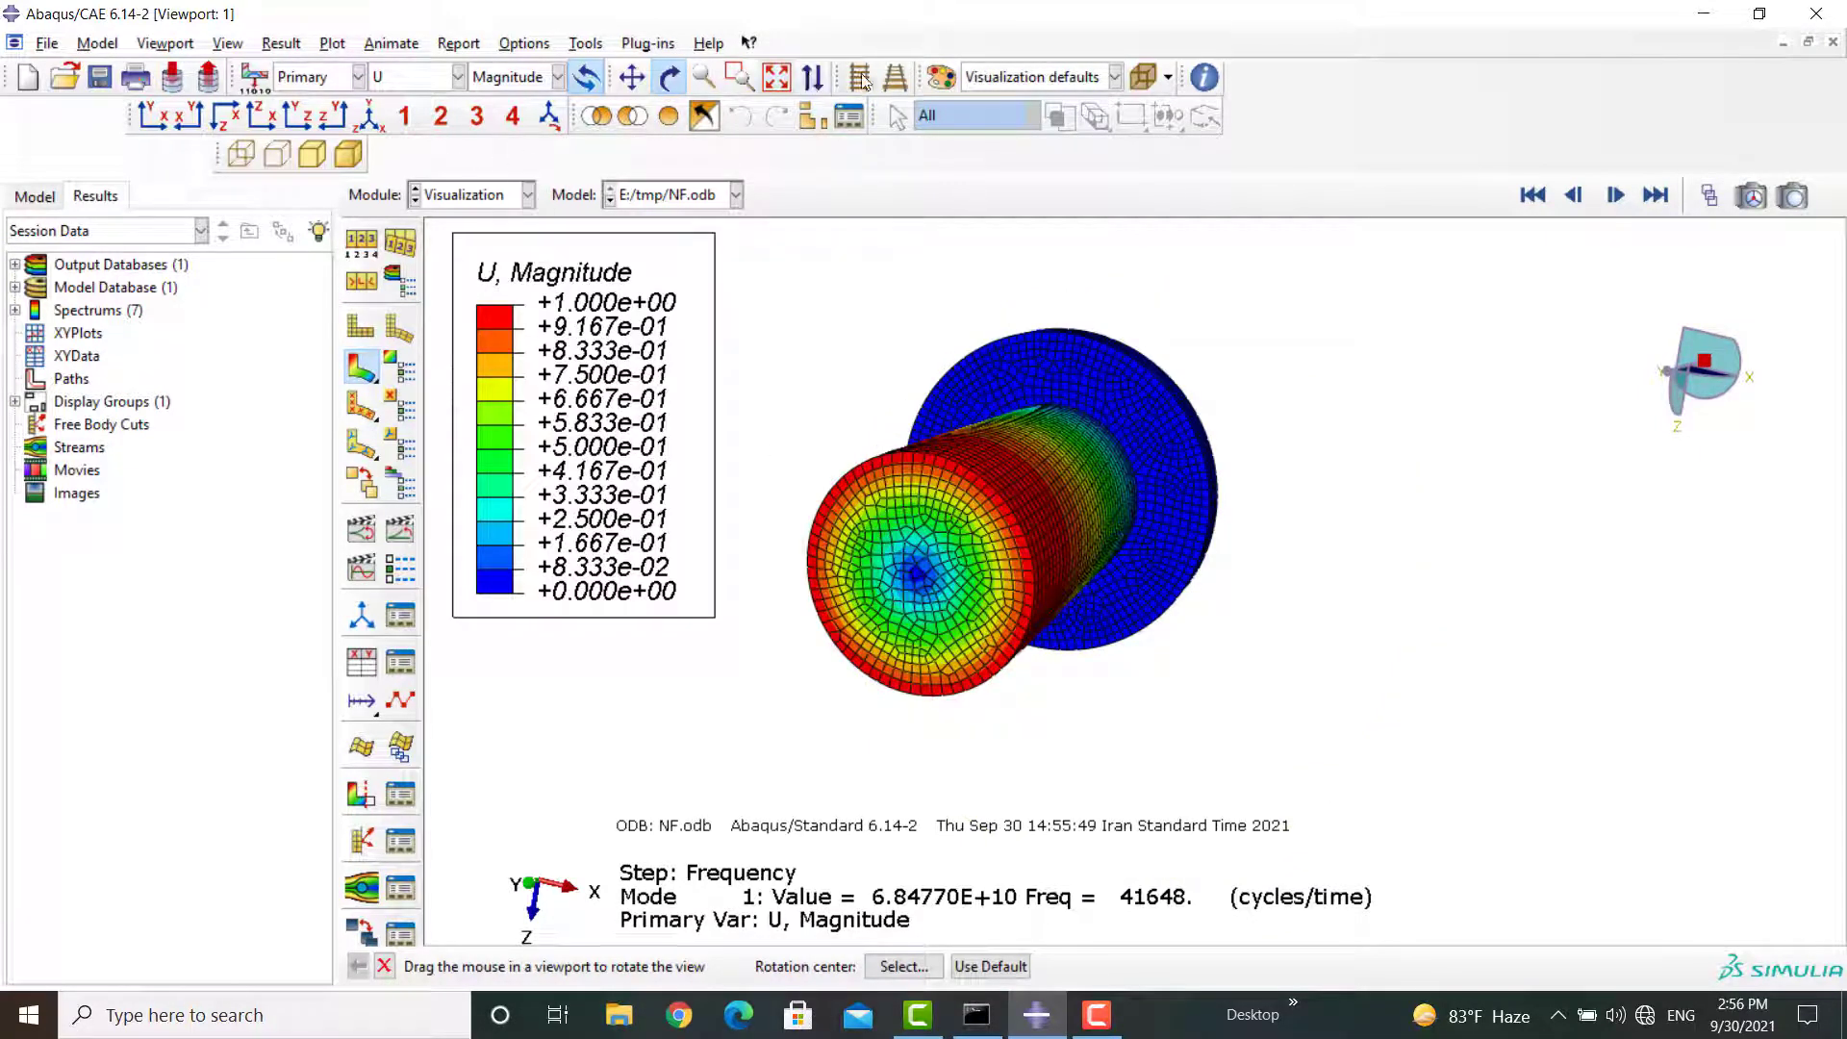
drag(1000, 494, 1149, 503)
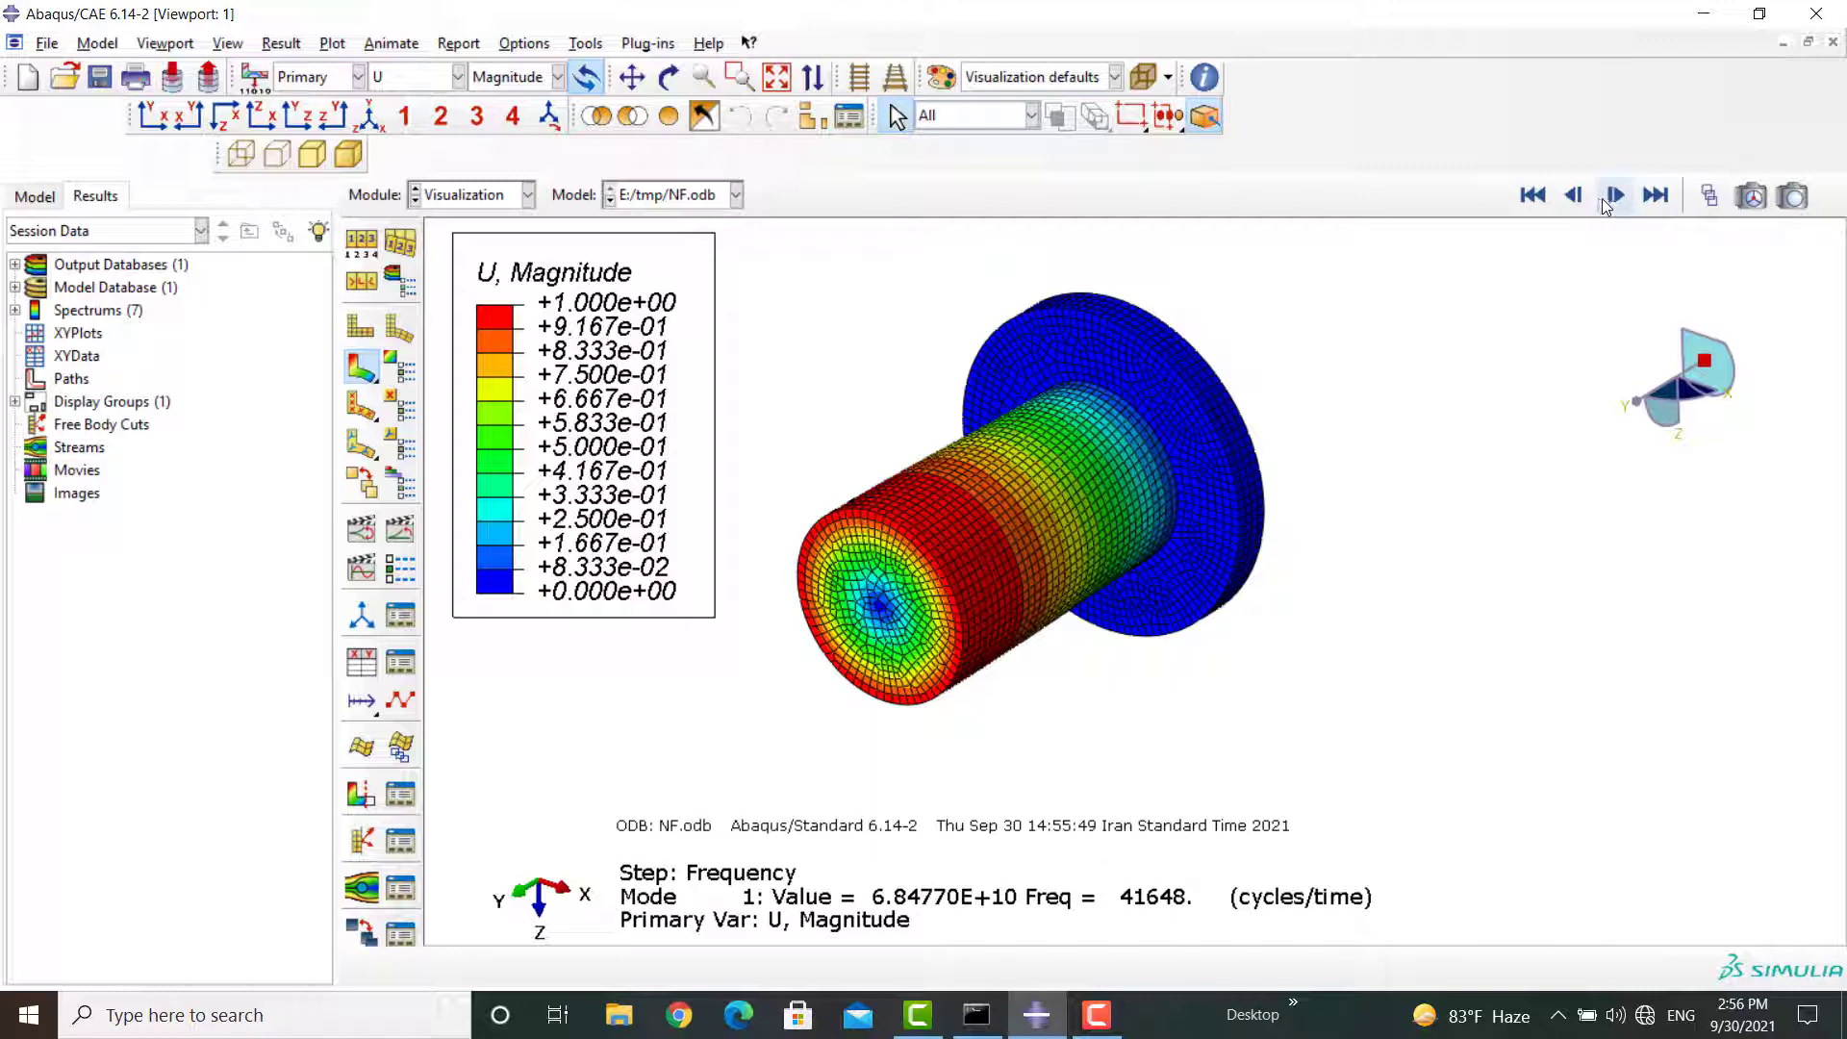
- Step through the displacement-contoured mode shapes from mode 1 up to mode 4
click(1612, 196)
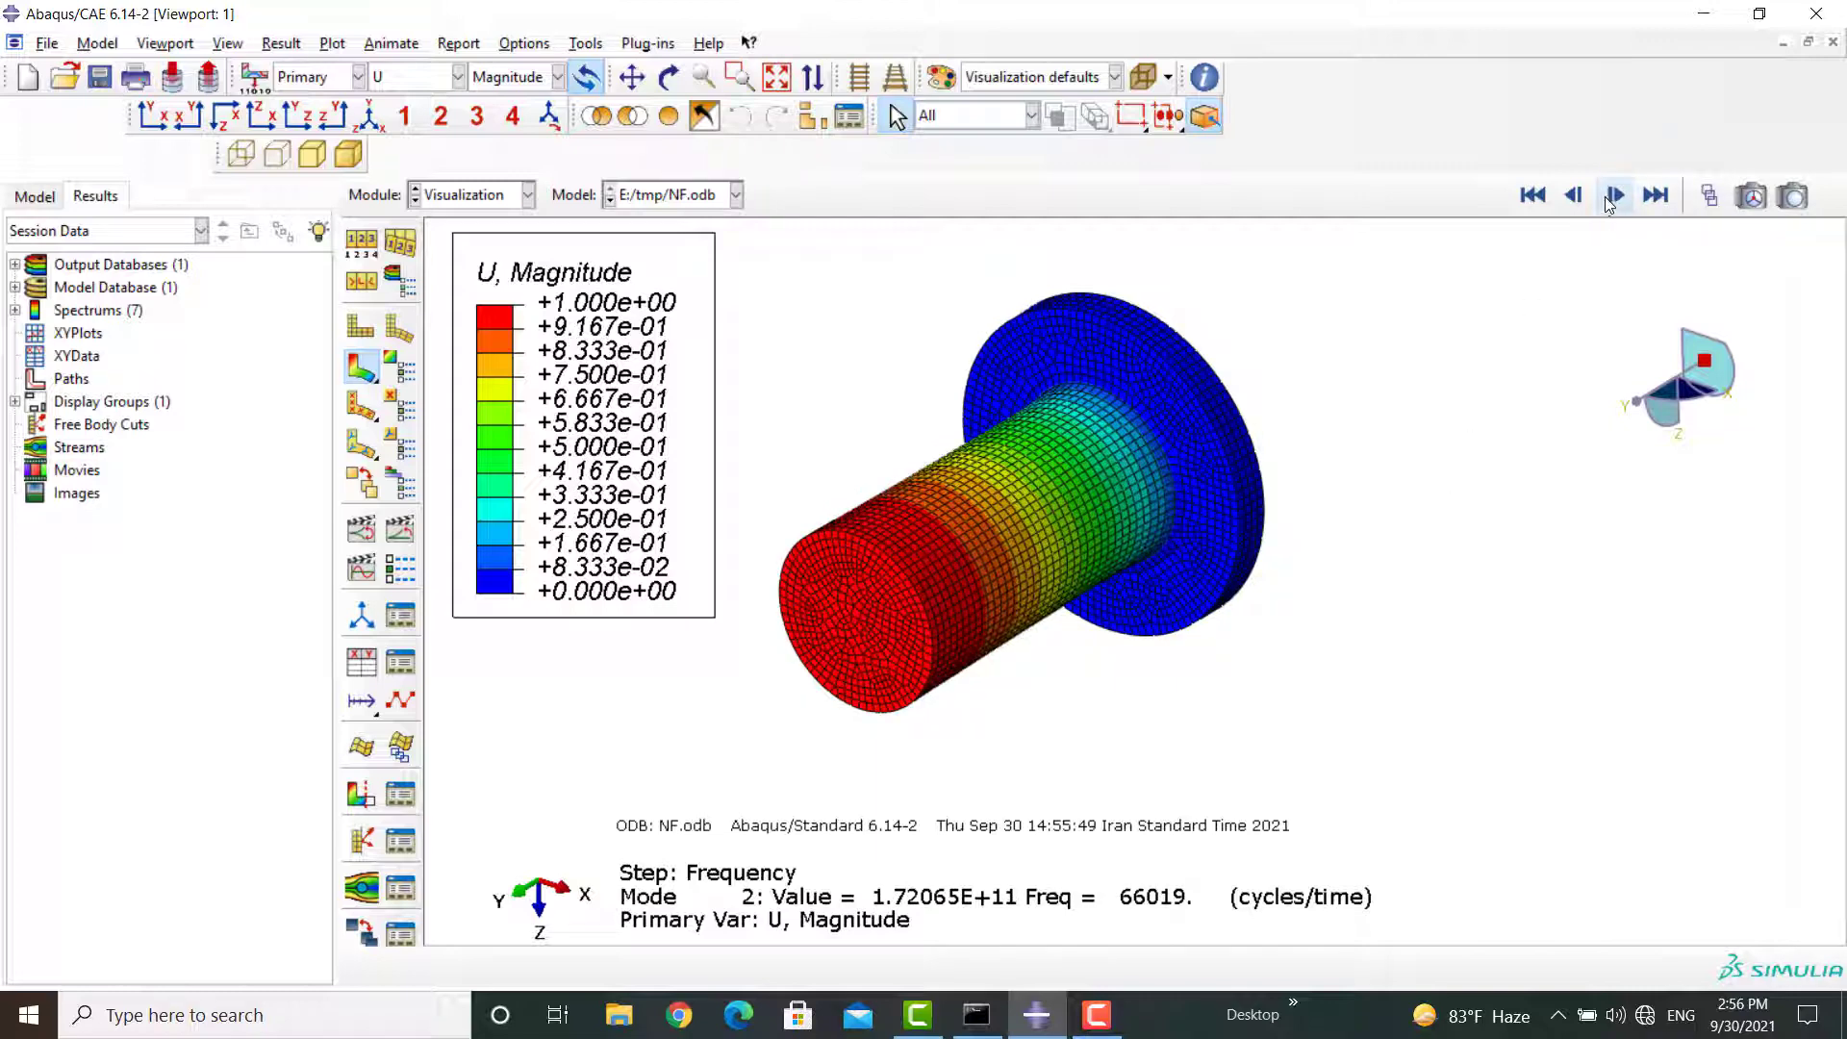
click(1655, 196)
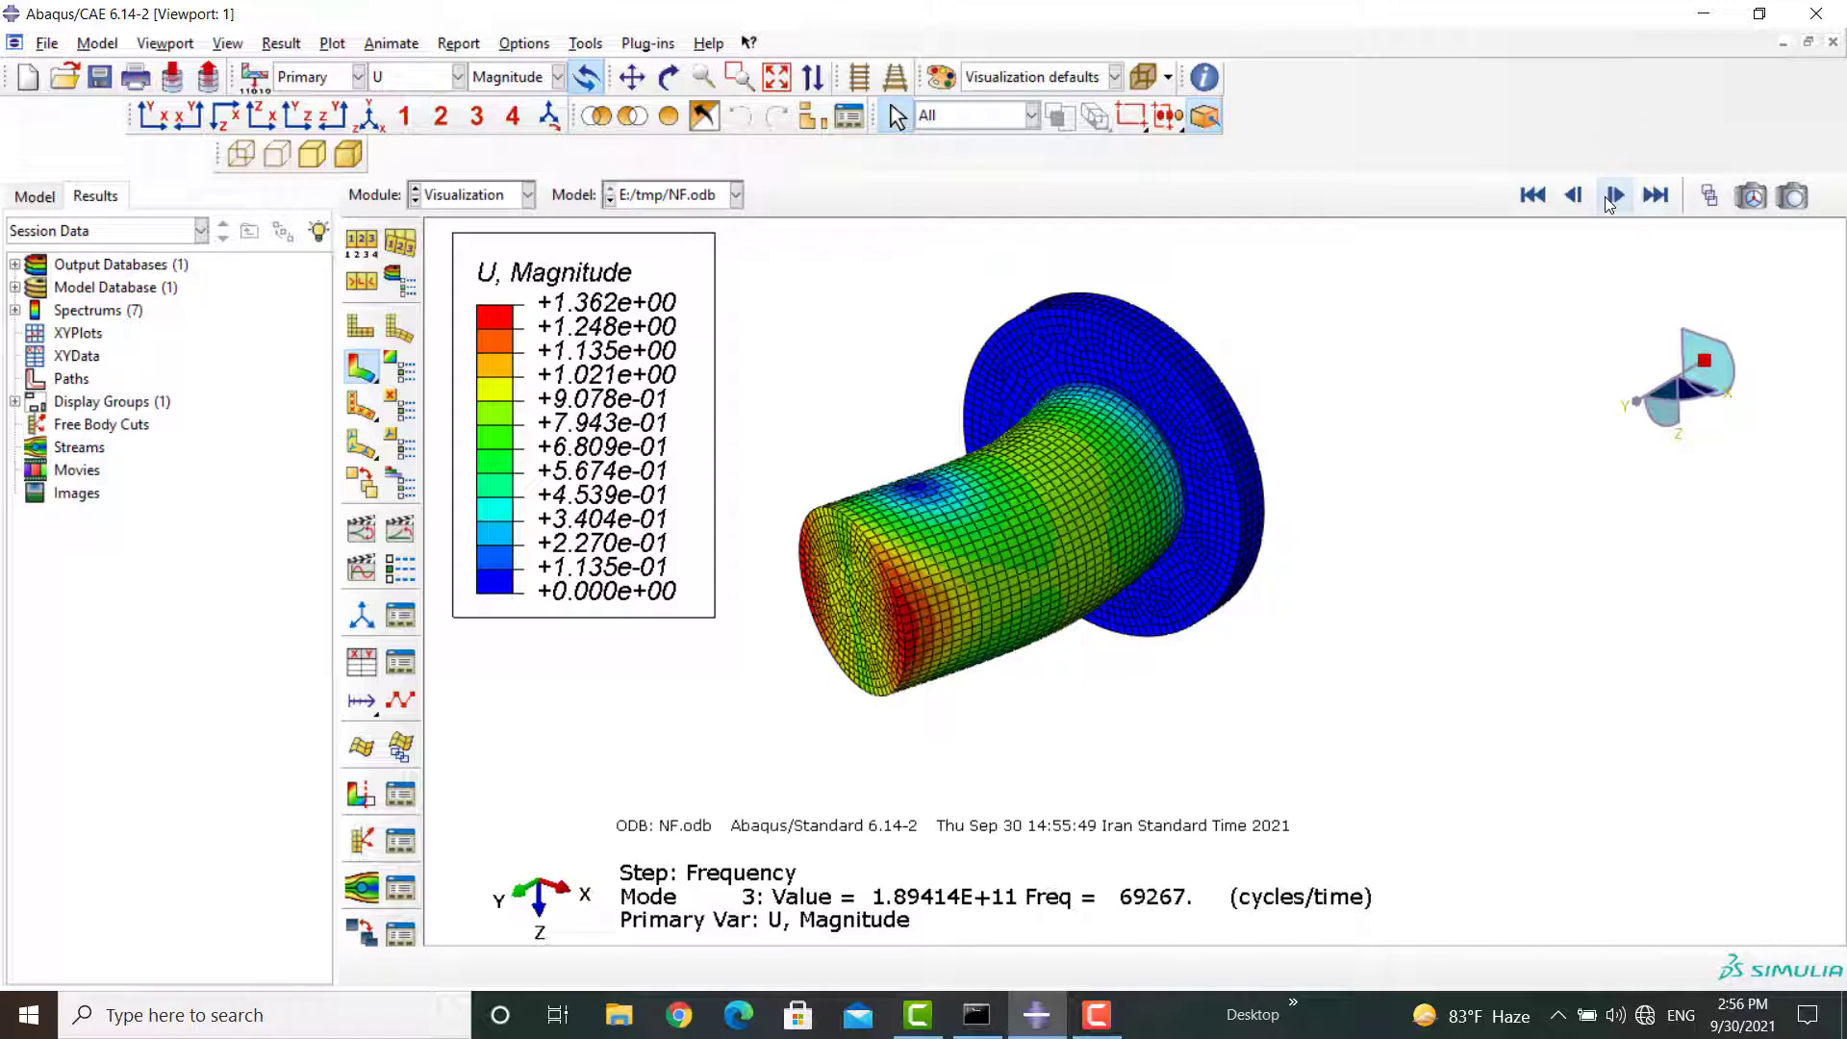
click(1614, 197)
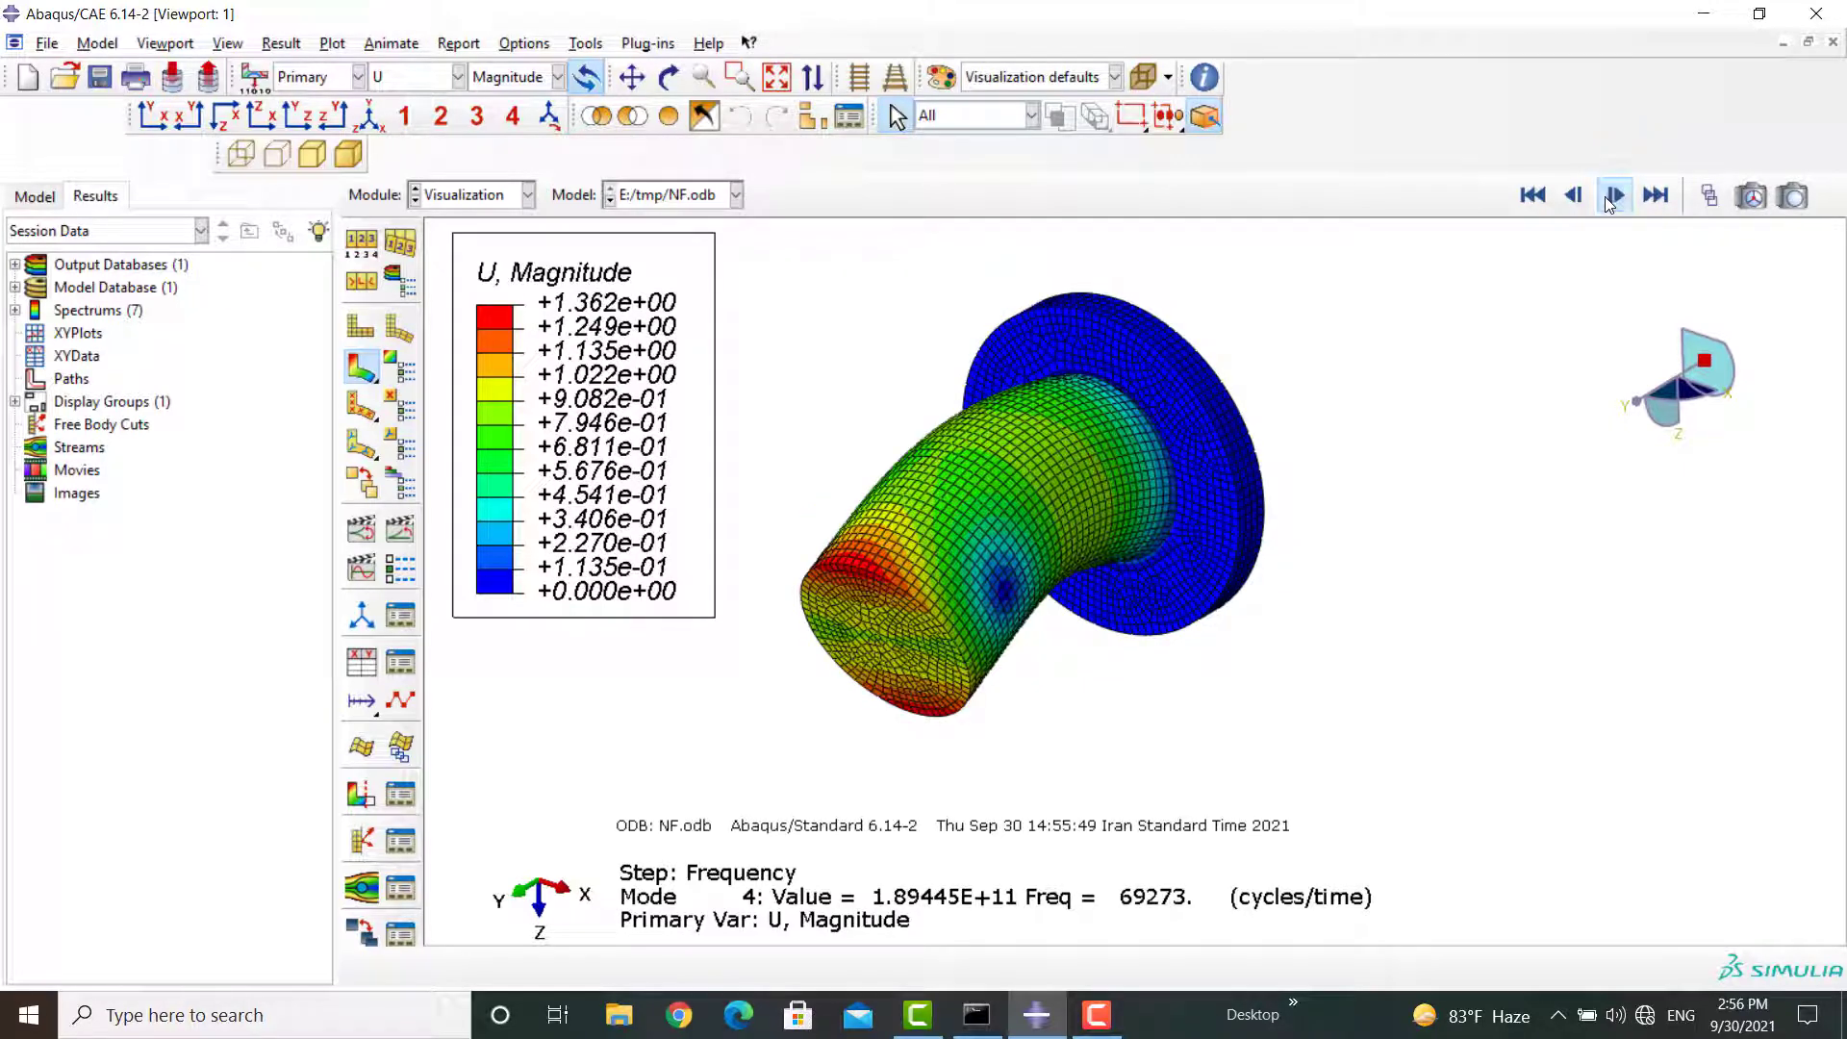
click(1612, 194)
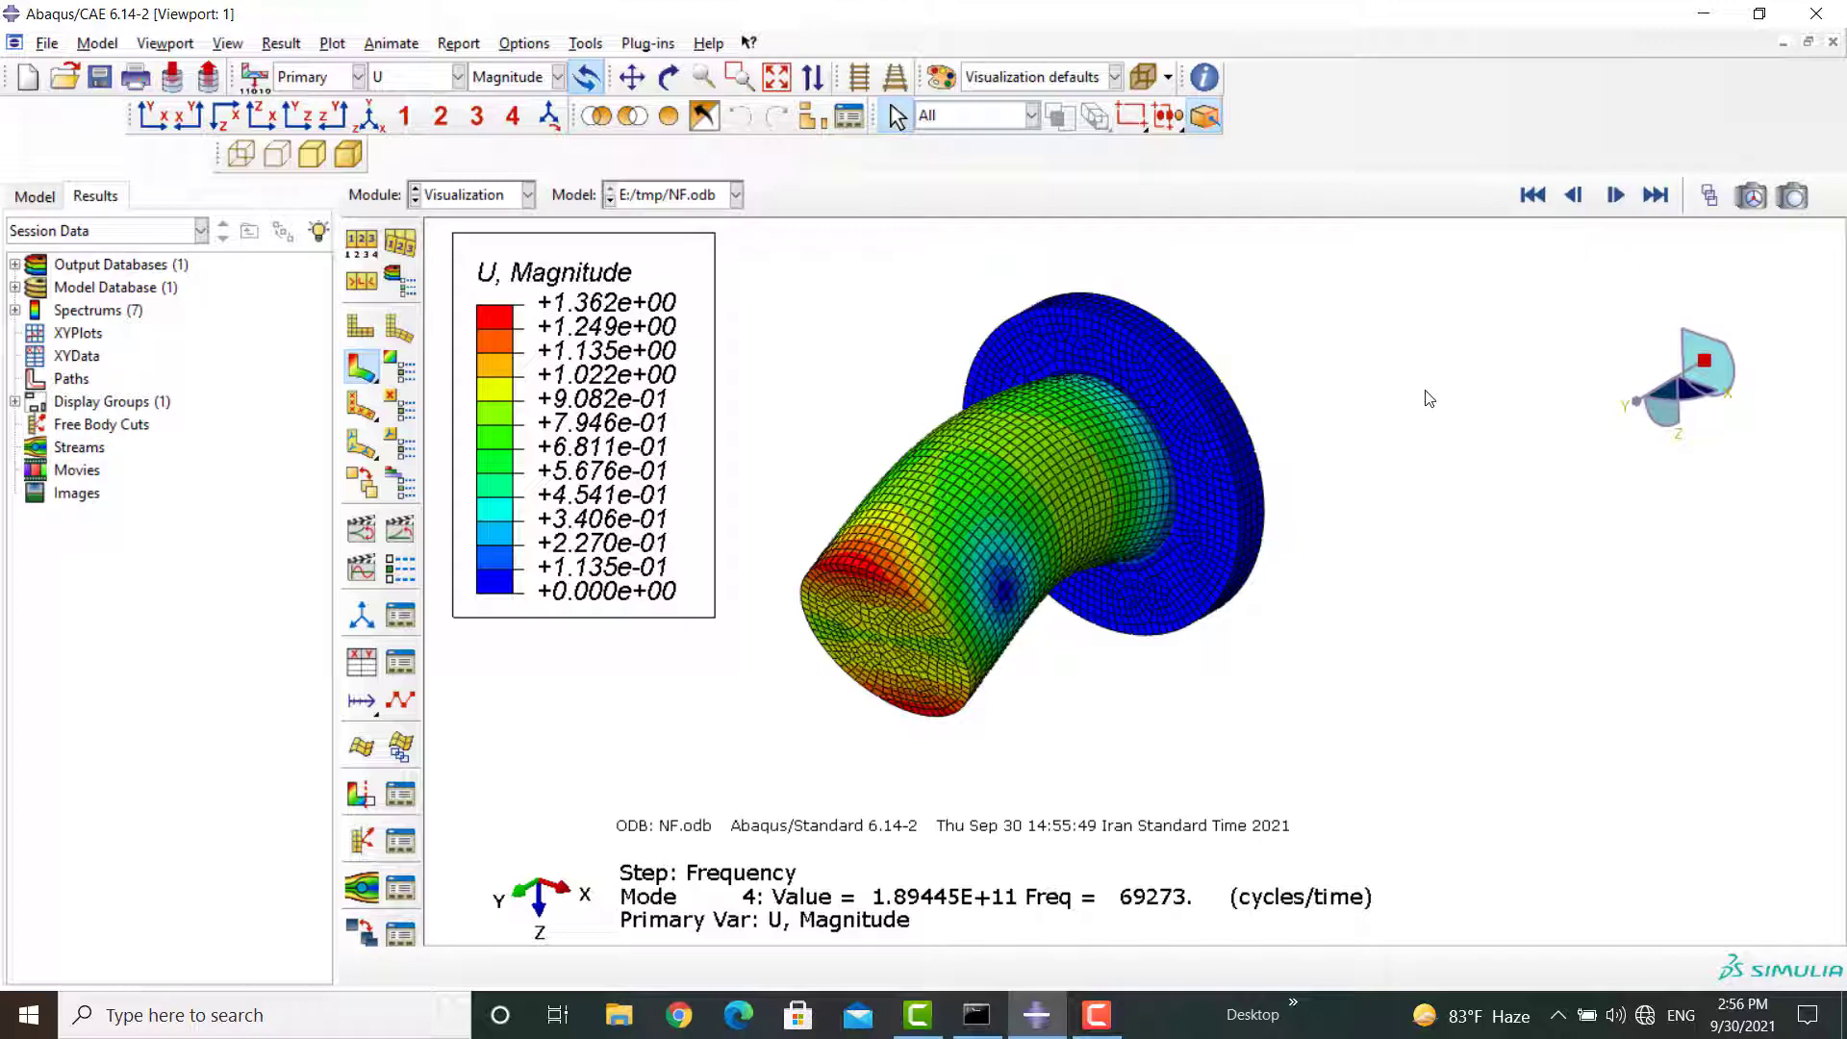
mouse_move(1181, 879)
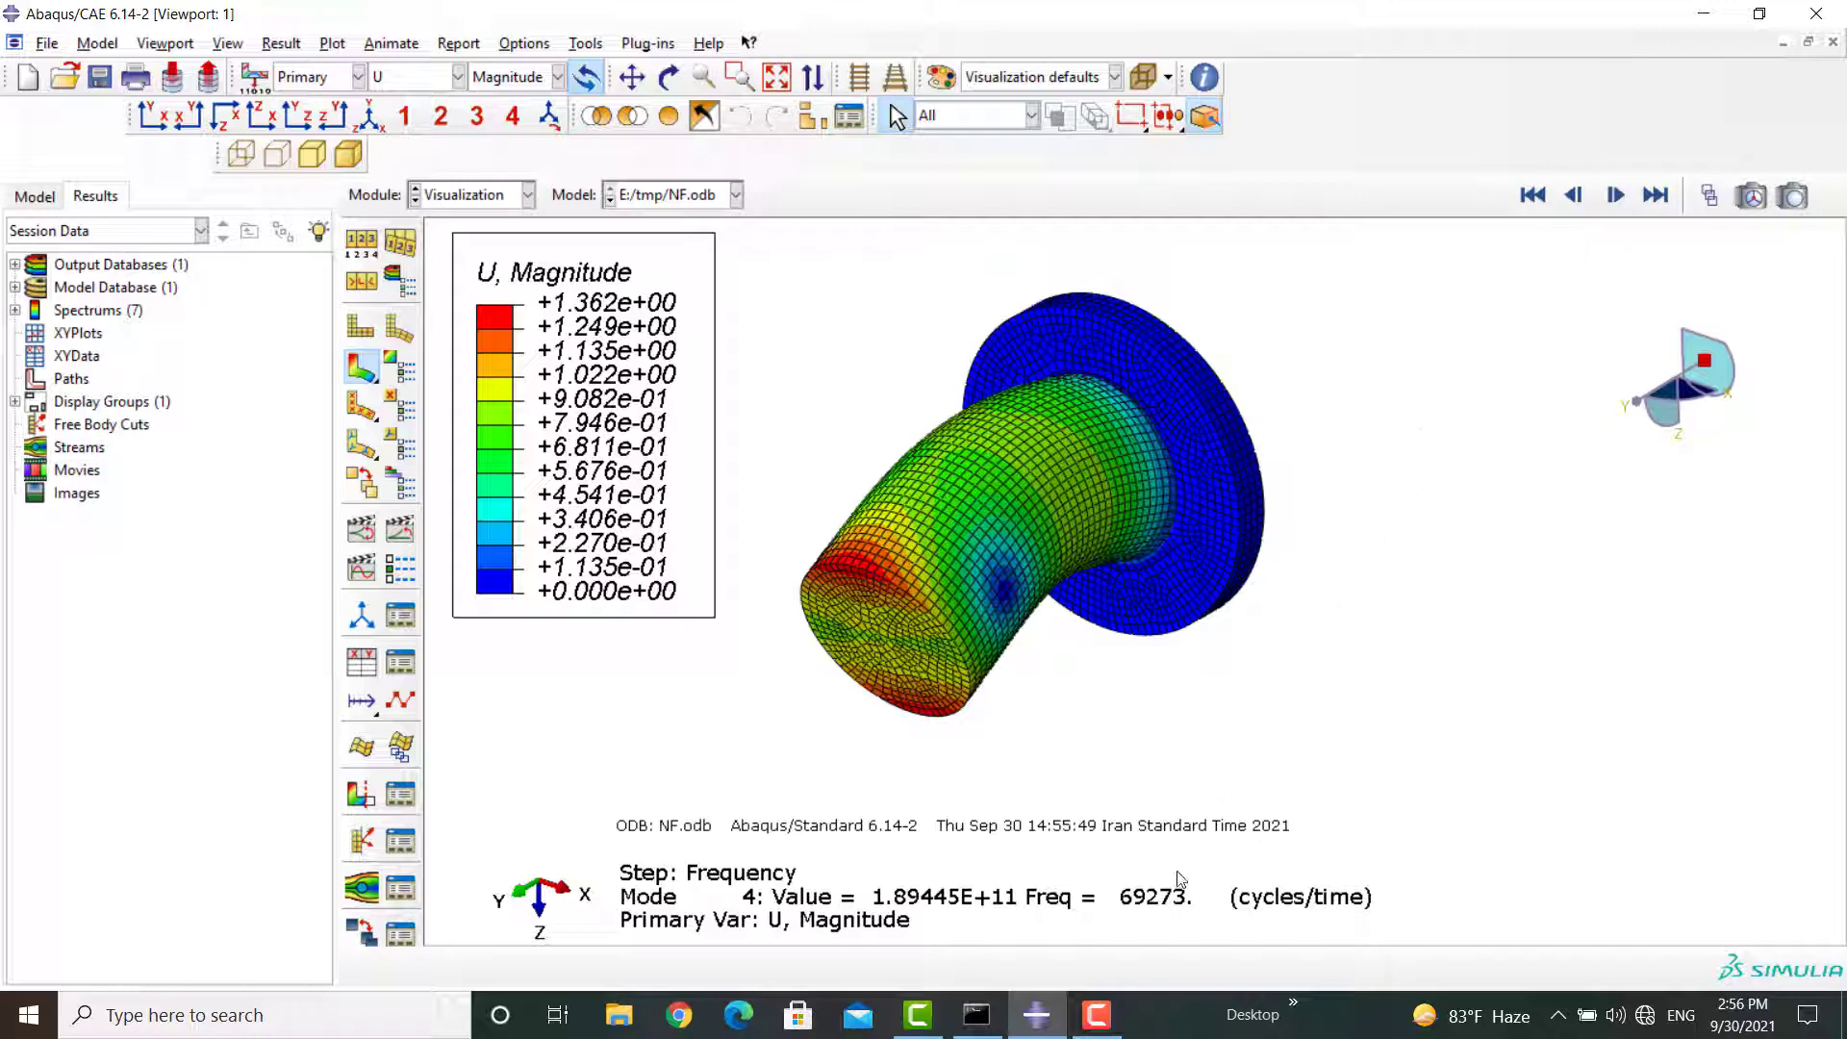
mouse_move(1027, 643)
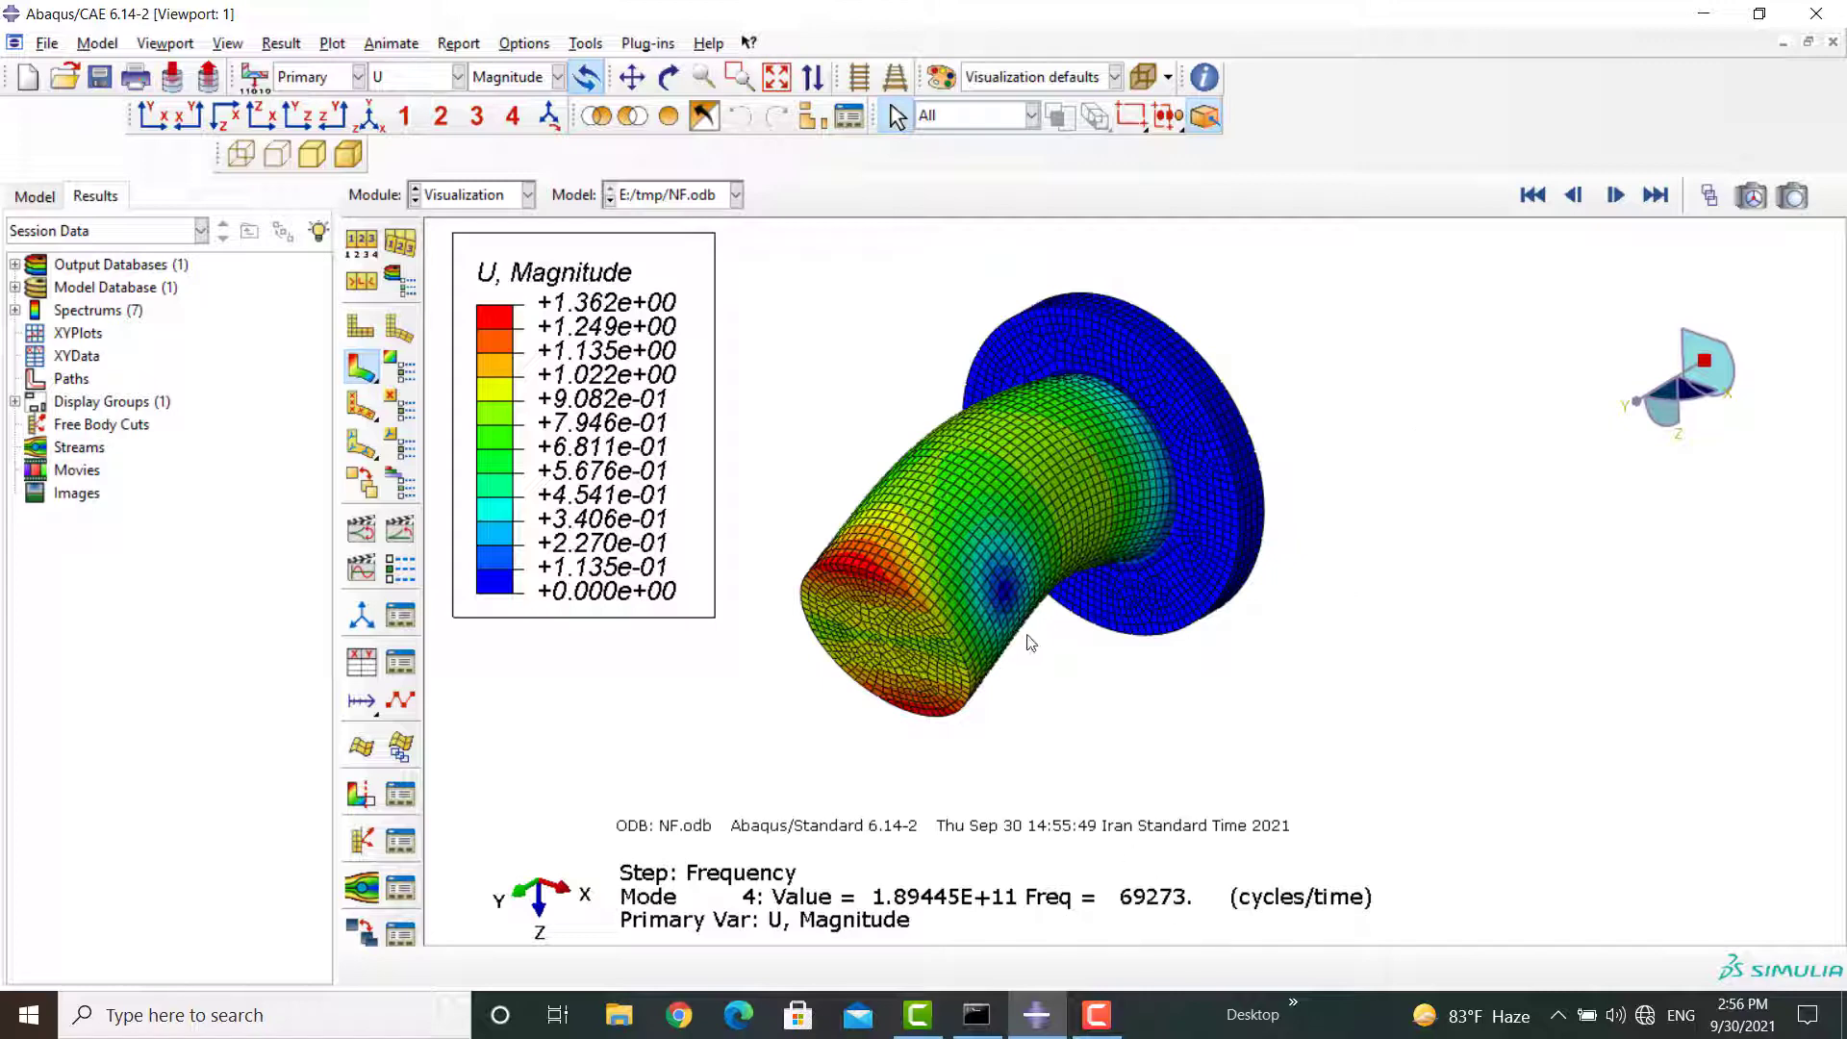